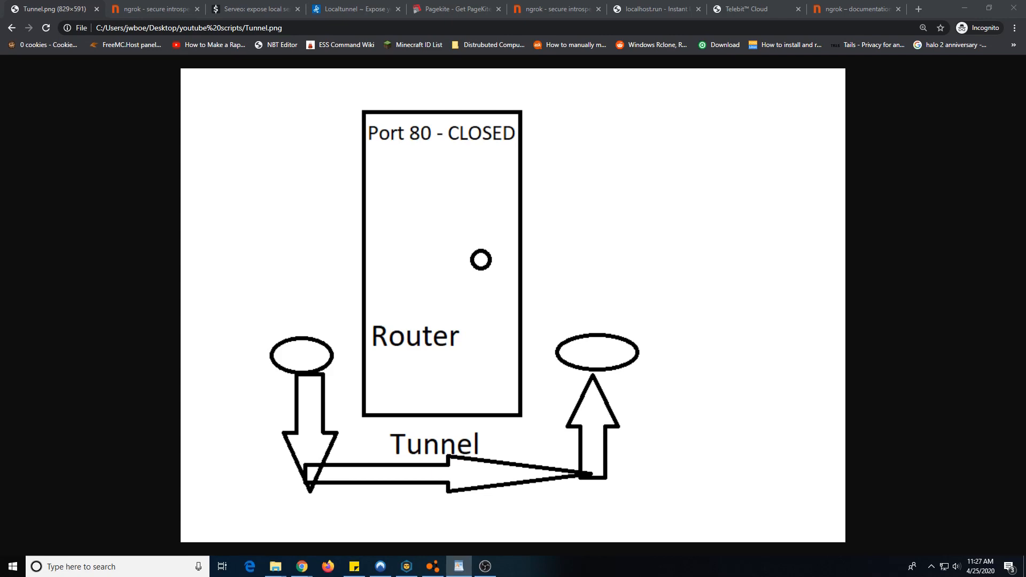
{"action": "mouse_move", "coordinate": [651, 271]}
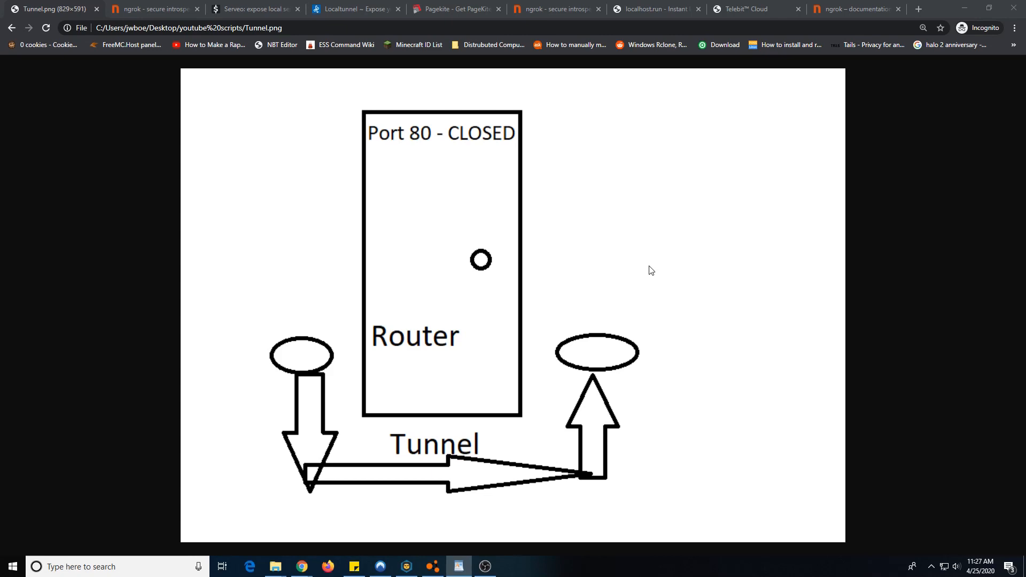
{"action": "mouse_move", "coordinate": [662, 283]}
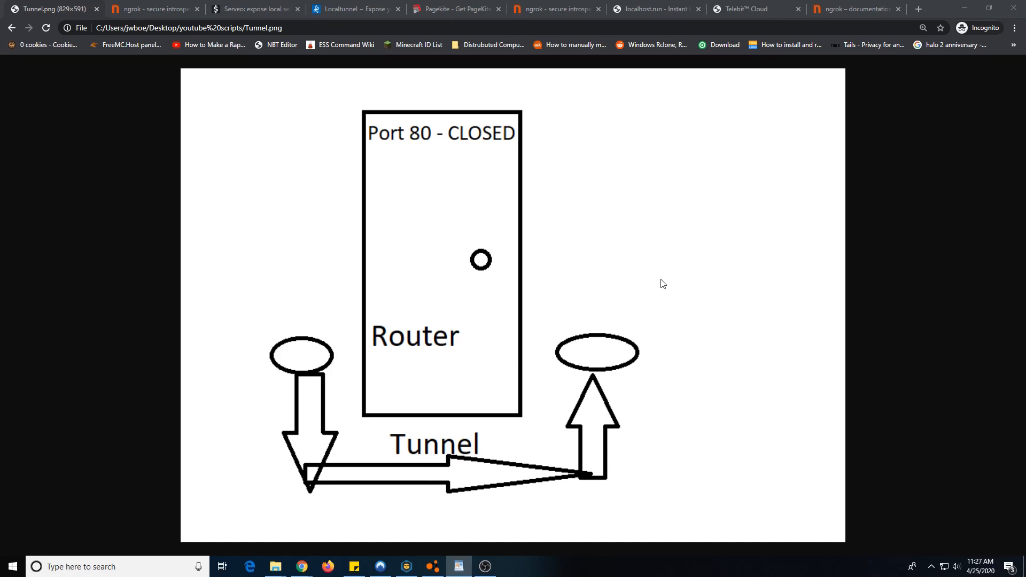
{"action": "mouse_move", "coordinate": [572, 266]}
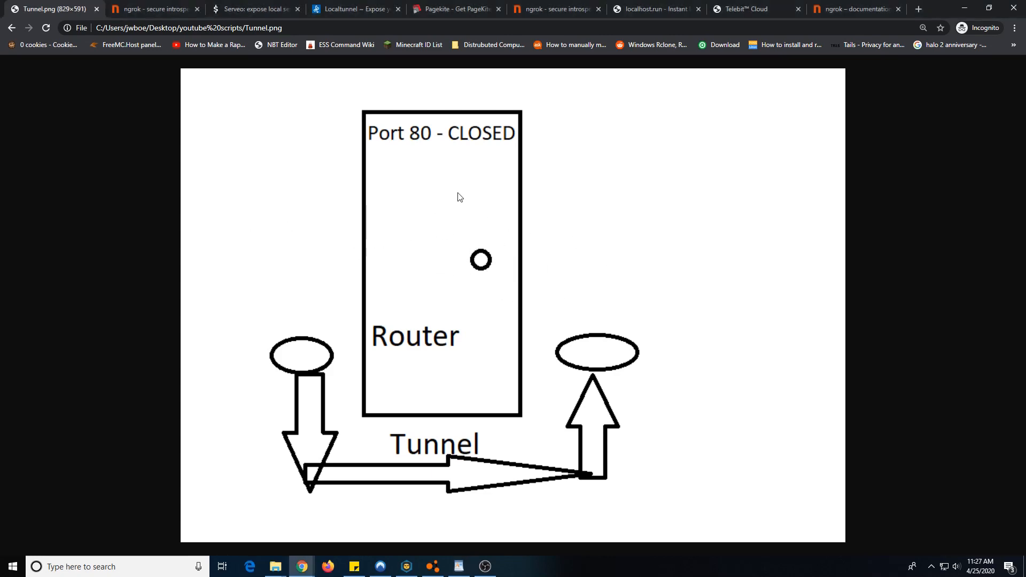
{"action": "mouse_move", "coordinate": [441, 157]}
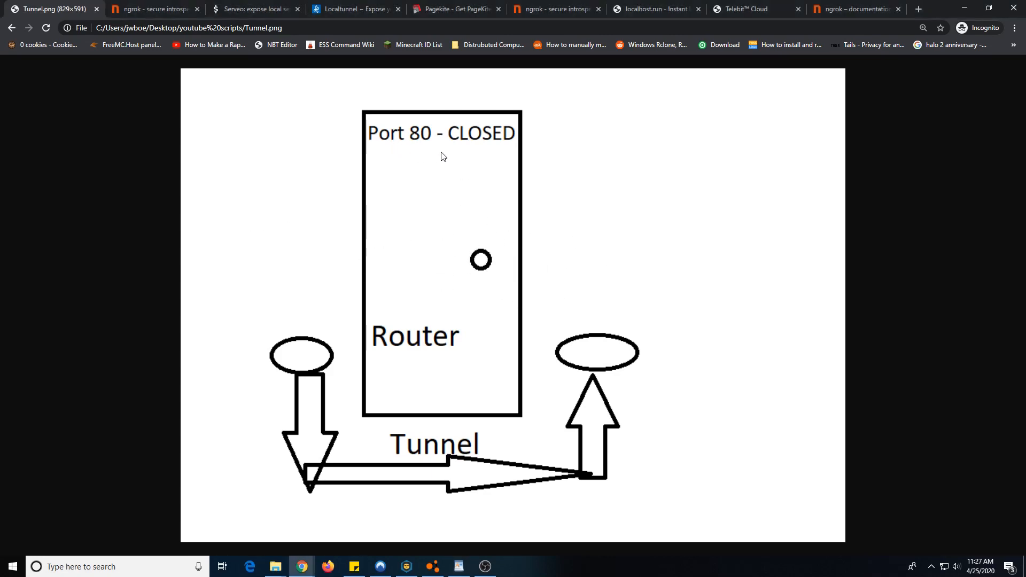
{"action": "mouse_move", "coordinate": [510, 156]}
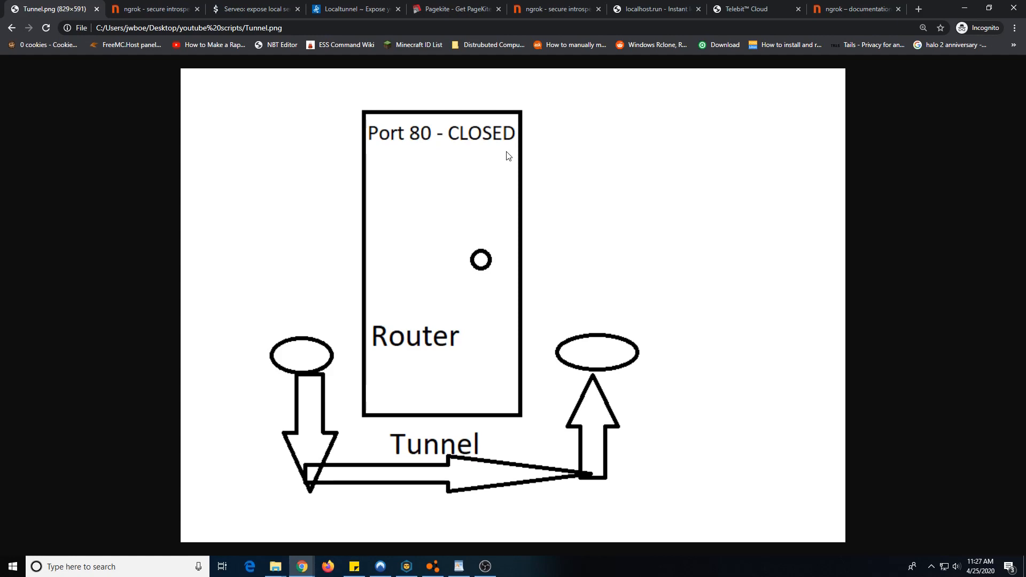
{"action": "mouse_move", "coordinate": [390, 416]}
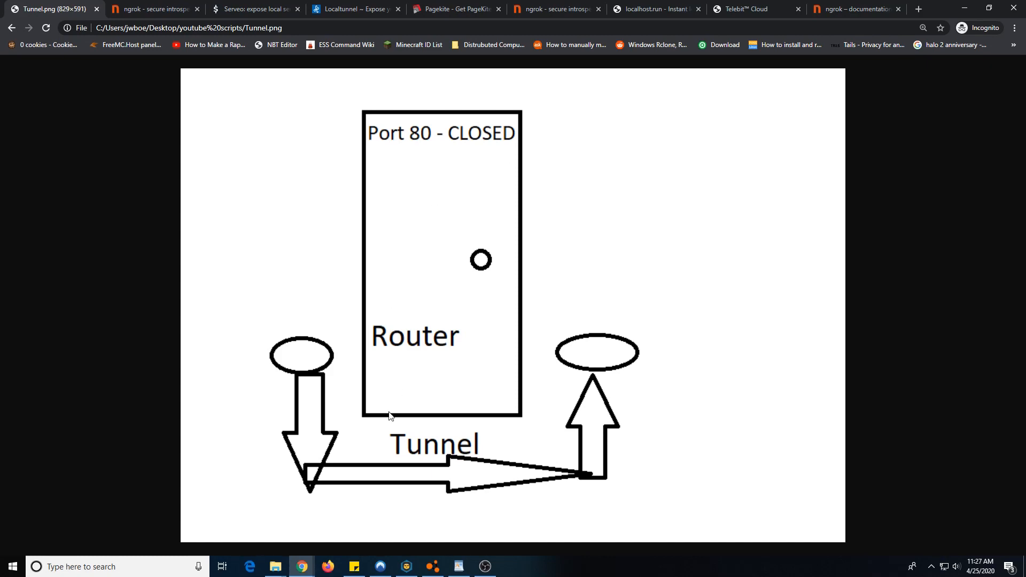
{"action": "mouse_move", "coordinate": [269, 306]}
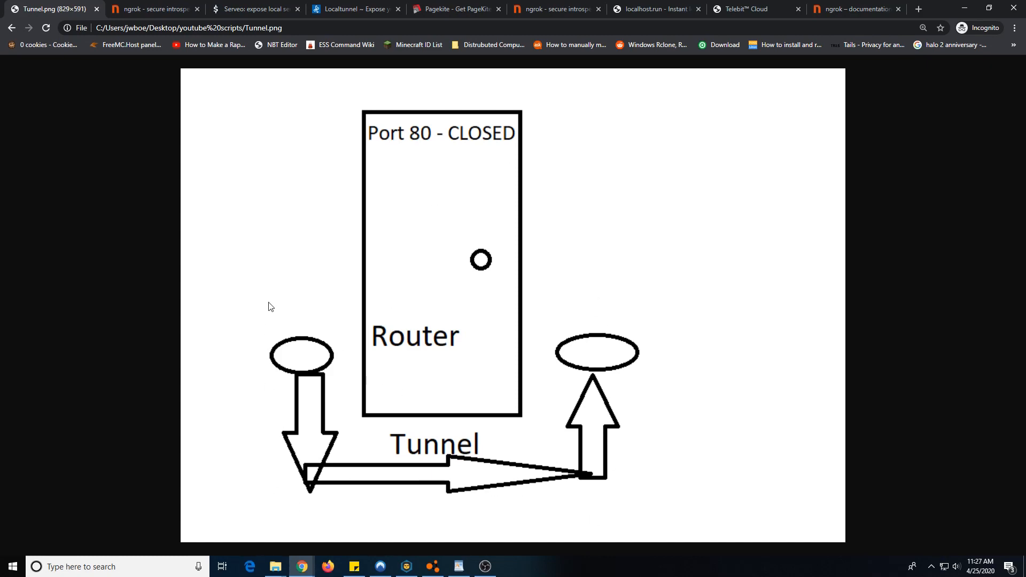
{"action": "mouse_move", "coordinate": [211, 351]}
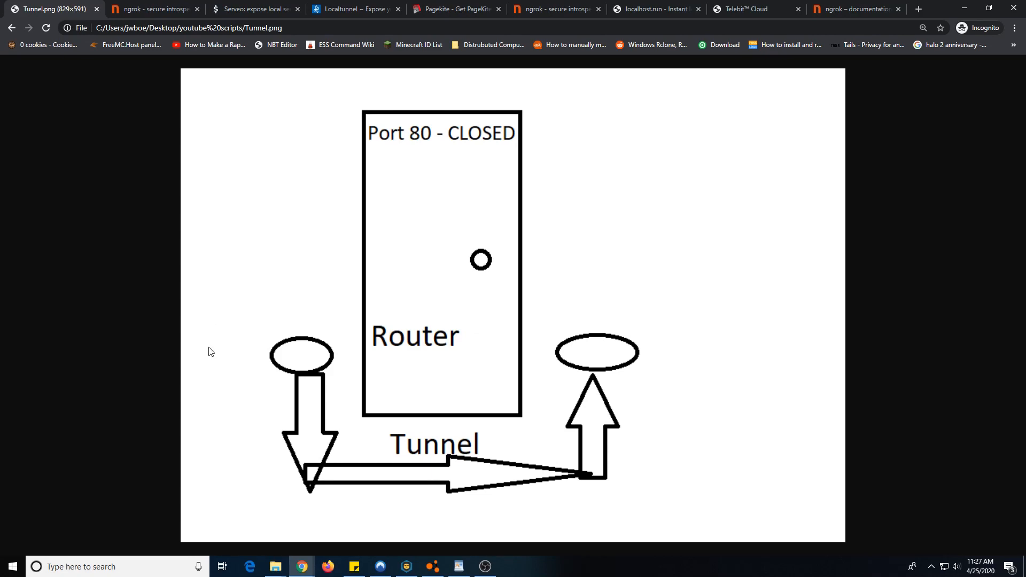
{"action": "mouse_move", "coordinate": [385, 276]}
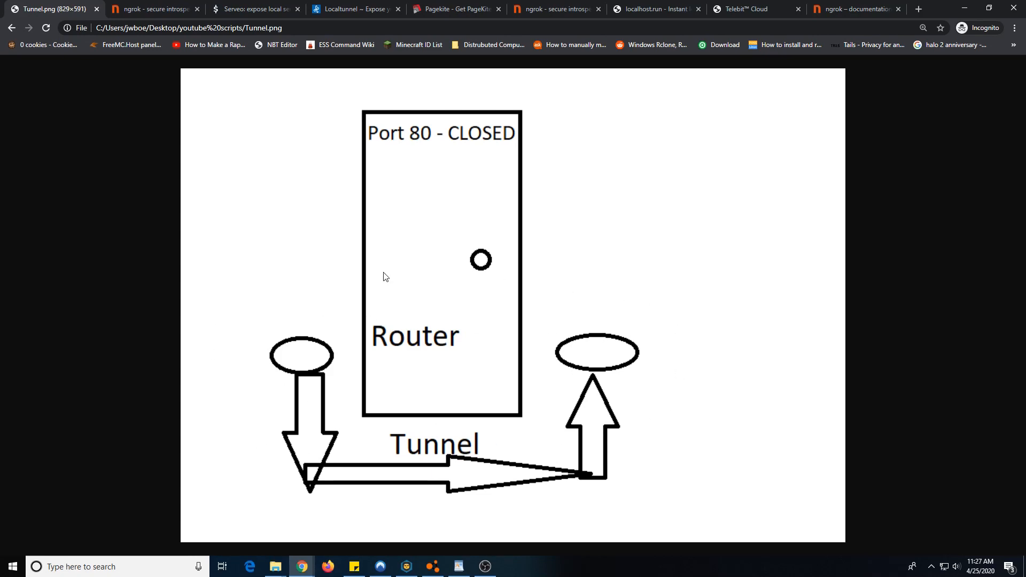
{"action": "mouse_move", "coordinate": [256, 9]}
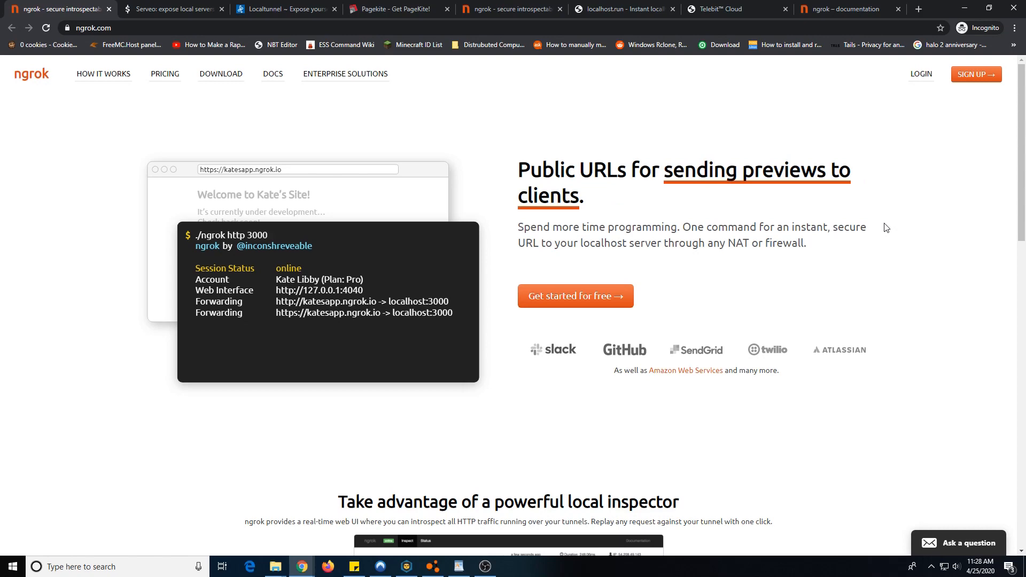
{"action": "mouse_move", "coordinate": [275, 162]}
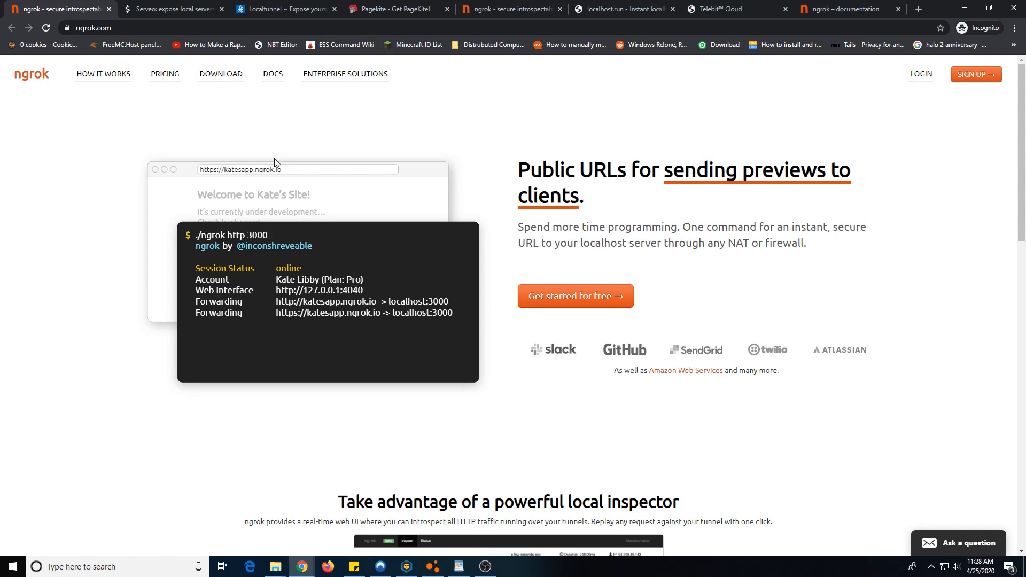
- Scroll the ngrok homepage down to the footer and back up, then open Pricing
{"action": "scroll", "scroll_direction": "down", "scroll_amount": 3}
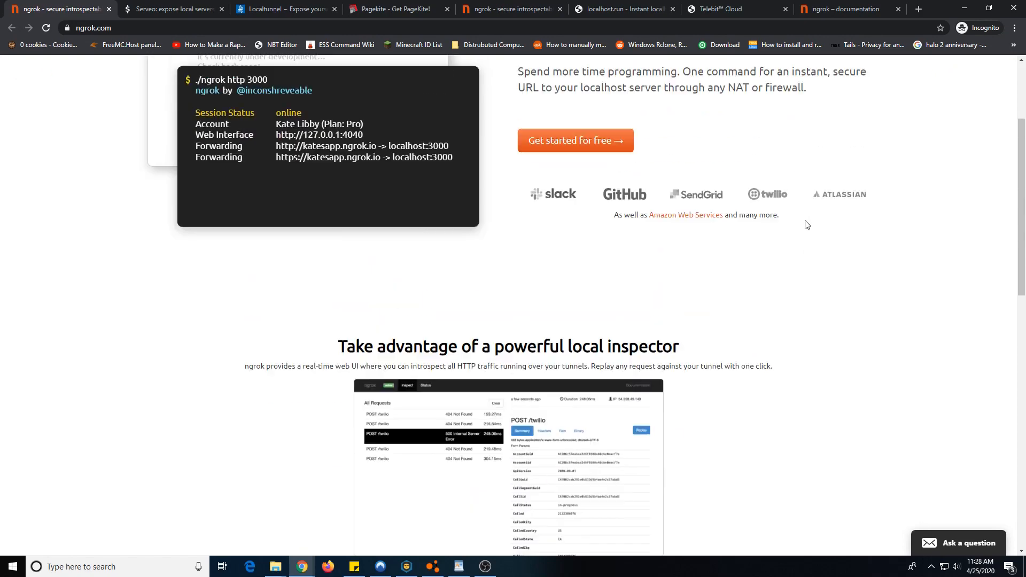
{"action": "scroll", "scroll_direction": "down", "scroll_amount": 3}
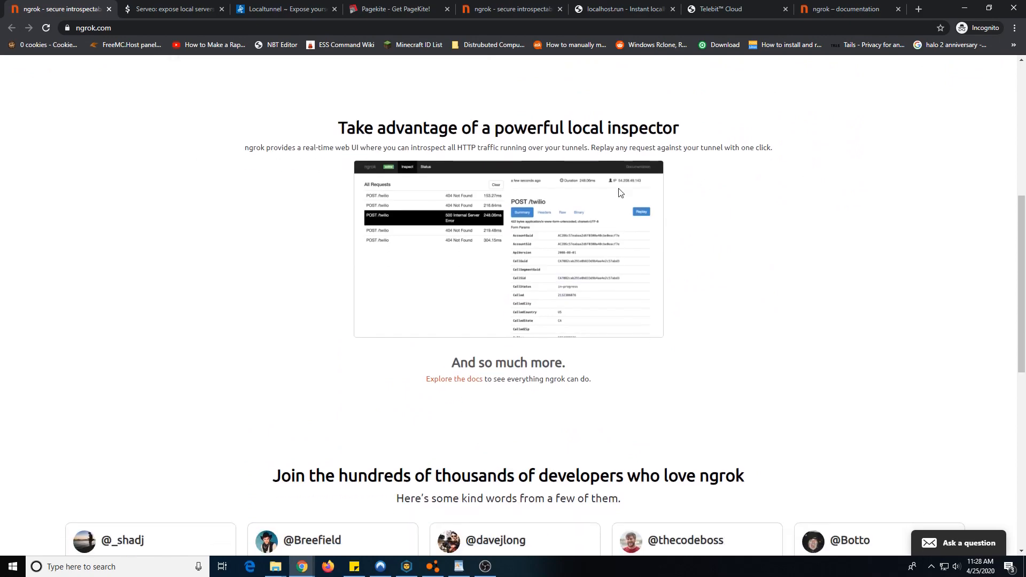
{"action": "scroll", "scroll_direction": "down", "scroll_amount": 3}
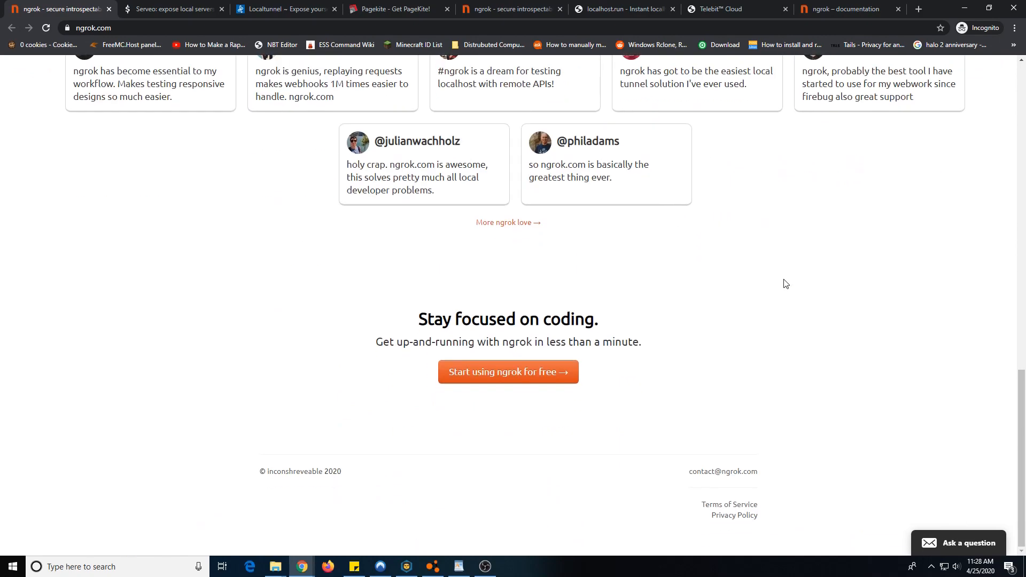
{"action": "scroll", "scroll_direction": "up", "scroll_amount": 3}
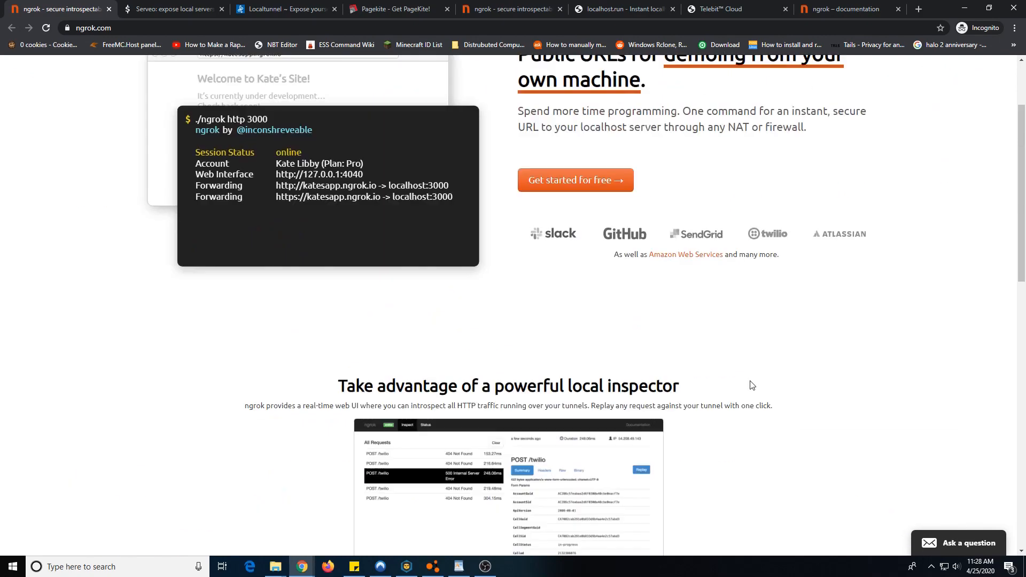
{"action": "scroll", "scroll_direction": "up", "scroll_amount": 3}
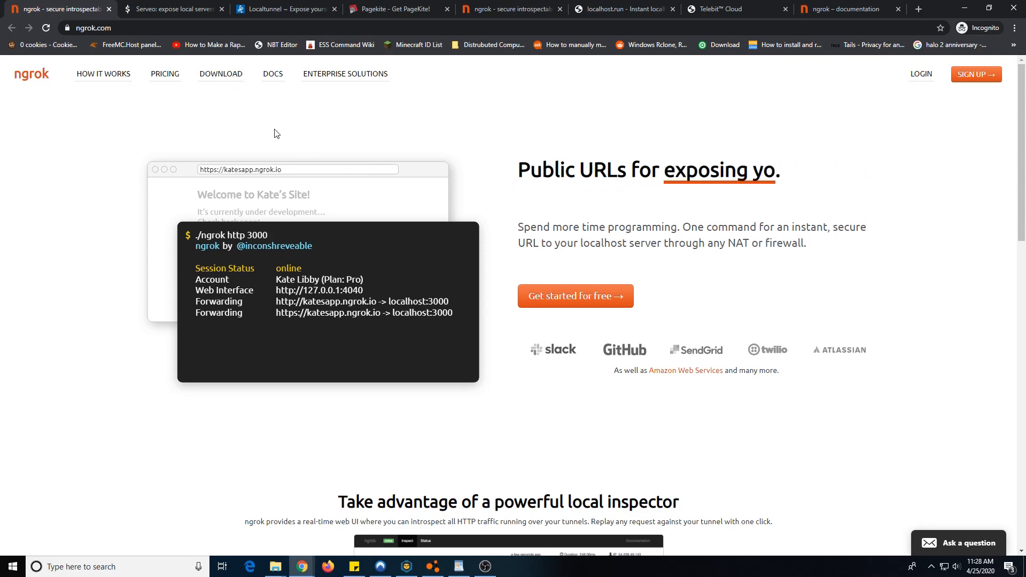
{"action": "left_click", "coordinate": [165, 73]}
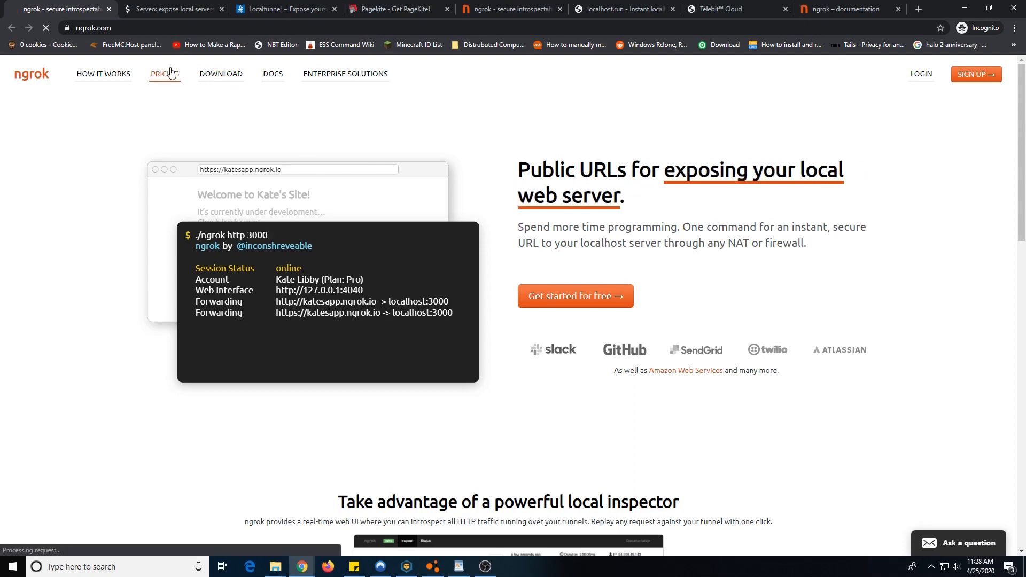
- Highlight plan limits like Free's 40 connections/minute and Pro's 2 processes, then skim the FAQ
{"action": "left_click", "coordinate": [164, 73]}
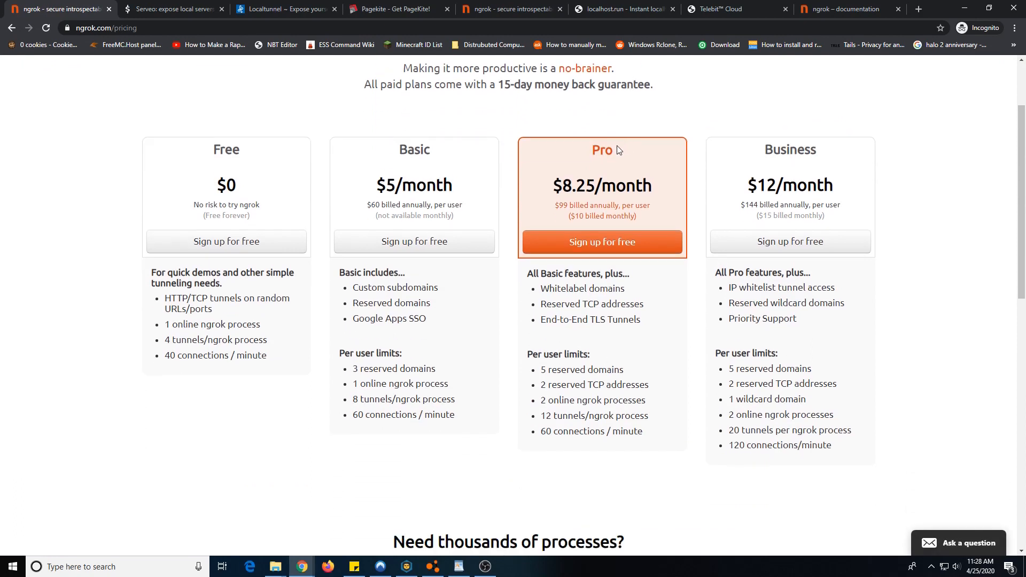
{"action": "mouse_move", "coordinate": [163, 336]}
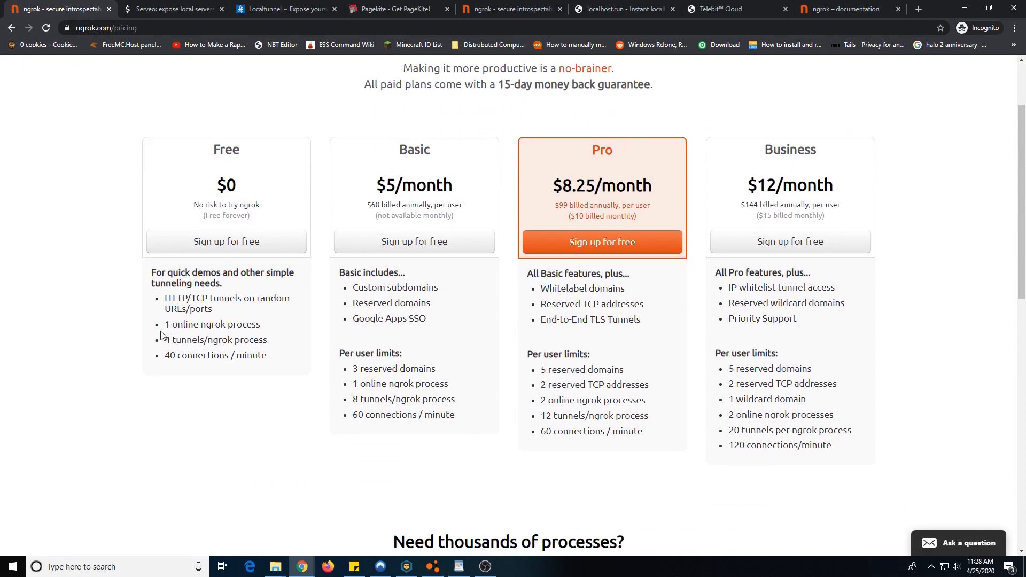
{"action": "double_click", "coordinate": [219, 355]}
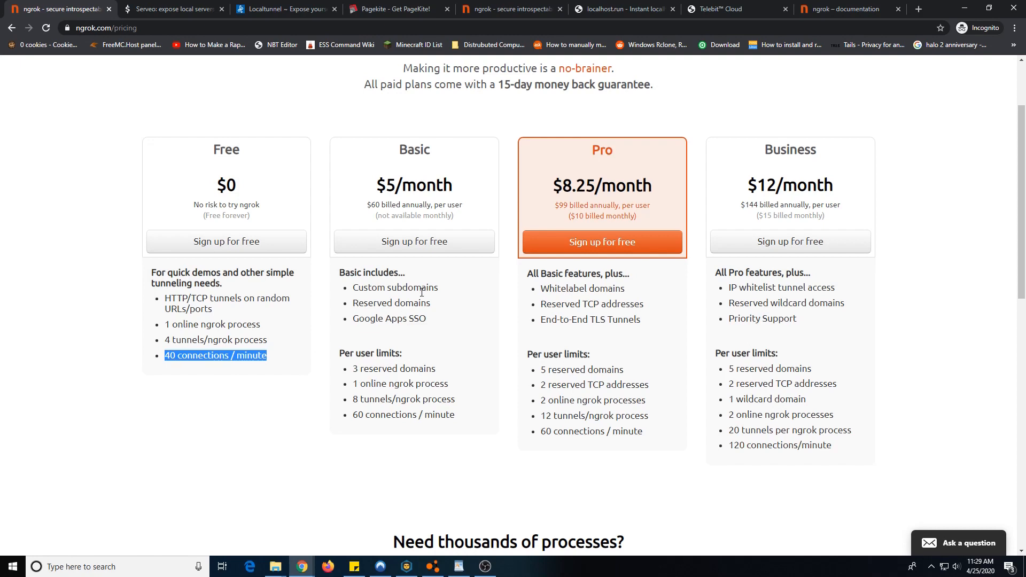
{"action": "double_click", "coordinate": [391, 302]}
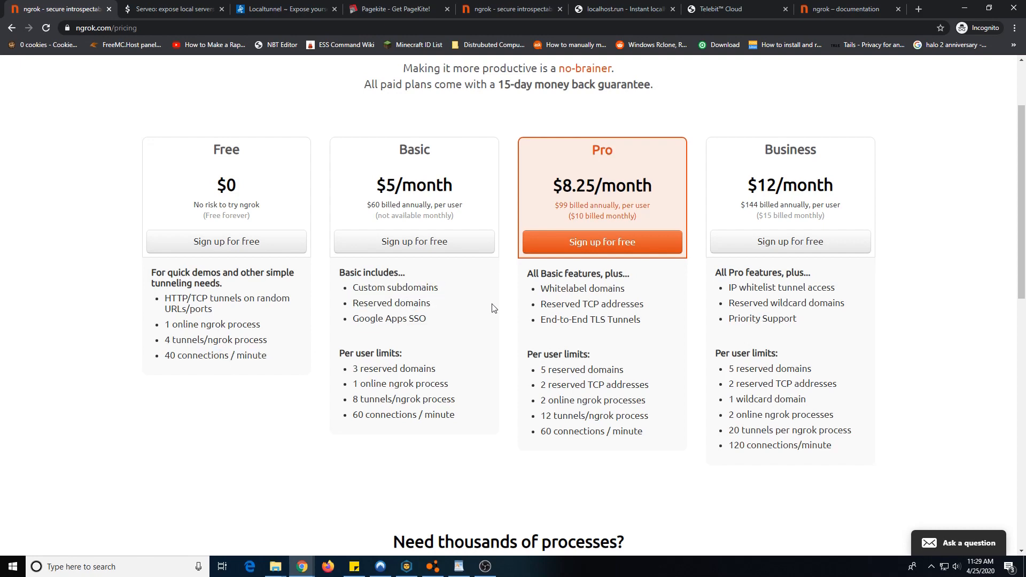
{"action": "mouse_move", "coordinate": [638, 295]}
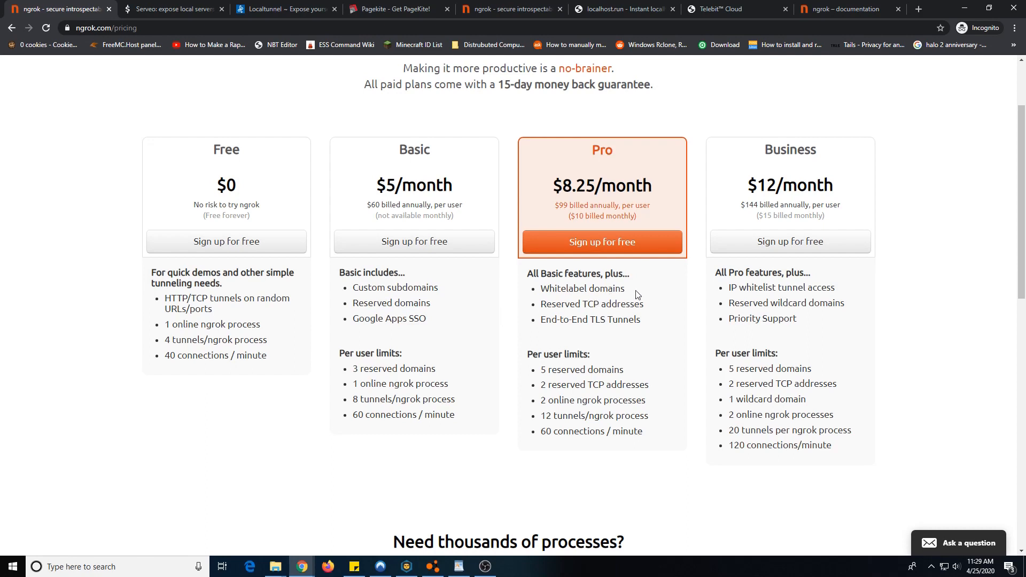
{"action": "double_click", "coordinate": [582, 288]}
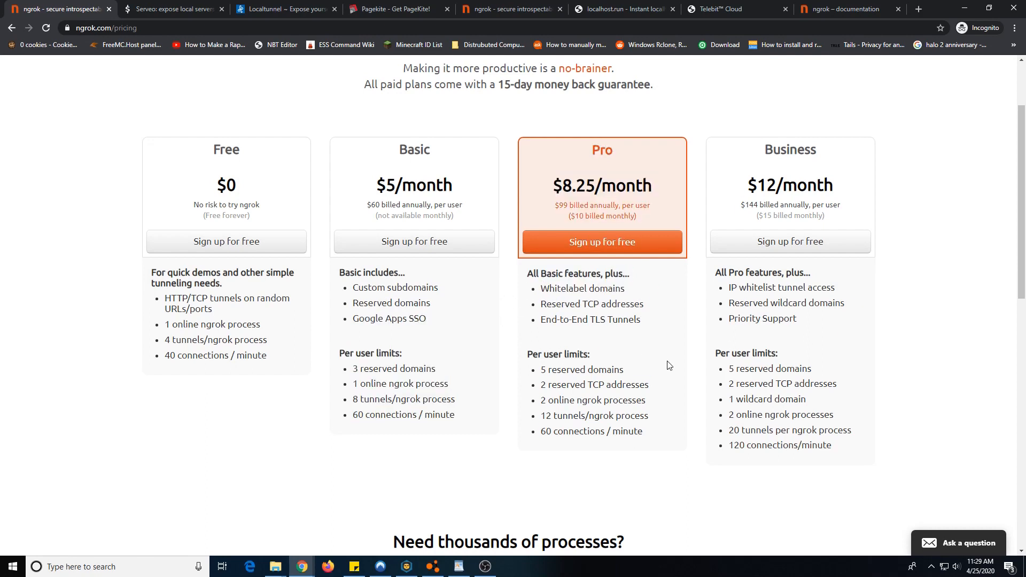
{"action": "mouse_move", "coordinate": [648, 385]}
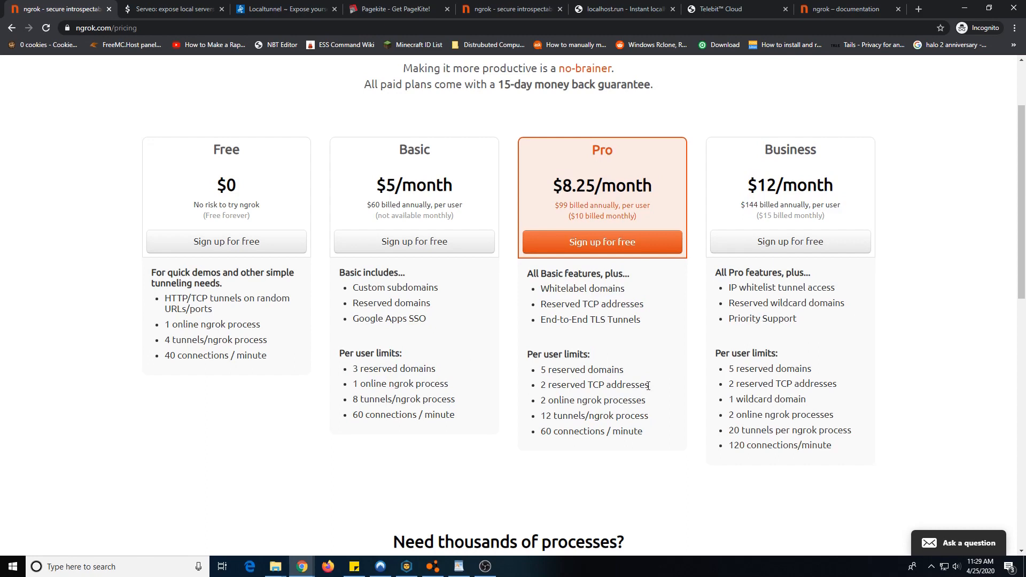
{"action": "double_click", "coordinate": [637, 400]}
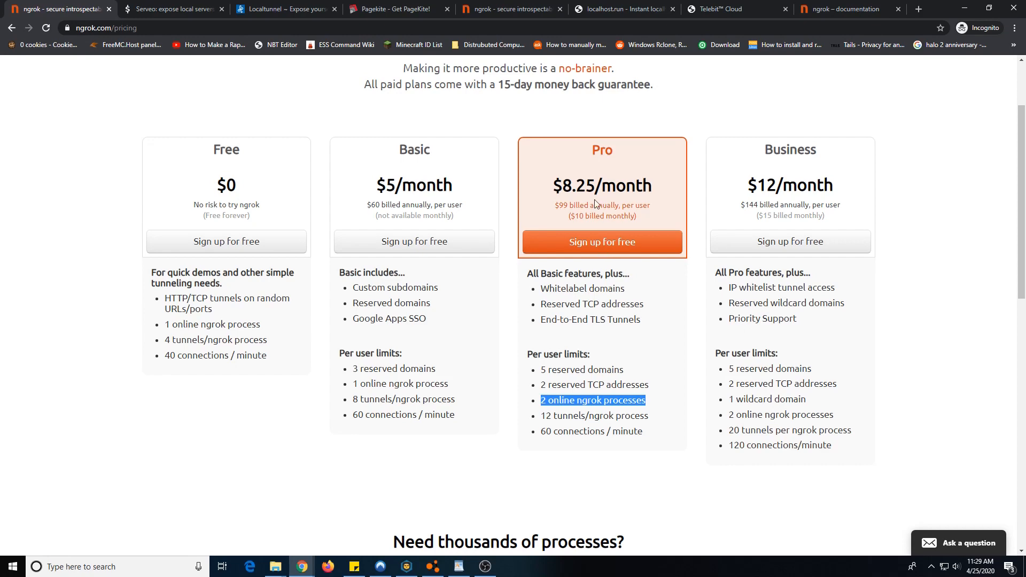
{"action": "scroll", "scroll_direction": "down", "scroll_amount": 3}
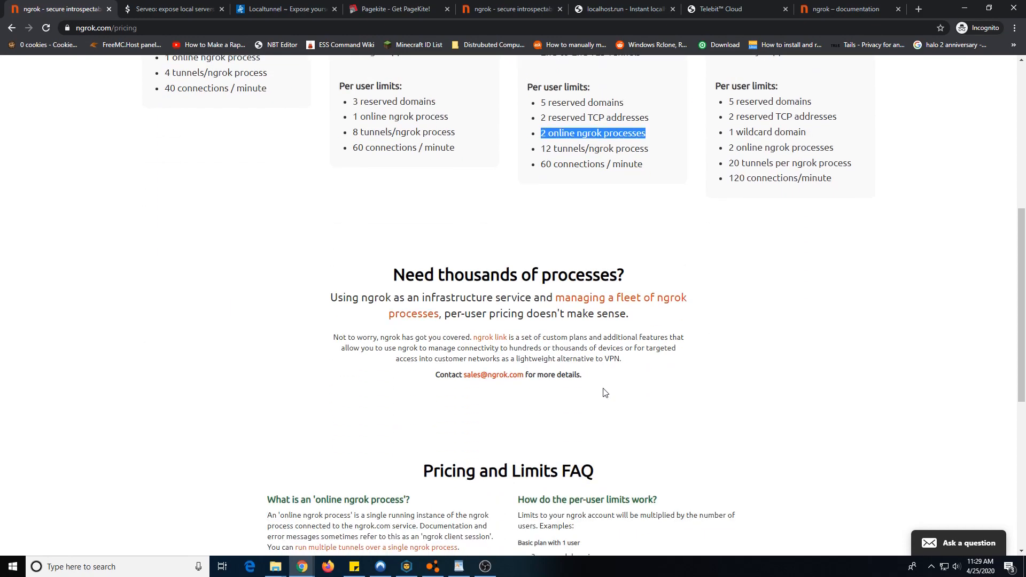
{"action": "scroll", "scroll_direction": "up", "scroll_amount": 3}
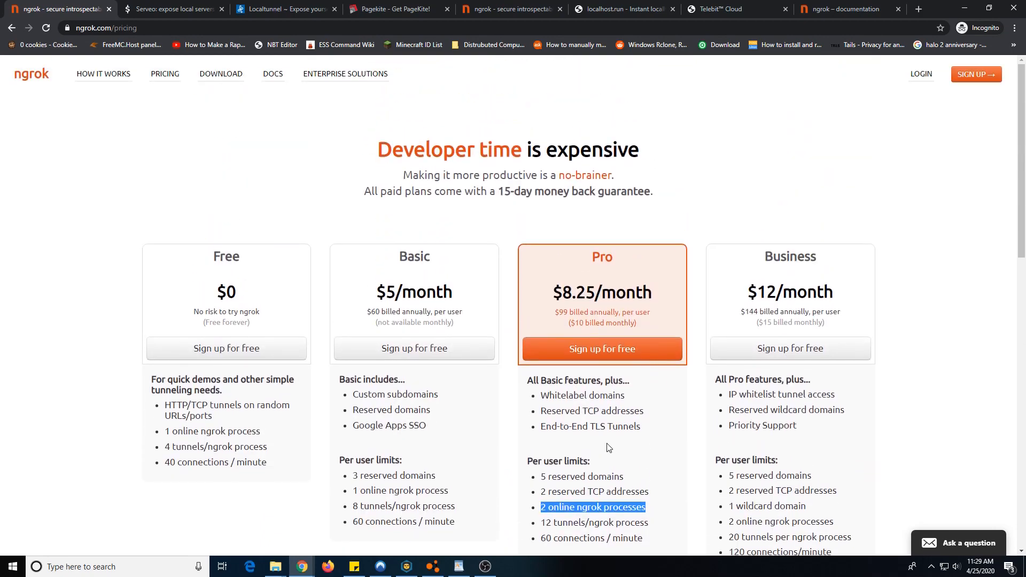
- Switch to the ngrok documentation tab and read the version 2.1 tunnel changes
{"action": "left_click", "coordinate": [845, 9]}
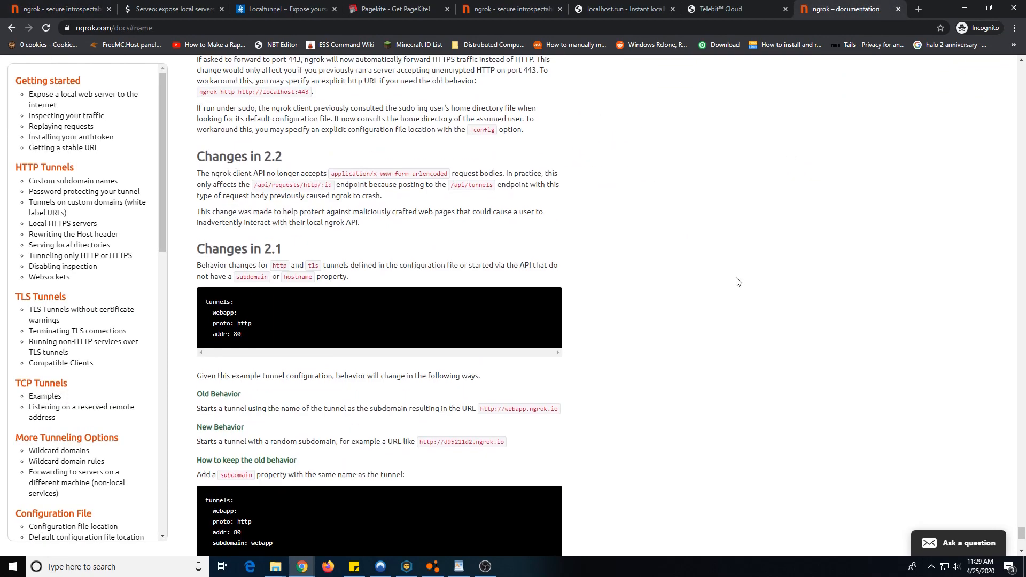
{"action": "scroll", "scroll_direction": "down", "scroll_amount": 3}
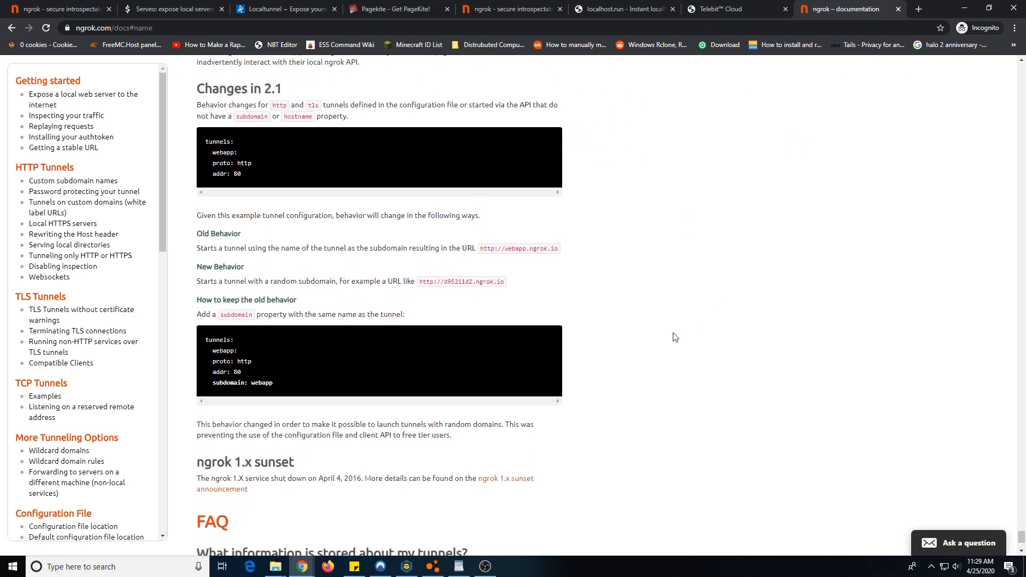
{"action": "mouse_move", "coordinate": [198, 469]}
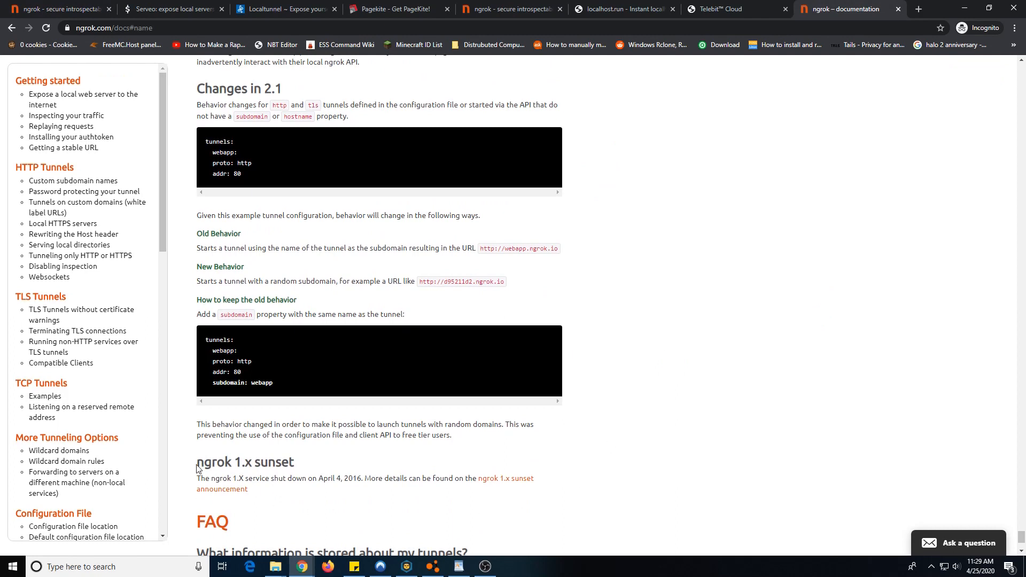
{"action": "double_click", "coordinate": [211, 461]}
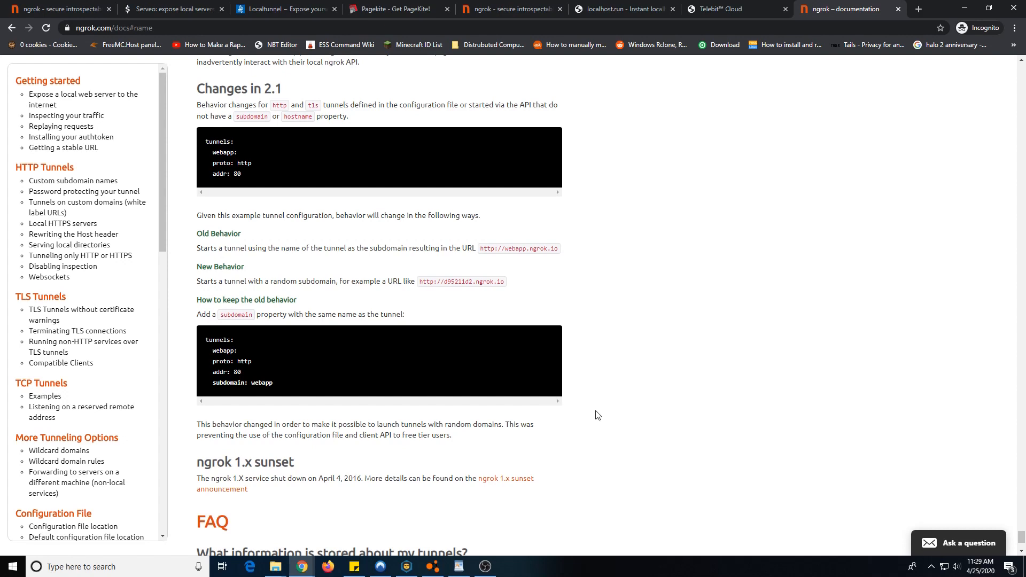
{"action": "mouse_move", "coordinate": [641, 357]}
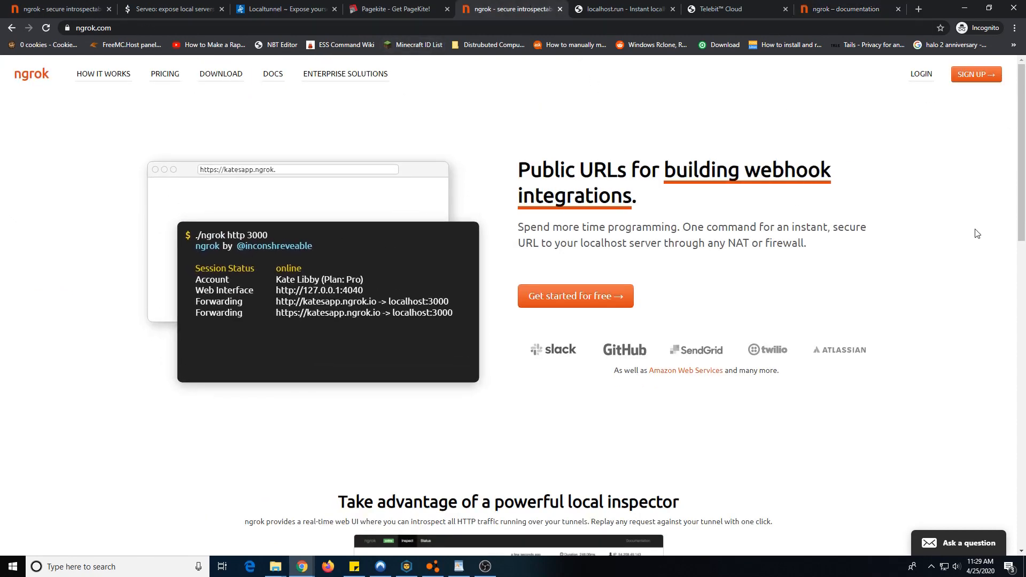
- Scroll the extra ngrok tabs and return to the pricing page's four plan tiers
{"action": "scroll", "scroll_direction": "down", "scroll_amount": 3}
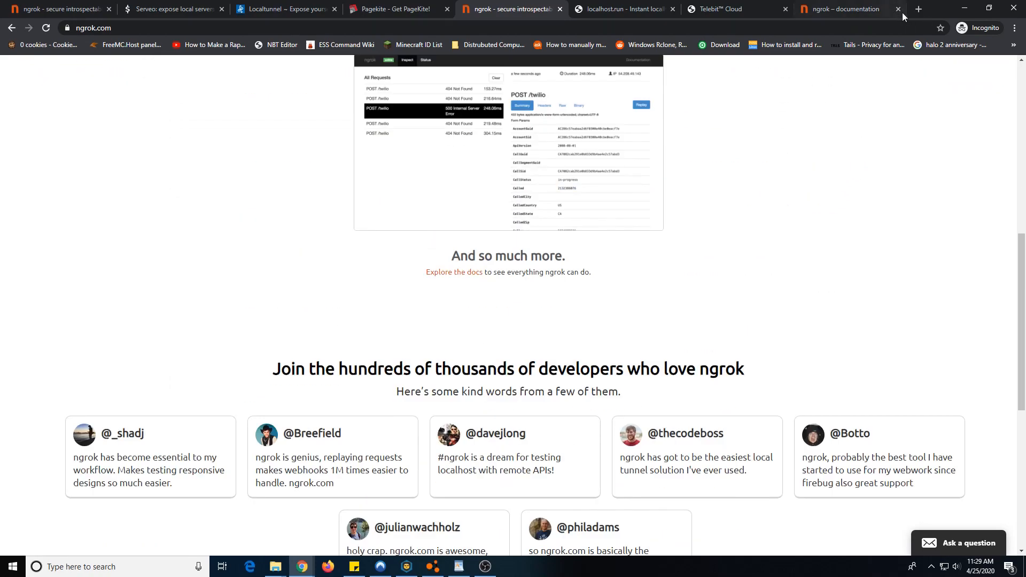
{"action": "scroll", "scroll_direction": "down", "scroll_amount": 3}
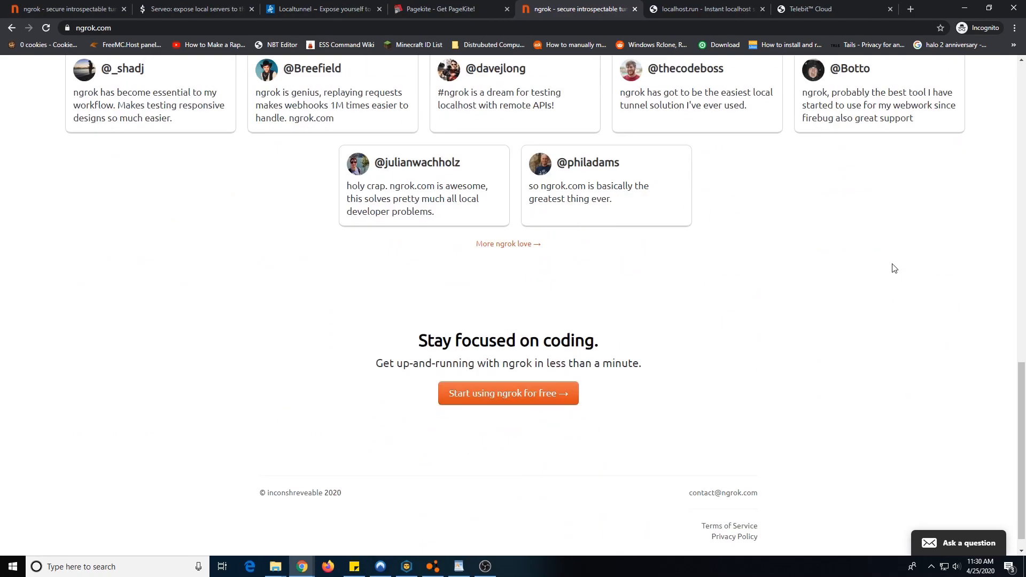
{"action": "scroll", "scroll_direction": "up", "scroll_amount": 3}
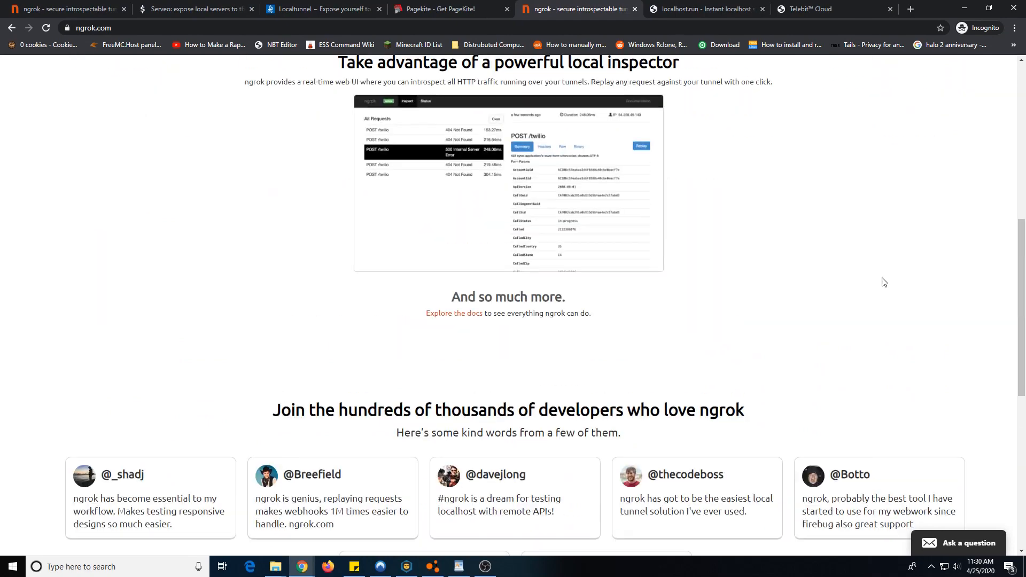
{"action": "mouse_move", "coordinate": [855, 327]}
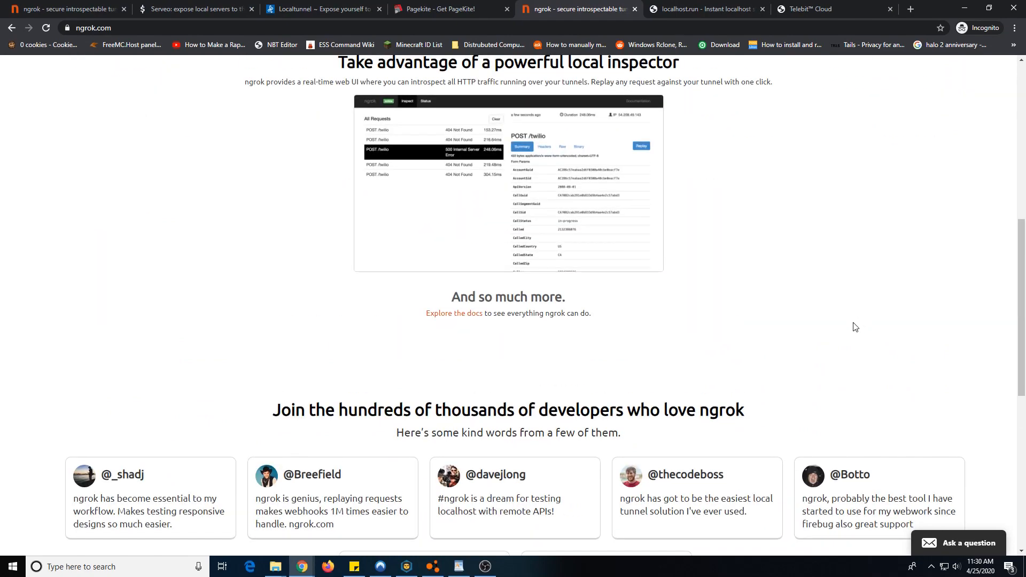
{"action": "mouse_move", "coordinate": [140, 155]}
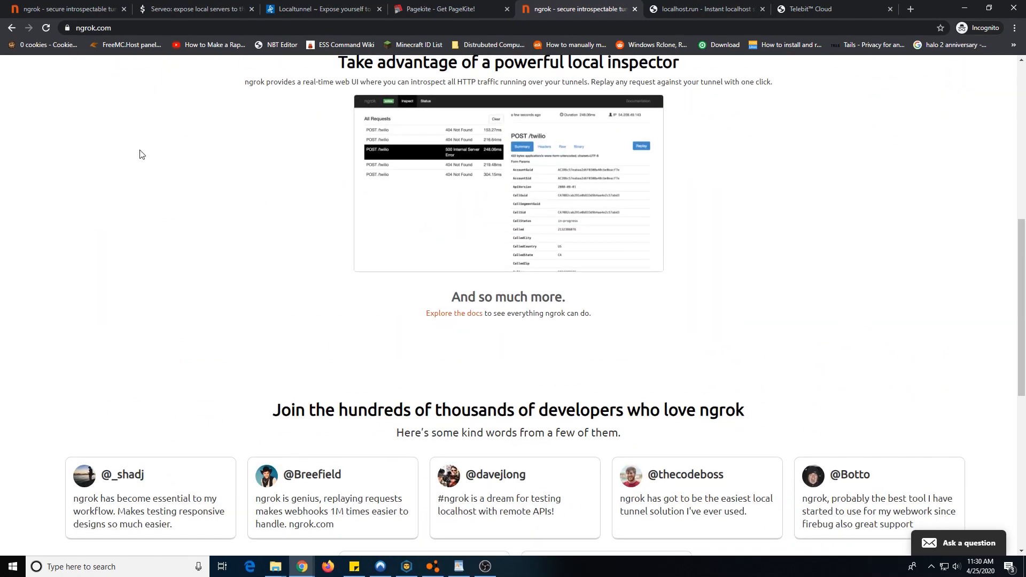
{"action": "mouse_move", "coordinate": [72, 8]}
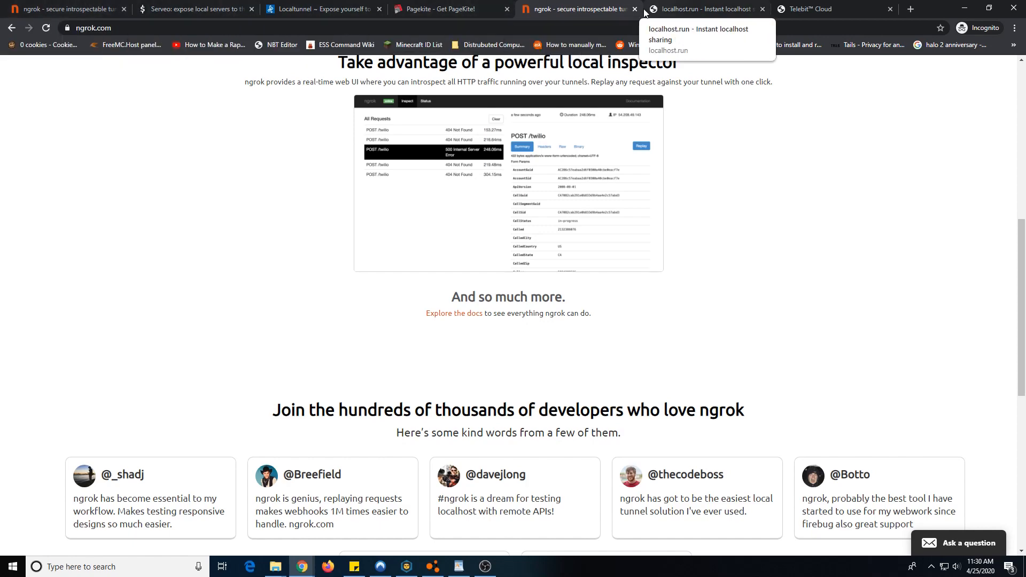
{"action": "scroll", "scroll_direction": "down", "scroll_amount": 3}
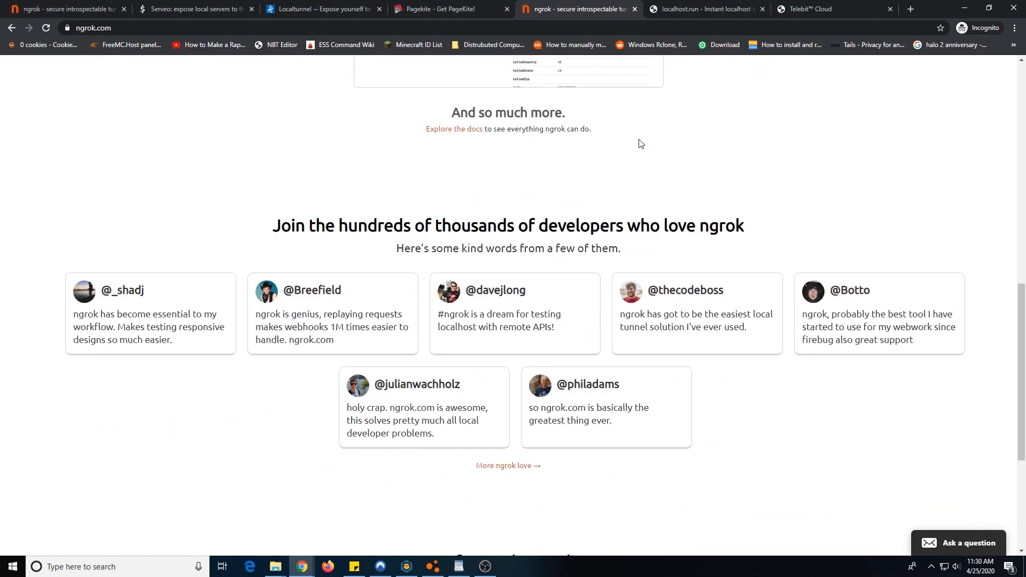
{"action": "scroll", "scroll_direction": "up", "scroll_amount": 3}
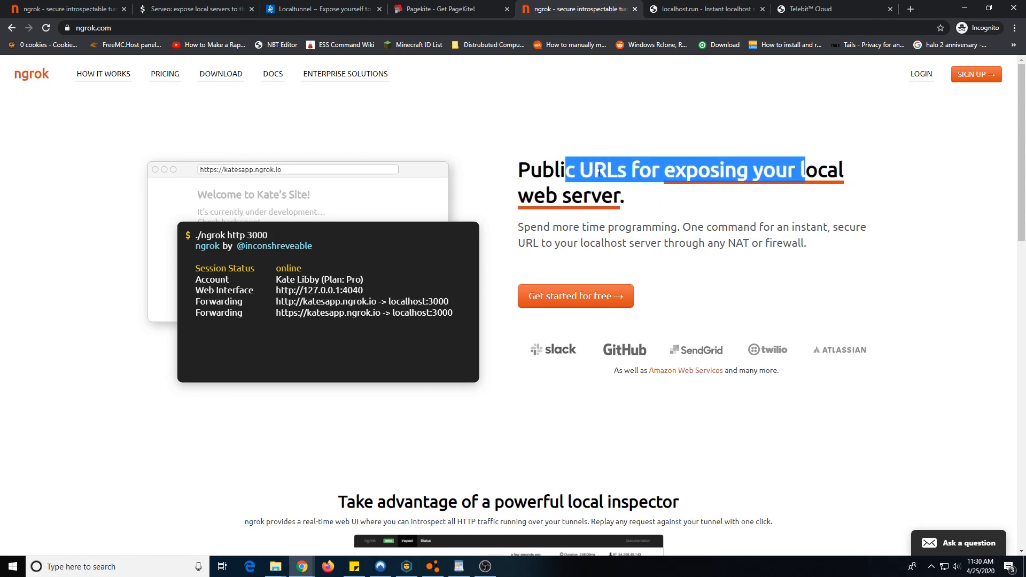
{"action": "left_click", "coordinate": [705, 193]}
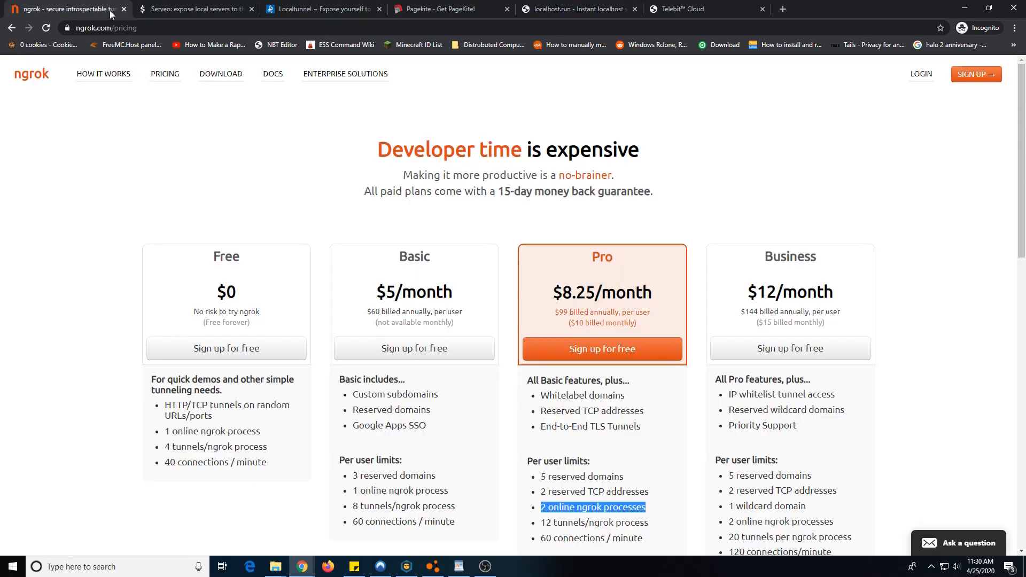
- Close the ngrok pricing tab and read Serveo's How does it work down to the Manual
{"action": "left_click", "coordinate": [189, 9]}
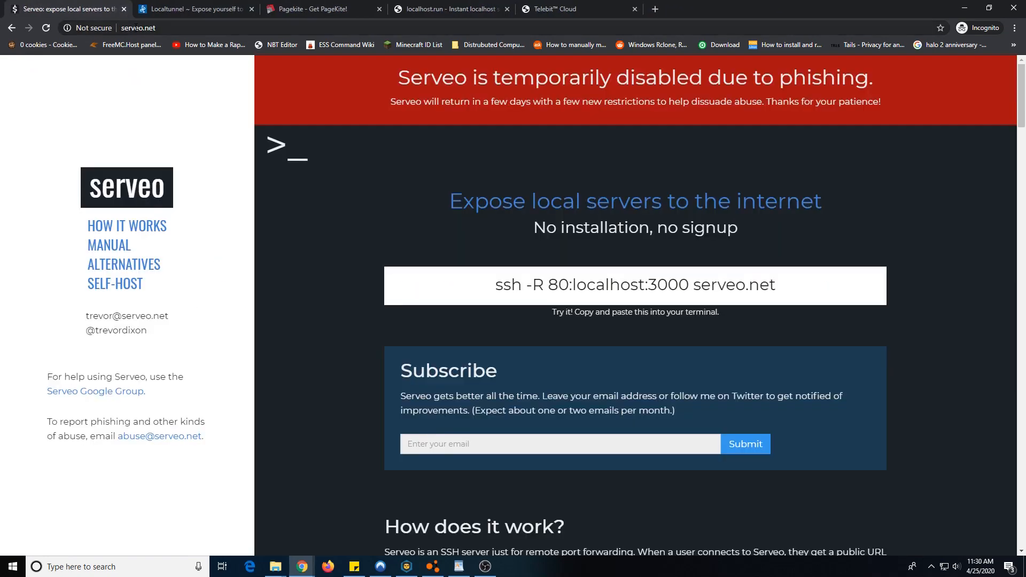
{"action": "mouse_move", "coordinate": [498, 275]}
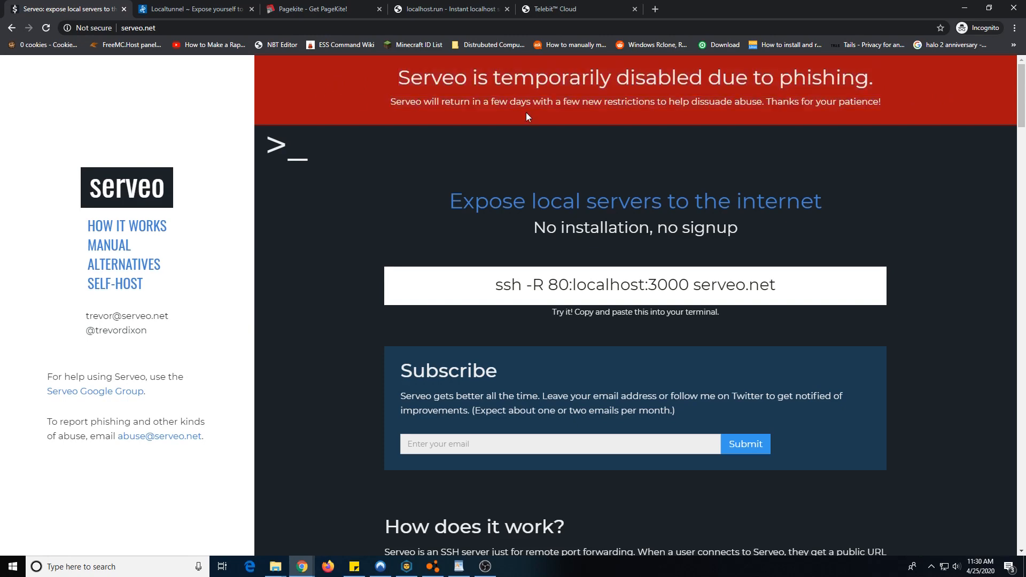
{"action": "scroll", "scroll_direction": "down", "scroll_amount": 3}
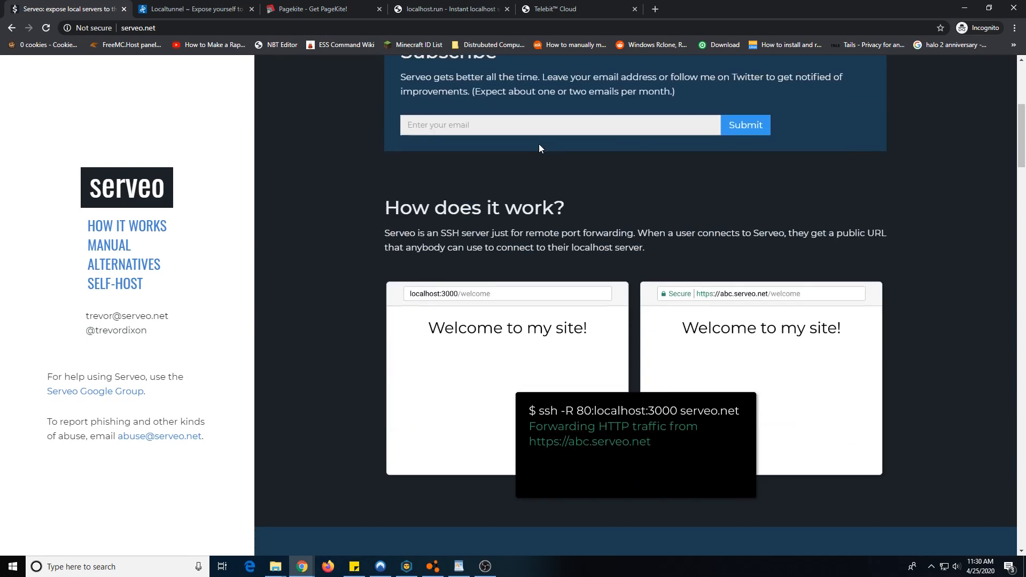
{"action": "scroll", "scroll_direction": "down", "scroll_amount": 3}
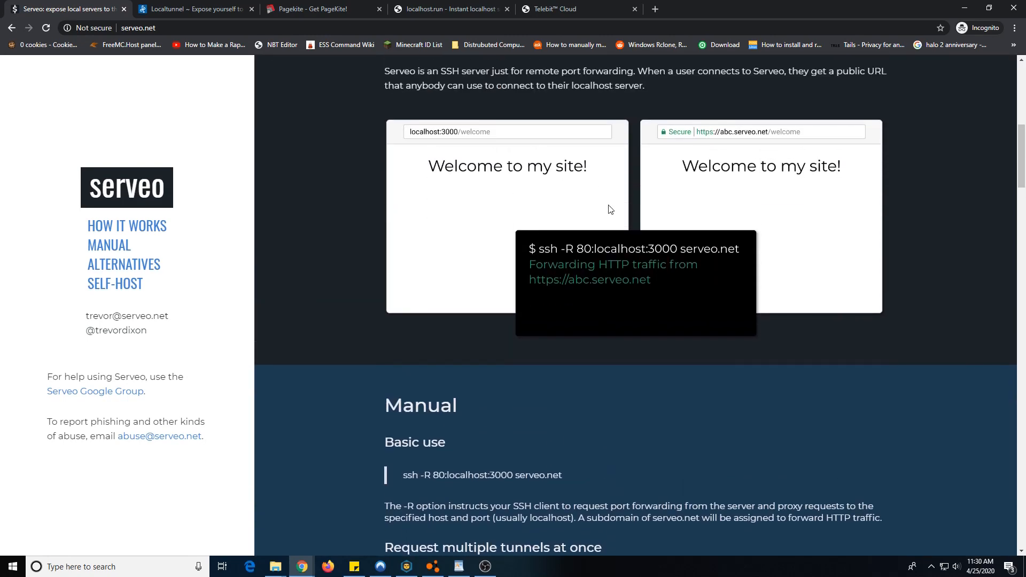
{"action": "mouse_move", "coordinate": [559, 207]}
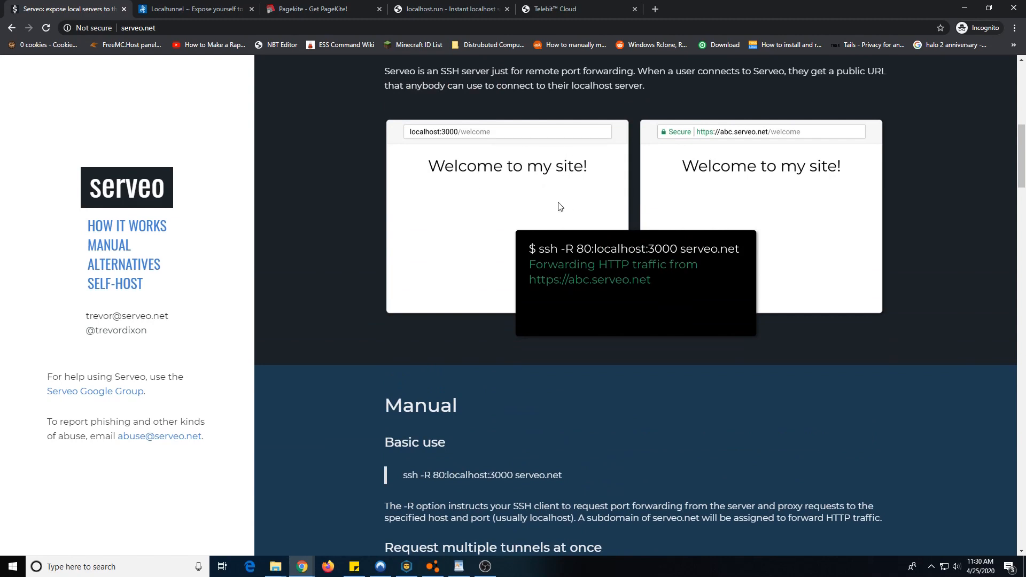
{"action": "mouse_move", "coordinate": [683, 186]}
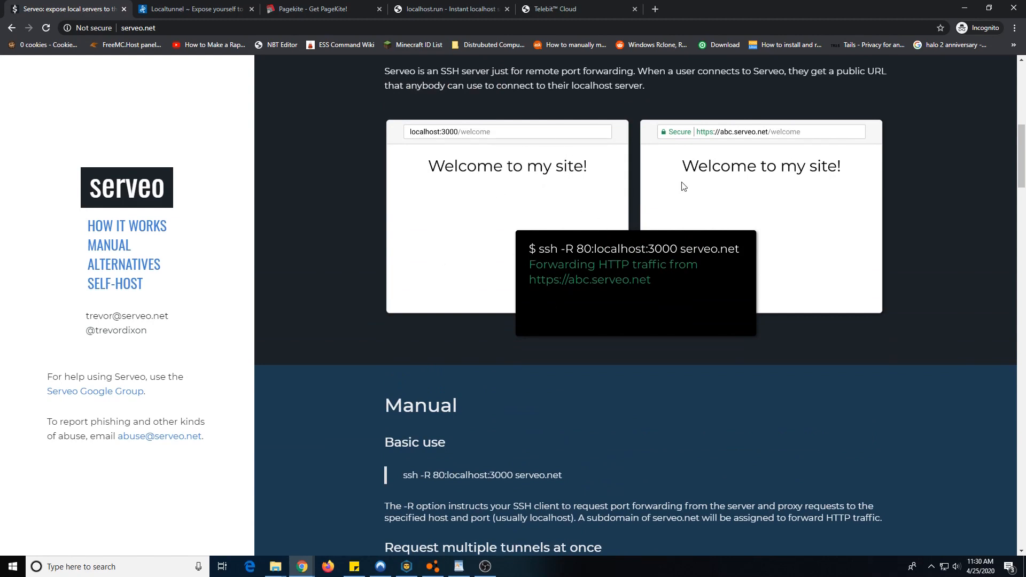
{"action": "scroll", "scroll_direction": "down", "scroll_amount": 3}
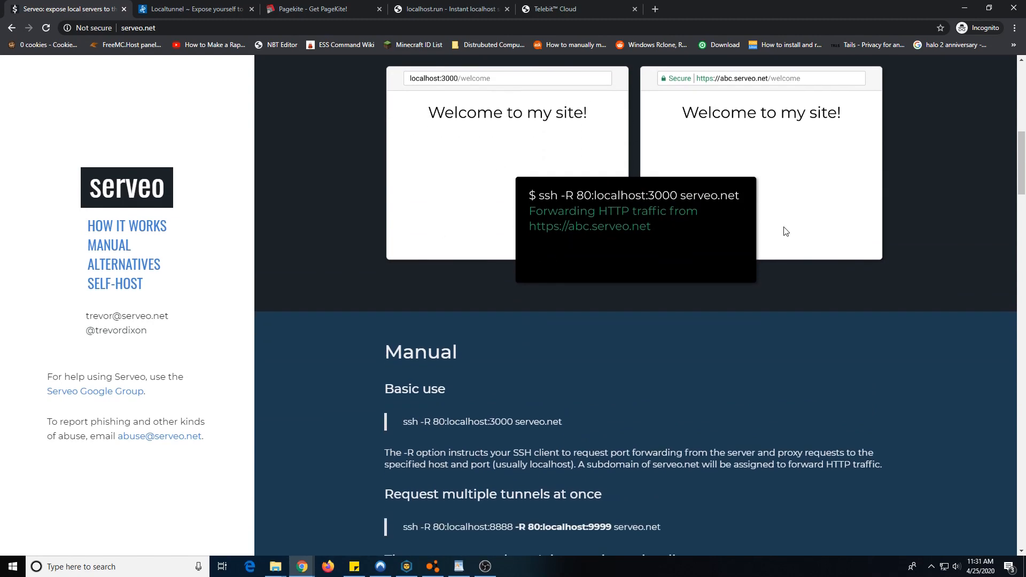
{"action": "scroll", "scroll_direction": "up", "scroll_amount": 3}
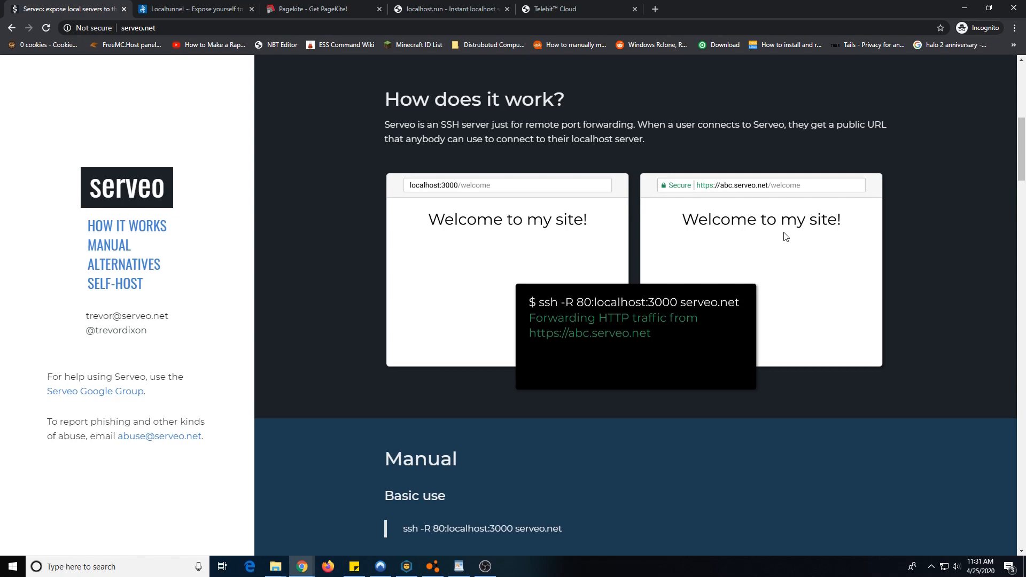
{"action": "mouse_move", "coordinate": [440, 199]}
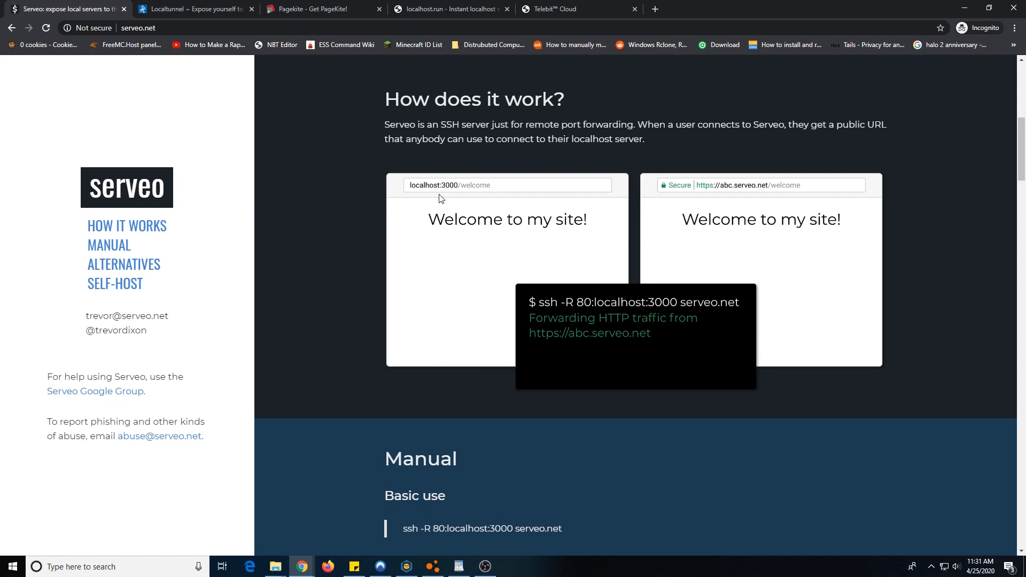
{"action": "mouse_move", "coordinate": [676, 250]}
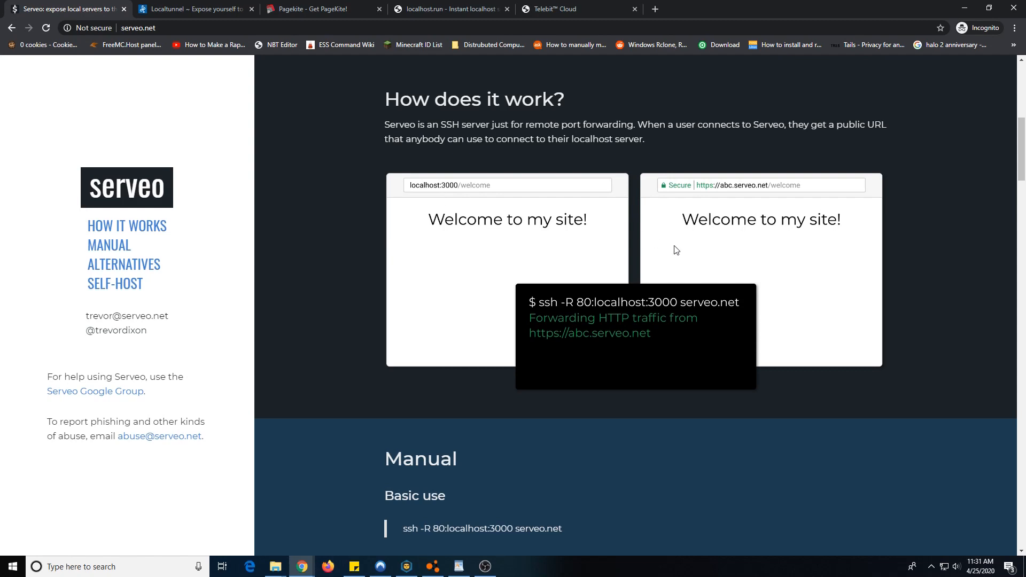
{"action": "mouse_move", "coordinate": [803, 168]}
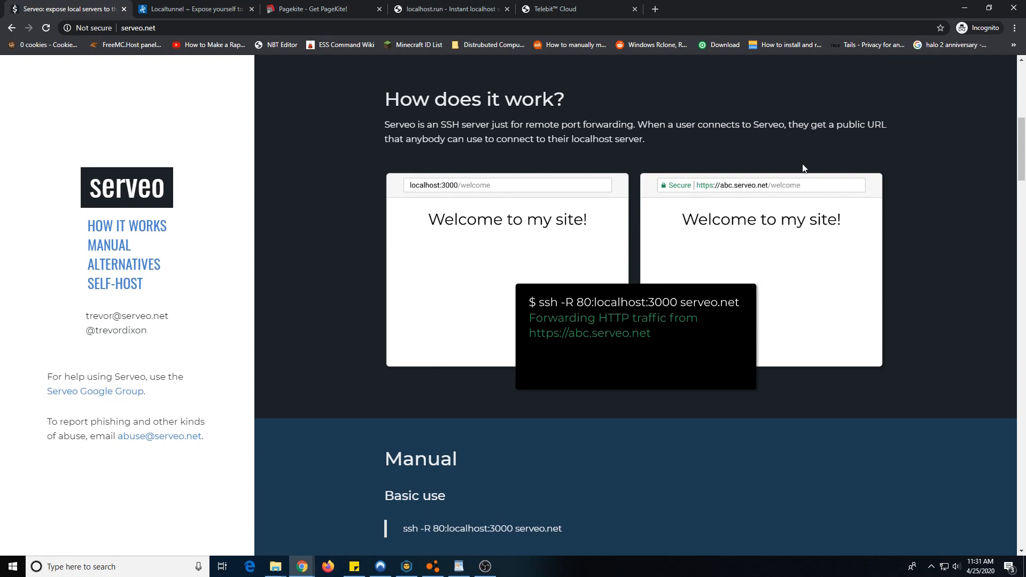
{"action": "mouse_move", "coordinate": [880, 321]}
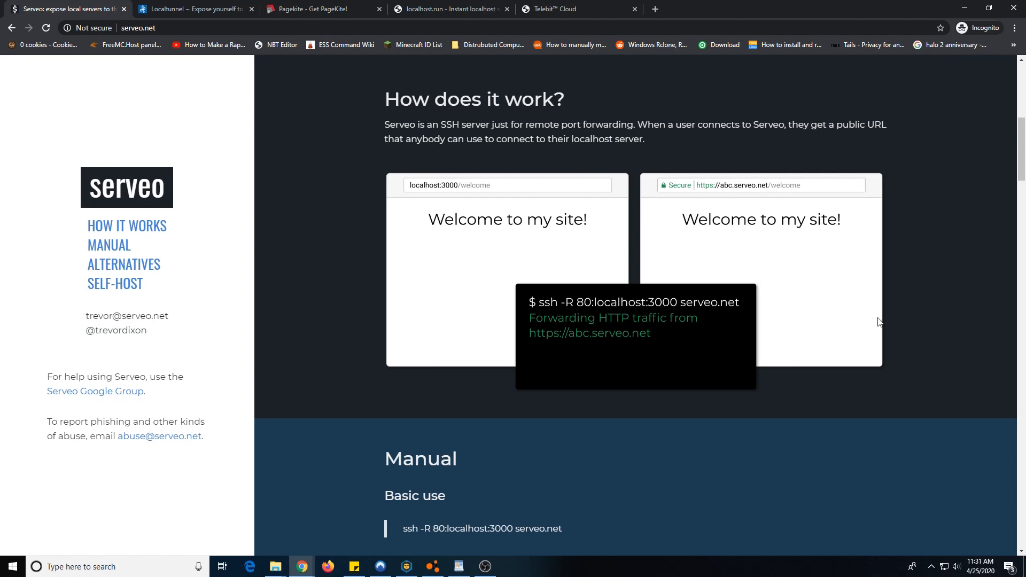
{"action": "scroll", "scroll_direction": "down", "scroll_amount": 3}
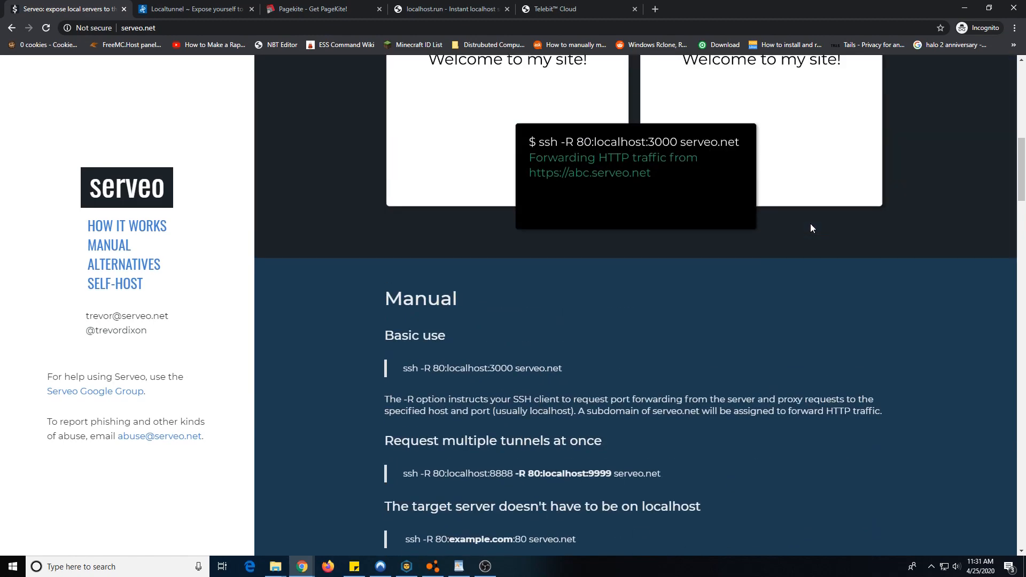
- Return to the top of serveo.net showing the phishing notice and ssh command
{"action": "scroll", "scroll_direction": "up", "scroll_amount": 3}
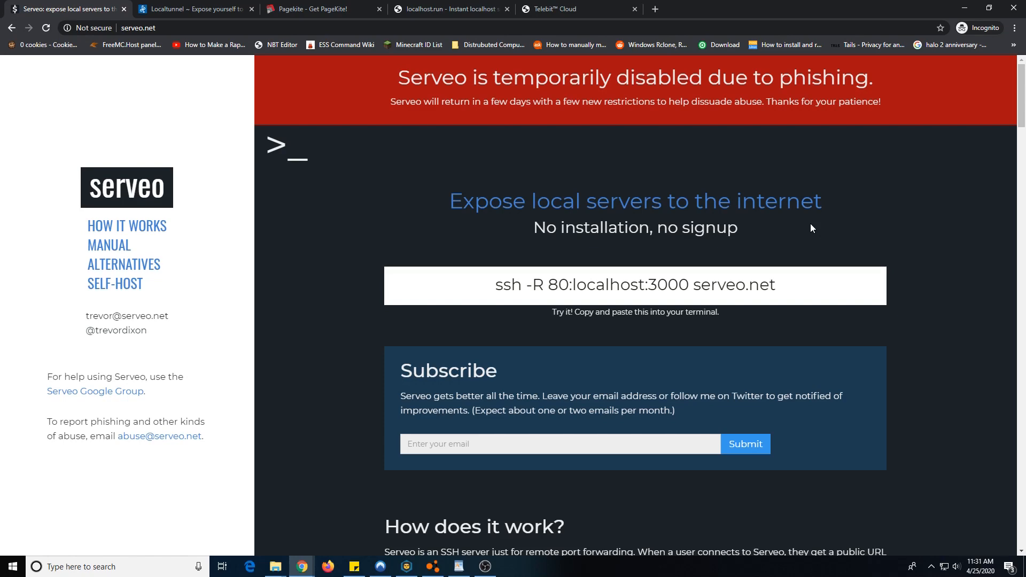
{"action": "mouse_move", "coordinate": [766, 280]}
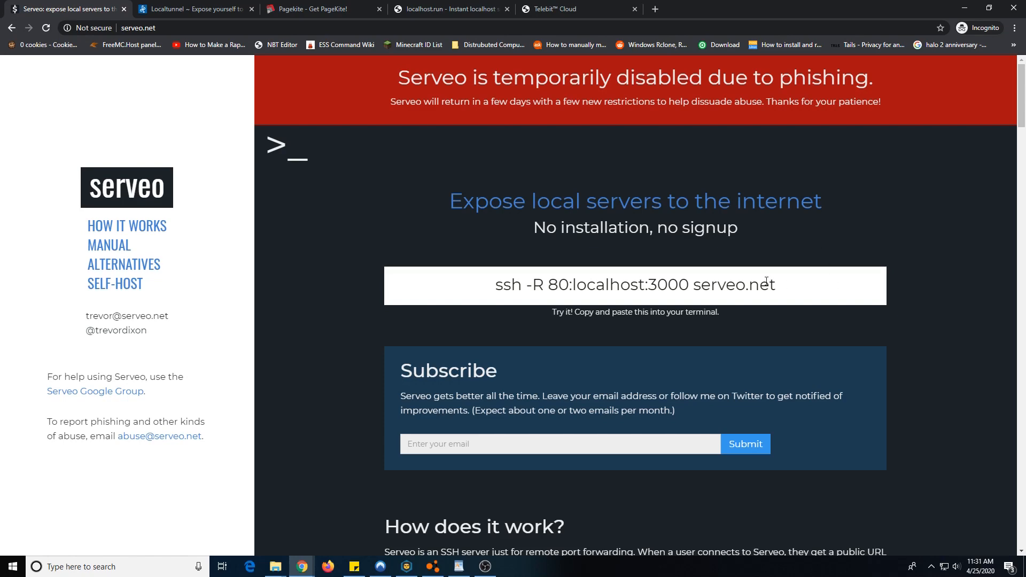
{"action": "scroll", "scroll_direction": "down", "scroll_amount": 3}
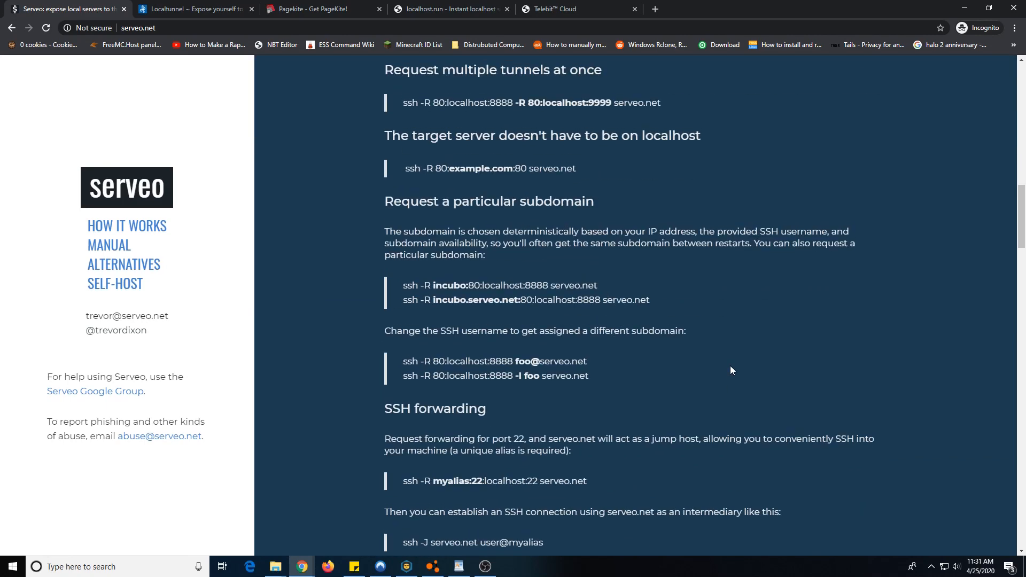
{"action": "scroll", "scroll_direction": "up", "scroll_amount": 3}
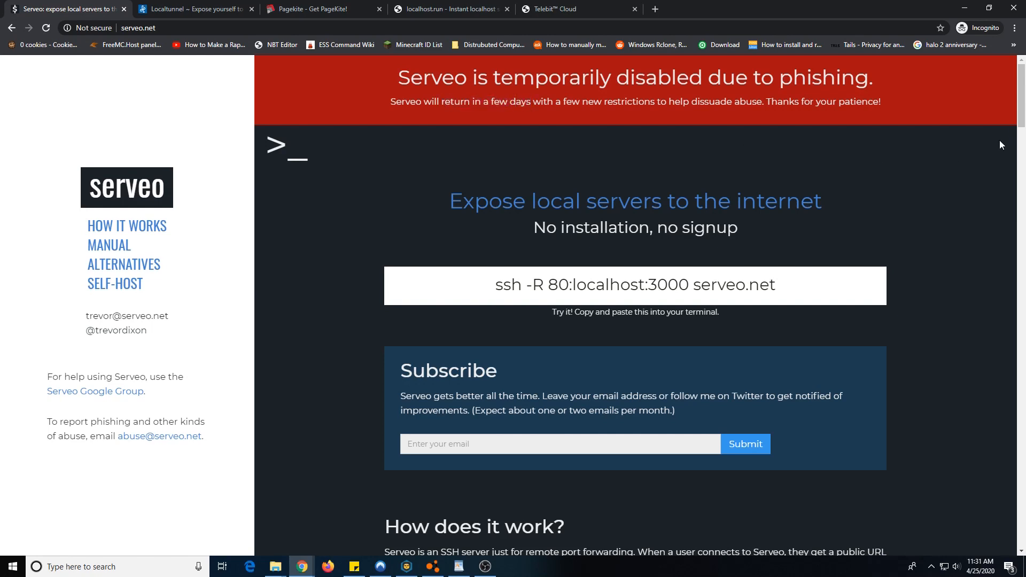
{"action": "mouse_move", "coordinate": [992, 112]}
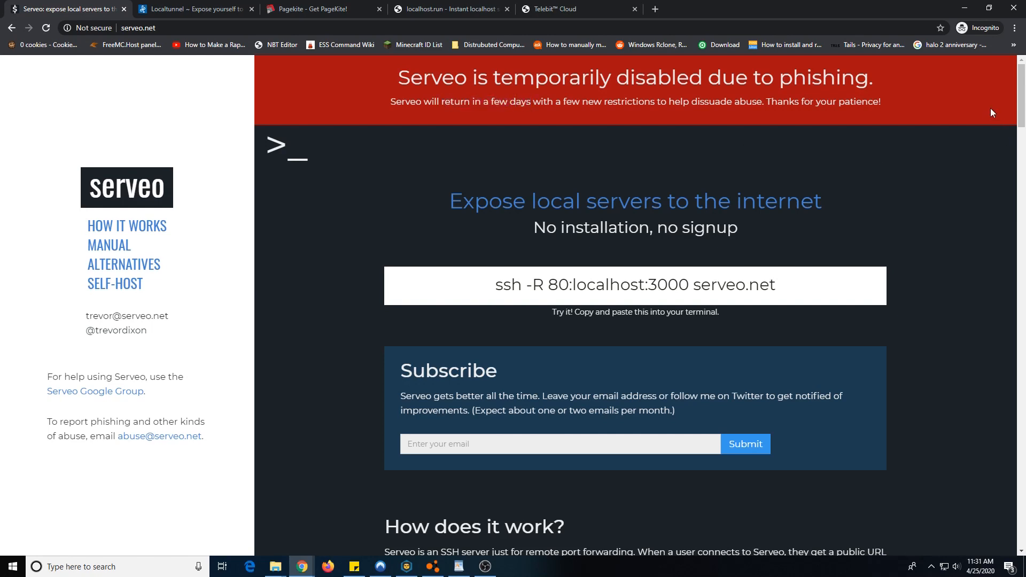
{"action": "mouse_move", "coordinate": [999, 138]}
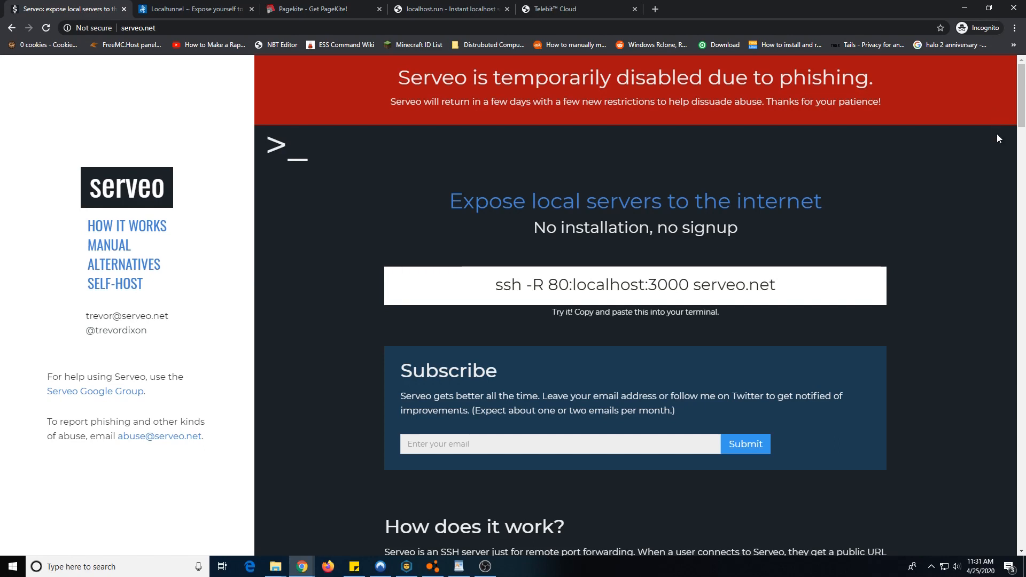
{"action": "mouse_move", "coordinate": [789, 244]}
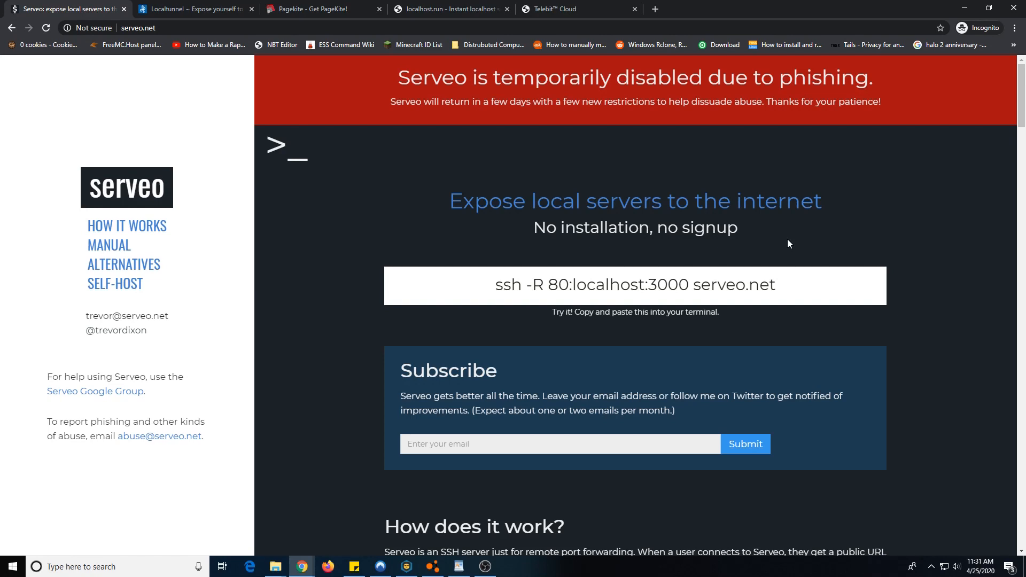
{"action": "mouse_move", "coordinate": [519, 119]}
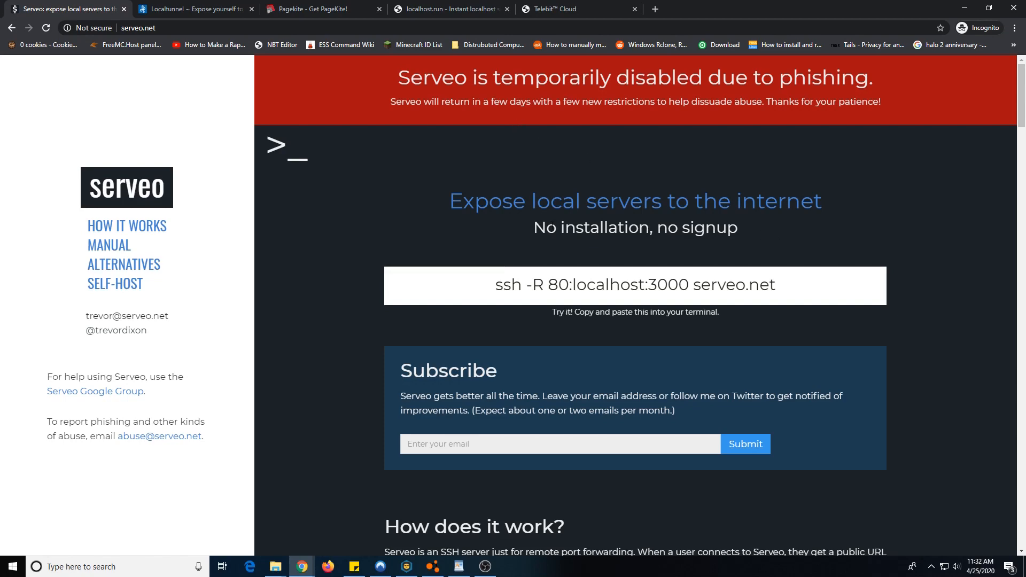
- Read Serveo's manual, selecting the SSH forwarding command, down to Custom Domain
{"action": "scroll", "scroll_direction": "down", "scroll_amount": 3}
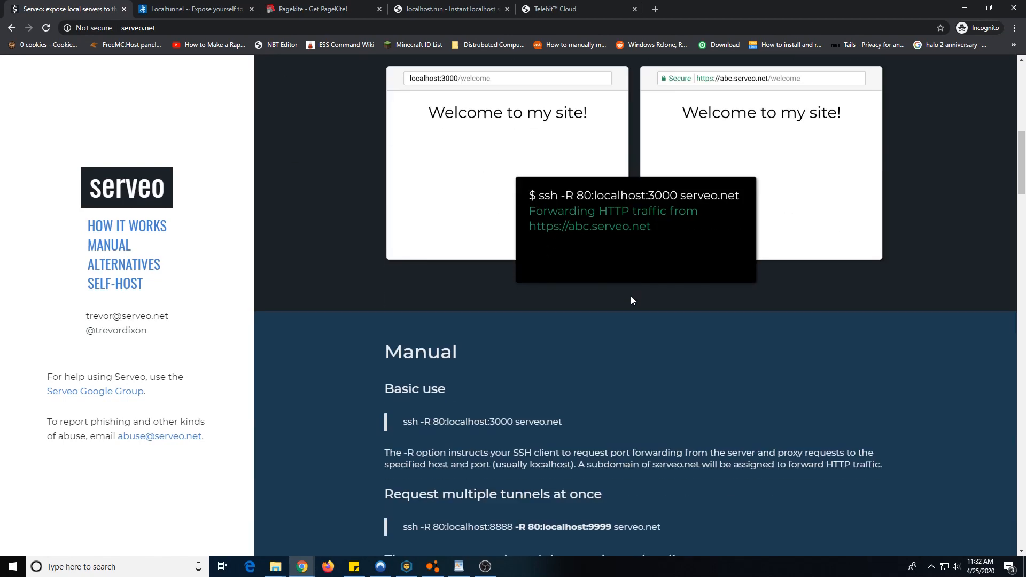
{"action": "scroll", "scroll_direction": "down", "scroll_amount": 3}
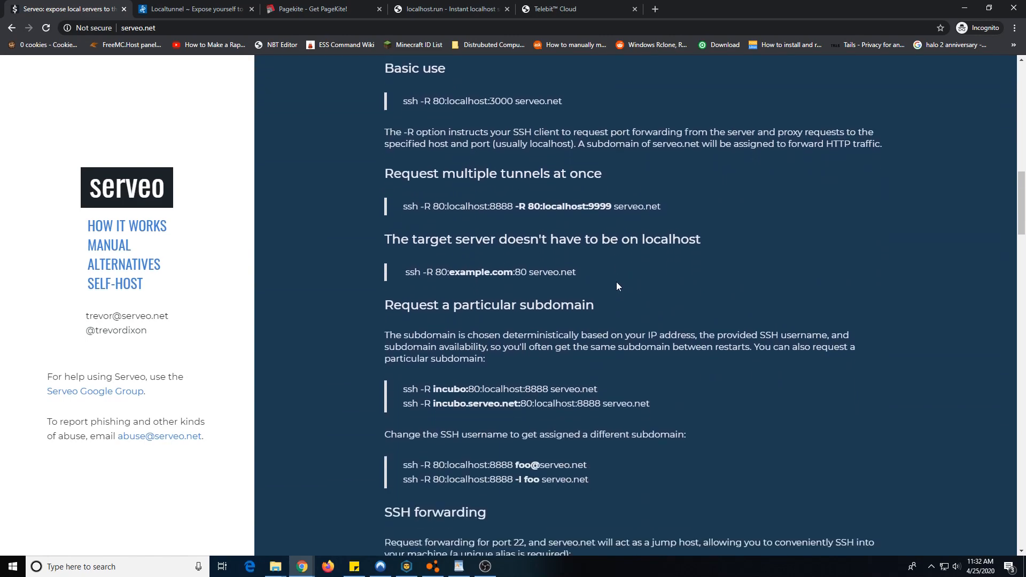
{"action": "scroll", "scroll_direction": "down", "scroll_amount": 3}
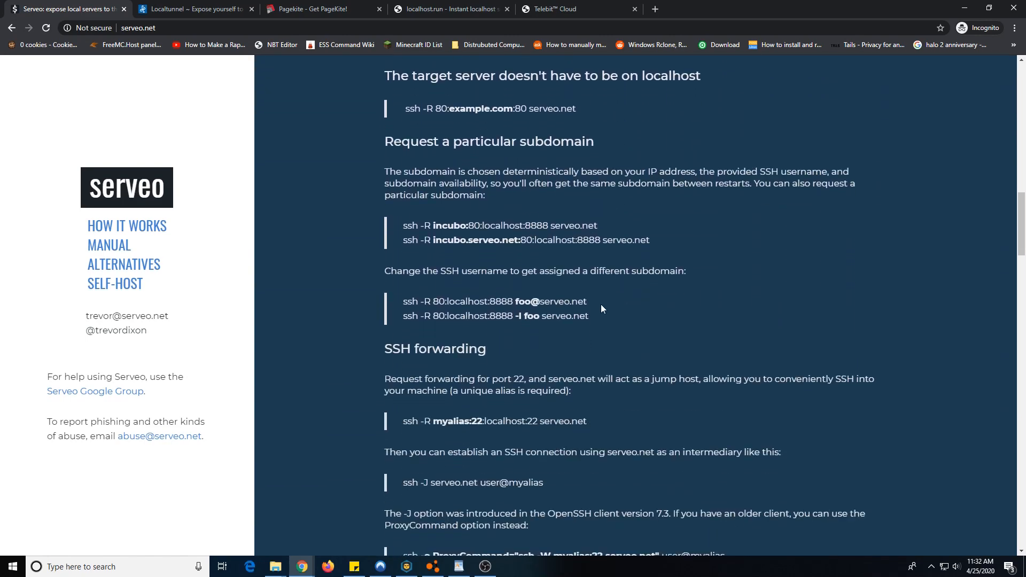
{"action": "scroll", "scroll_direction": "down", "scroll_amount": 3}
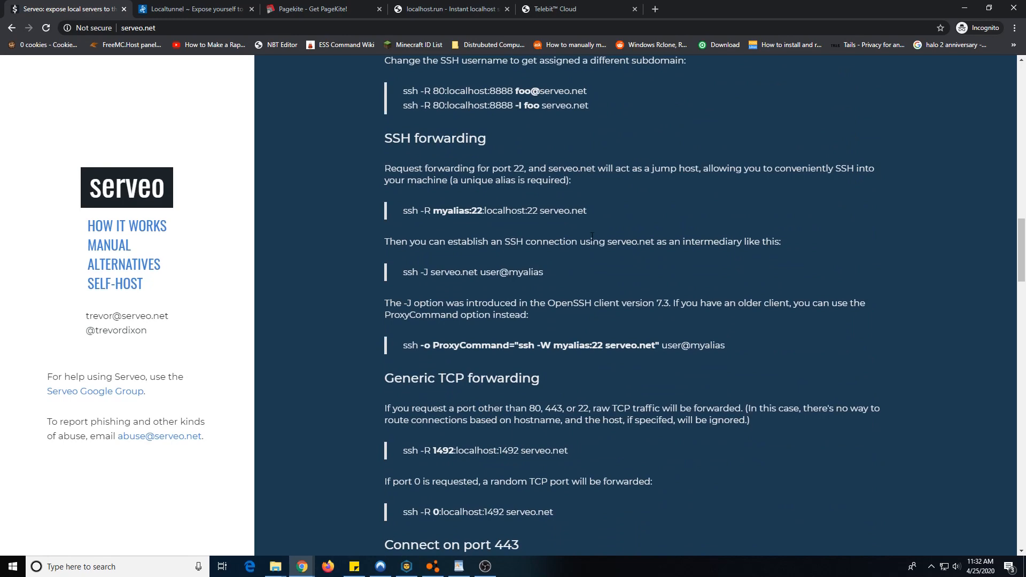
{"action": "triple_click", "coordinate": [493, 210]}
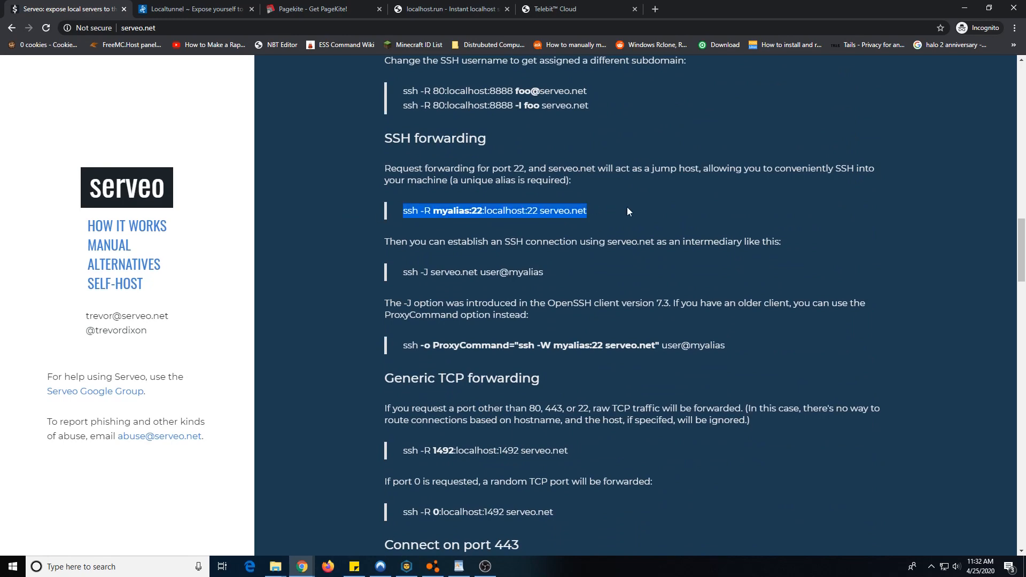
{"action": "scroll", "scroll_direction": "down", "scroll_amount": 3}
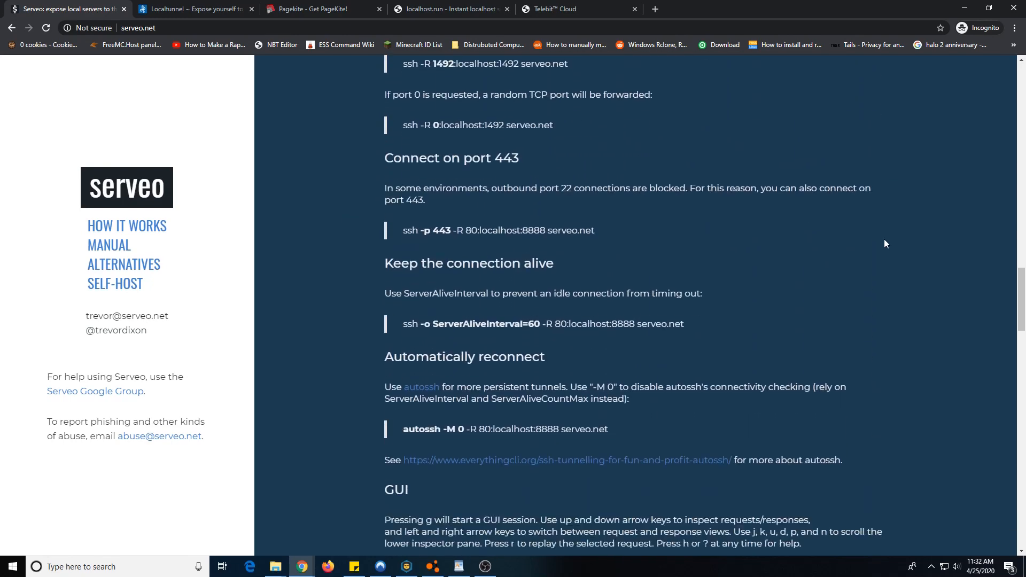
{"action": "scroll", "scroll_direction": "down", "scroll_amount": 3}
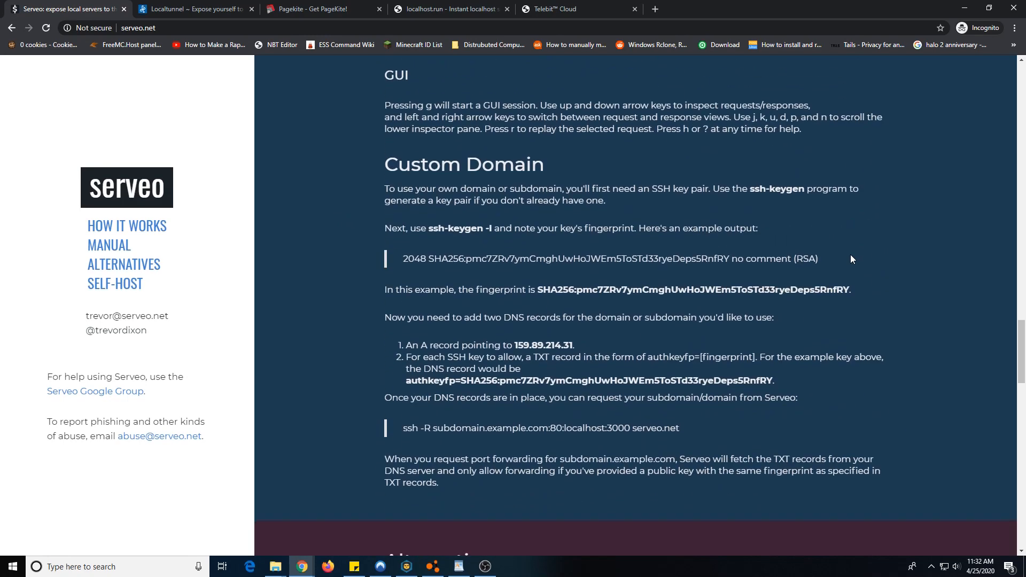
{"action": "scroll", "scroll_direction": "down", "scroll_amount": 3}
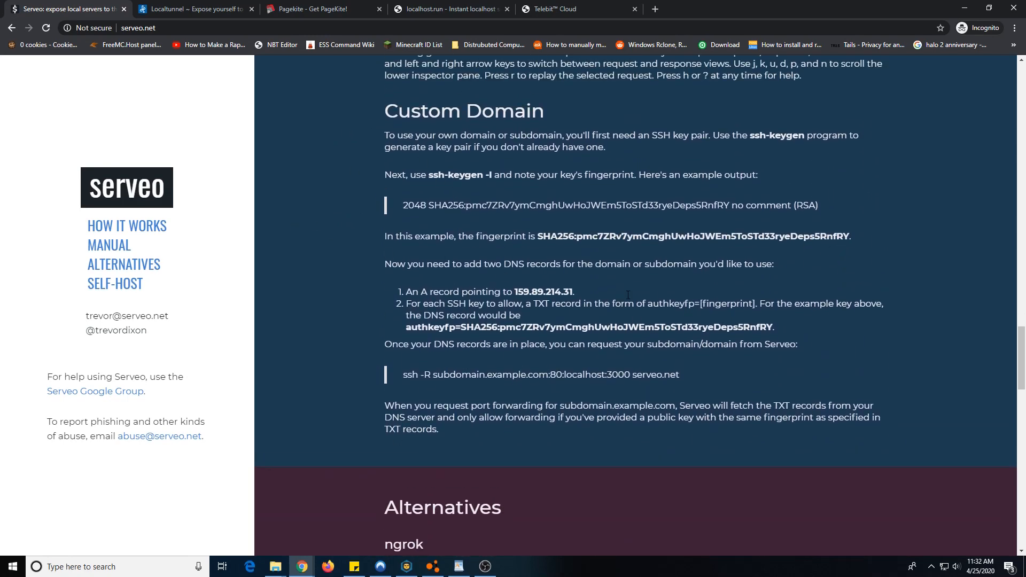
- Read Serveo's Alternatives and Host it yourself sections, then scroll back up
{"action": "scroll", "scroll_direction": "down", "scroll_amount": 3}
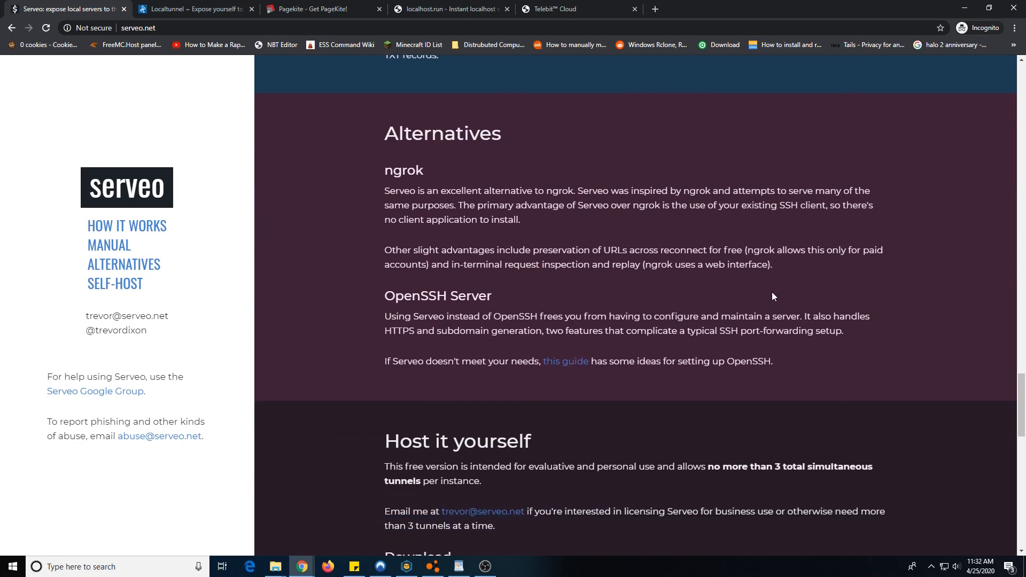
{"action": "scroll", "scroll_direction": "down", "scroll_amount": 3}
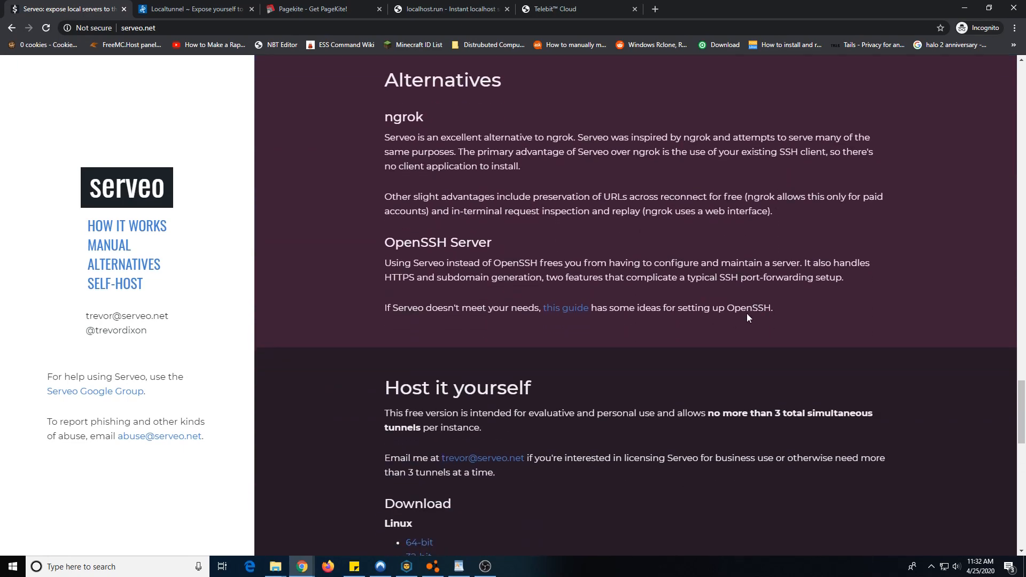
{"action": "mouse_move", "coordinate": [668, 379]}
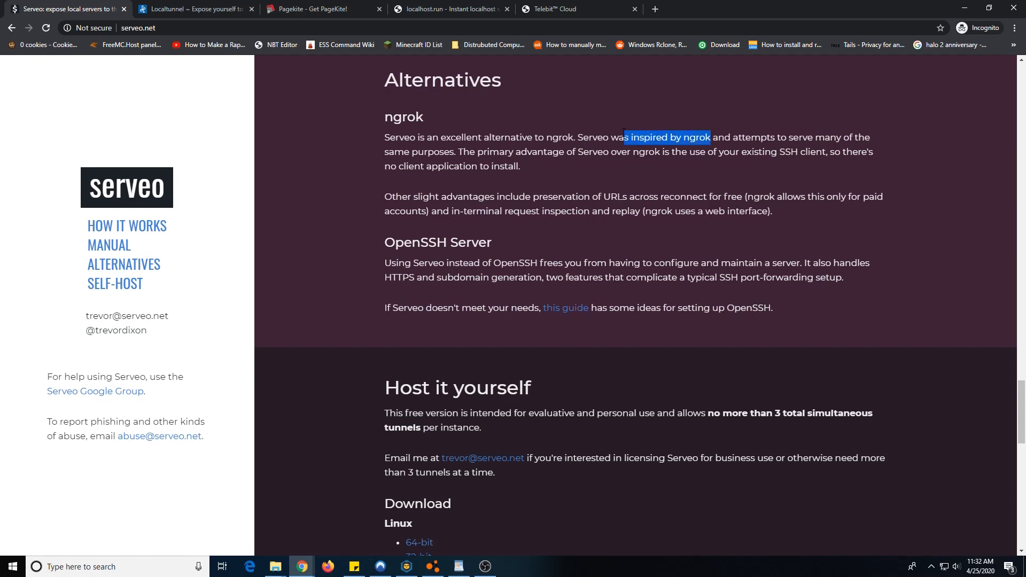
{"action": "scroll", "scroll_direction": "down", "scroll_amount": 3}
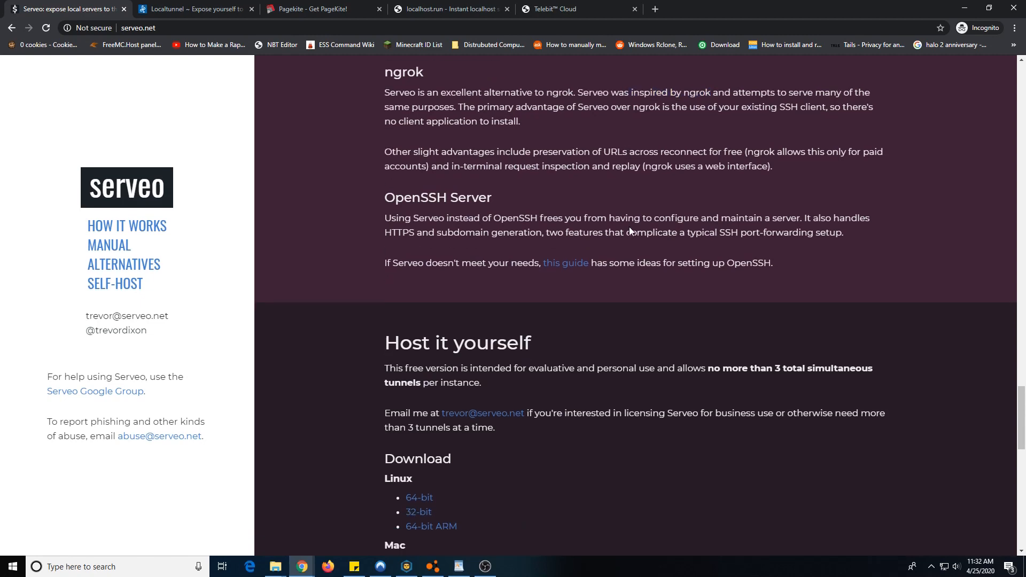
{"action": "scroll", "scroll_direction": "down", "scroll_amount": 3}
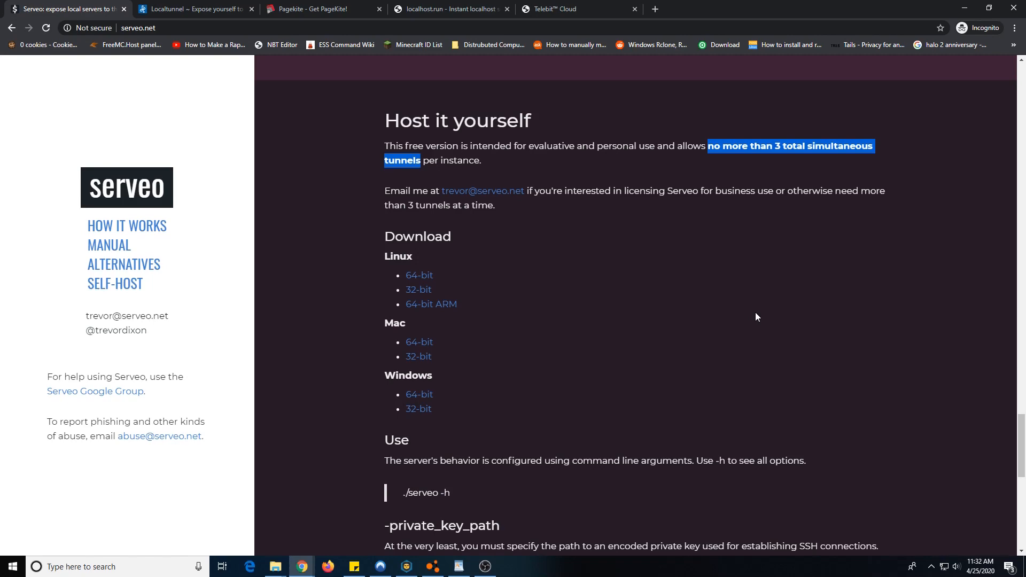
{"action": "mouse_move", "coordinate": [729, 346]}
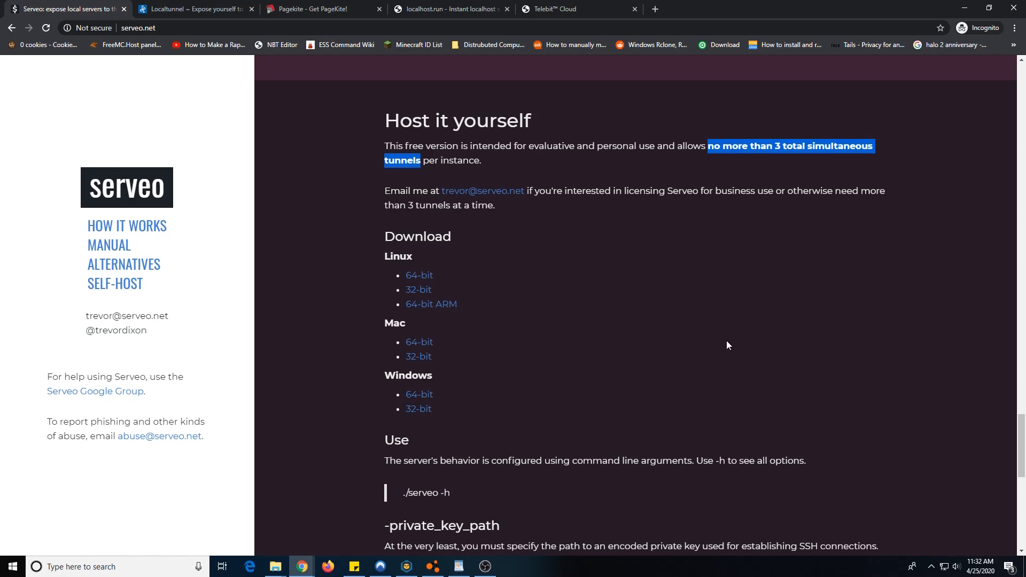
{"action": "scroll", "scroll_direction": "down", "scroll_amount": 3}
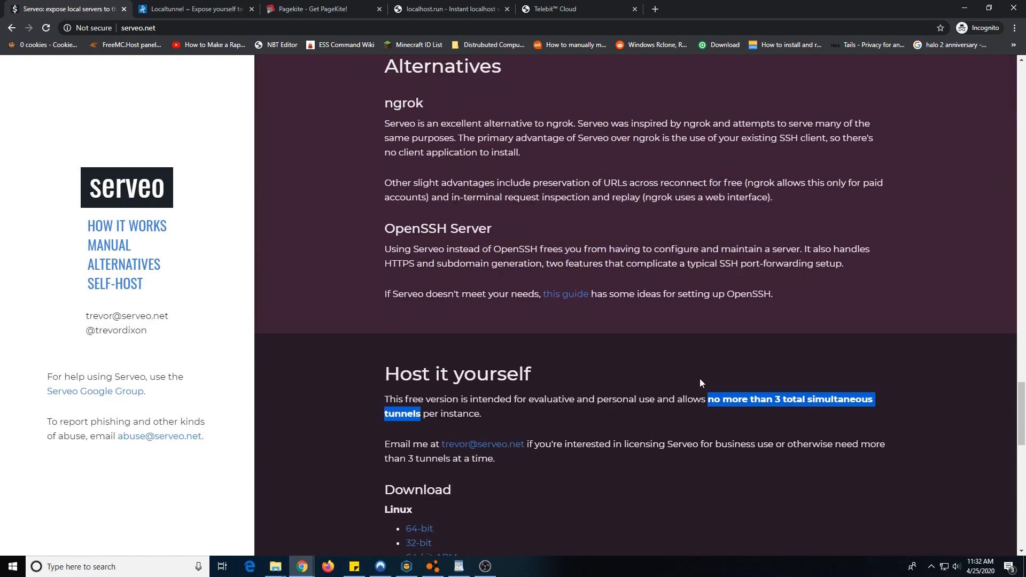
{"action": "scroll", "scroll_direction": "up", "scroll_amount": 3}
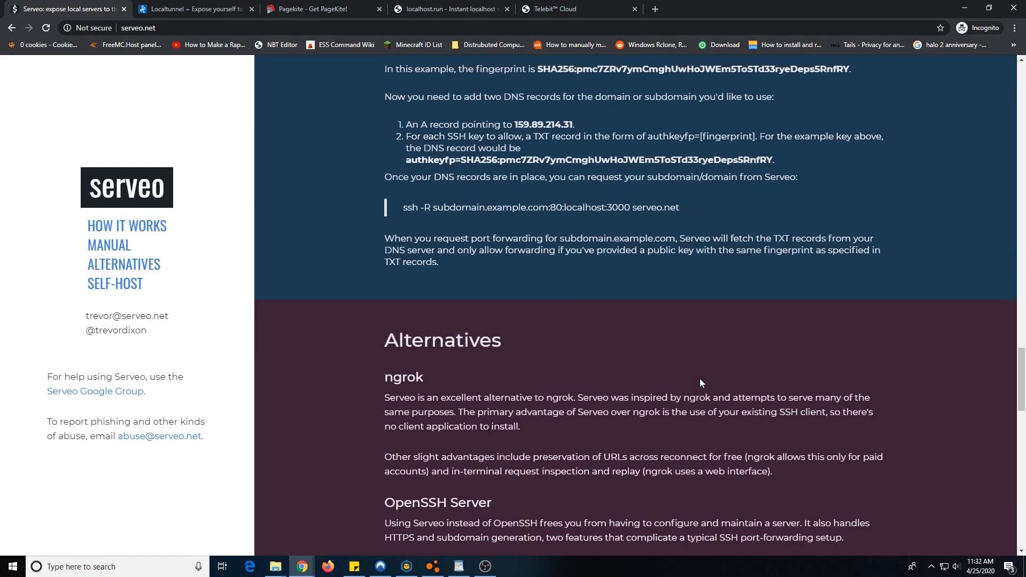
{"action": "scroll", "scroll_direction": "up", "scroll_amount": 3}
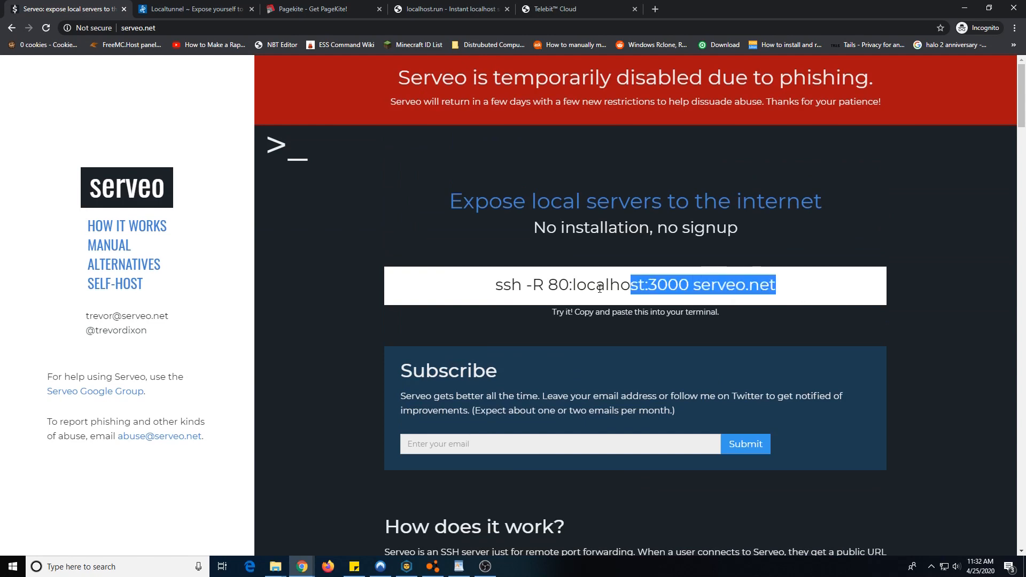
- Select parts of Serveo's ssh tunnel command, including the port number
{"action": "left_click", "coordinate": [866, 308]}
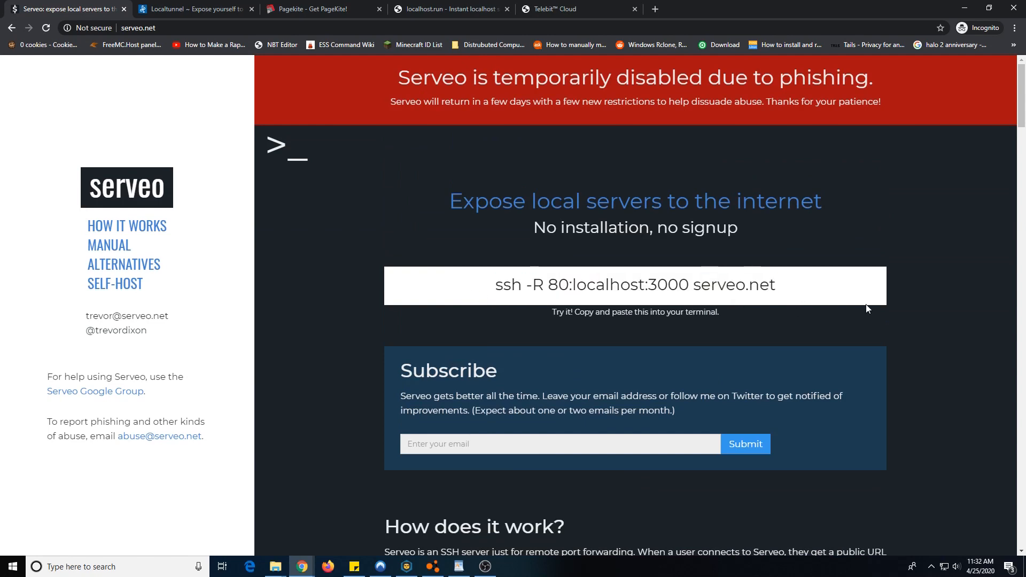
{"action": "double_click", "coordinate": [805, 201]}
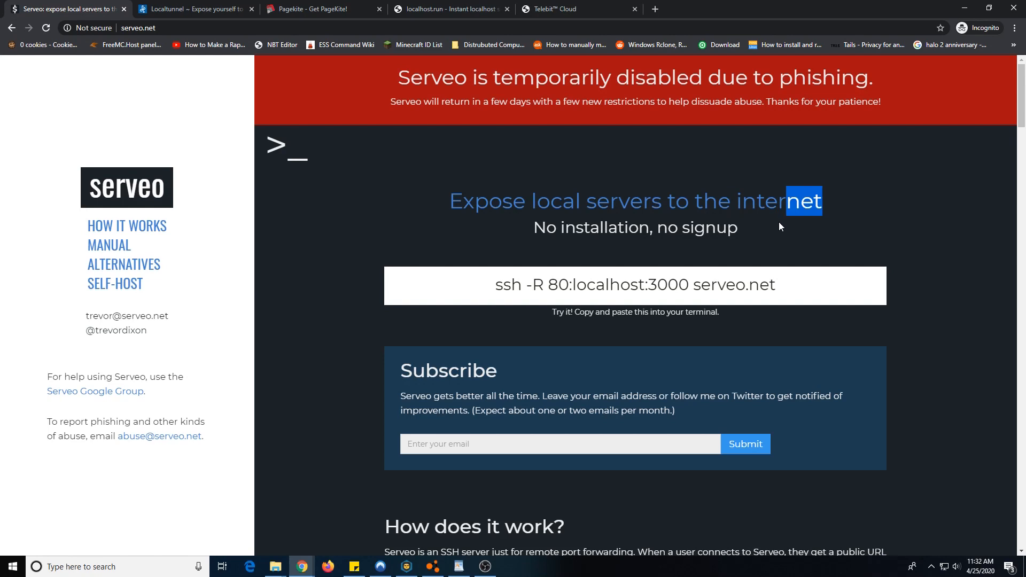
{"action": "triple_click", "coordinate": [635, 285]}
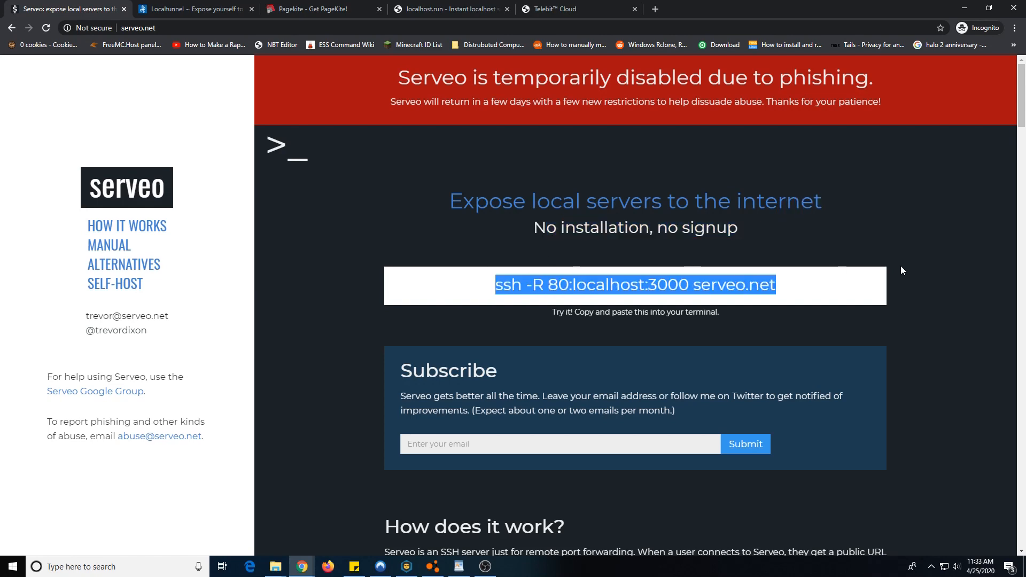
{"action": "mouse_move", "coordinate": [907, 267]}
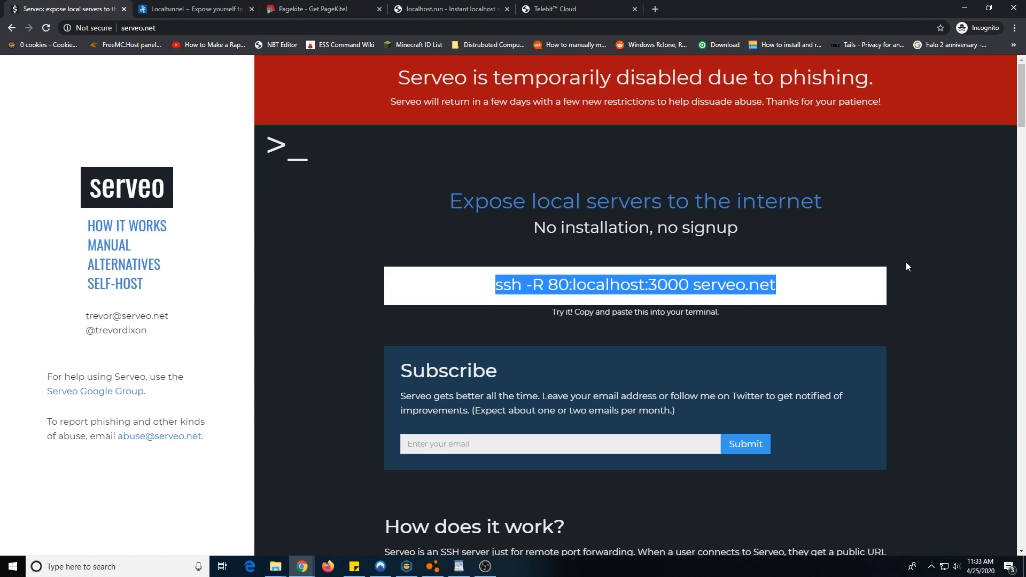
{"action": "left_click", "coordinate": [687, 285]}
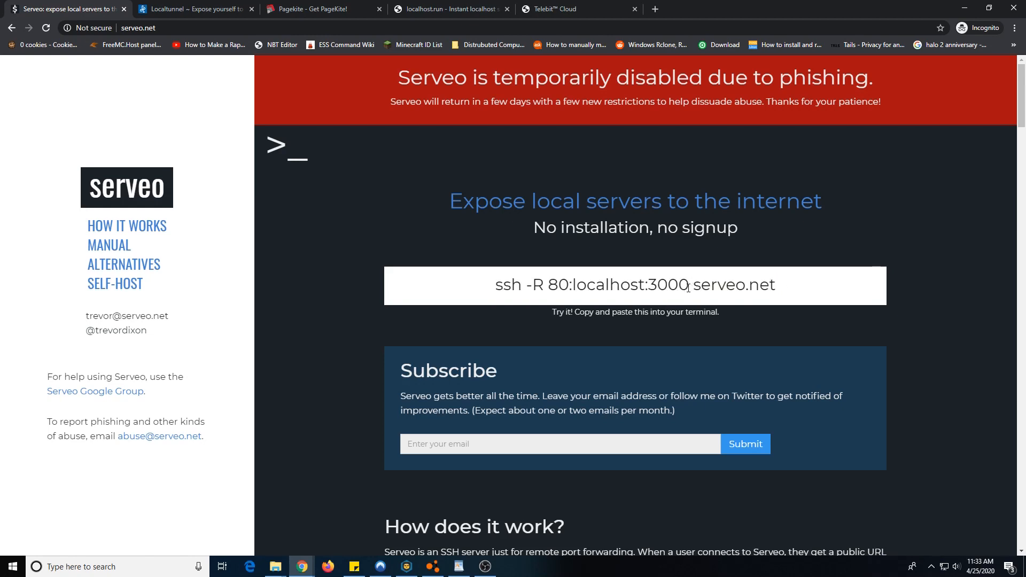
{"action": "double_click", "coordinate": [562, 285]}
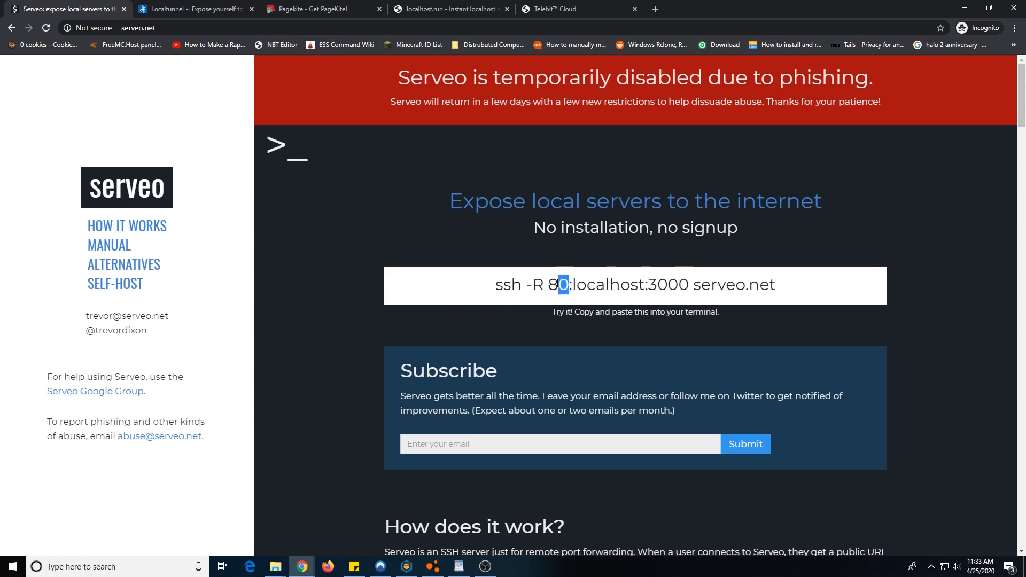
- Review the How does it work example and close the Serveo tab
{"action": "scroll", "scroll_direction": "down", "scroll_amount": 3}
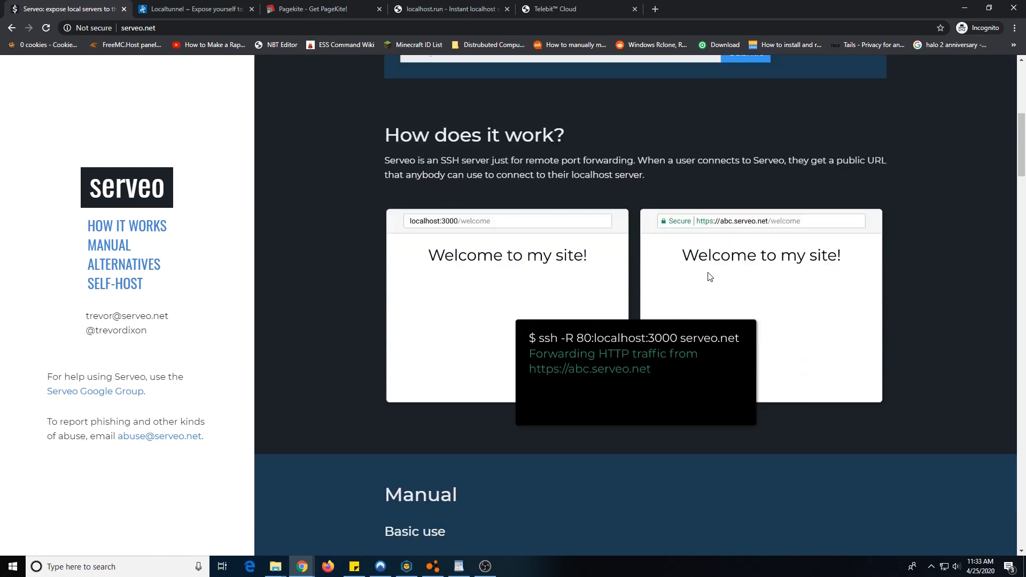
{"action": "scroll", "scroll_direction": "down", "scroll_amount": 3}
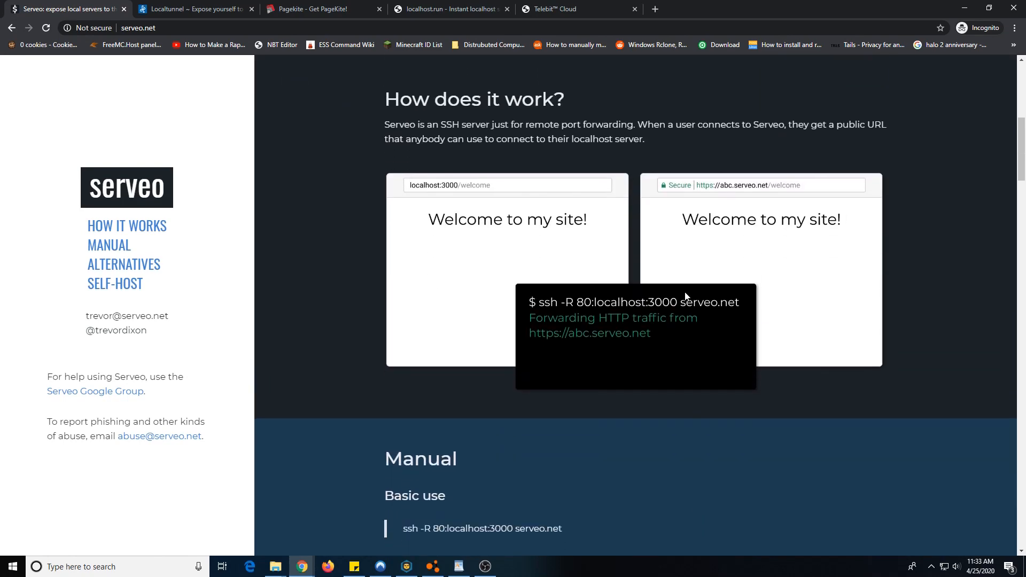
{"action": "mouse_move", "coordinate": [98, 46]}
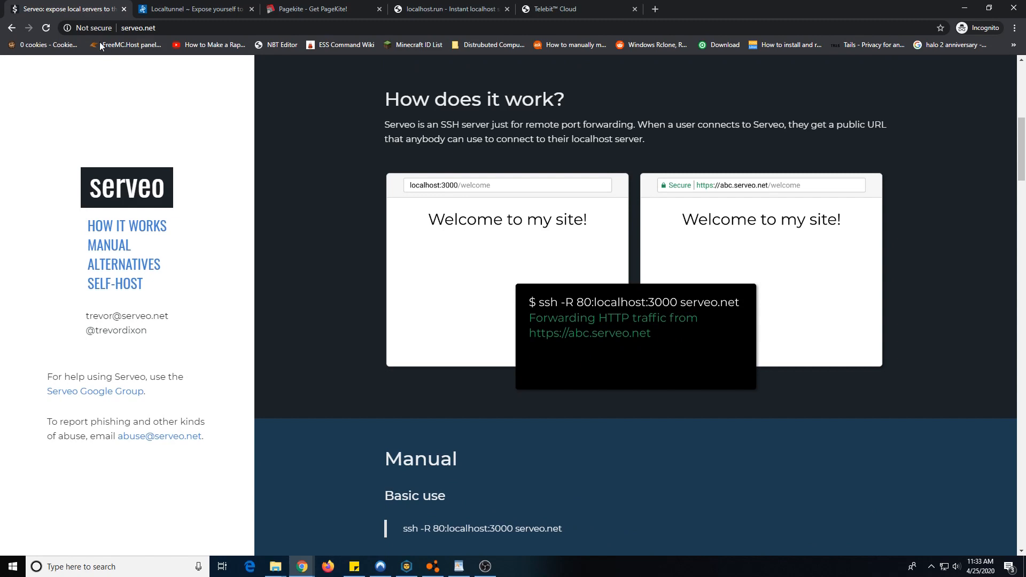
{"action": "left_click", "coordinate": [87, 27]}
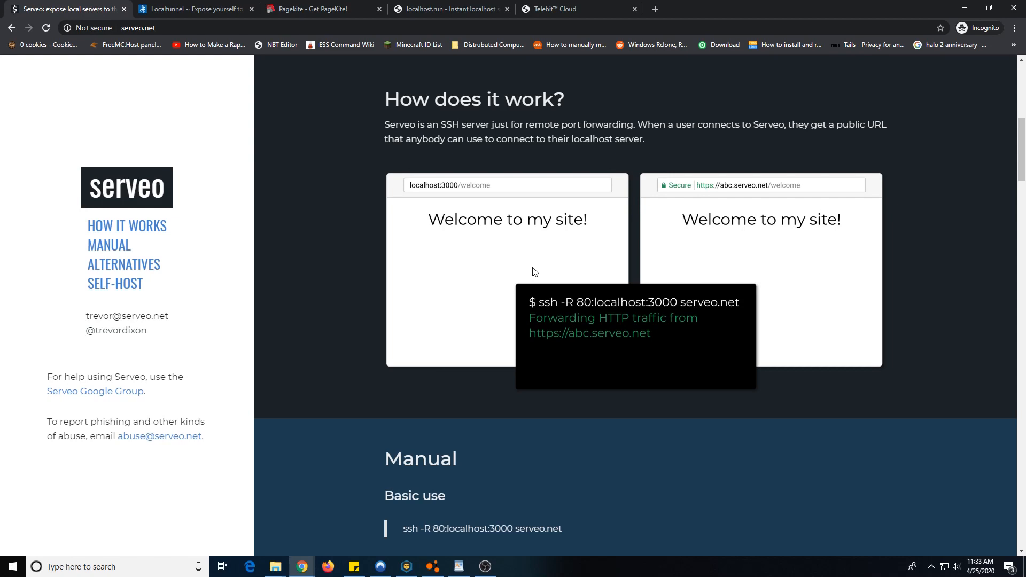
{"action": "mouse_move", "coordinate": [123, 272]}
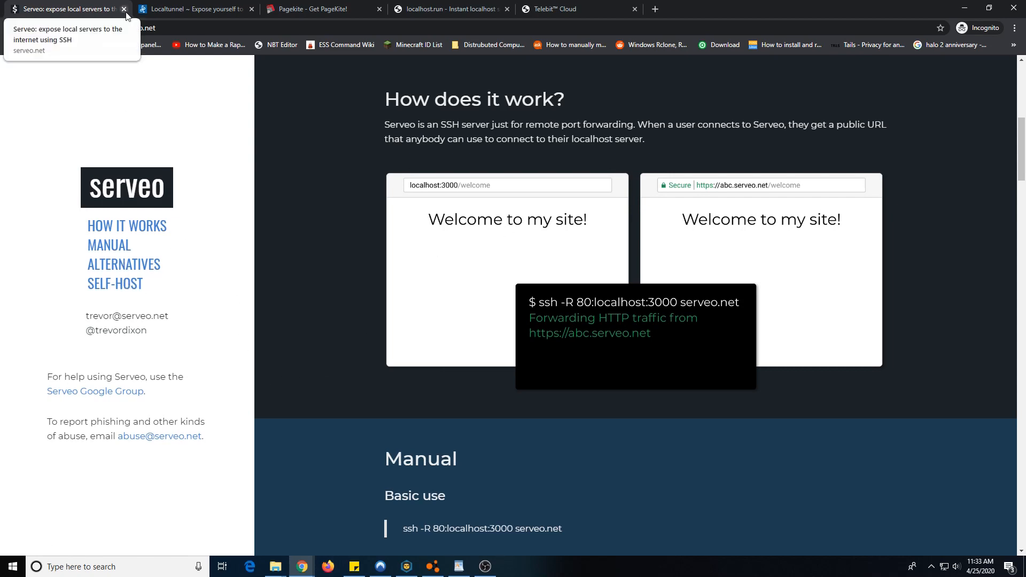
{"action": "left_click", "coordinate": [124, 9]}
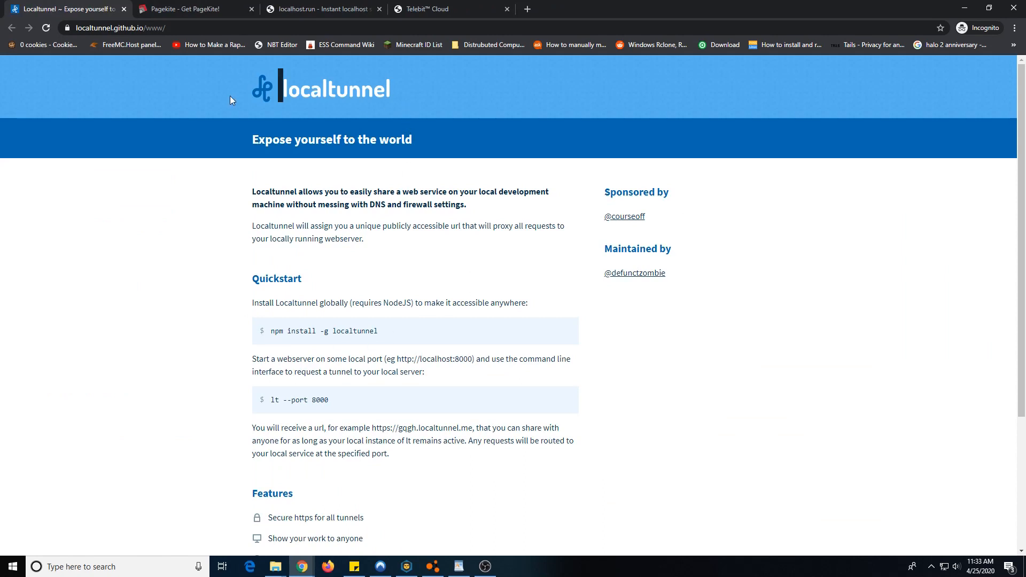
{"action": "mouse_move", "coordinate": [231, 86]}
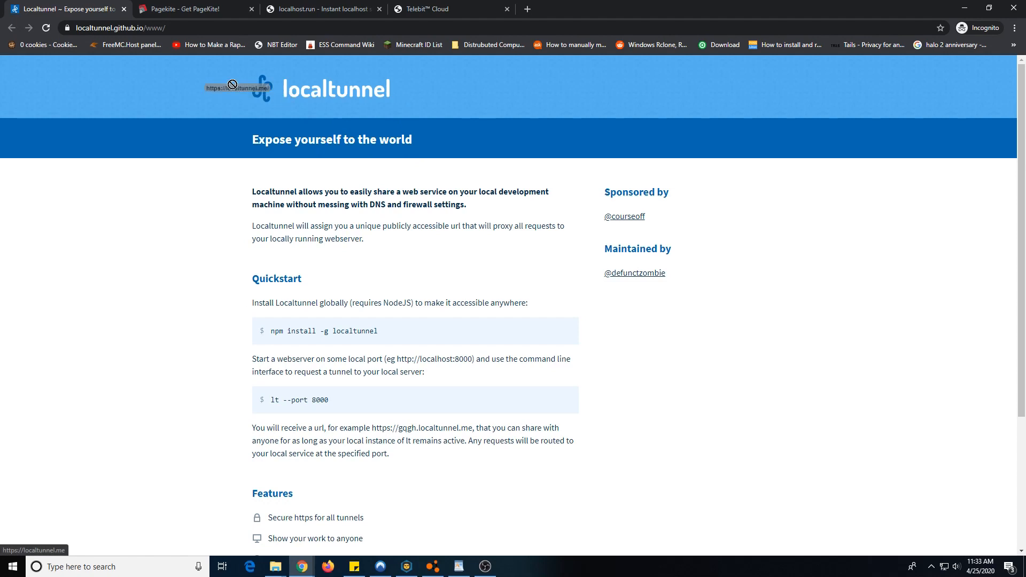
{"action": "mouse_move", "coordinate": [414, 269]}
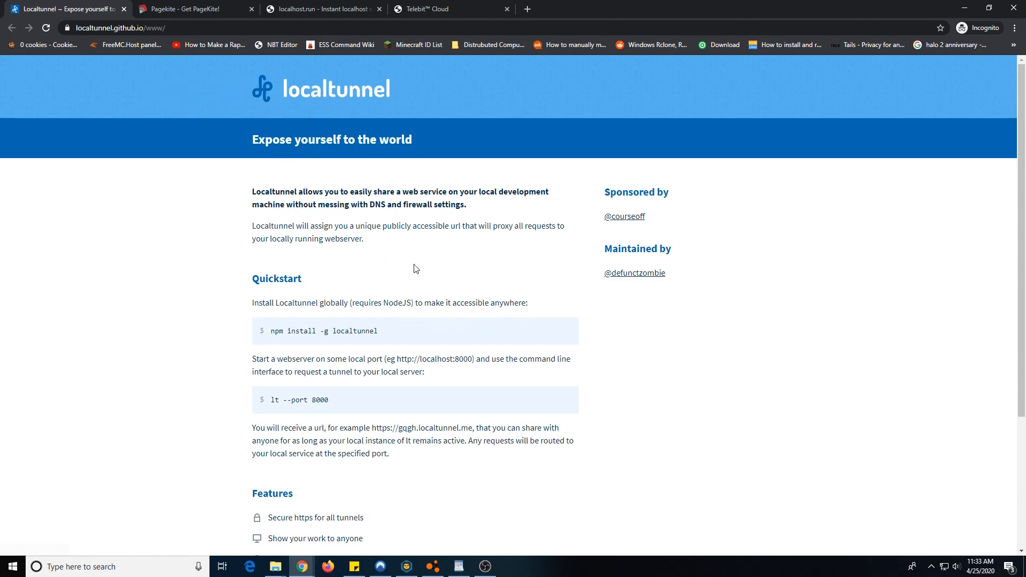
- Read Localtunnel's Quickstart and Features sections, then close its tab
{"action": "scroll", "scroll_direction": "down", "scroll_amount": 3}
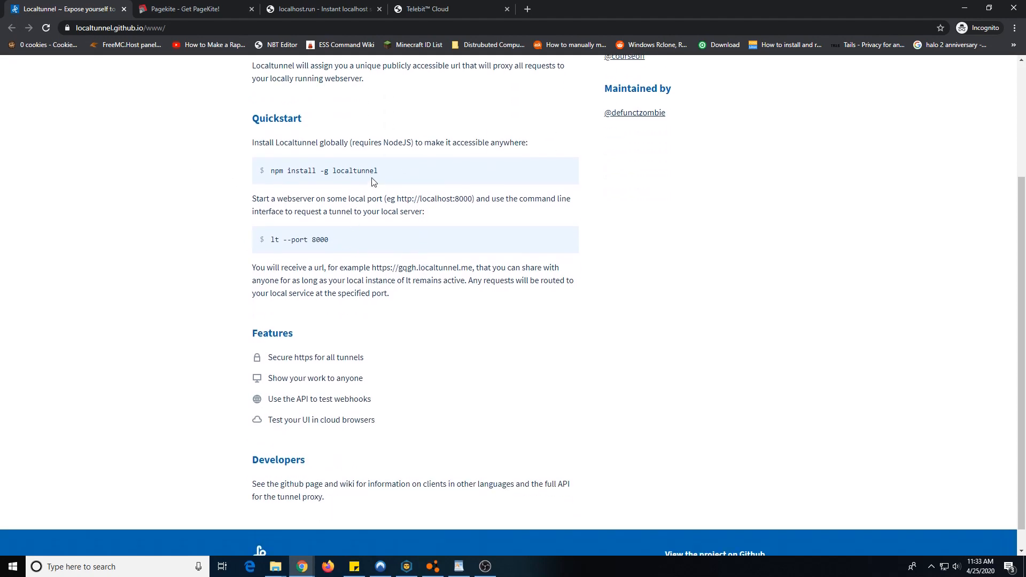
{"action": "mouse_move", "coordinate": [627, 239]}
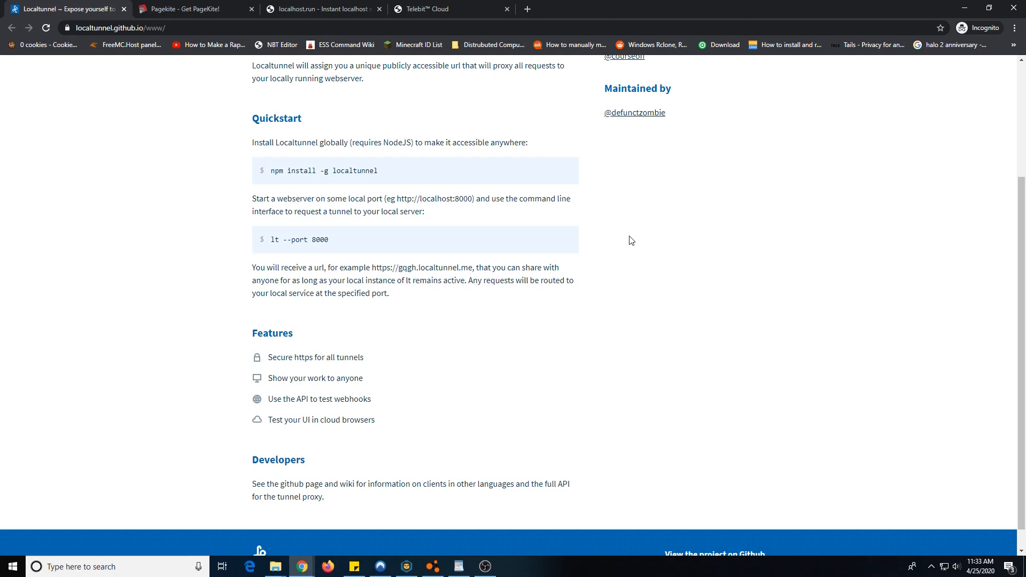
{"action": "mouse_move", "coordinate": [384, 177]}
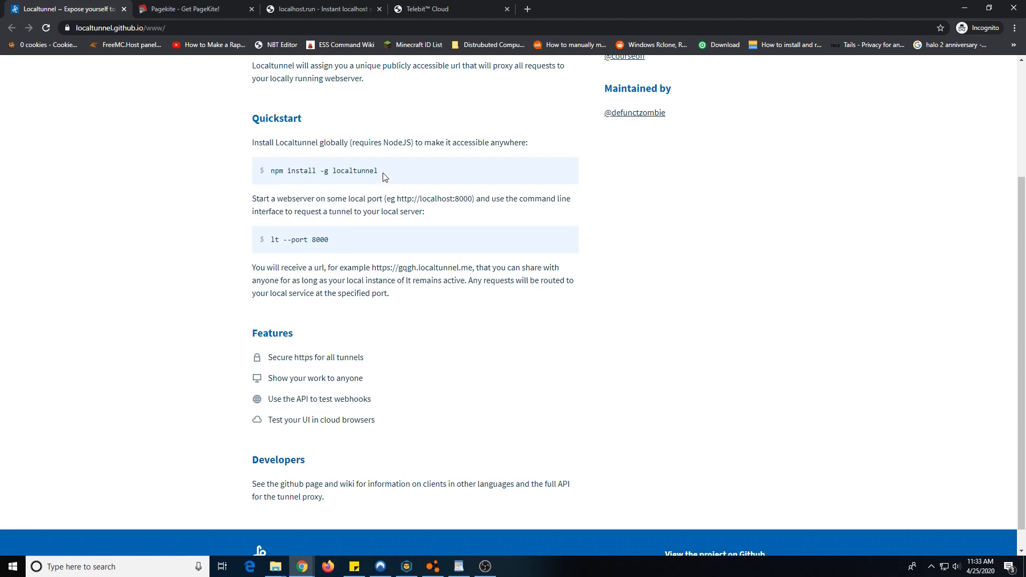
{"action": "mouse_move", "coordinate": [274, 170]}
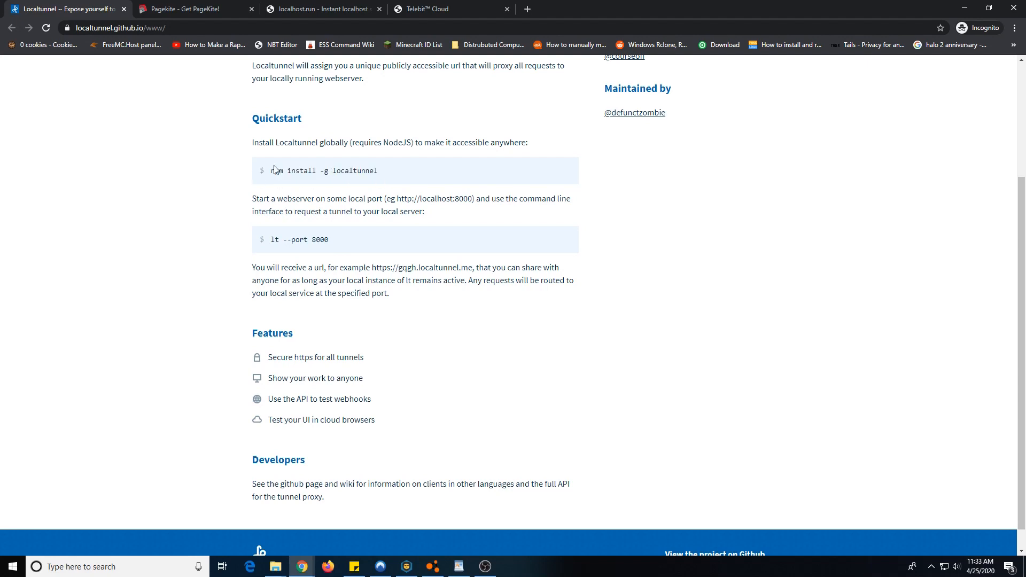
{"action": "mouse_move", "coordinate": [788, 202]}
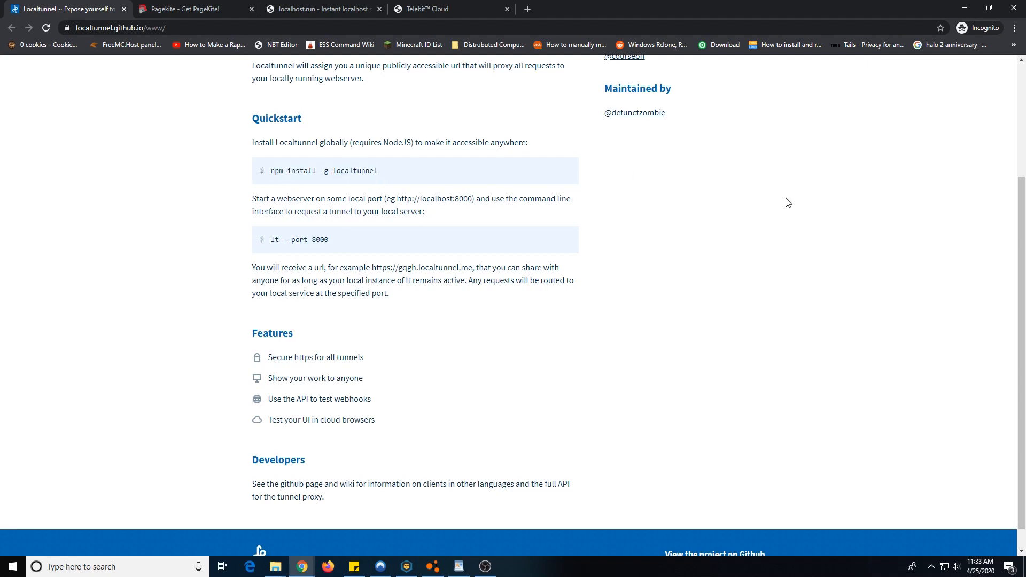
{"action": "mouse_move", "coordinate": [803, 214]}
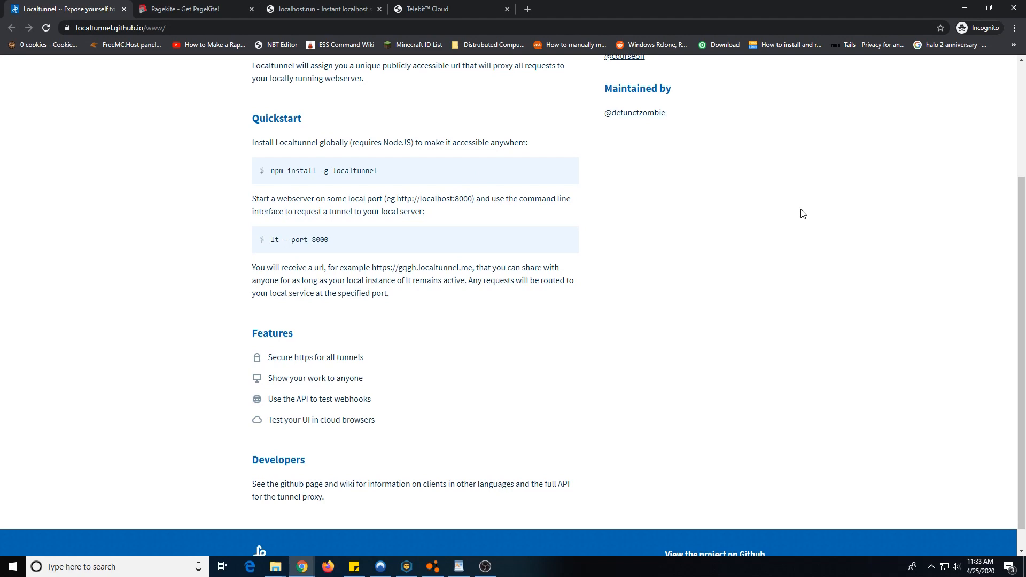
{"action": "double_click", "coordinate": [301, 239]}
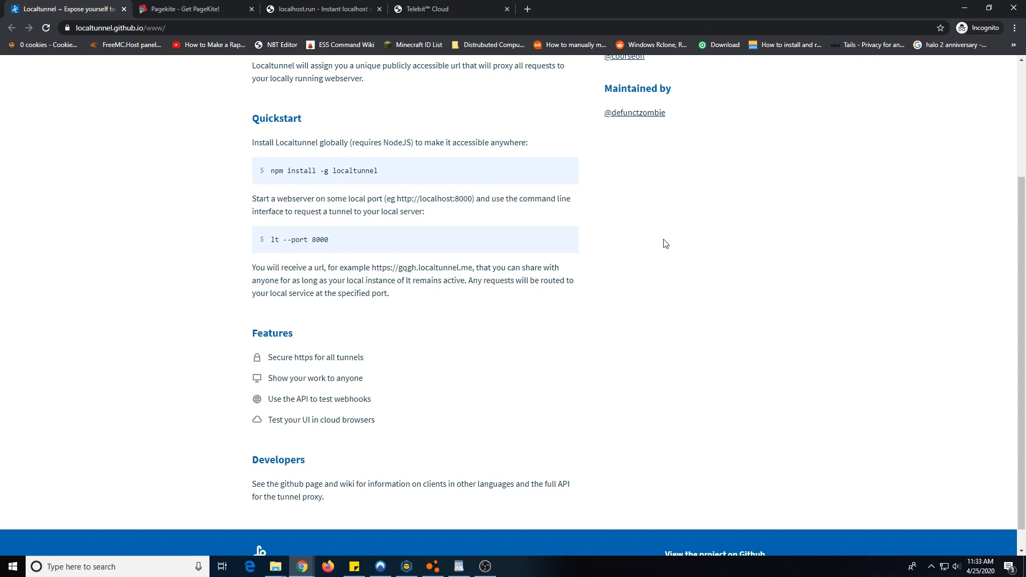
{"action": "mouse_move", "coordinate": [427, 386]}
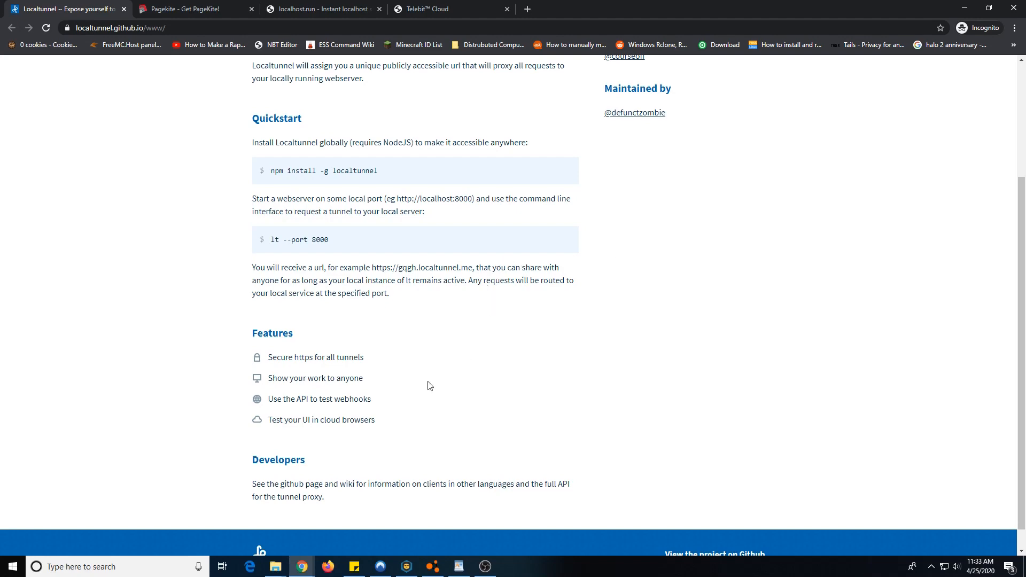
{"action": "mouse_move", "coordinate": [492, 417]}
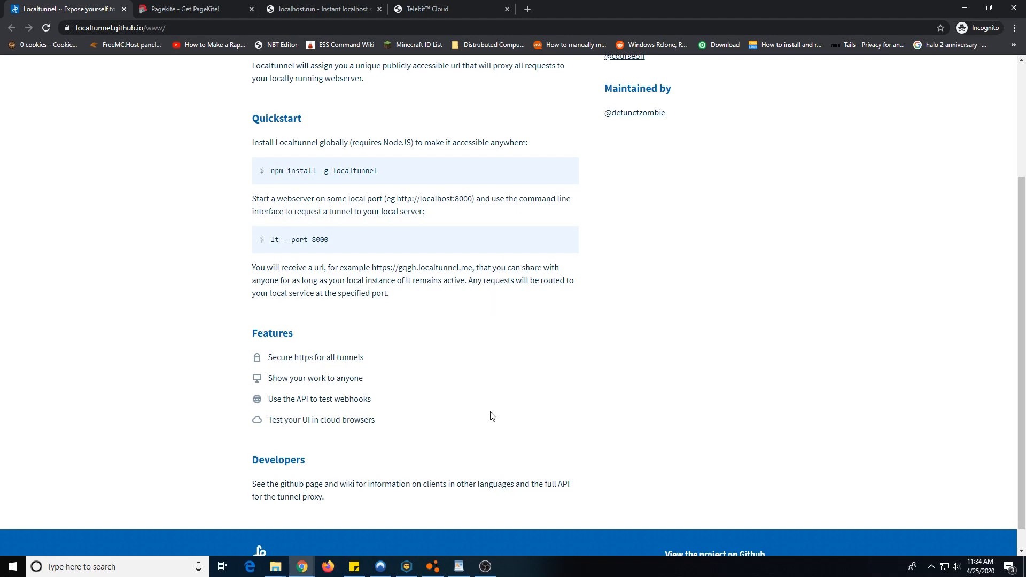
{"action": "scroll", "scroll_direction": "up", "scroll_amount": 3}
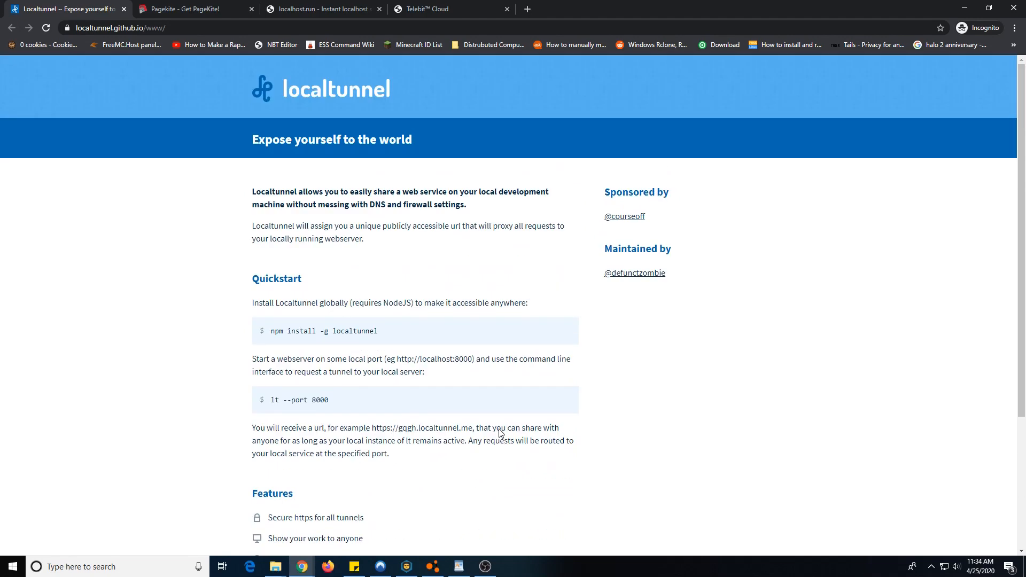
{"action": "mouse_move", "coordinate": [463, 402]}
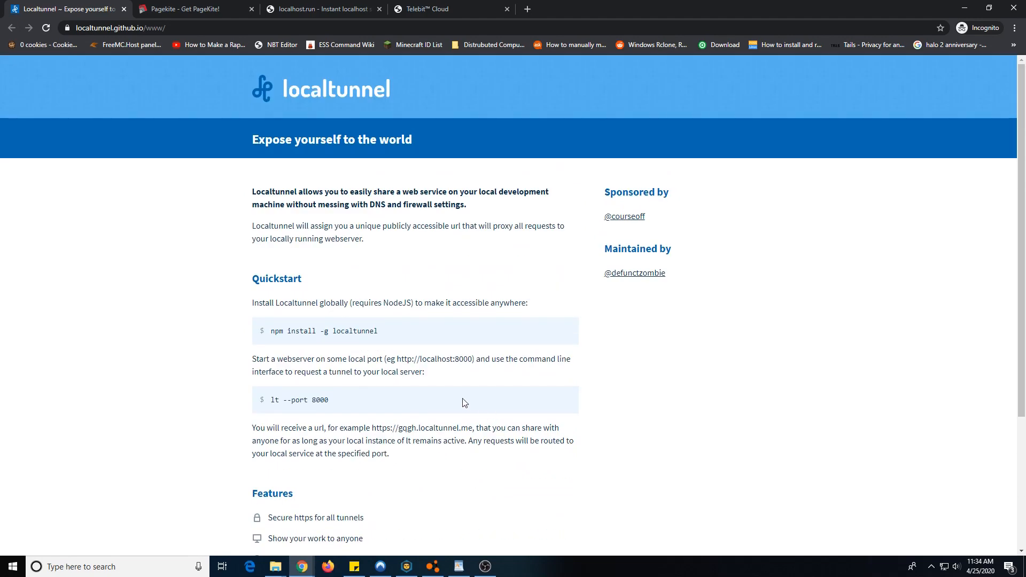
{"action": "mouse_move", "coordinate": [399, 106]}
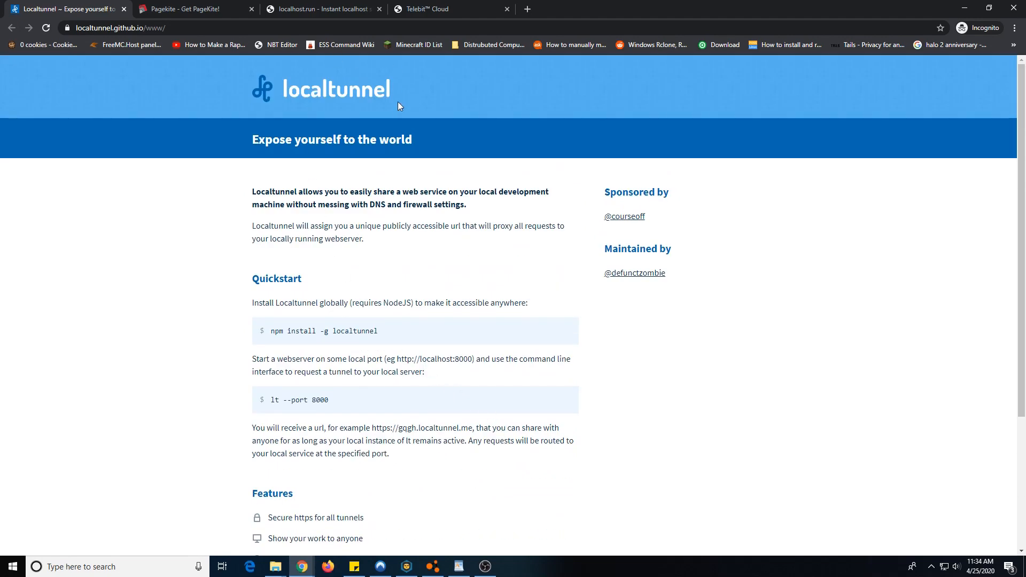
{"action": "scroll", "scroll_direction": "down", "scroll_amount": 3}
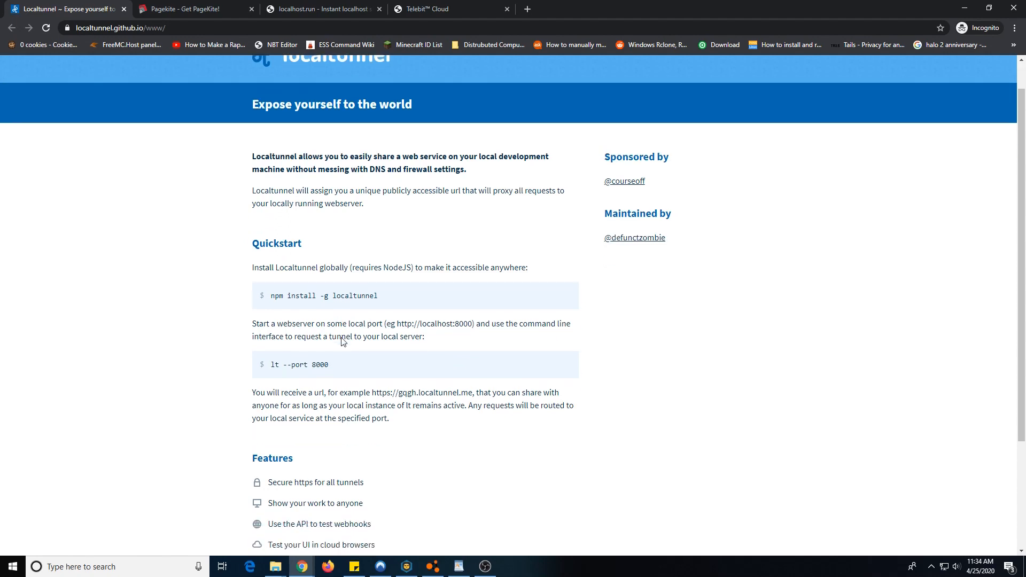
{"action": "scroll", "scroll_direction": "down", "scroll_amount": 3}
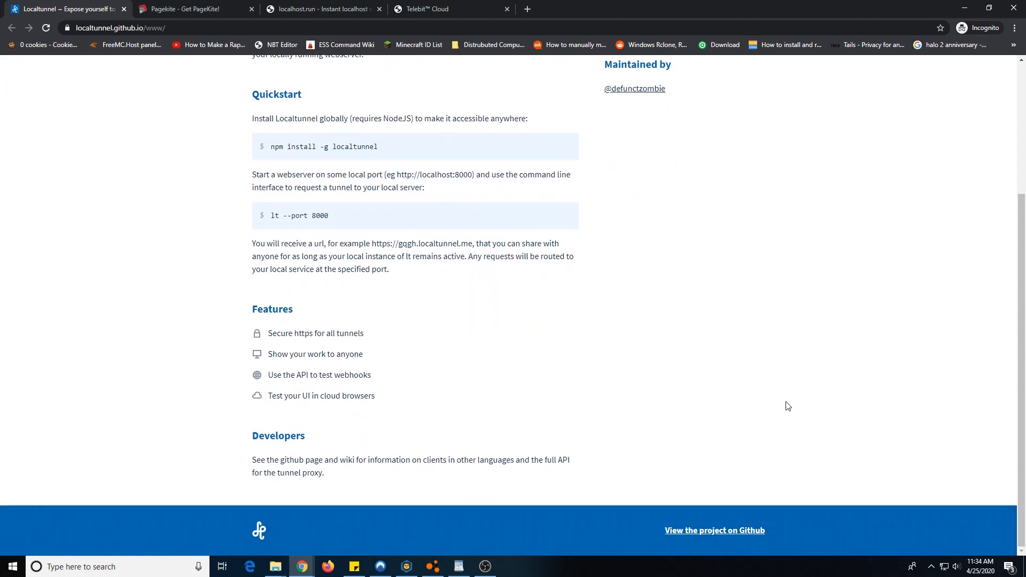
{"action": "mouse_move", "coordinate": [735, 317]}
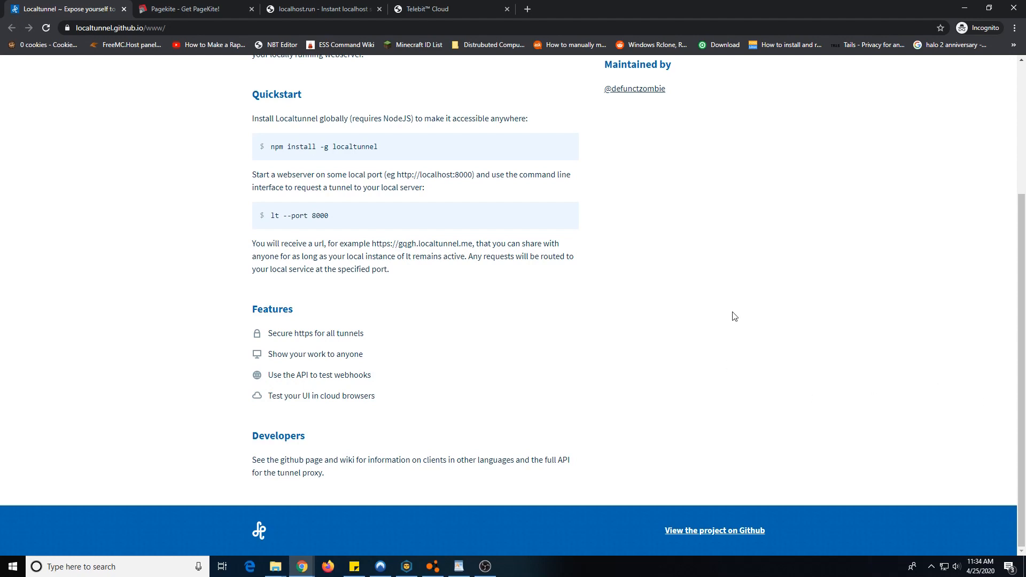
{"action": "mouse_move", "coordinate": [800, 268]}
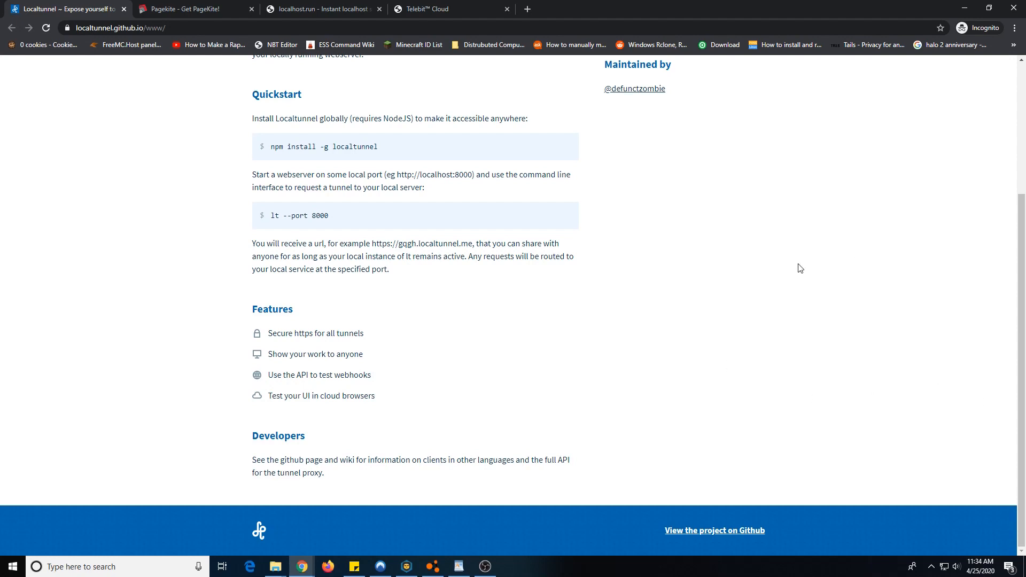
{"action": "mouse_move", "coordinate": [475, 248]}
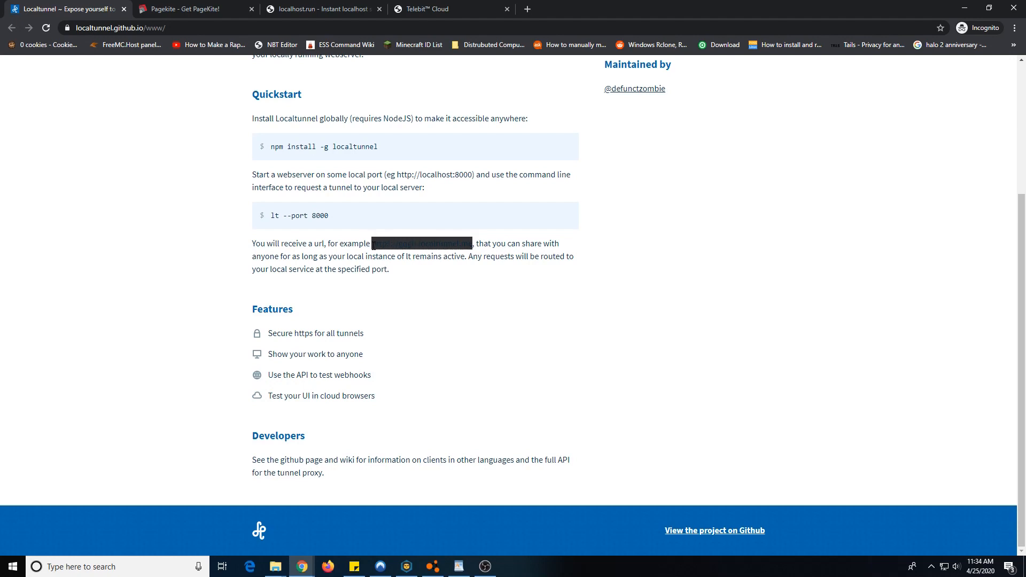
{"action": "left_click", "coordinate": [697, 272]}
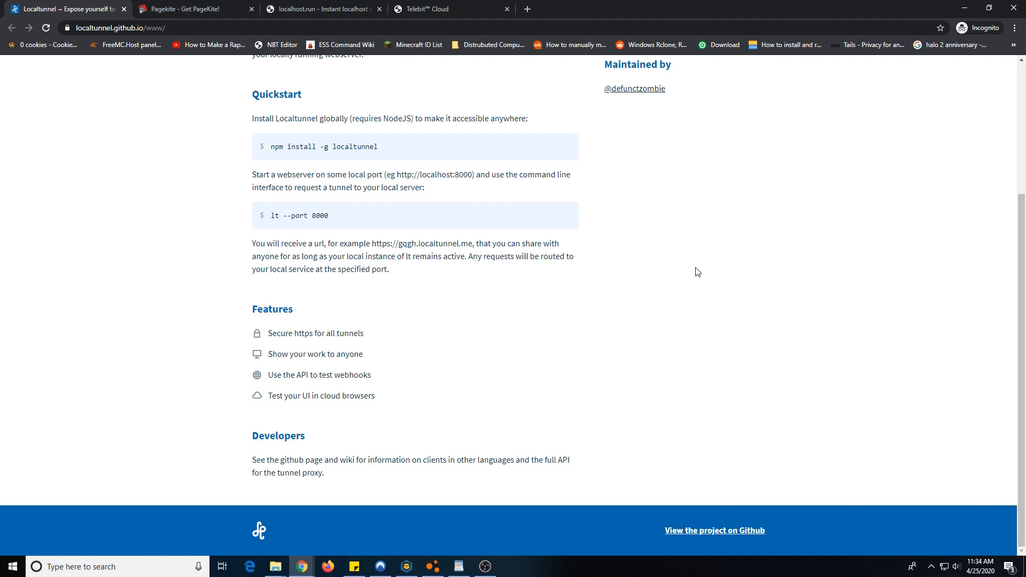
{"action": "mouse_move", "coordinate": [152, 5]}
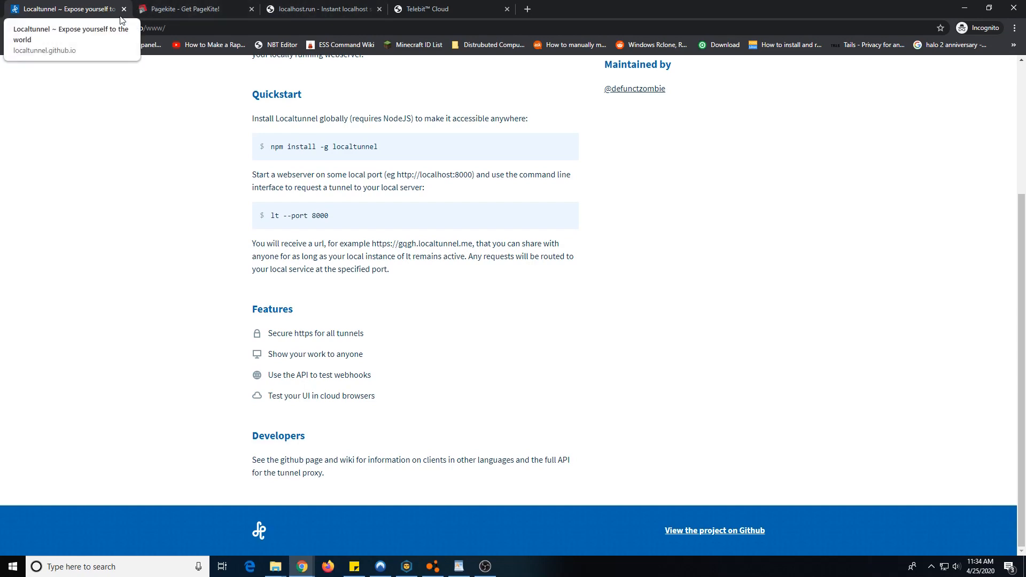
{"action": "left_click", "coordinate": [123, 8]}
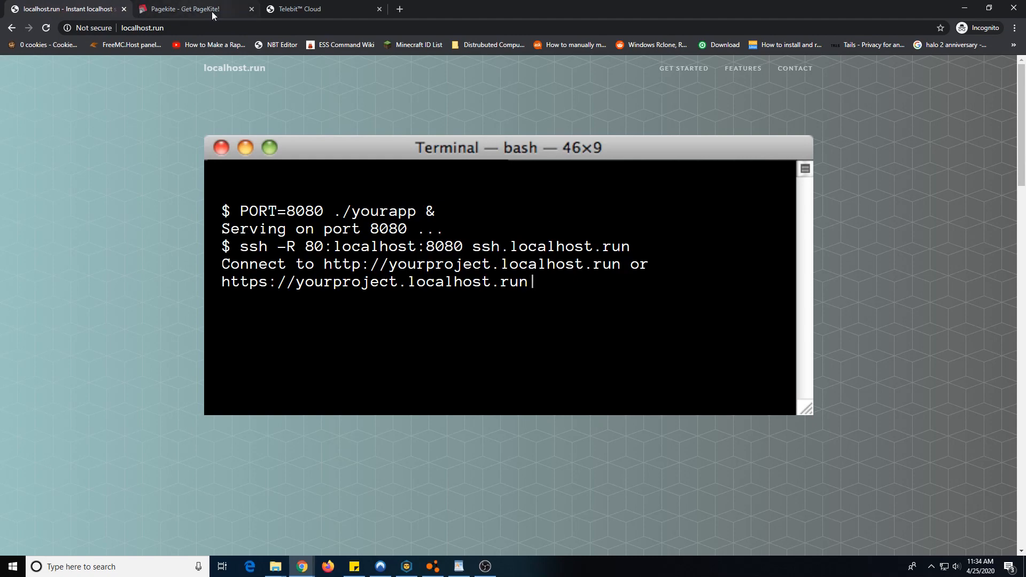
{"action": "mouse_move", "coordinate": [227, 160]}
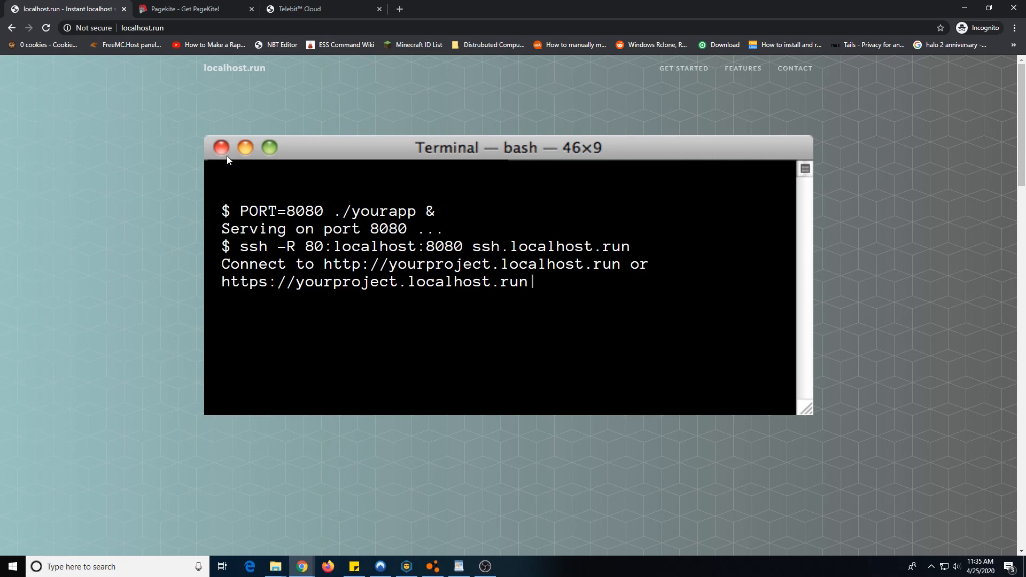
- Scroll through the Get PageKite! page, then switch to the Telebit Cloud tab
{"action": "scroll", "scroll_direction": "down", "scroll_amount": 3}
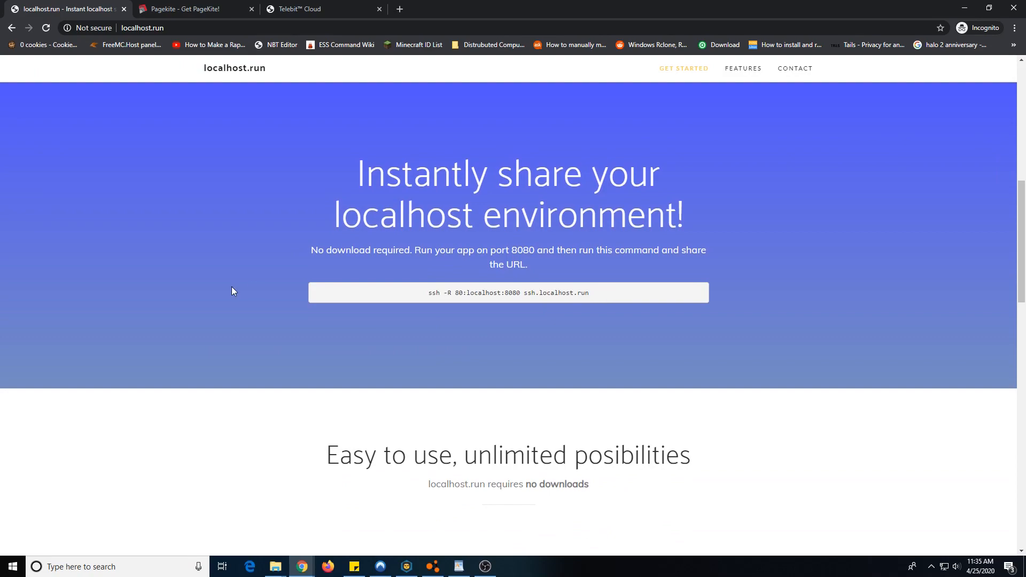
{"action": "scroll", "scroll_direction": "down", "scroll_amount": 3}
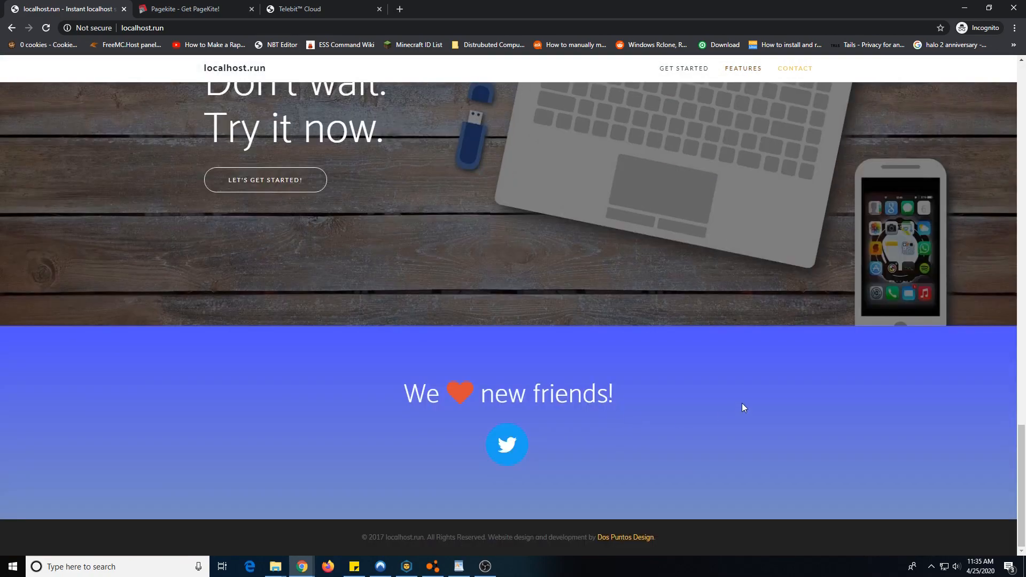
{"action": "scroll", "scroll_direction": "up", "scroll_amount": 3}
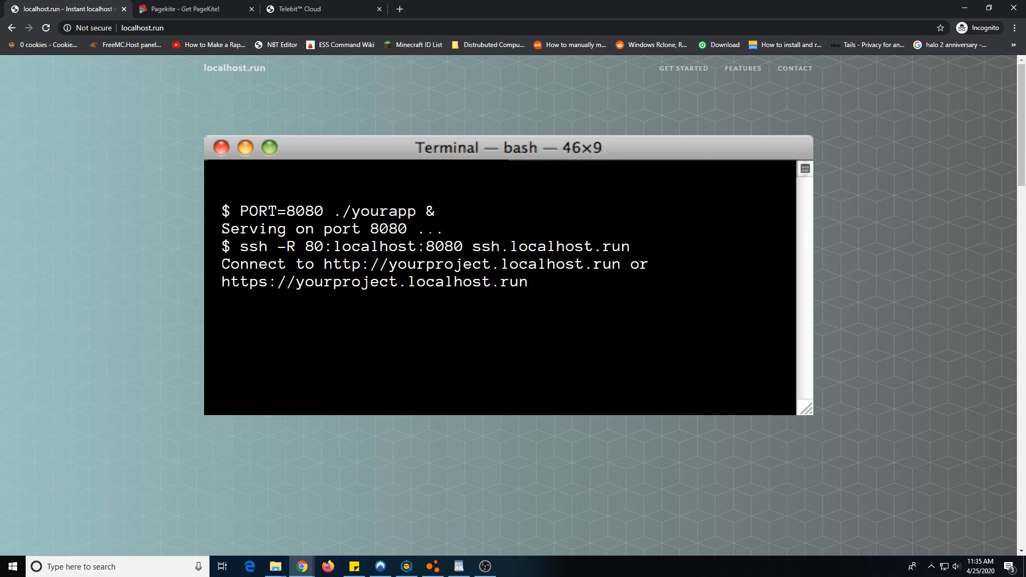
{"action": "scroll", "scroll_direction": "down", "scroll_amount": 3}
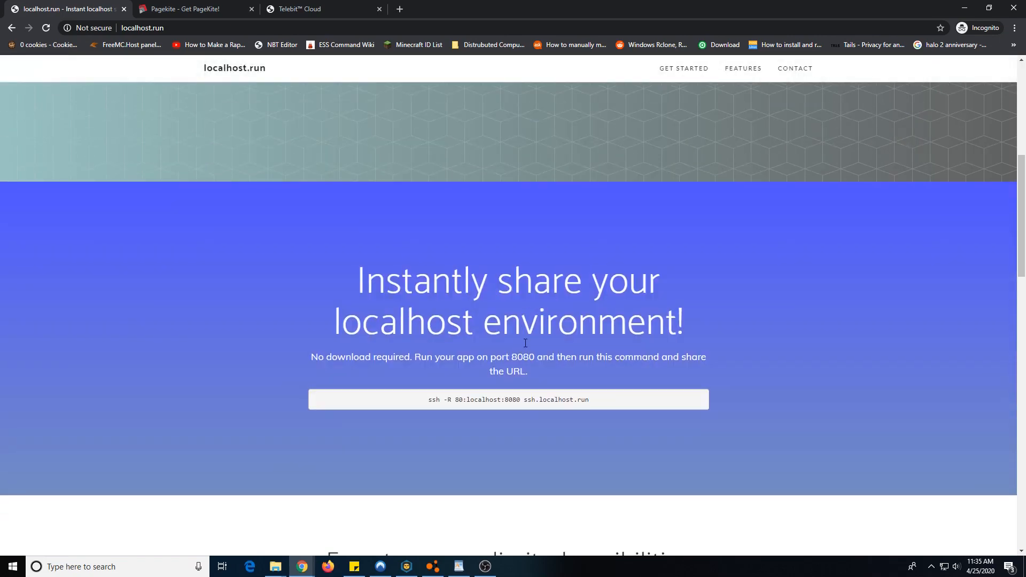
{"action": "mouse_move", "coordinate": [644, 277]}
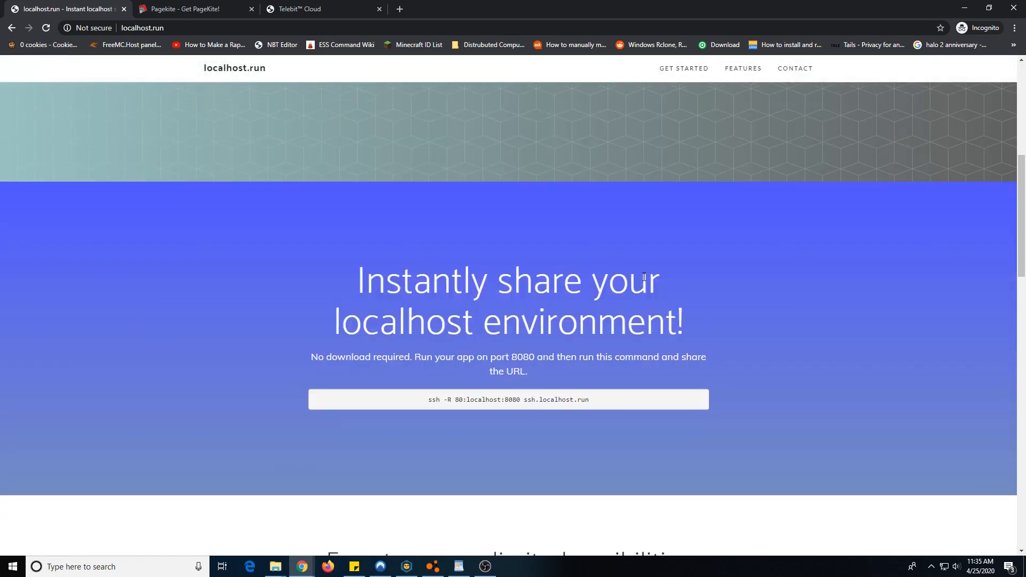
{"action": "mouse_move", "coordinate": [587, 260]}
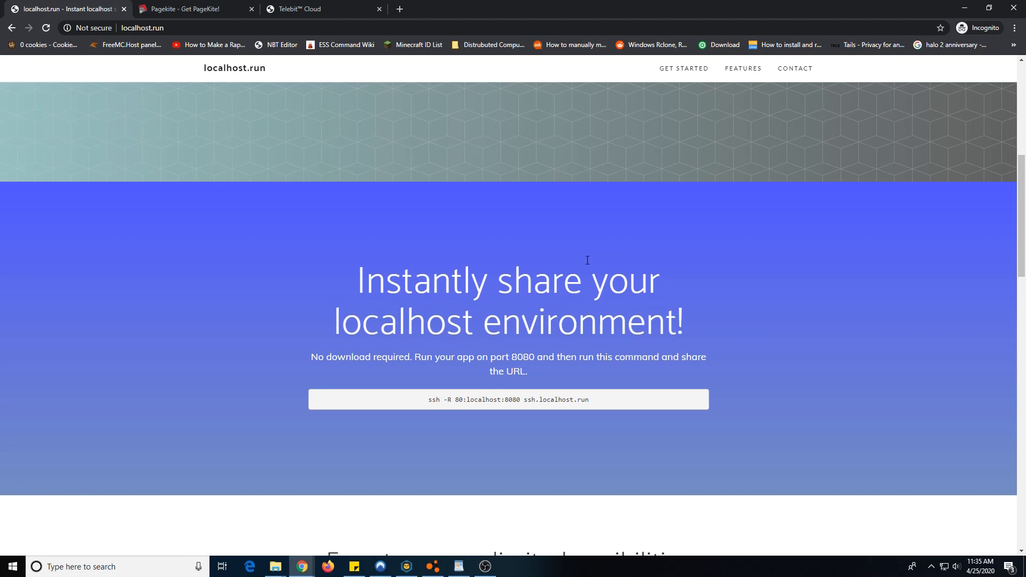
{"action": "scroll", "scroll_direction": "down", "scroll_amount": 3}
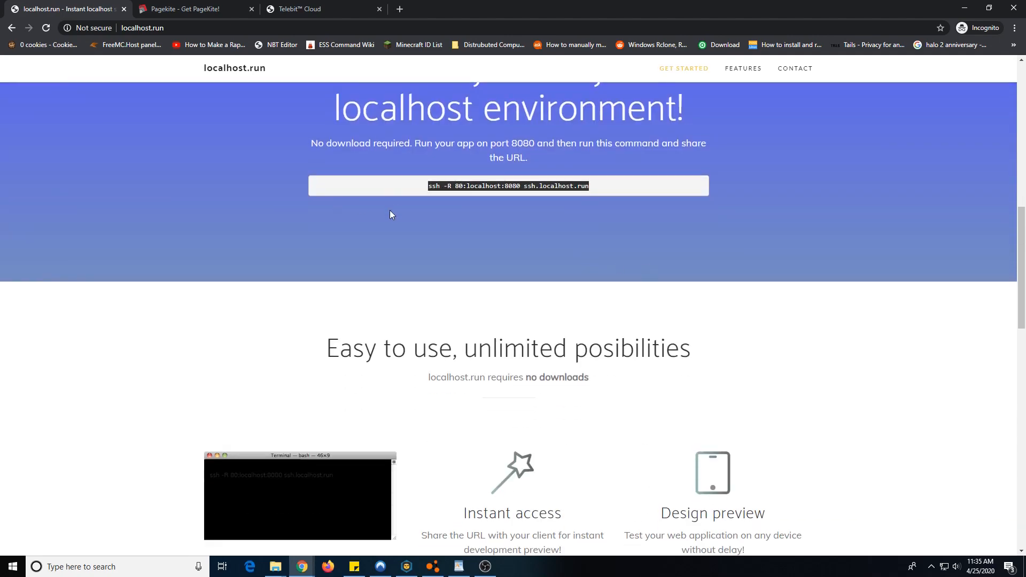
{"action": "scroll", "scroll_direction": "up", "scroll_amount": 3}
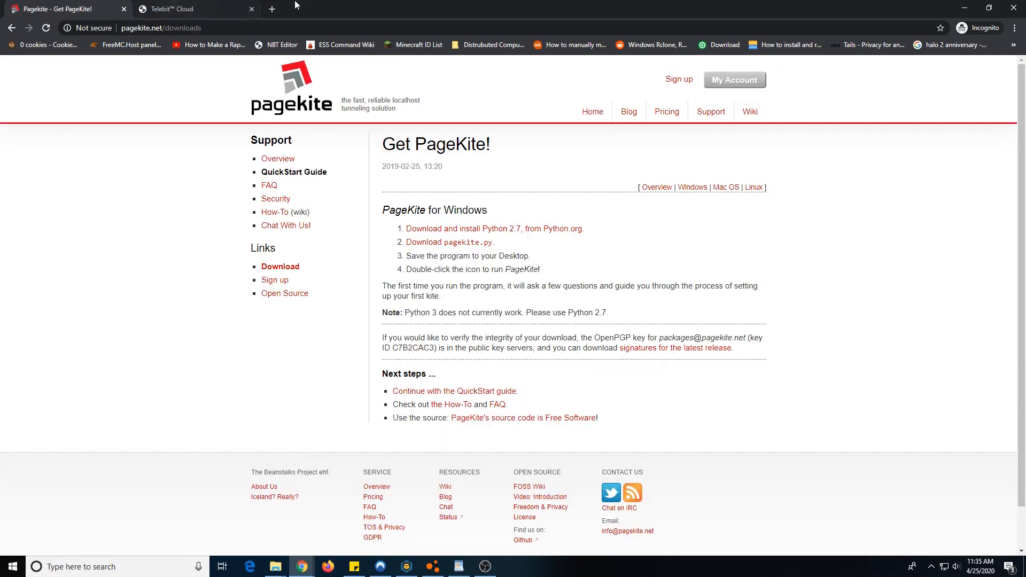
{"action": "mouse_move", "coordinate": [205, 5]}
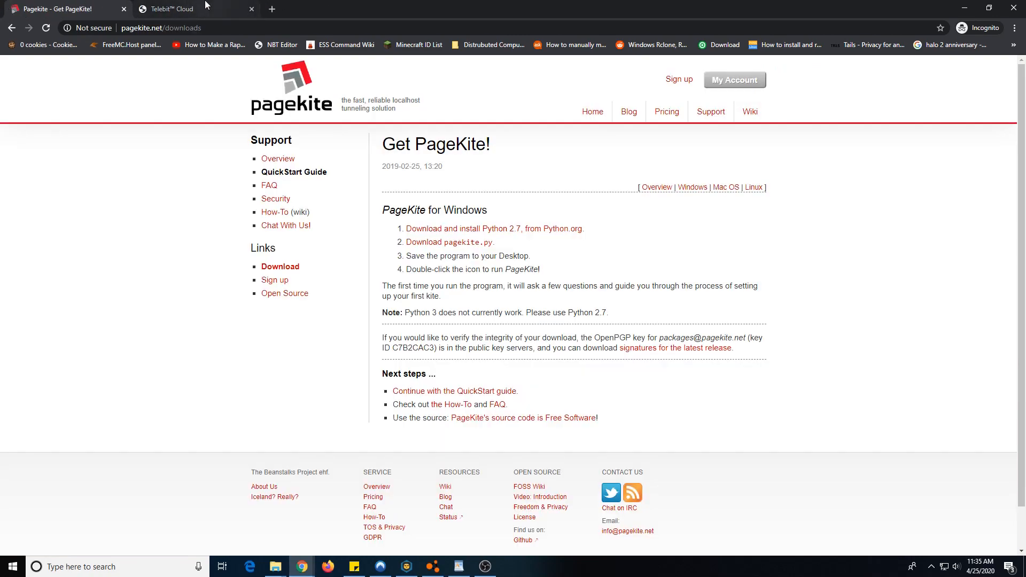
{"action": "mouse_move", "coordinate": [177, 8]}
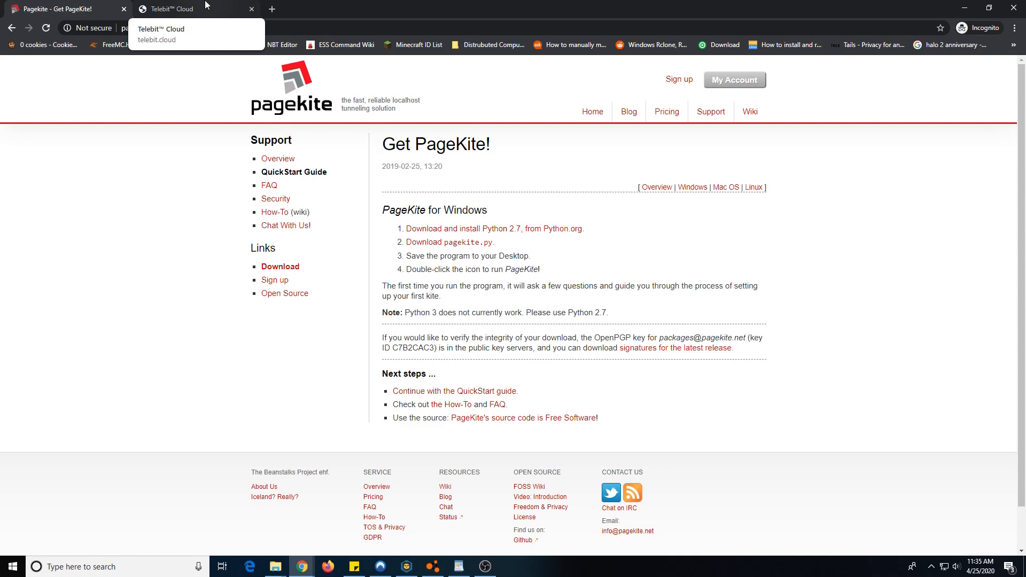
{"action": "left_click", "coordinate": [166, 9]}
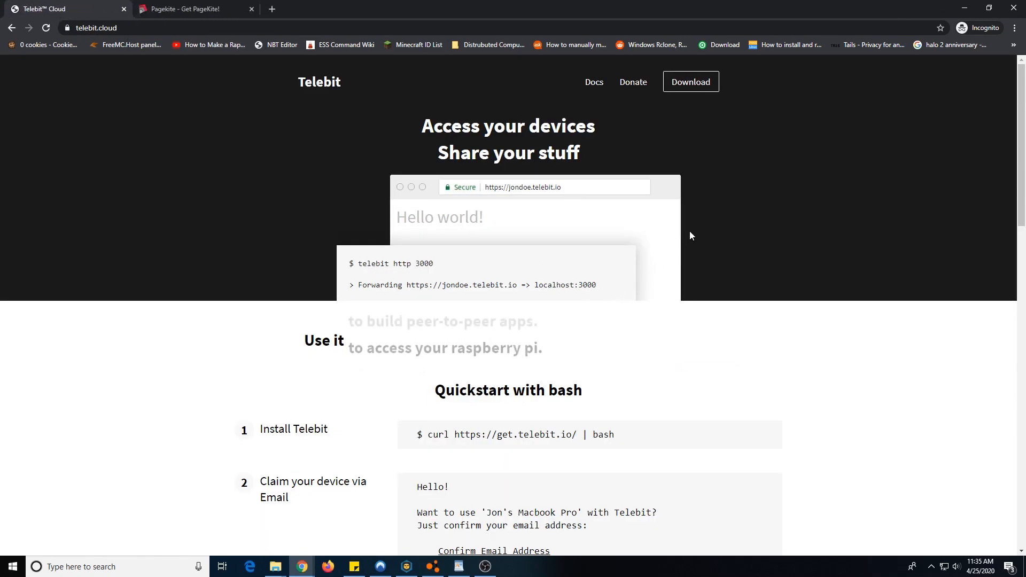
- Select the project.zip file-sharing and tcp 9000 debugging commands in Quickstart step 3
{"action": "scroll", "scroll_direction": "down", "scroll_amount": 3}
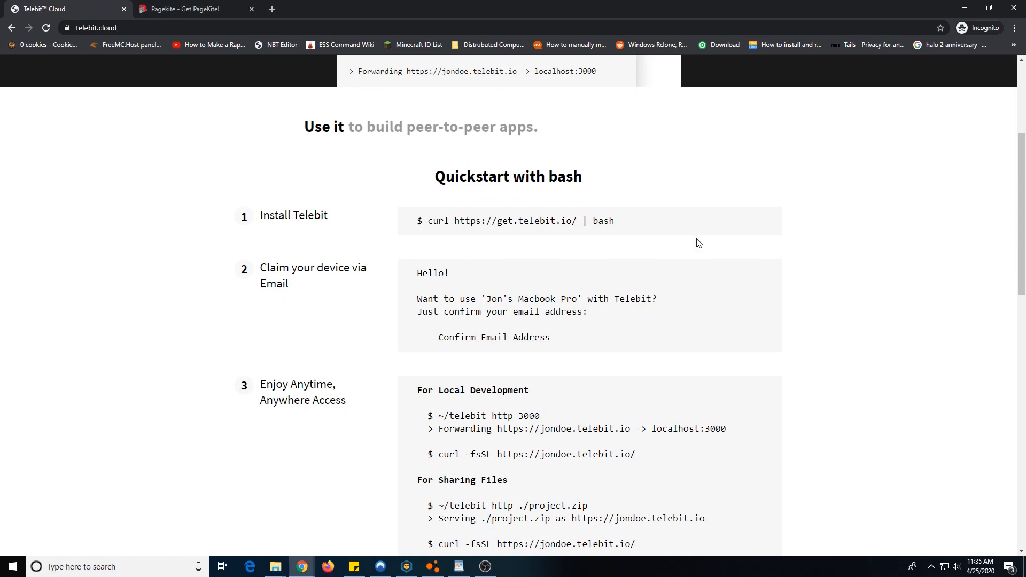
{"action": "scroll", "scroll_direction": "down", "scroll_amount": 3}
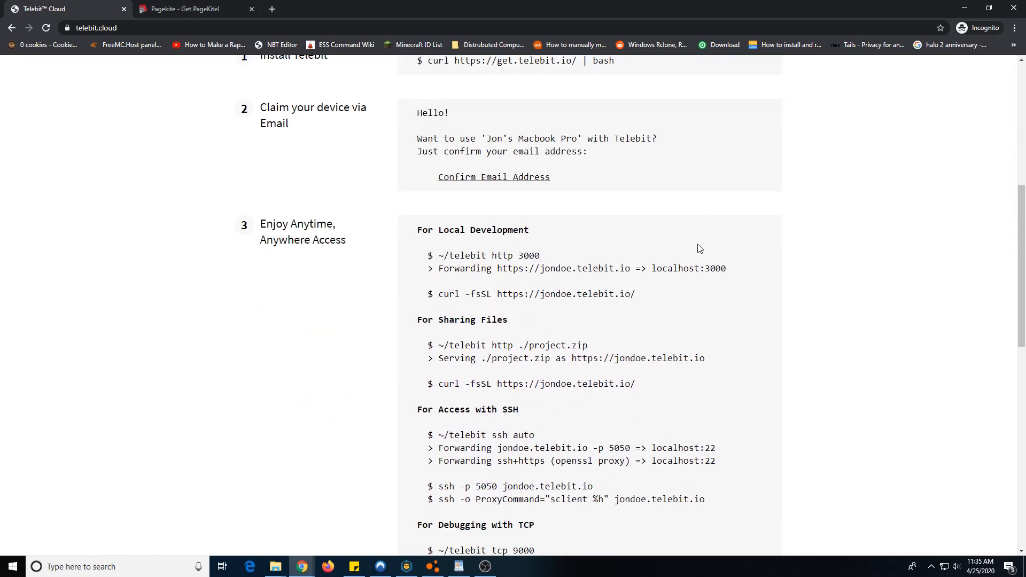
{"action": "scroll", "scroll_direction": "down", "scroll_amount": 3}
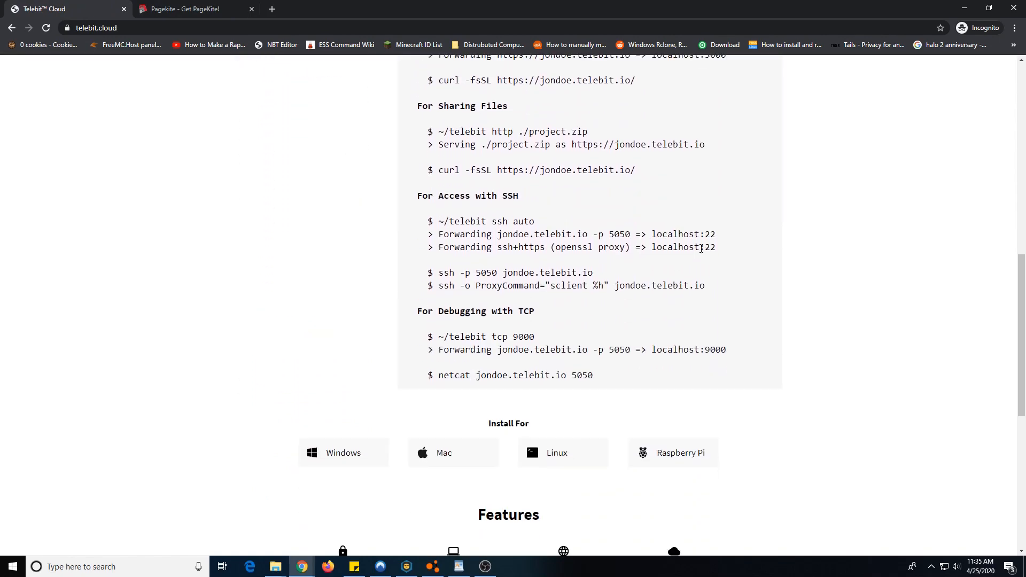
{"action": "scroll", "scroll_direction": "up", "scroll_amount": 3}
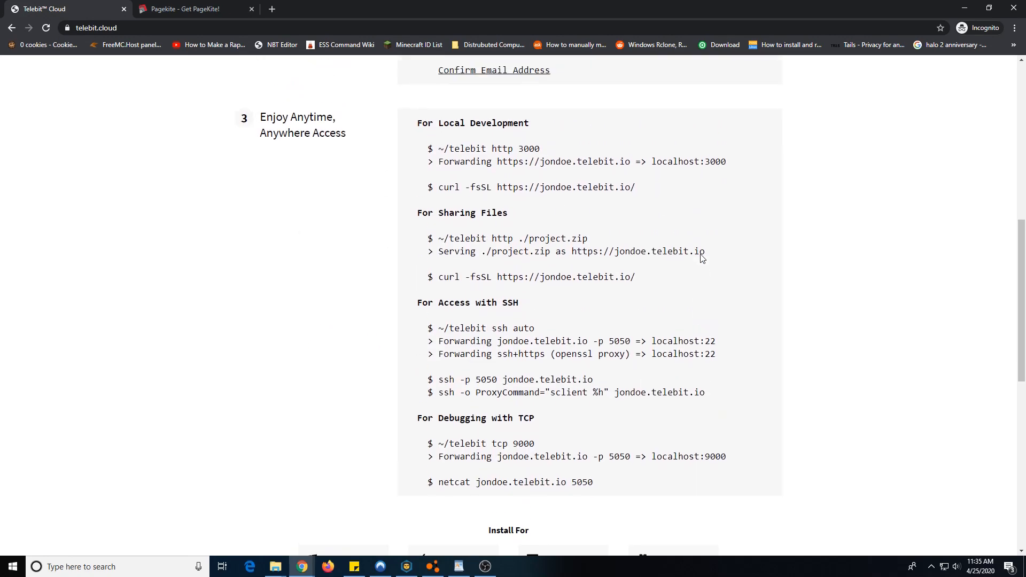
{"action": "mouse_move", "coordinate": [593, 242]}
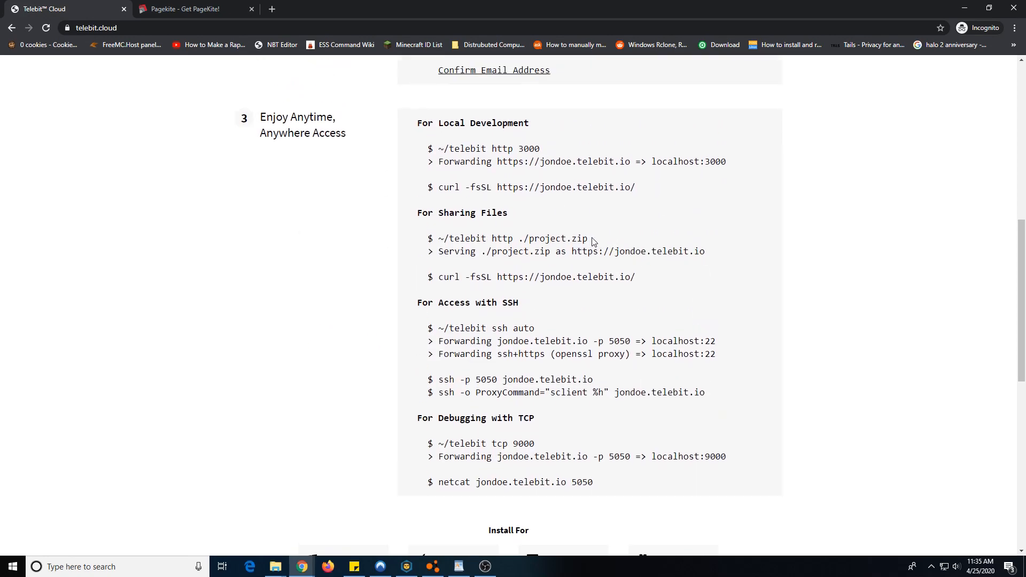
{"action": "triple_click", "coordinate": [512, 238]}
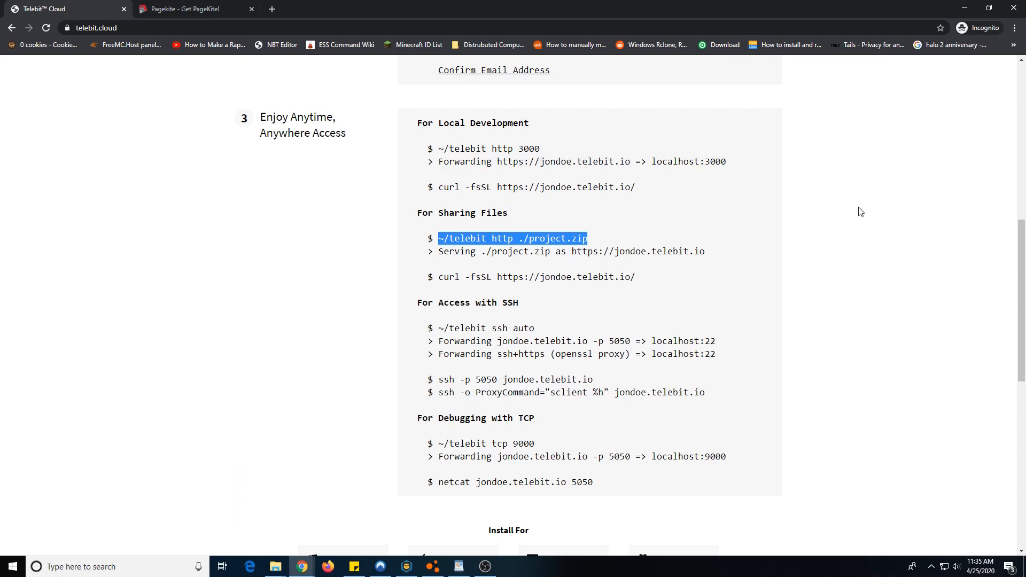
{"action": "mouse_move", "coordinate": [857, 233]}
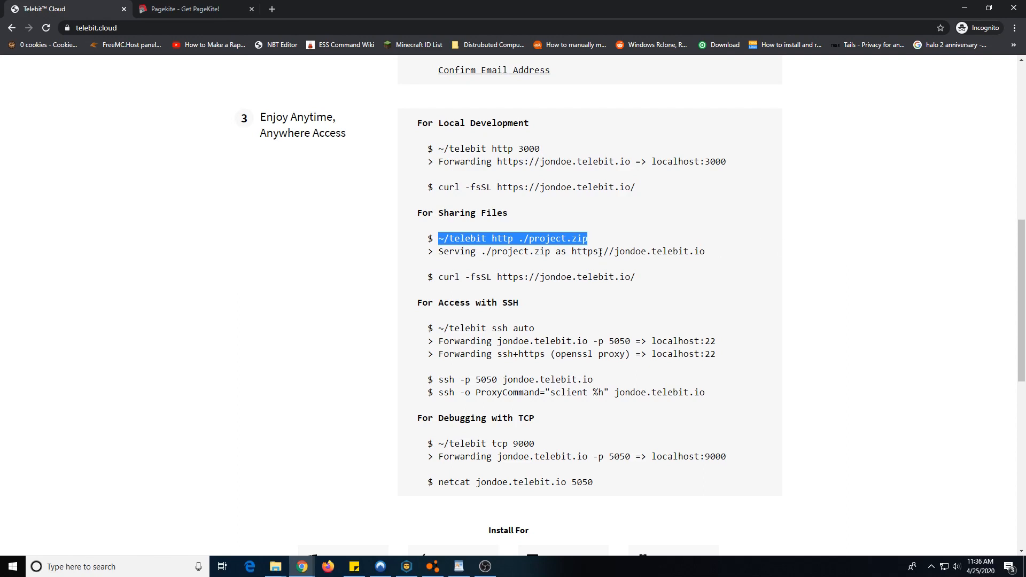
{"action": "mouse_move", "coordinate": [718, 256]}
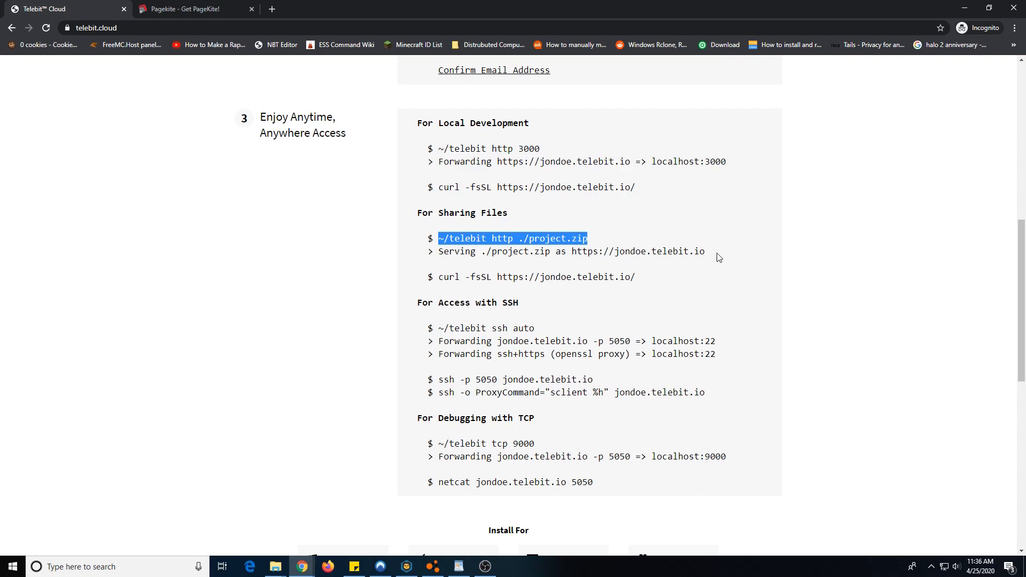
{"action": "mouse_move", "coordinate": [725, 266]}
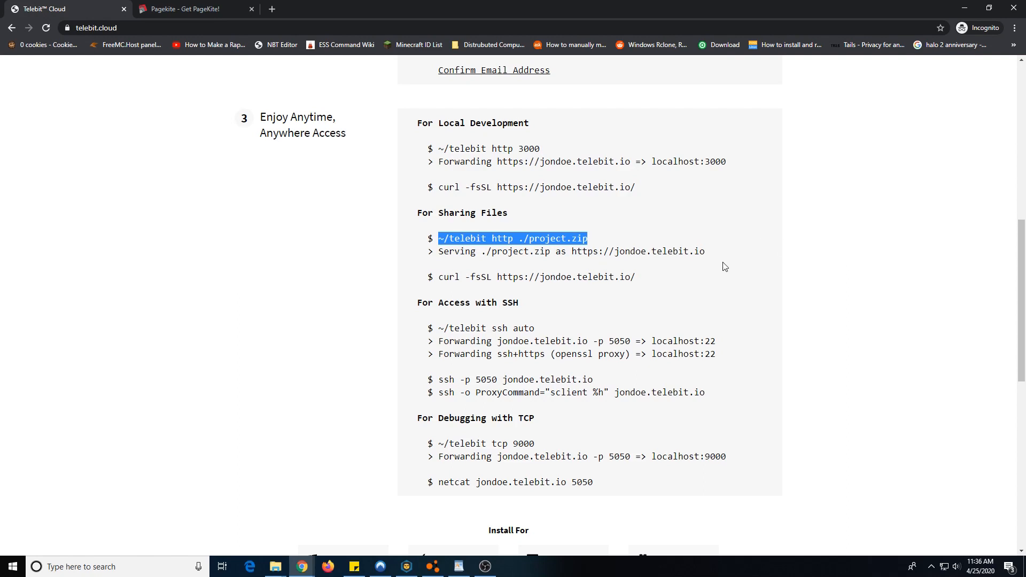
{"action": "mouse_move", "coordinate": [543, 334]}
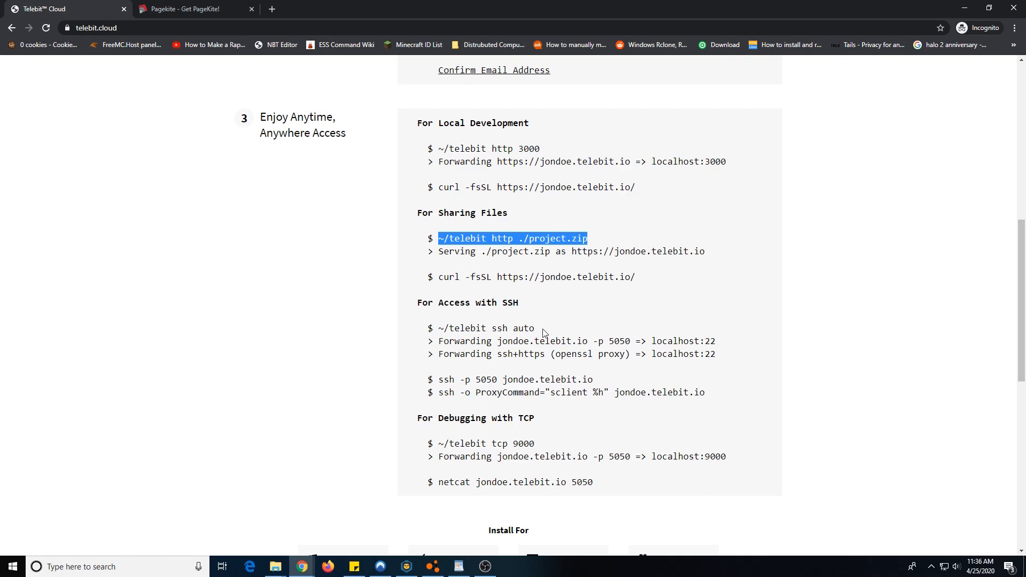
{"action": "double_click", "coordinate": [485, 328]}
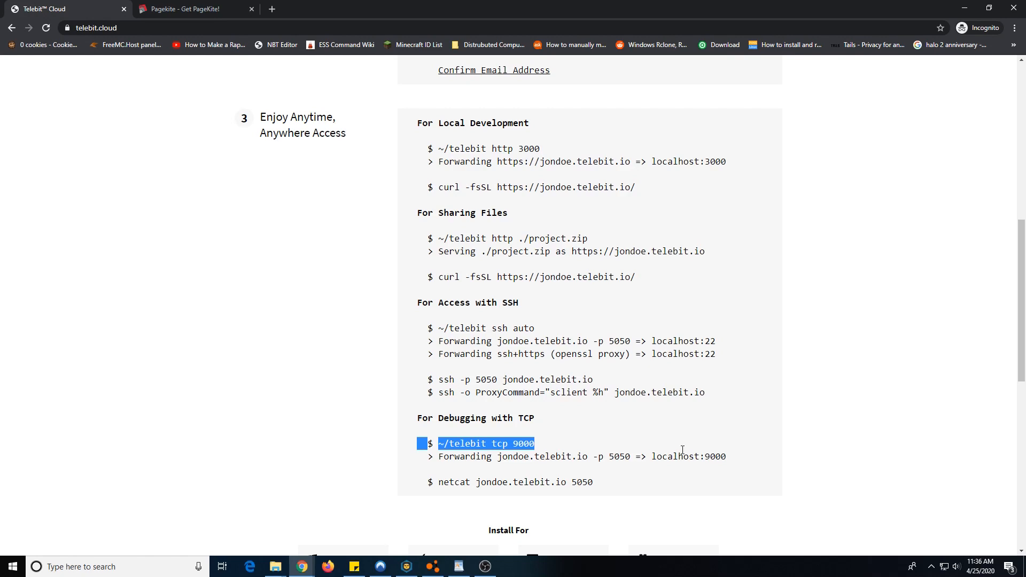
{"action": "mouse_move", "coordinate": [728, 451]}
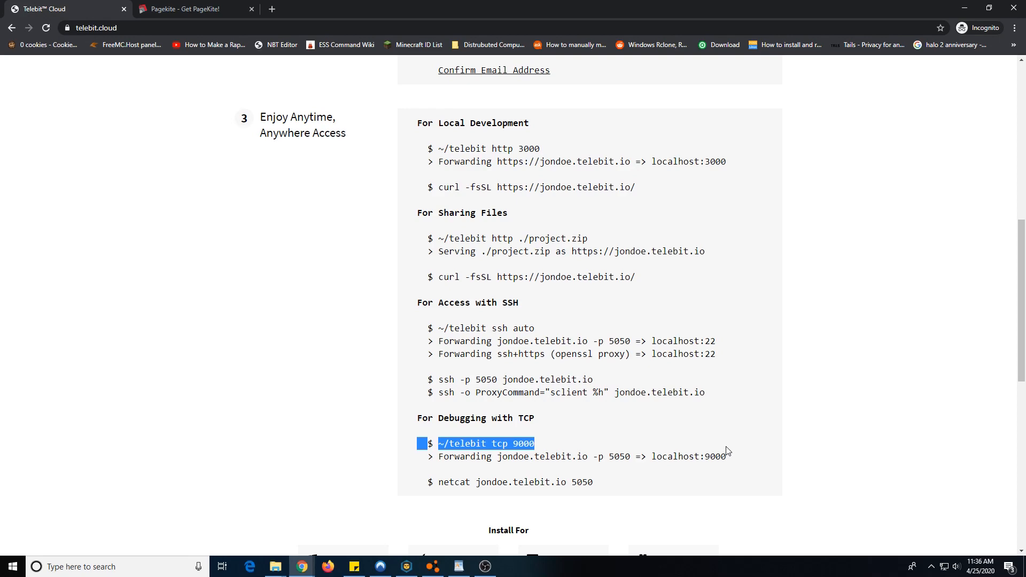
{"action": "scroll", "scroll_direction": "up", "scroll_amount": 3}
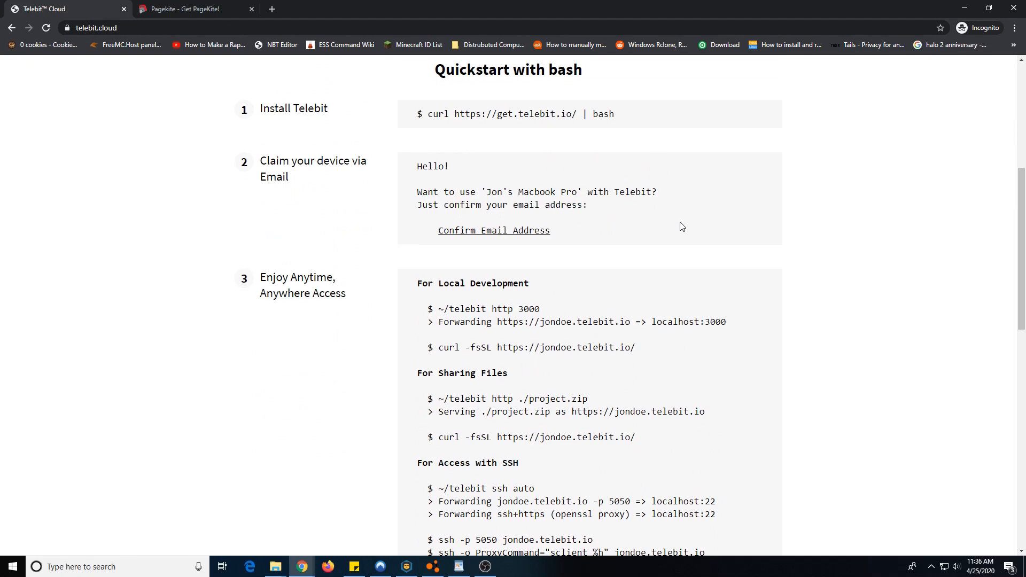
{"action": "mouse_move", "coordinate": [696, 195]}
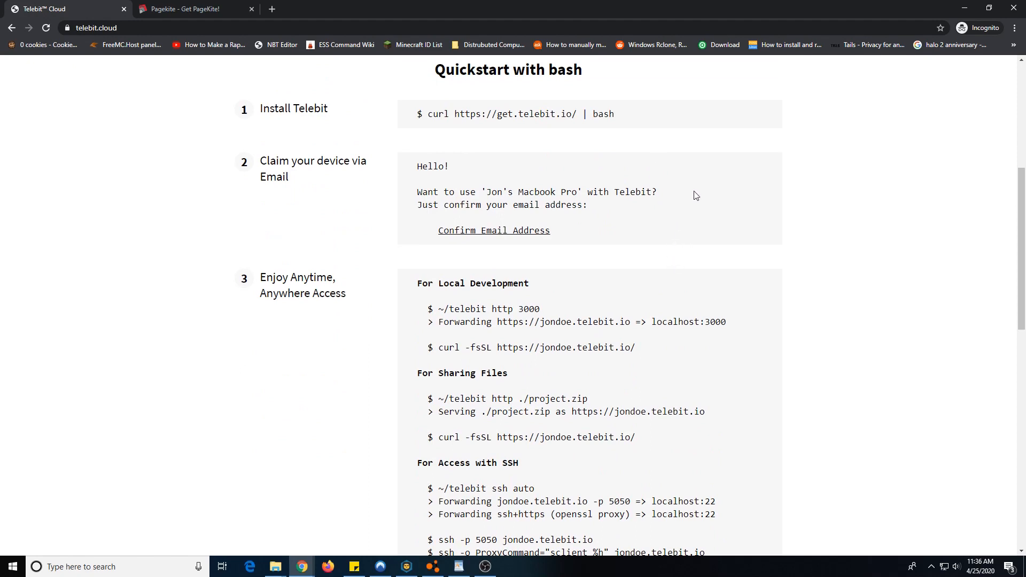
{"action": "mouse_move", "coordinate": [728, 248]}
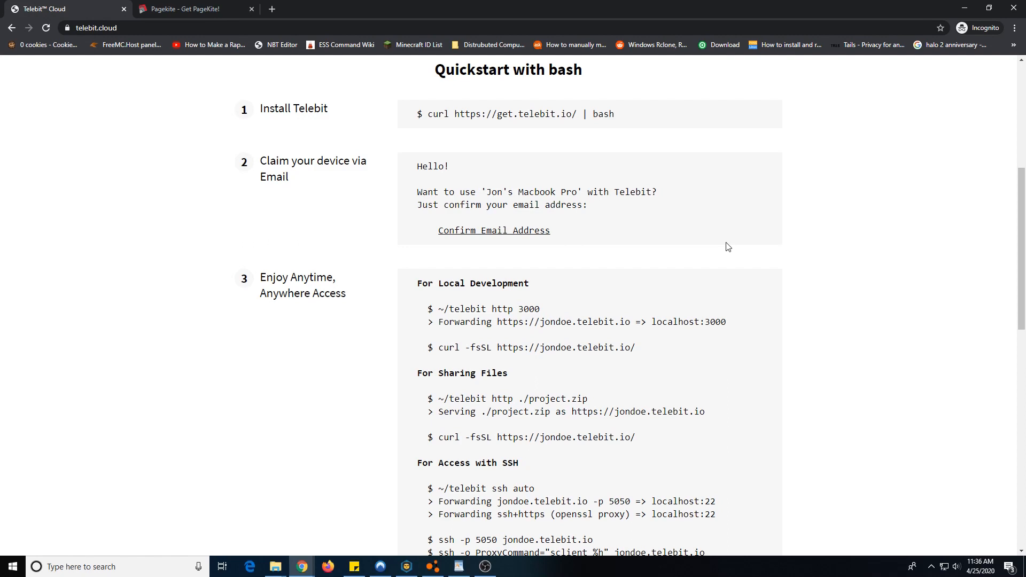
{"action": "mouse_move", "coordinate": [361, 287]}
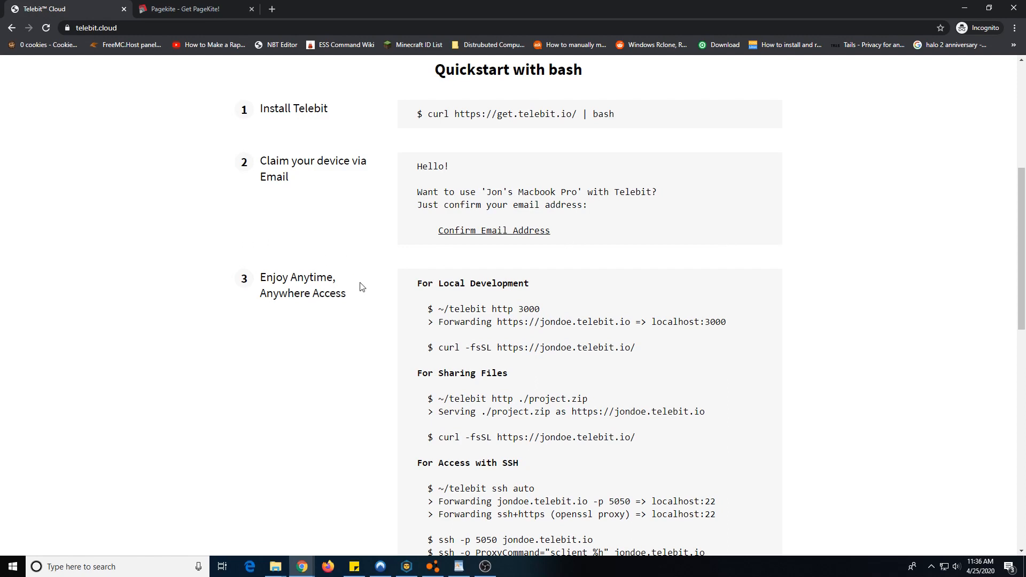
{"action": "mouse_move", "coordinate": [147, 256]}
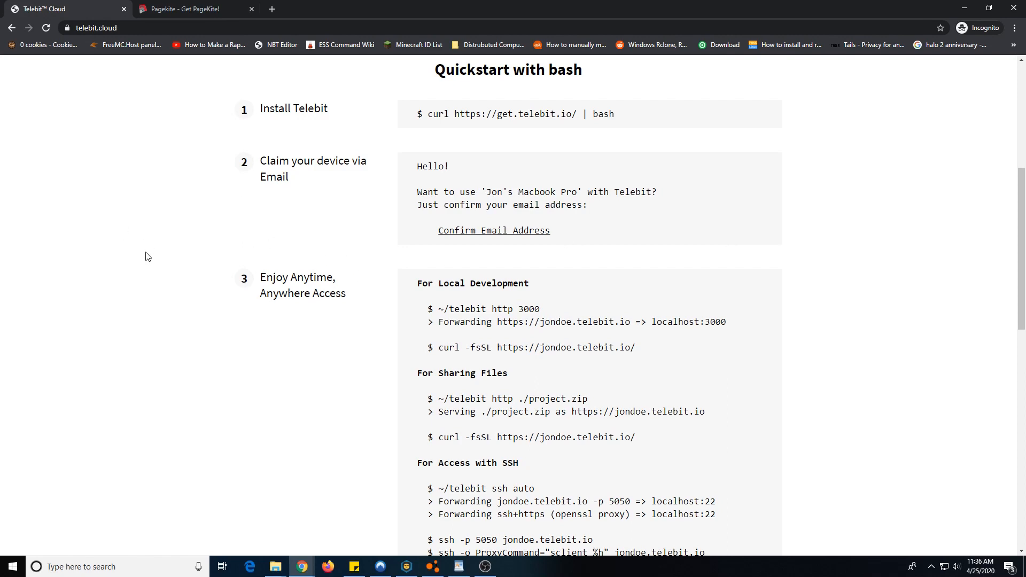
{"action": "scroll", "scroll_direction": "down", "scroll_amount": 3}
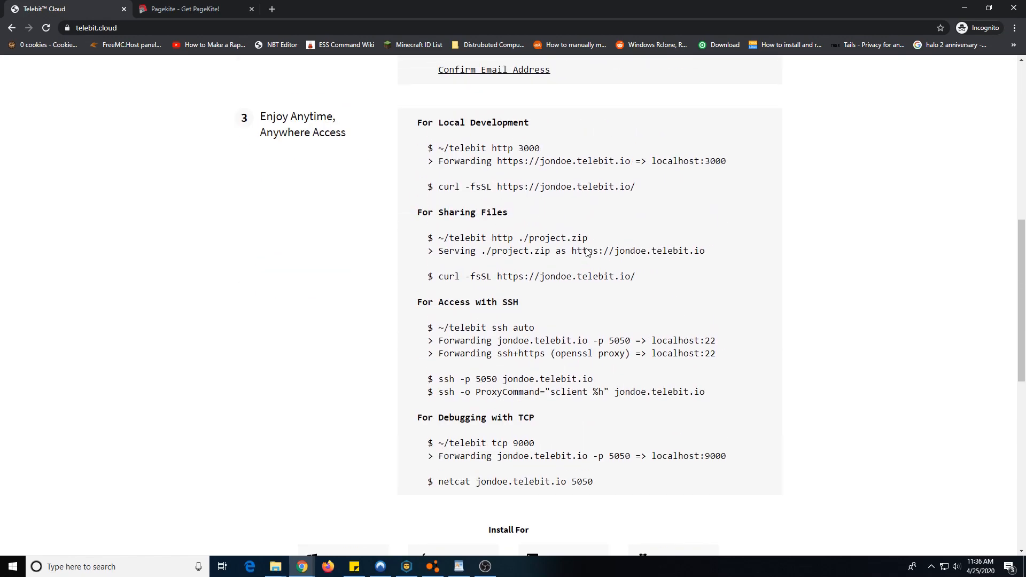
{"action": "scroll", "scroll_direction": "down", "scroll_amount": 3}
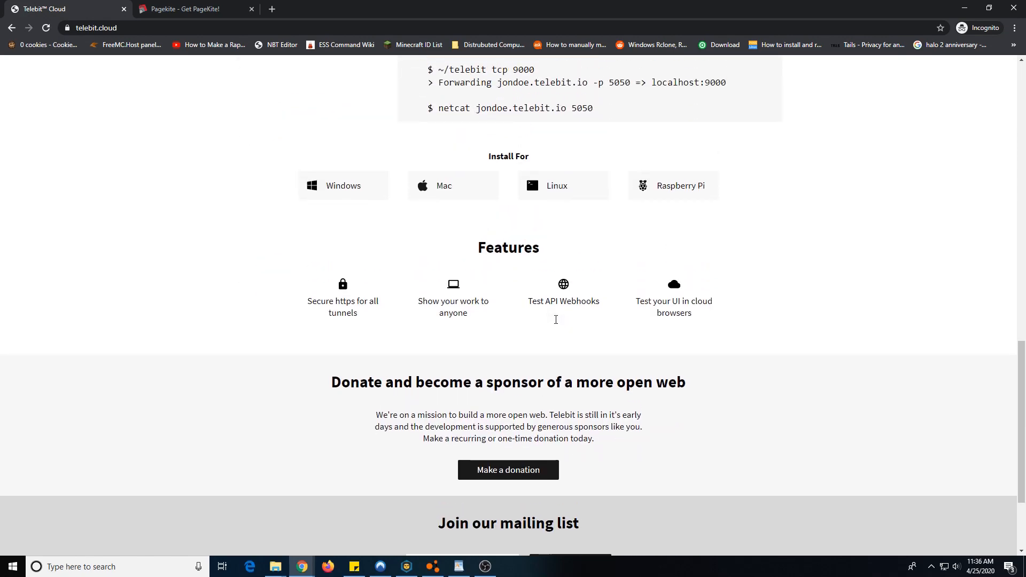
{"action": "mouse_move", "coordinate": [469, 396]}
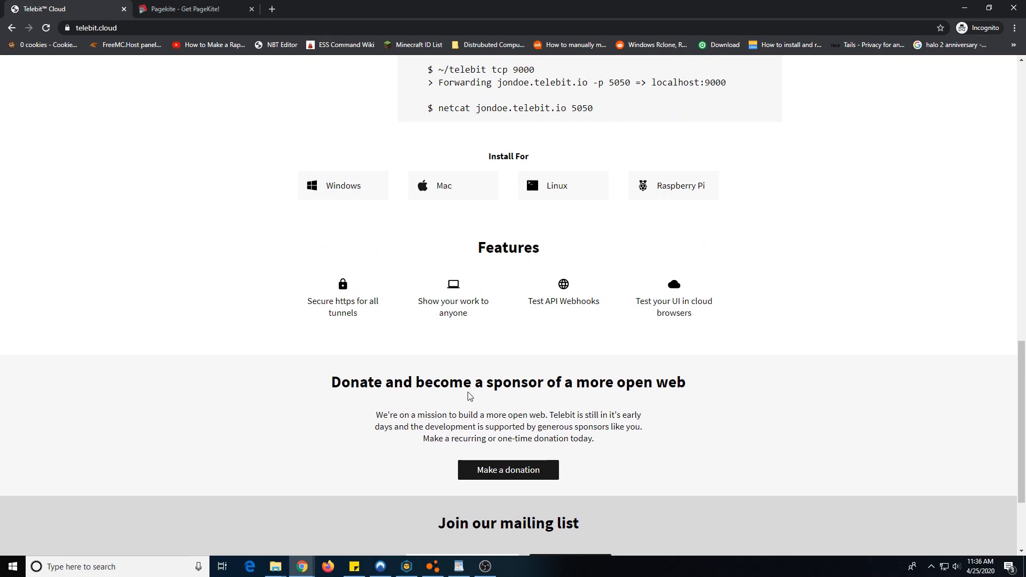
{"action": "mouse_move", "coordinate": [460, 405]}
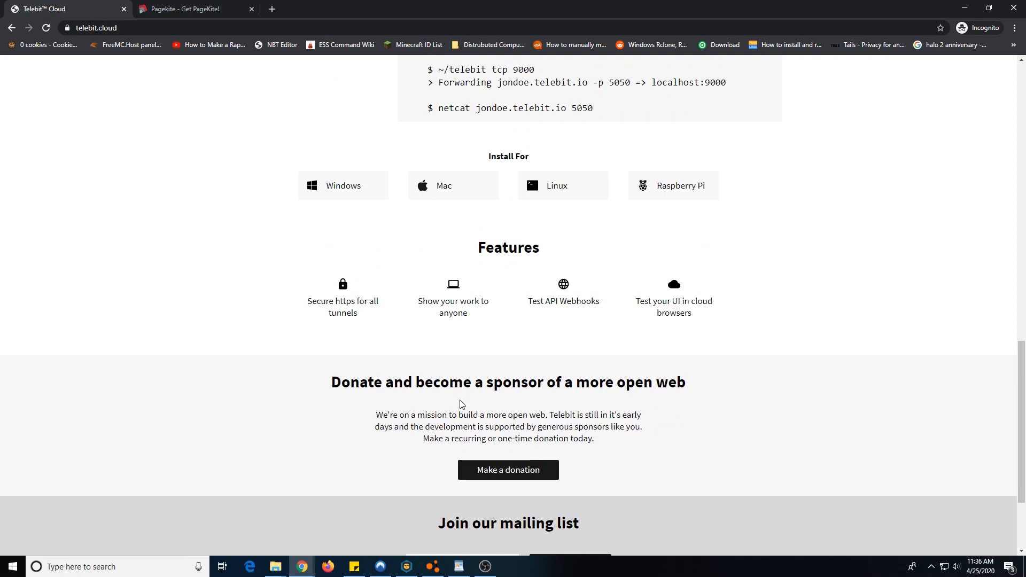
{"action": "mouse_move", "coordinate": [486, 356]}
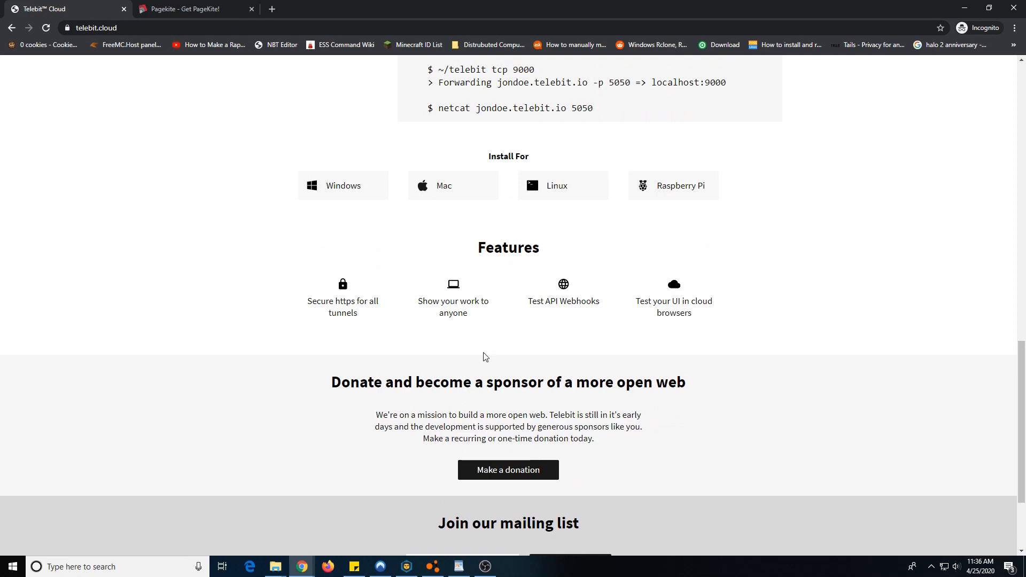
{"action": "mouse_move", "coordinate": [584, 301]}
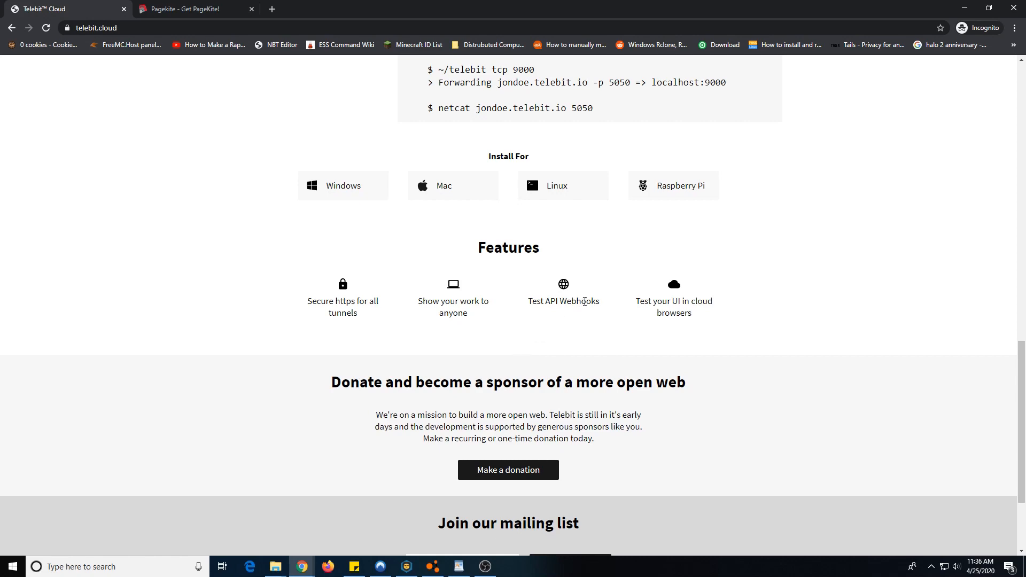
{"action": "mouse_move", "coordinate": [536, 155]}
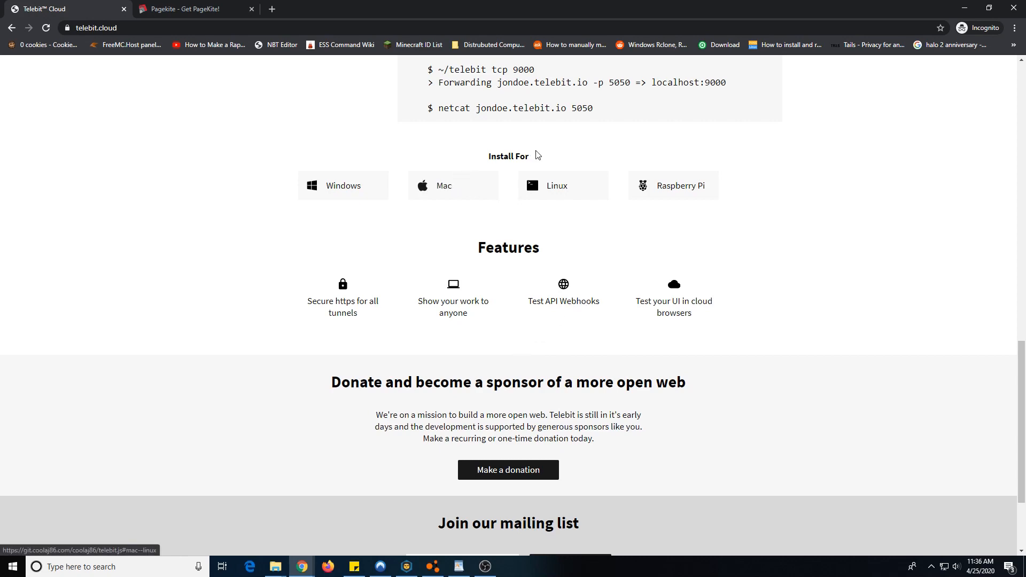
{"action": "mouse_move", "coordinate": [544, 262]}
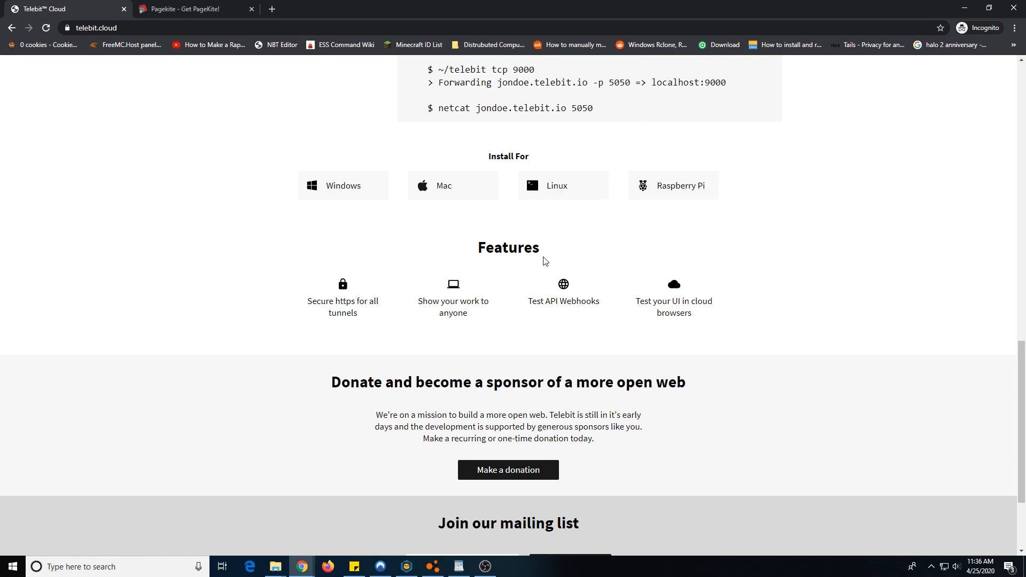
{"action": "mouse_move", "coordinate": [521, 277]}
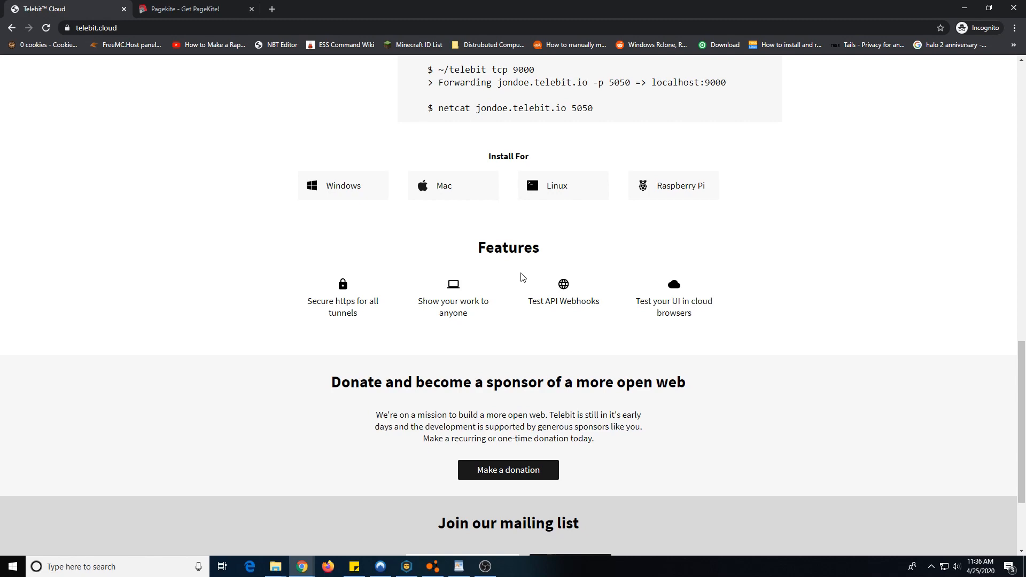
{"action": "mouse_move", "coordinate": [603, 160]}
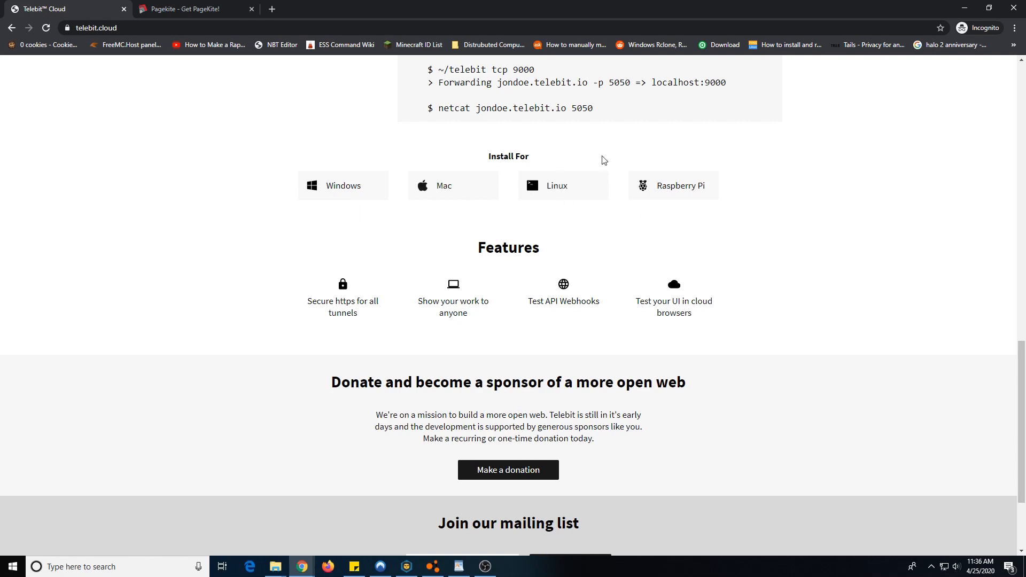
{"action": "mouse_move", "coordinate": [673, 189]}
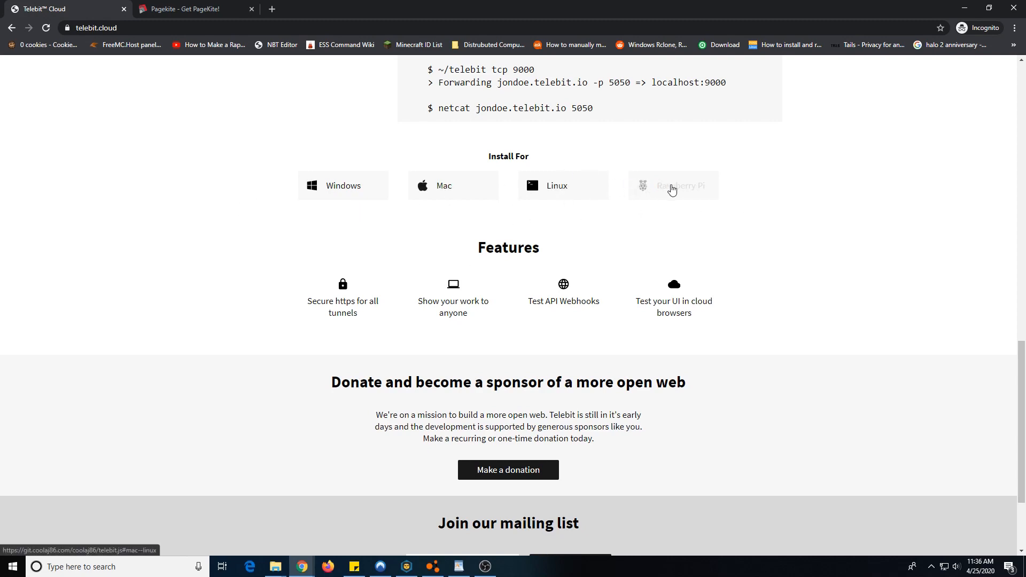
{"action": "mouse_move", "coordinate": [655, 194]}
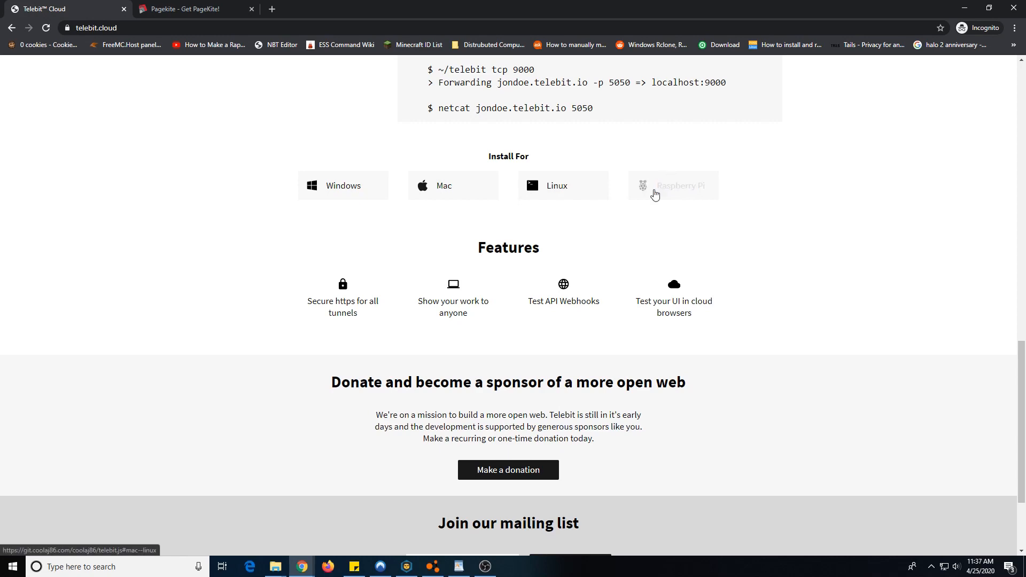
{"action": "mouse_move", "coordinate": [562, 188]}
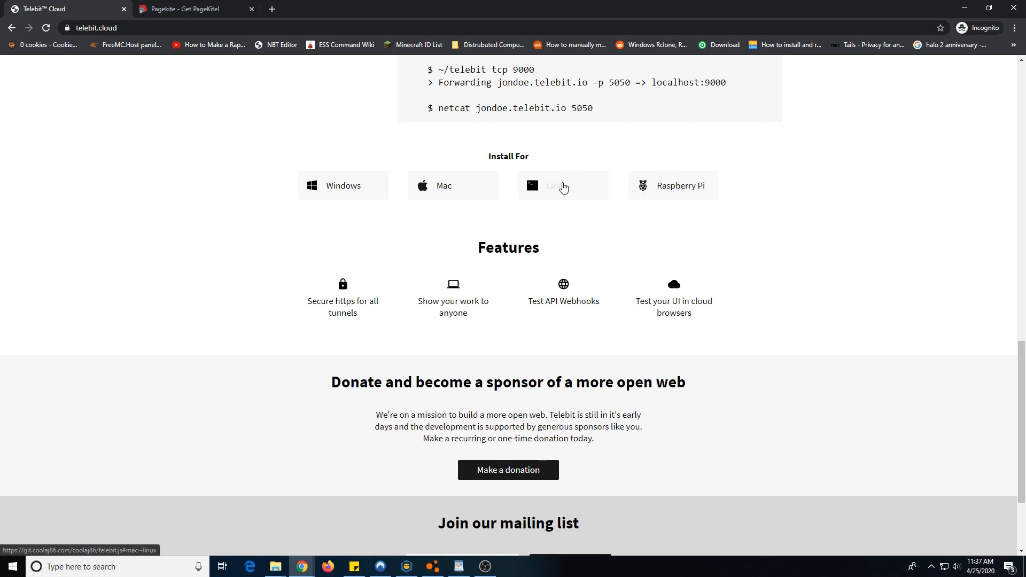
{"action": "mouse_move", "coordinate": [659, 187]}
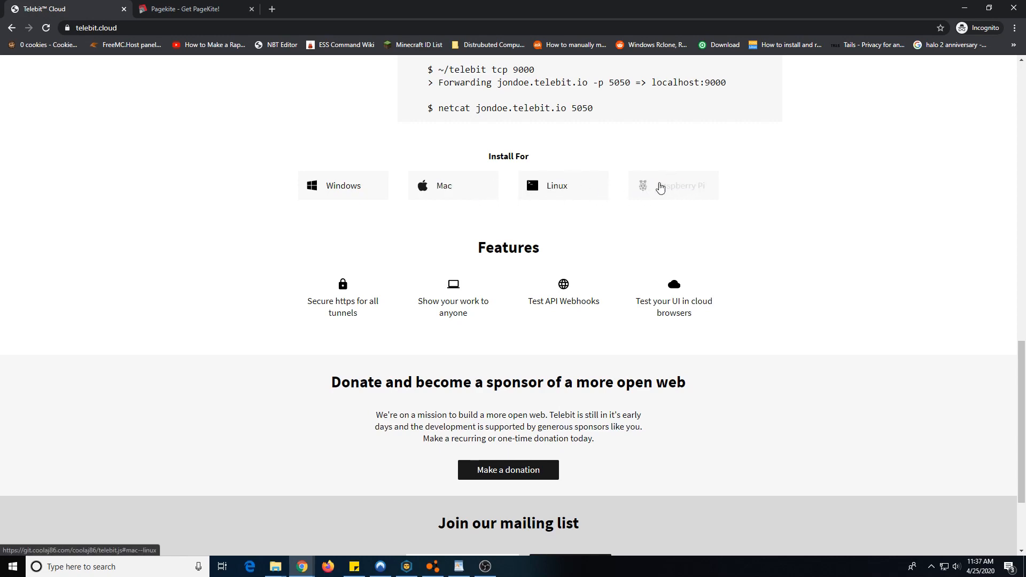
{"action": "mouse_move", "coordinate": [360, 194]}
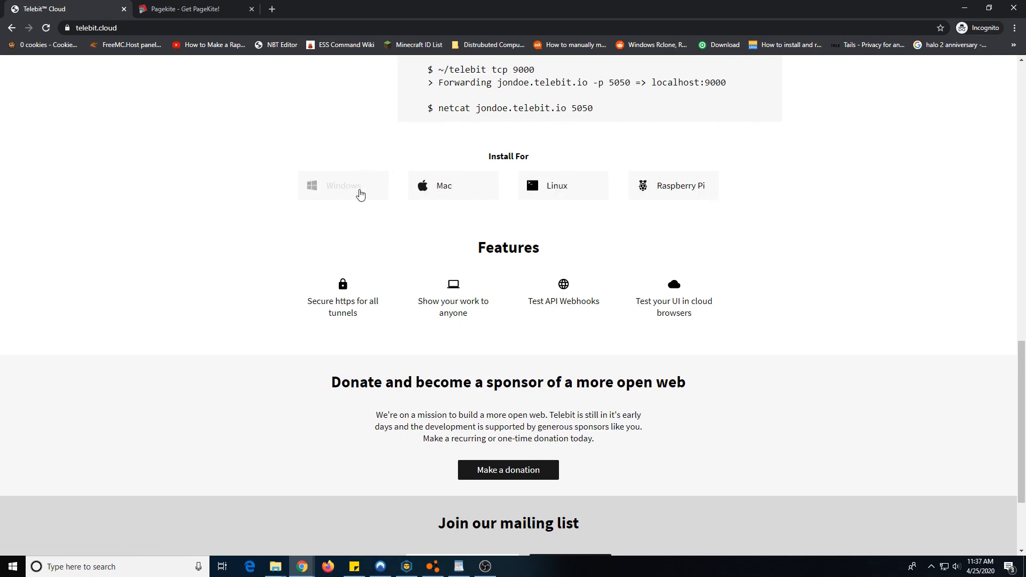
{"action": "scroll", "scroll_direction": "down", "scroll_amount": 3}
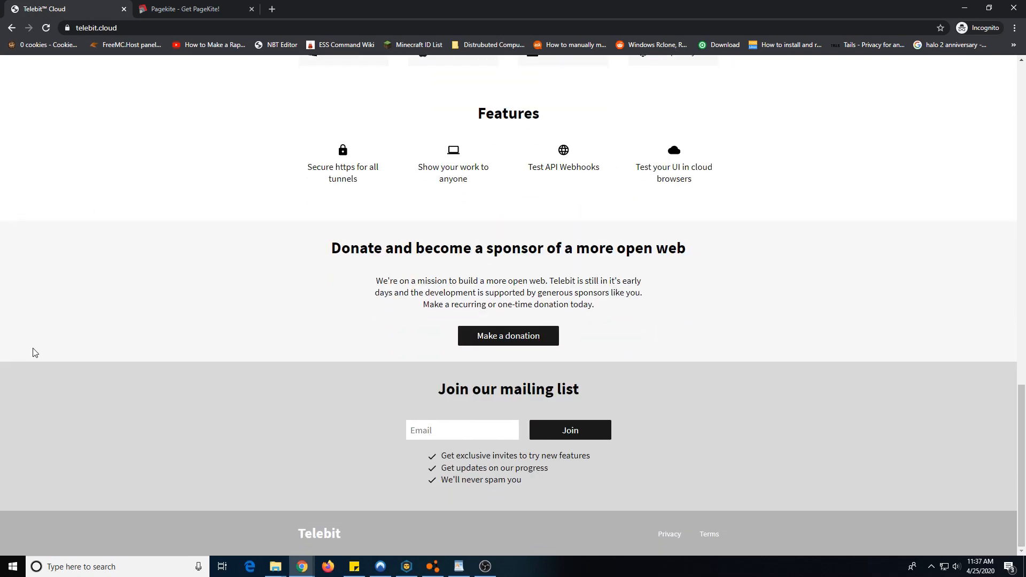
{"action": "scroll", "scroll_direction": "up", "scroll_amount": 3}
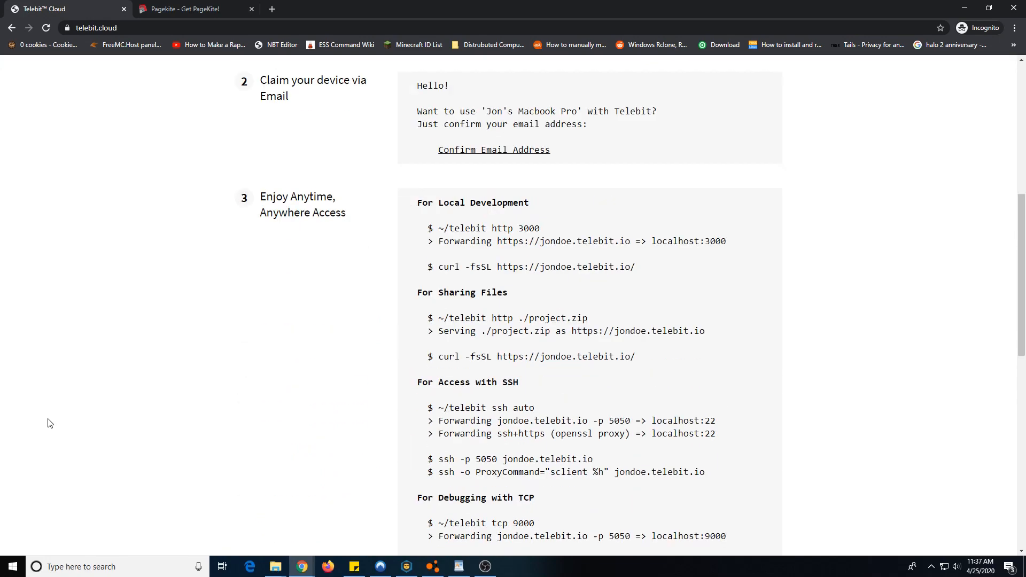
- Read the telebit.js README's install, remote usage, SSH and Daemon Usage sections
{"action": "scroll", "scroll_direction": "down", "scroll_amount": 3}
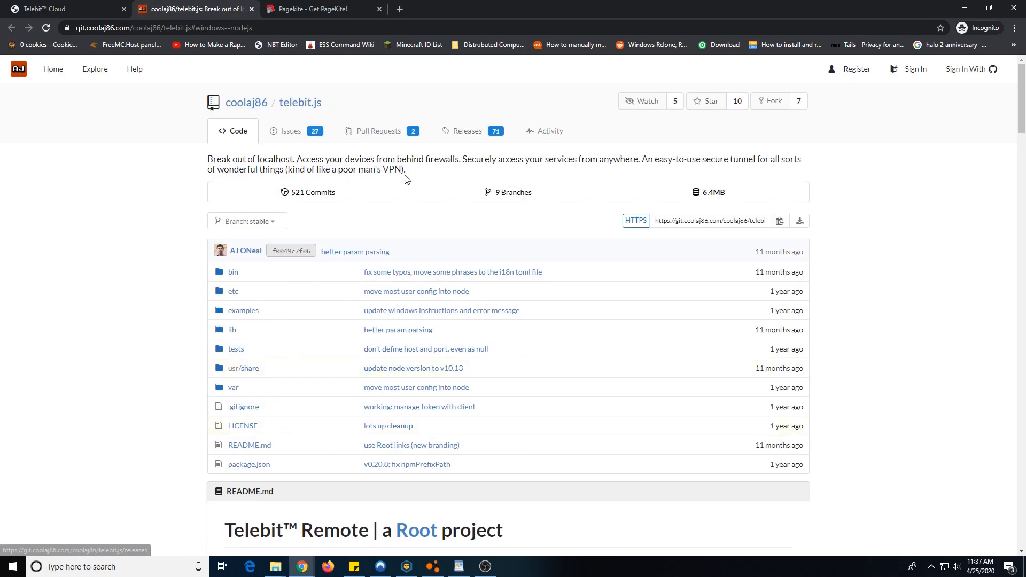
{"action": "scroll", "scroll_direction": "down", "scroll_amount": 3}
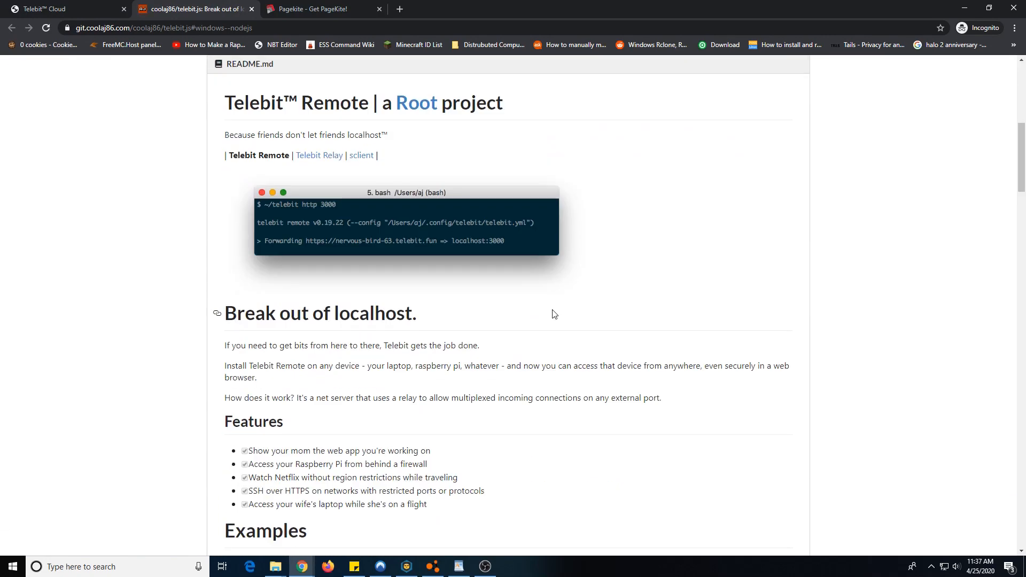
{"action": "mouse_move", "coordinate": [470, 286]}
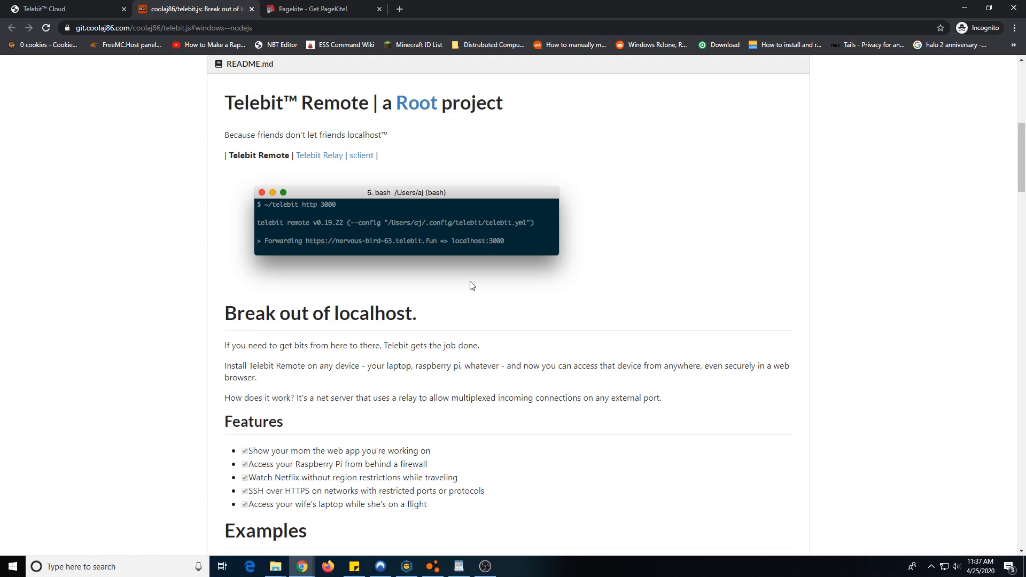
{"action": "scroll", "scroll_direction": "down", "scroll_amount": 3}
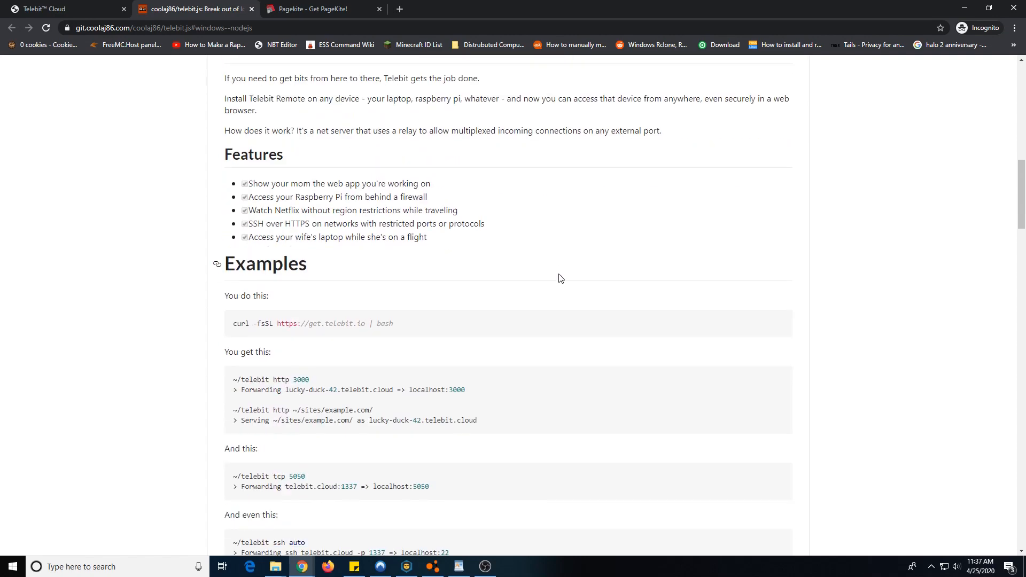
{"action": "mouse_move", "coordinate": [729, 244]}
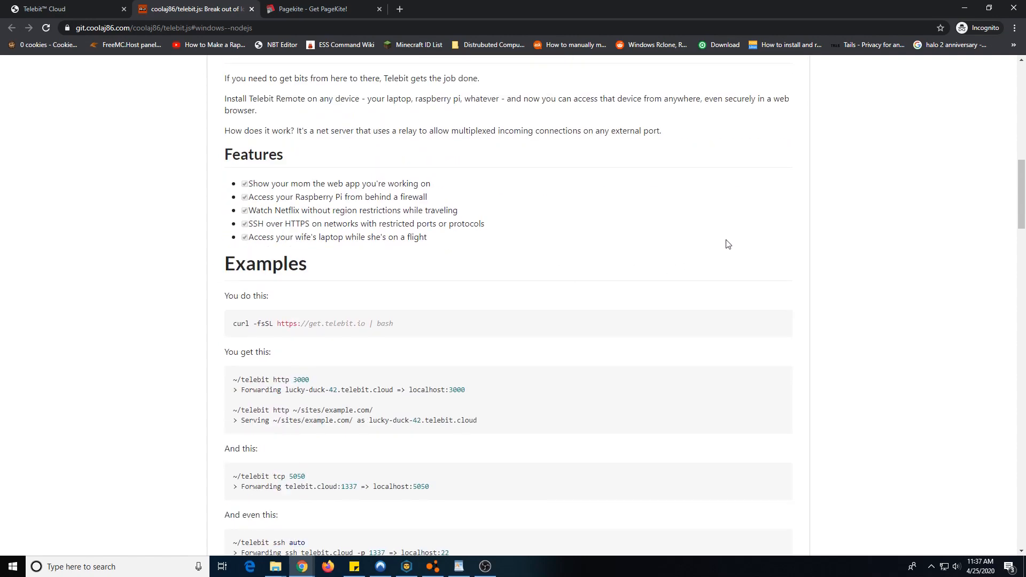
{"action": "scroll", "scroll_direction": "down", "scroll_amount": 3}
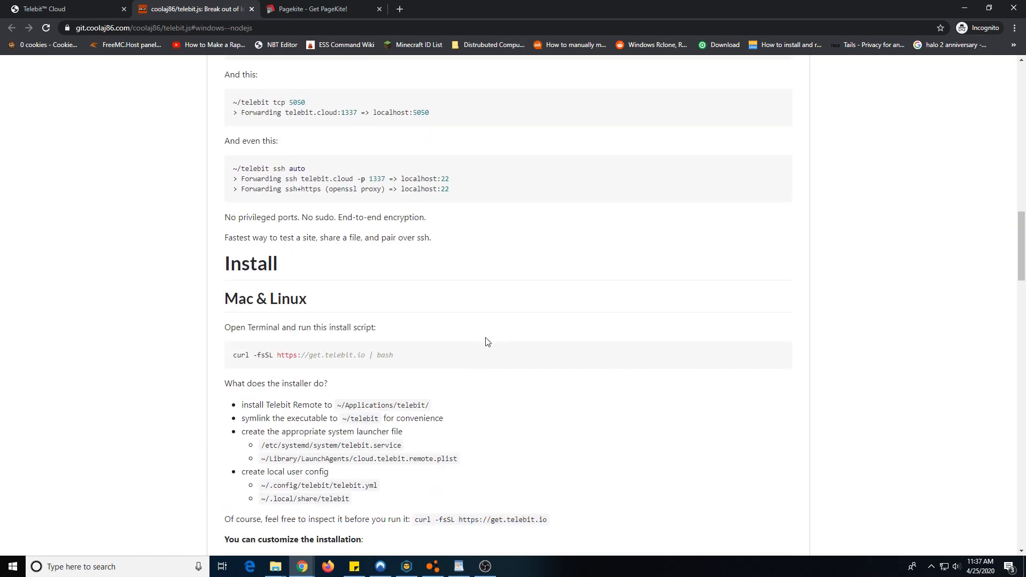
{"action": "scroll", "scroll_direction": "down", "scroll_amount": 3}
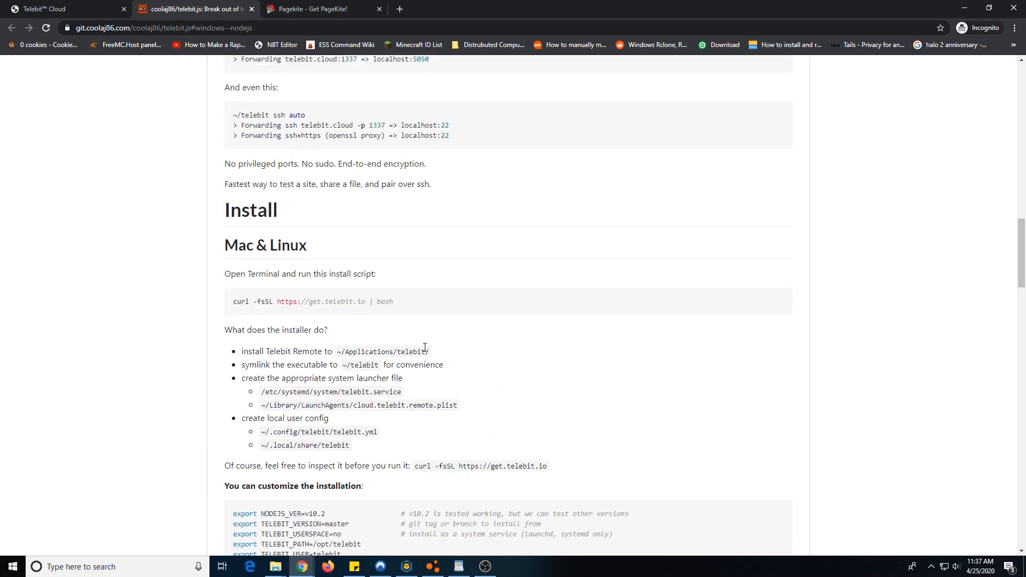
{"action": "scroll", "scroll_direction": "down", "scroll_amount": 3}
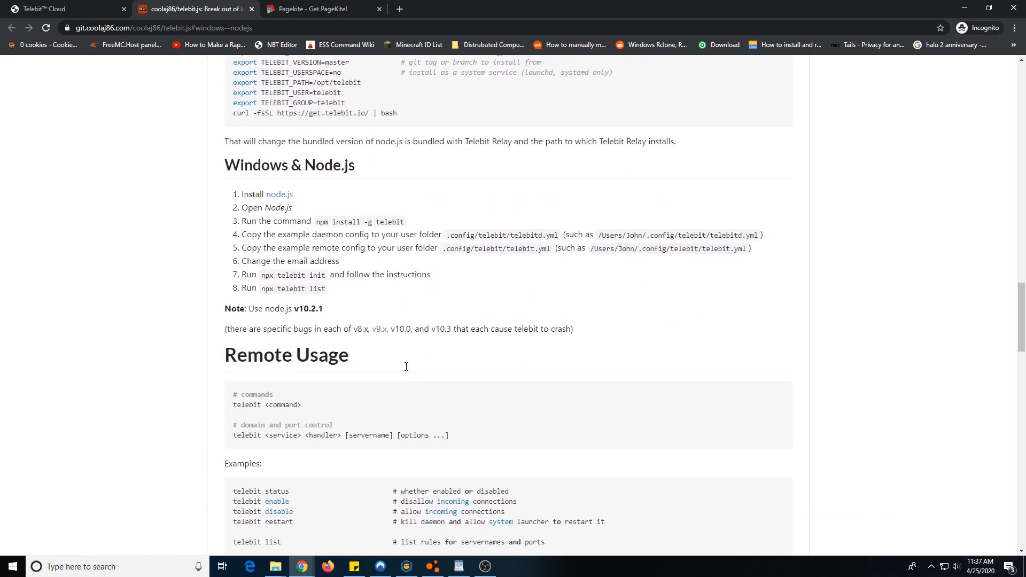
{"action": "scroll", "scroll_direction": "down", "scroll_amount": 3}
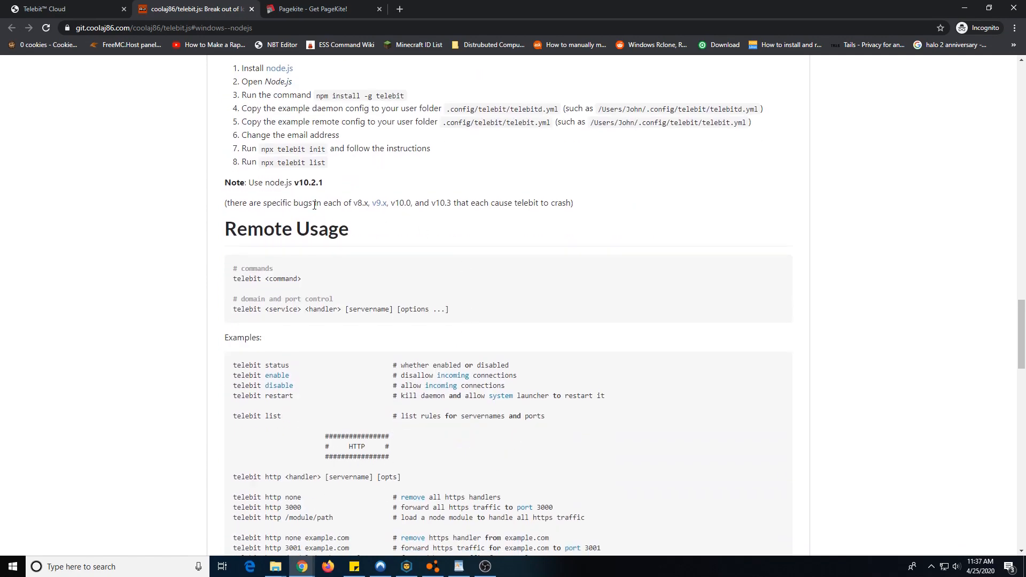
{"action": "scroll", "scroll_direction": "up", "scroll_amount": 3}
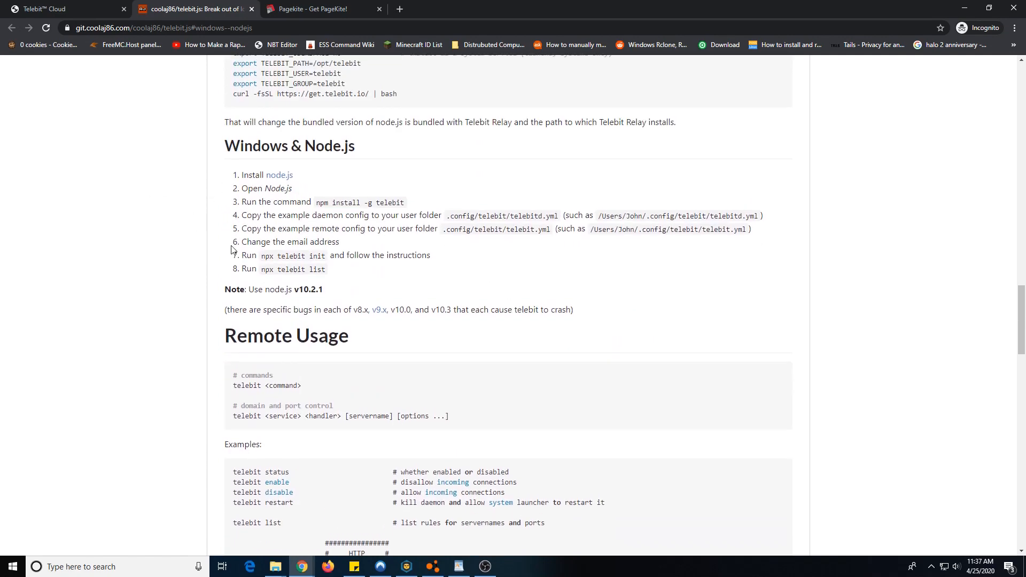
{"action": "scroll", "scroll_direction": "down", "scroll_amount": 3}
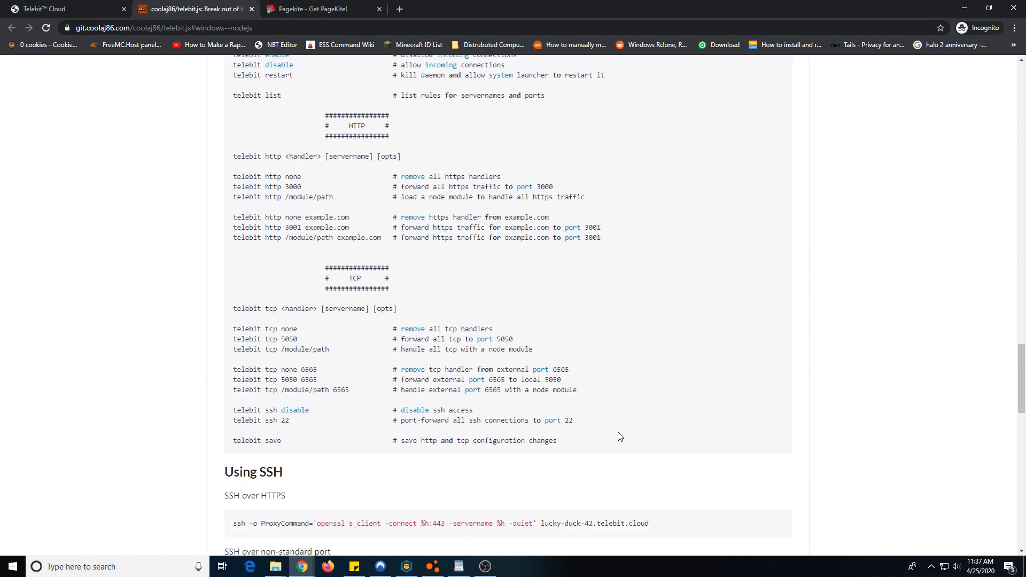
{"action": "mouse_move", "coordinate": [613, 435]}
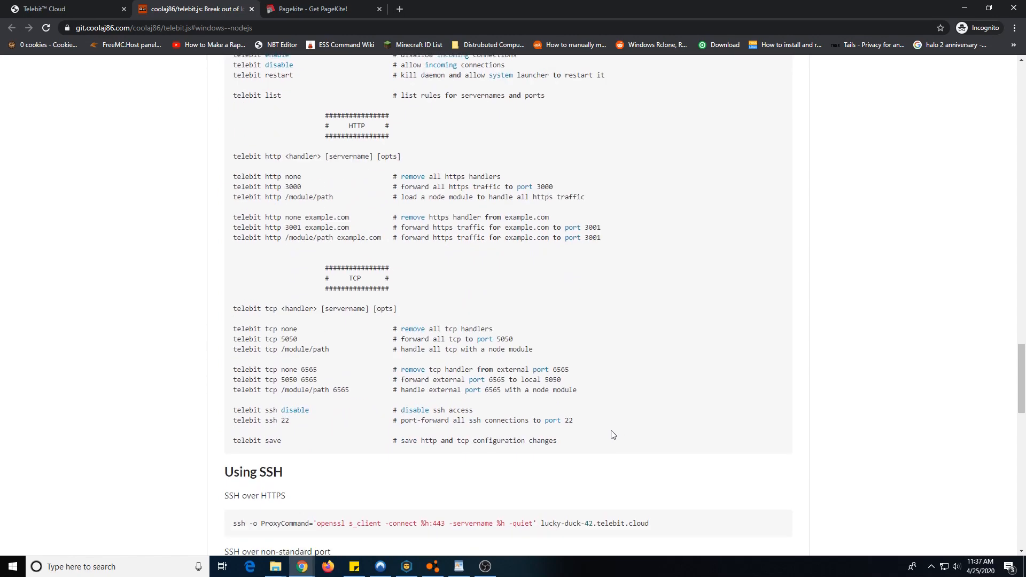
{"action": "scroll", "scroll_direction": "down", "scroll_amount": 3}
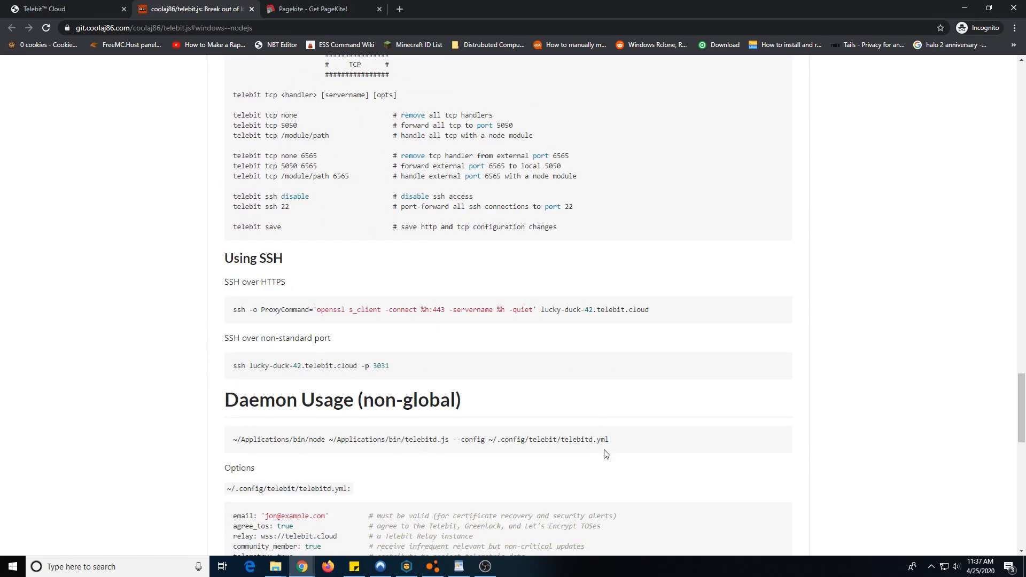
{"action": "scroll", "scroll_direction": "down", "scroll_amount": 3}
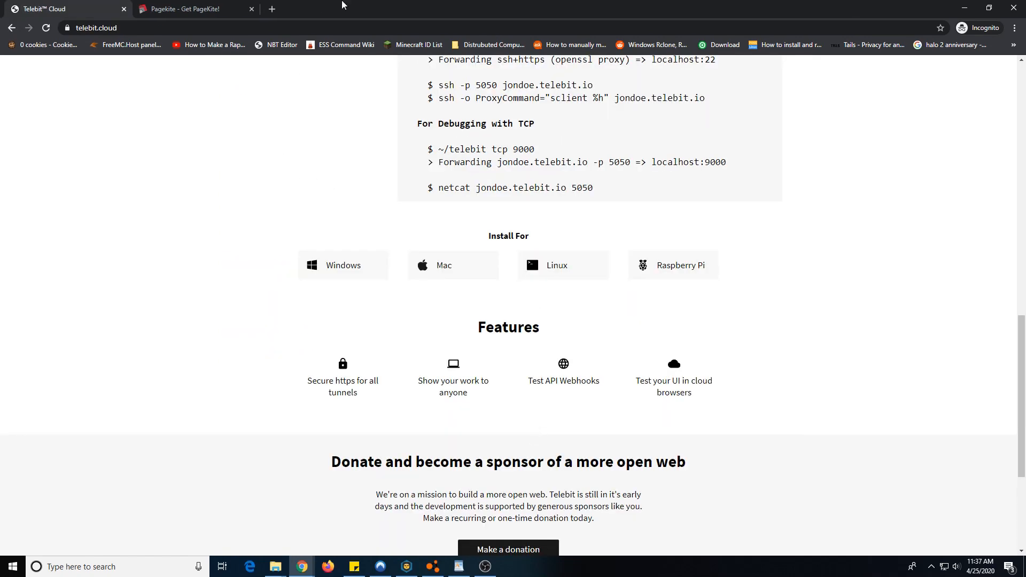
- Inspect telebit.cloud's certificate from the padlock, then close the Telebit Cloud tab
{"action": "scroll", "scroll_direction": "down", "scroll_amount": 3}
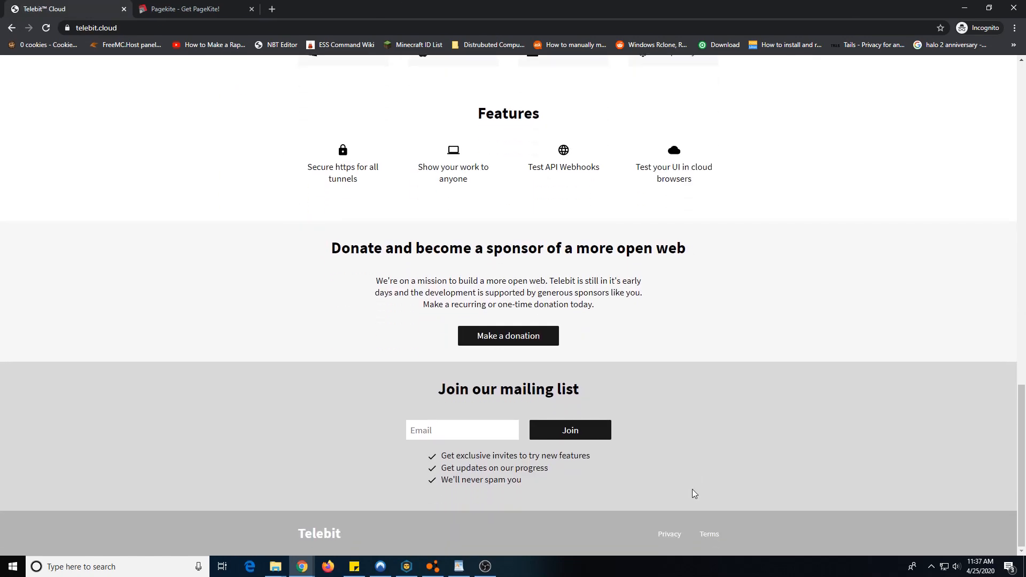
{"action": "scroll", "scroll_direction": "up", "scroll_amount": 3}
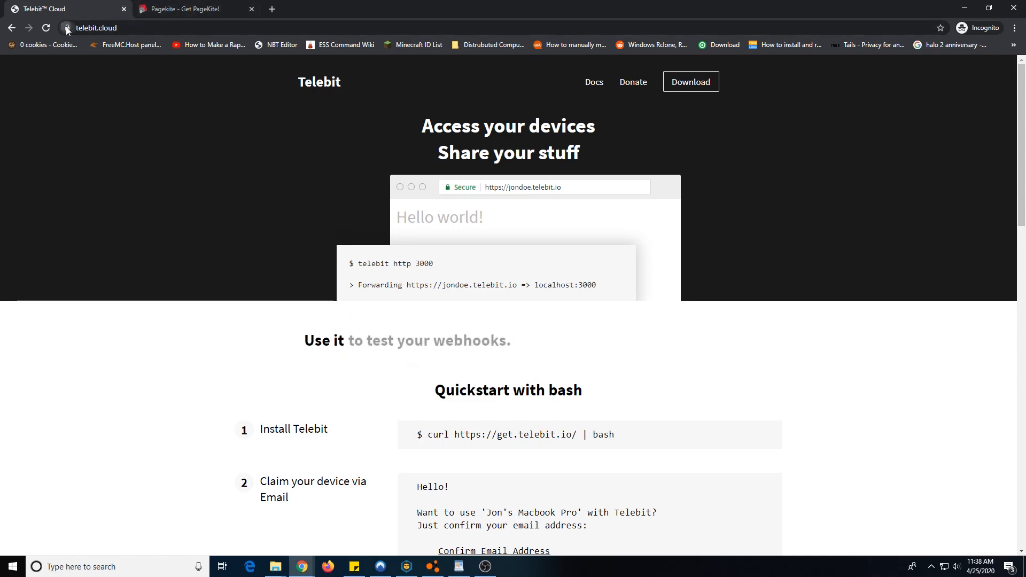
{"action": "left_click", "coordinate": [67, 28]}
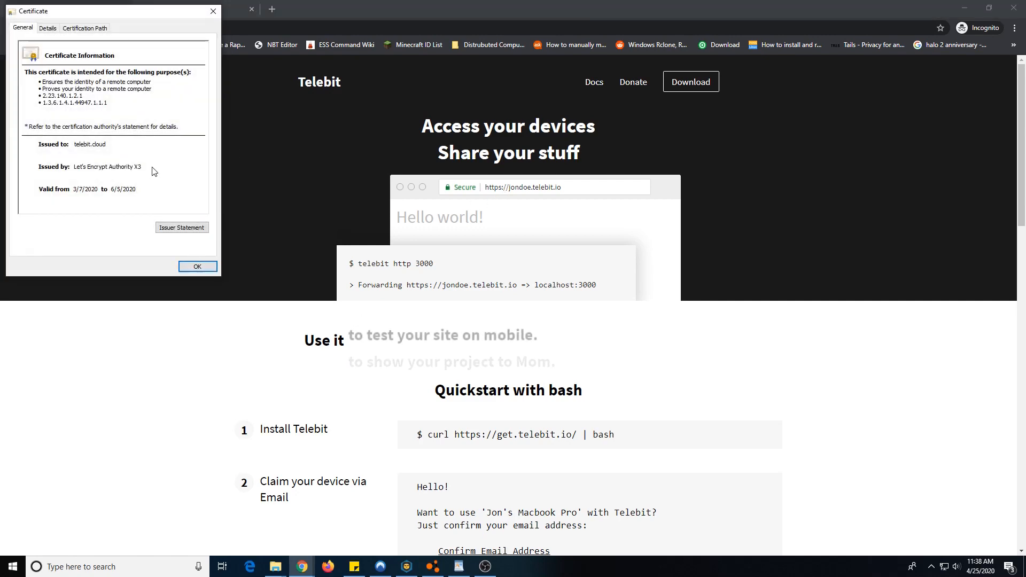
{"action": "left_click", "coordinate": [197, 266]}
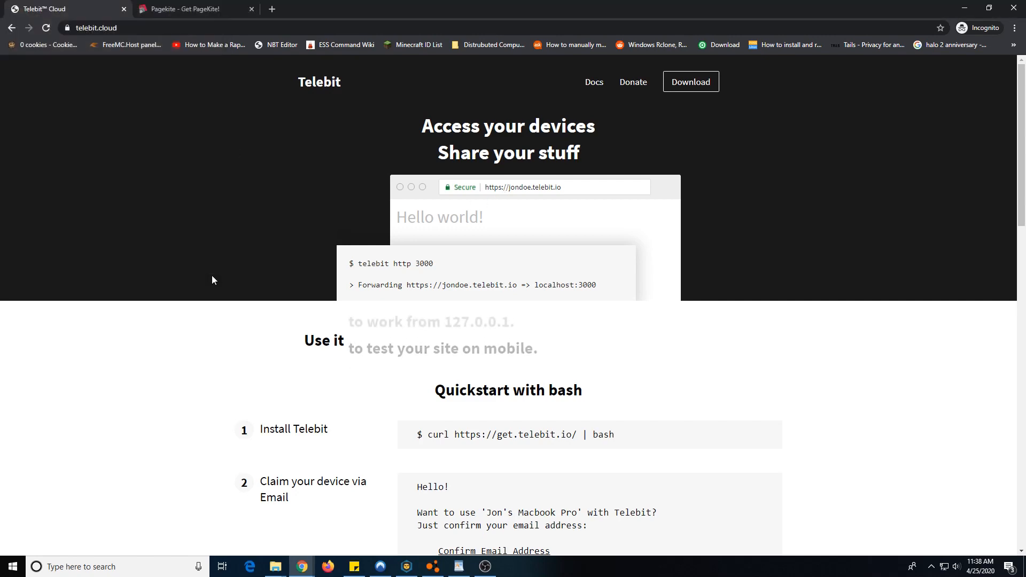
{"action": "left_click", "coordinate": [190, 9]}
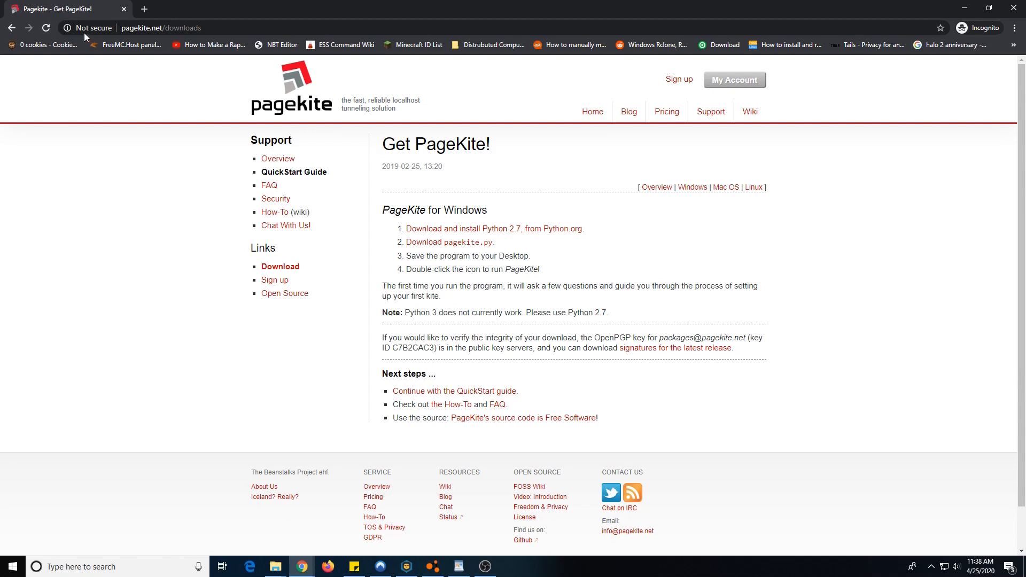
- Check the PageKite page's connection security and return to its Windows download steps
{"action": "left_click", "coordinate": [91, 27]}
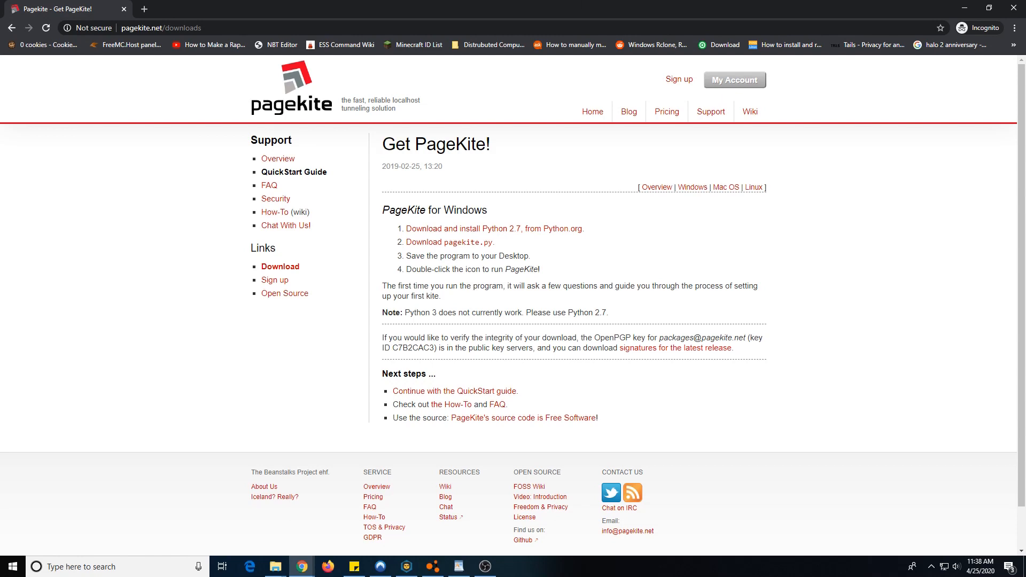
{"action": "mouse_move", "coordinate": [560, 207]}
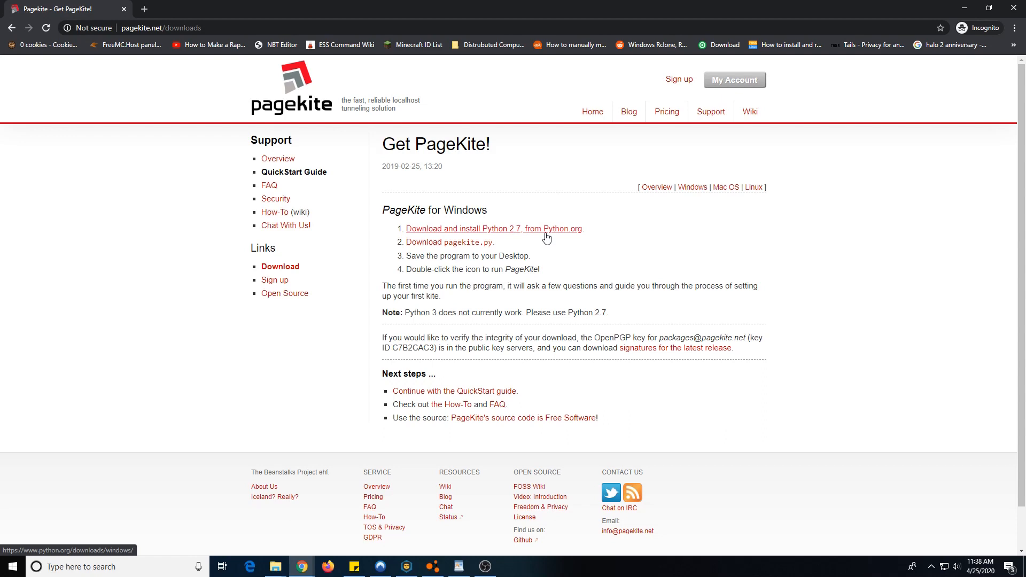
{"action": "mouse_move", "coordinate": [279, 267]}
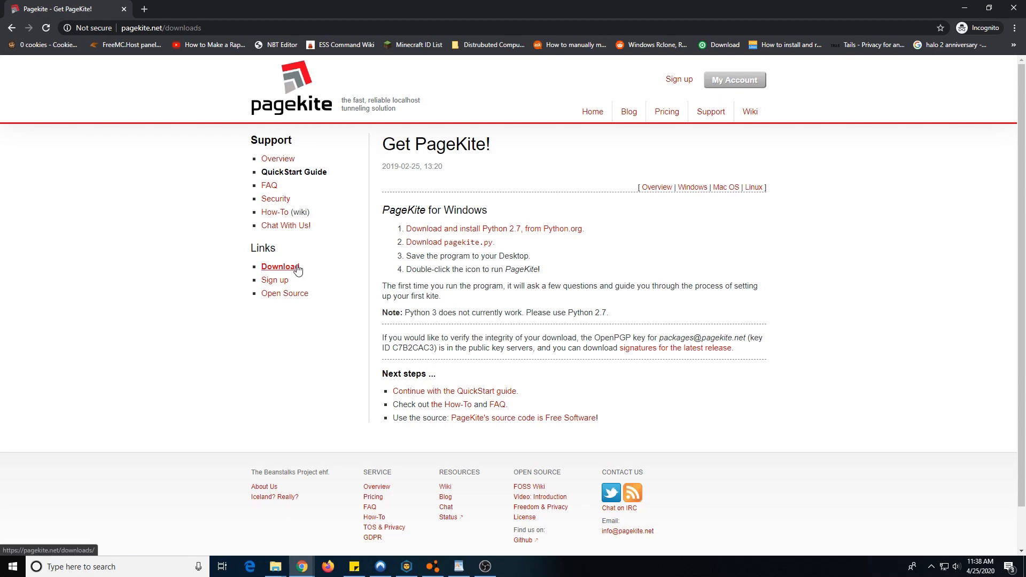
{"action": "left_click", "coordinate": [280, 266]}
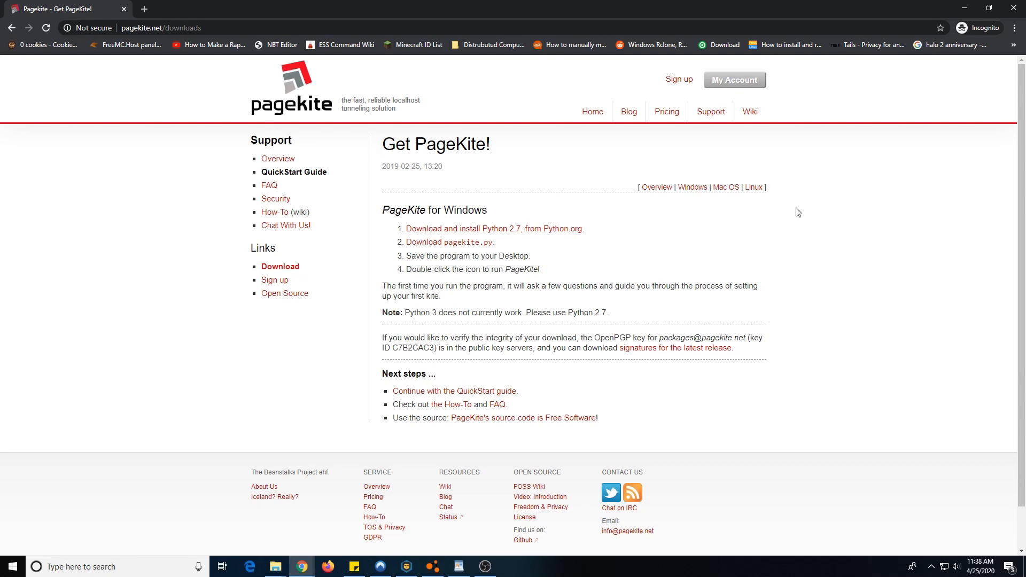
{"action": "mouse_move", "coordinate": [399, 254]}
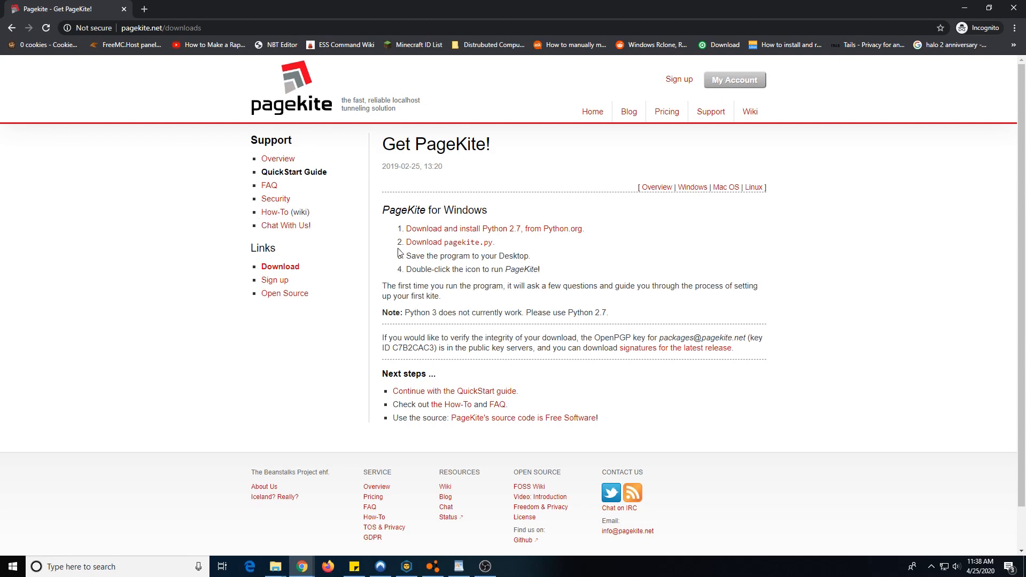
{"action": "mouse_move", "coordinate": [280, 266]}
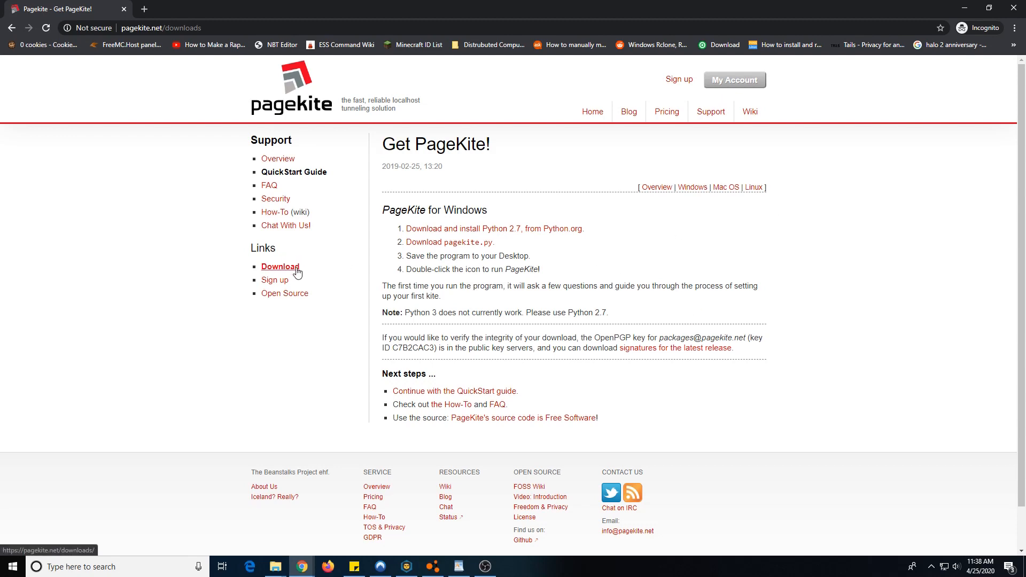
{"action": "mouse_move", "coordinate": [667, 112]}
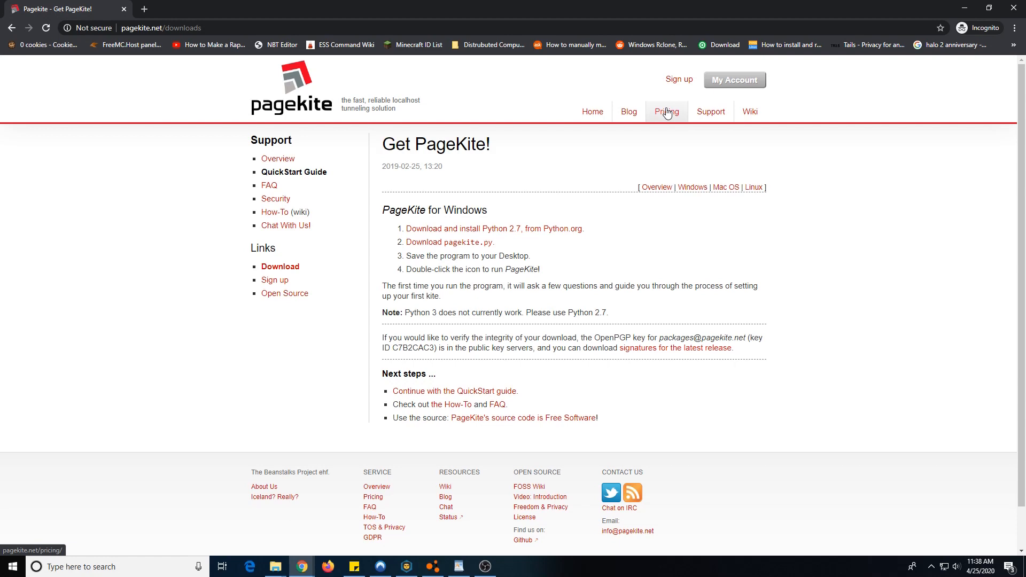
{"action": "mouse_move", "coordinate": [681, 277]}
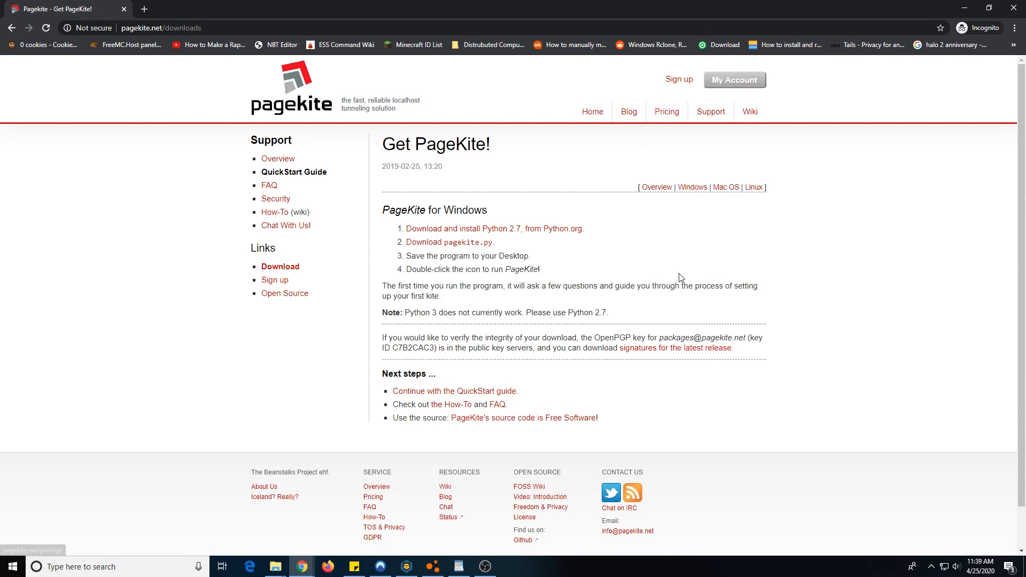
{"action": "mouse_move", "coordinate": [460, 304]}
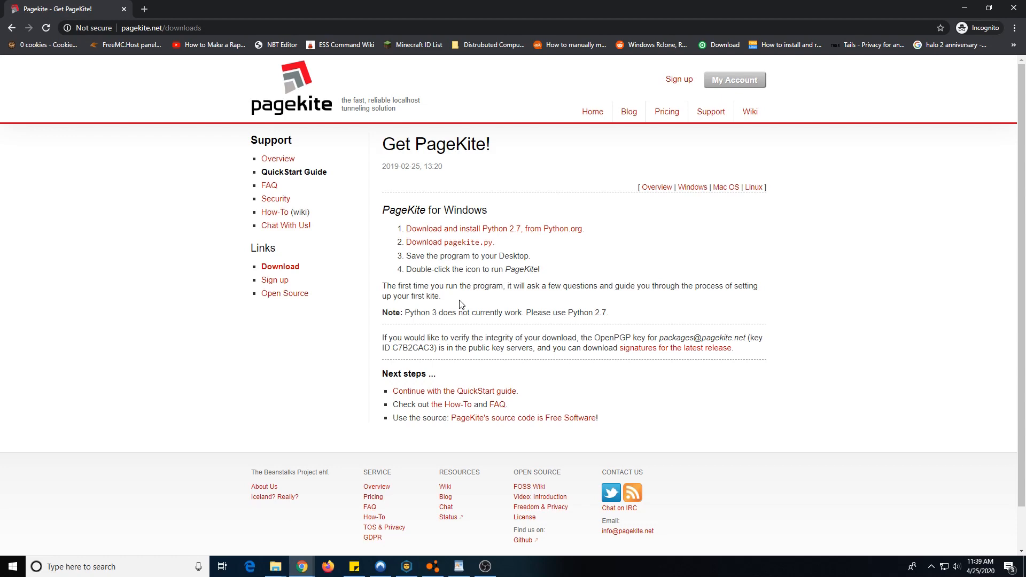
{"action": "mouse_move", "coordinate": [455, 229]}
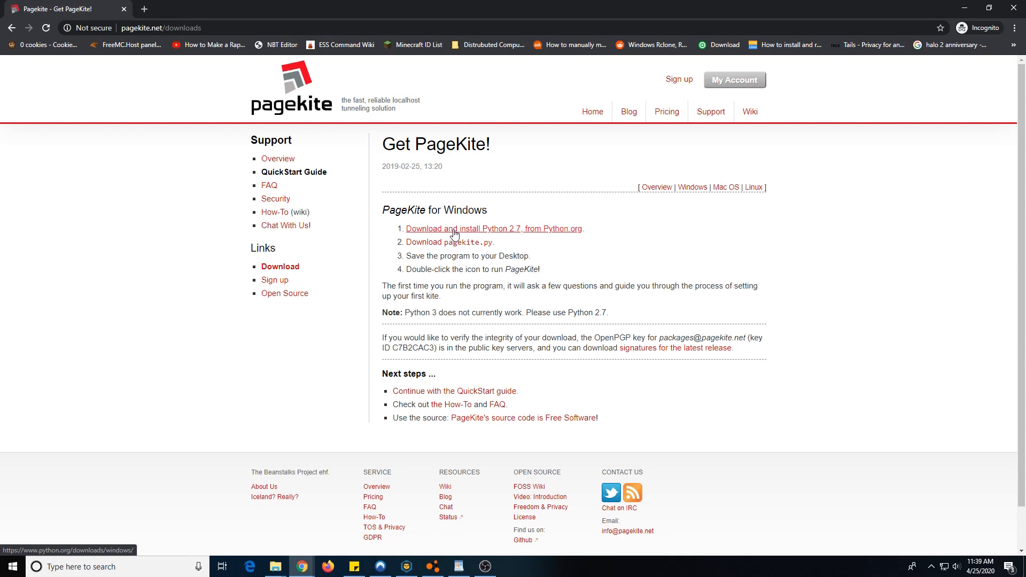
{"action": "mouse_move", "coordinate": [667, 111]}
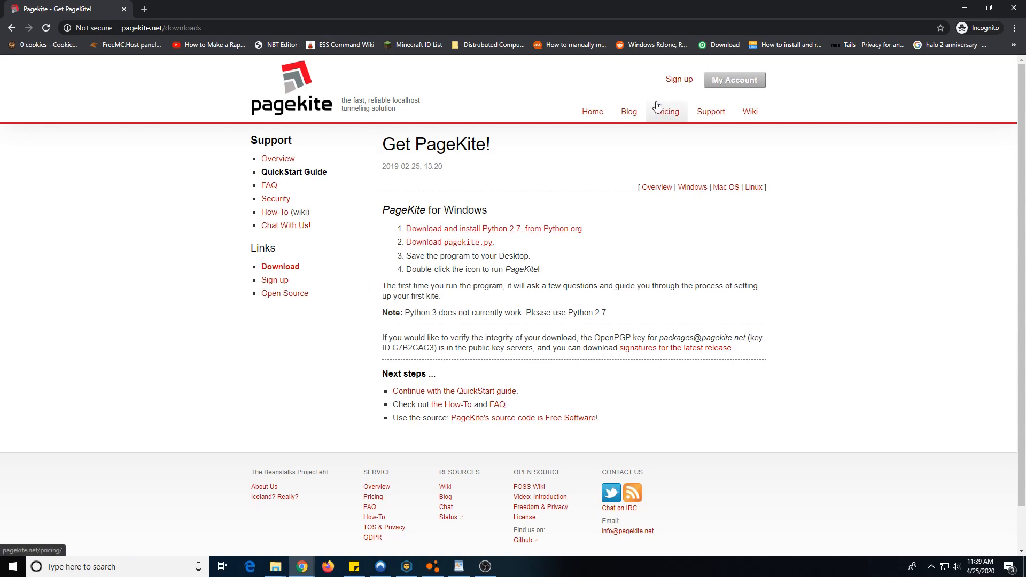
- Open PageKite Pricing and compare the $4 and $256 tiers, 31-day trial and CNAMEs
{"action": "left_click", "coordinate": [667, 111]}
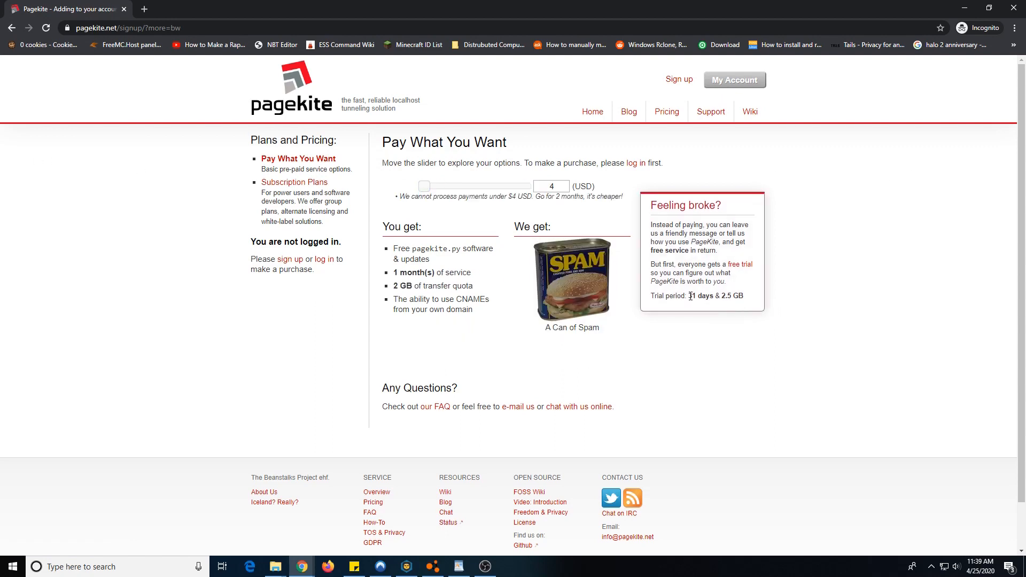
{"action": "double_click", "coordinate": [699, 295]}
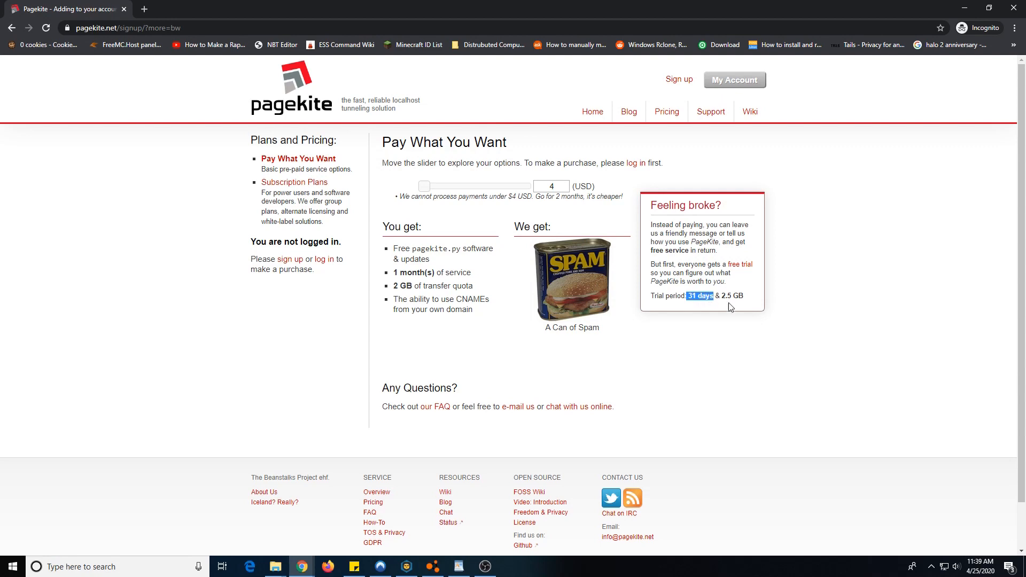
{"action": "mouse_move", "coordinate": [871, 336]}
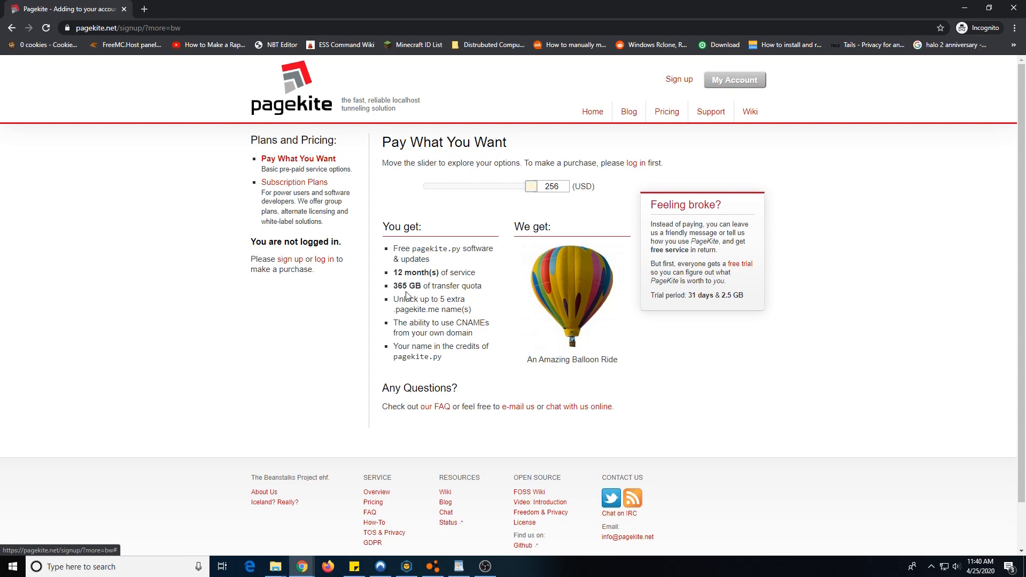
{"action": "mouse_move", "coordinate": [463, 297]}
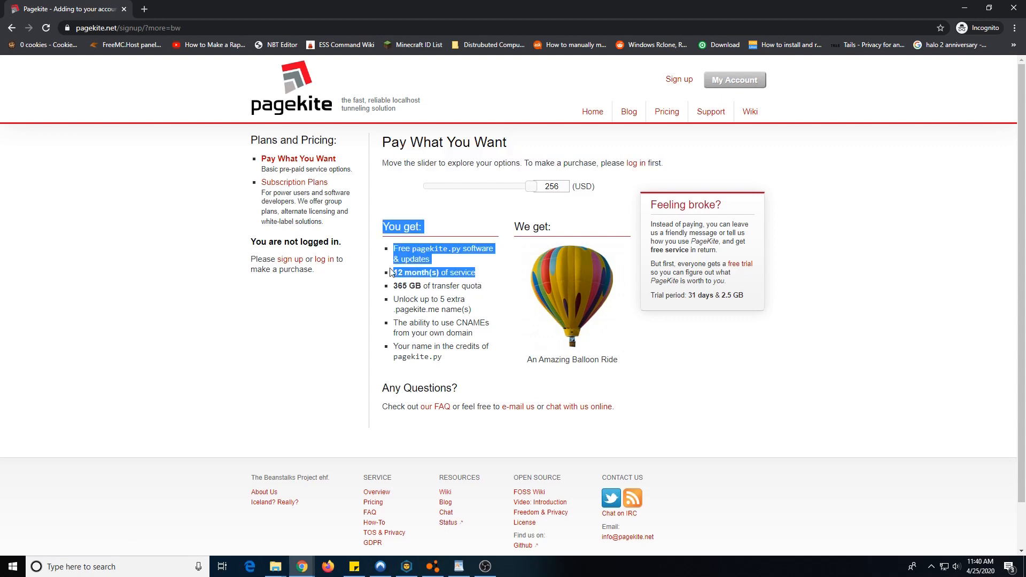
{"action": "left_click", "coordinate": [444, 248]}
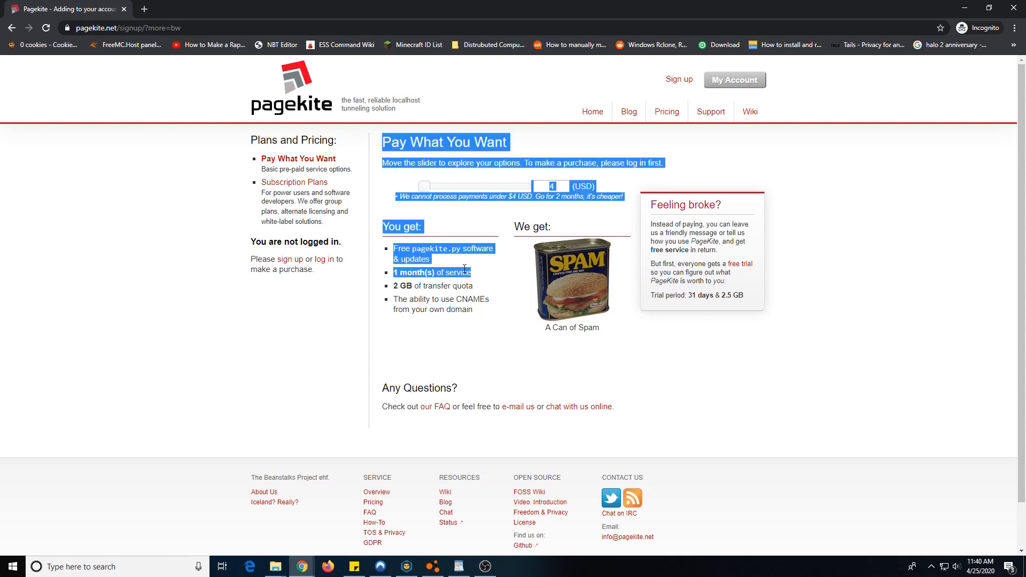
{"action": "left_click", "coordinate": [482, 292]}
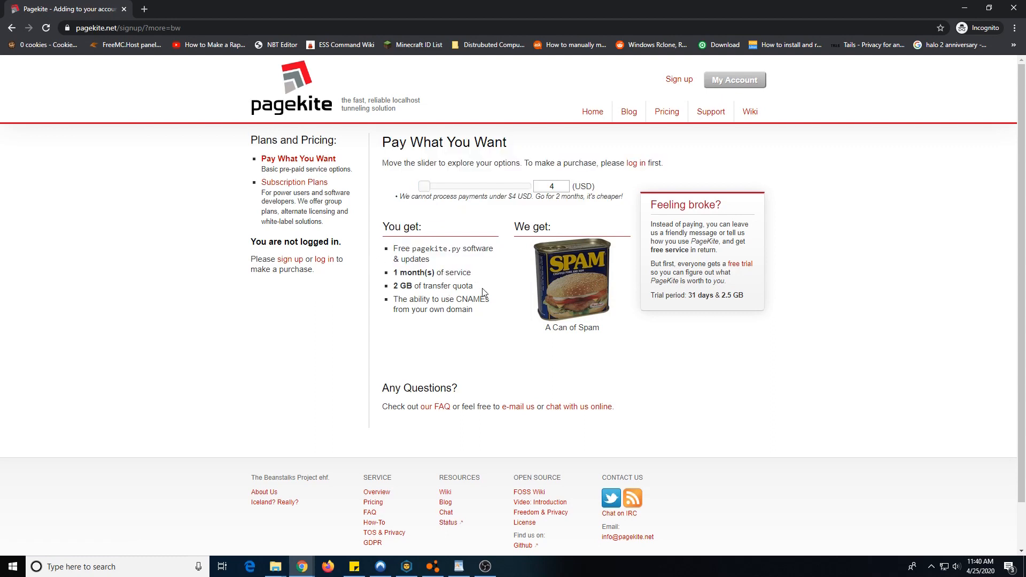
{"action": "mouse_move", "coordinate": [460, 309]}
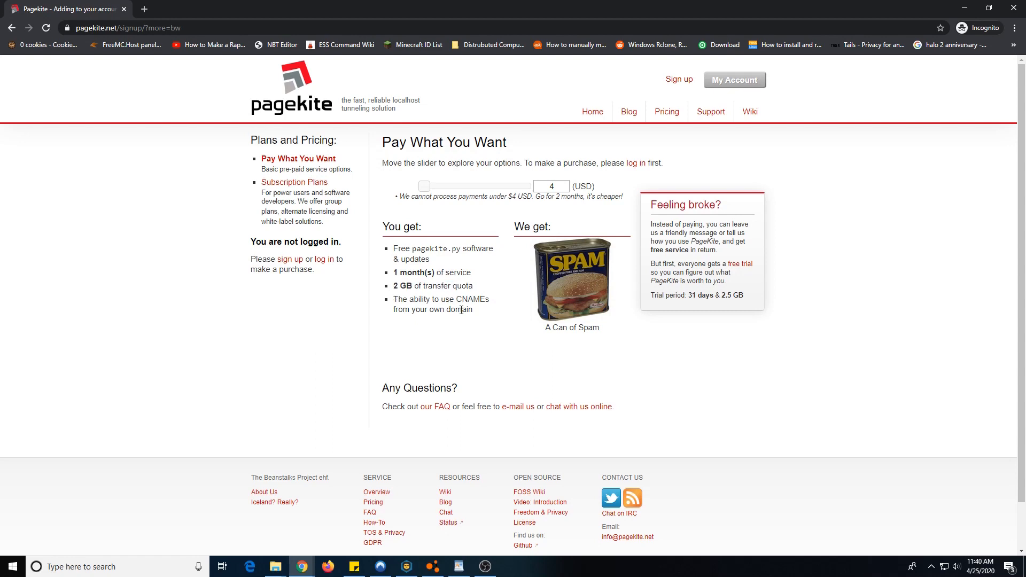
{"action": "double_click", "coordinate": [433, 309]}
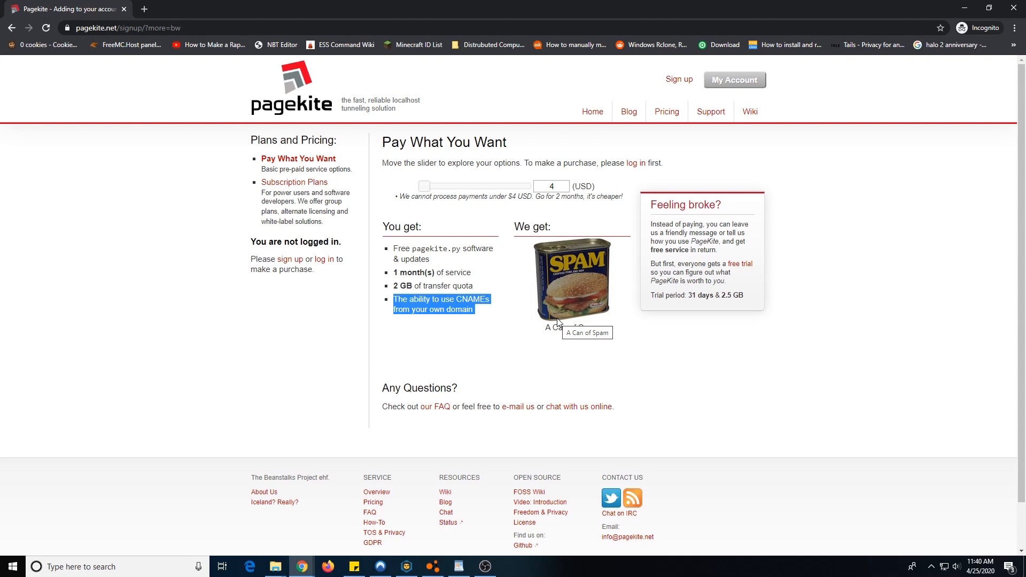
{"action": "mouse_move", "coordinate": [903, 292]}
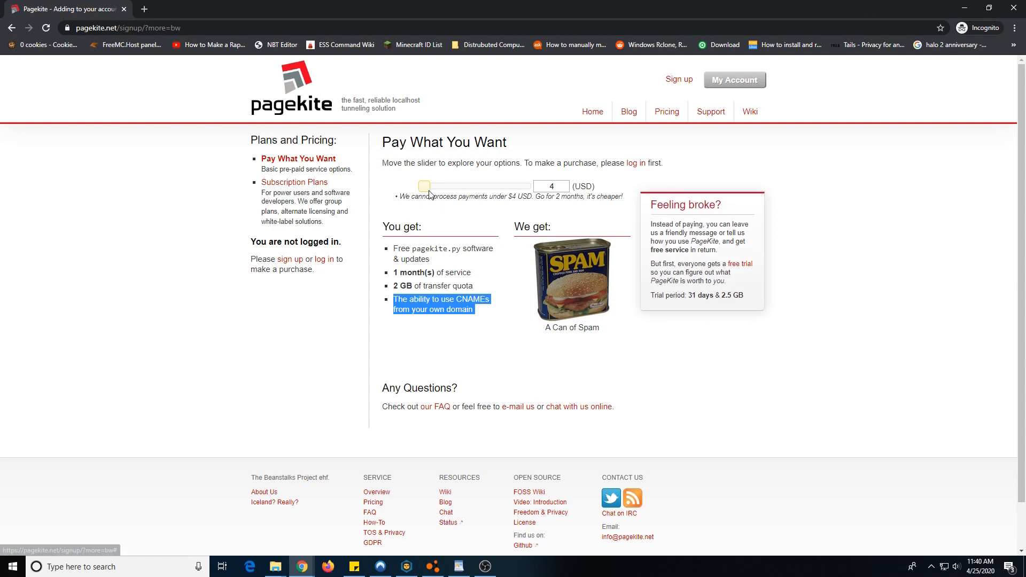
{"action": "mouse_move", "coordinate": [181, 188]}
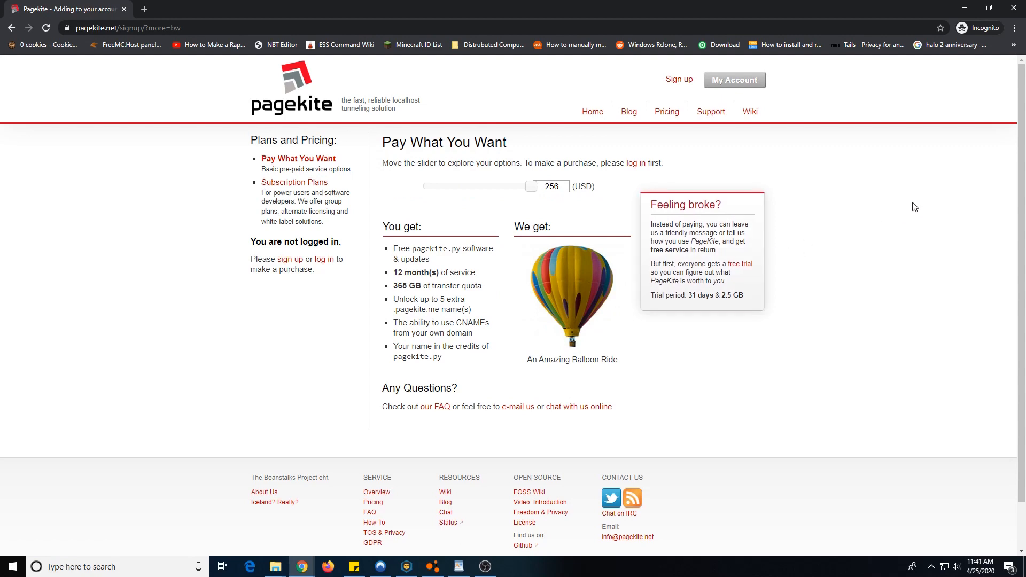
{"action": "mouse_move", "coordinate": [838, 248]}
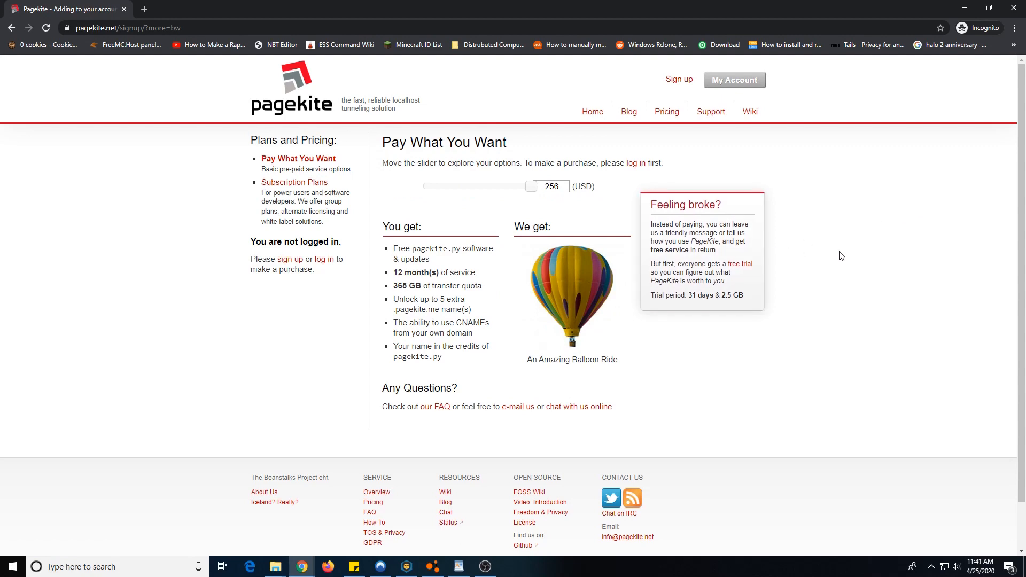
{"action": "mouse_move", "coordinate": [520, 244]}
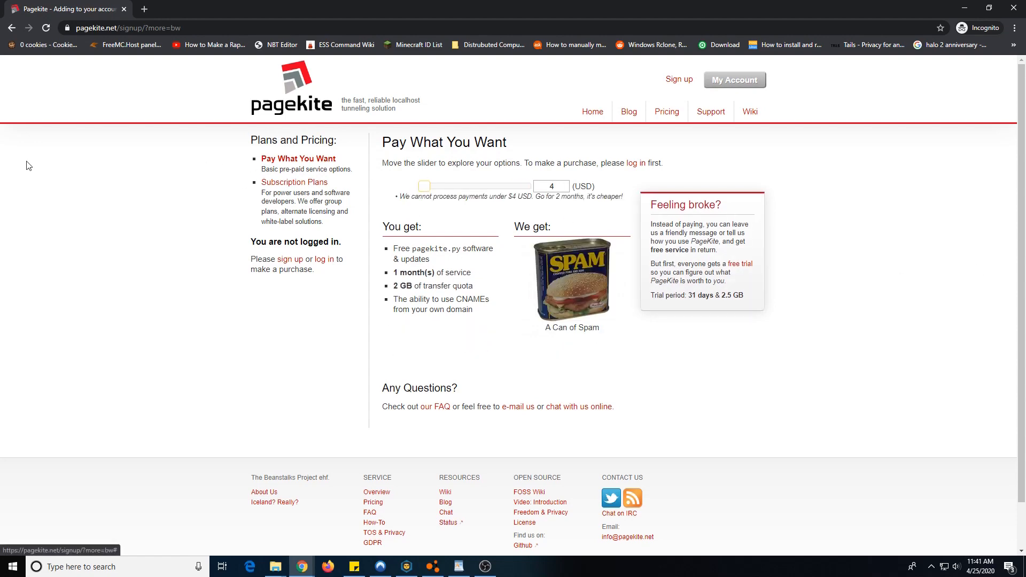
- Open Subscription Plans and compare the $199.95 Embedded and $5.99 Freelancer plans
{"action": "left_click", "coordinate": [294, 181]}
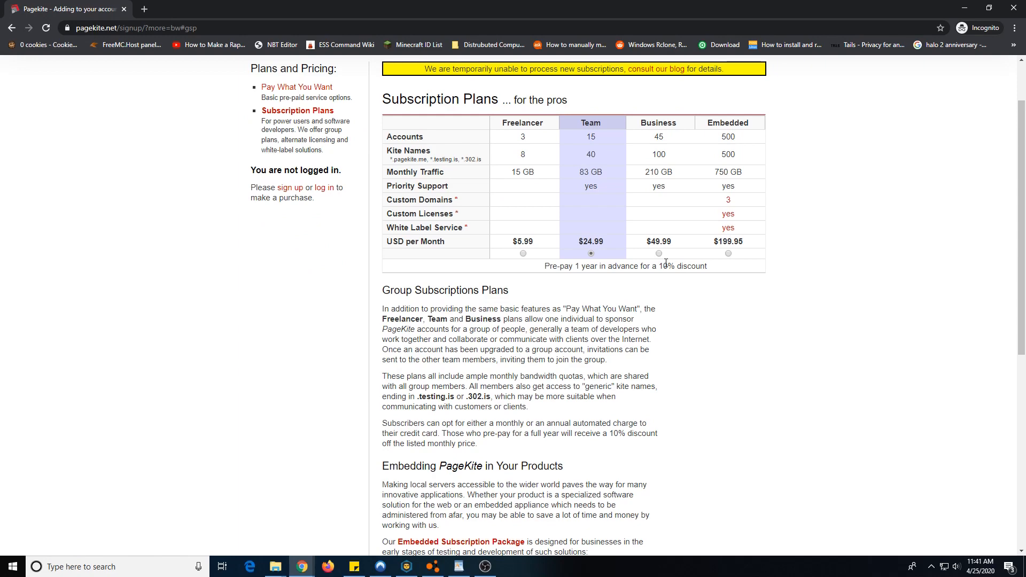
{"action": "scroll", "scroll_direction": "down", "scroll_amount": 3}
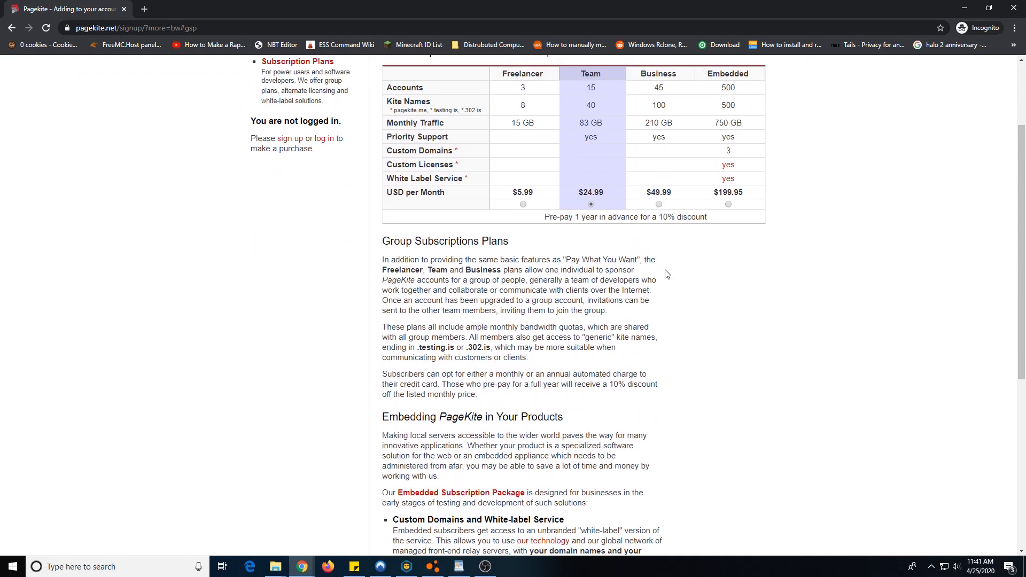
{"action": "scroll", "scroll_direction": "up", "scroll_amount": 3}
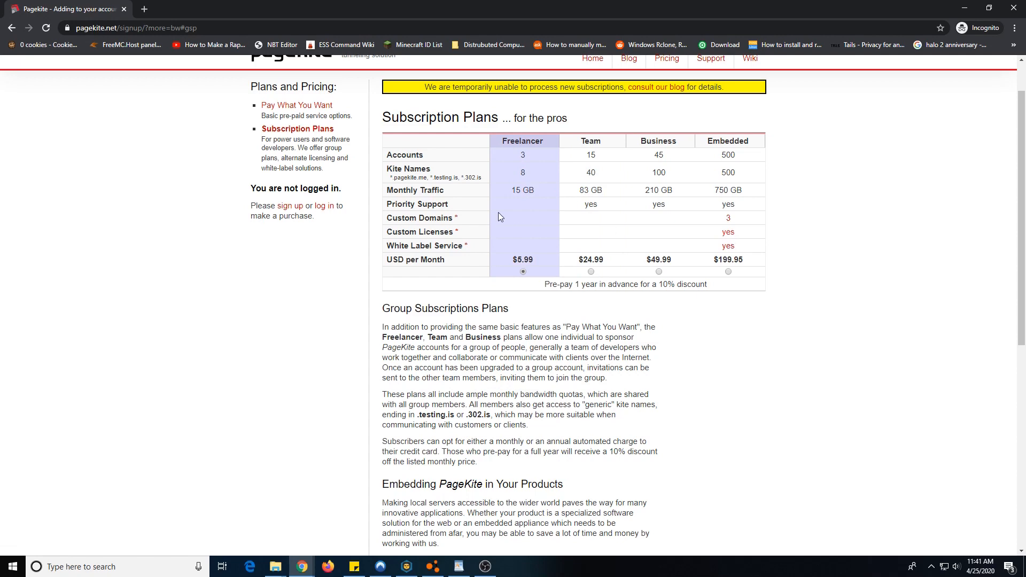
{"action": "mouse_move", "coordinate": [541, 280]}
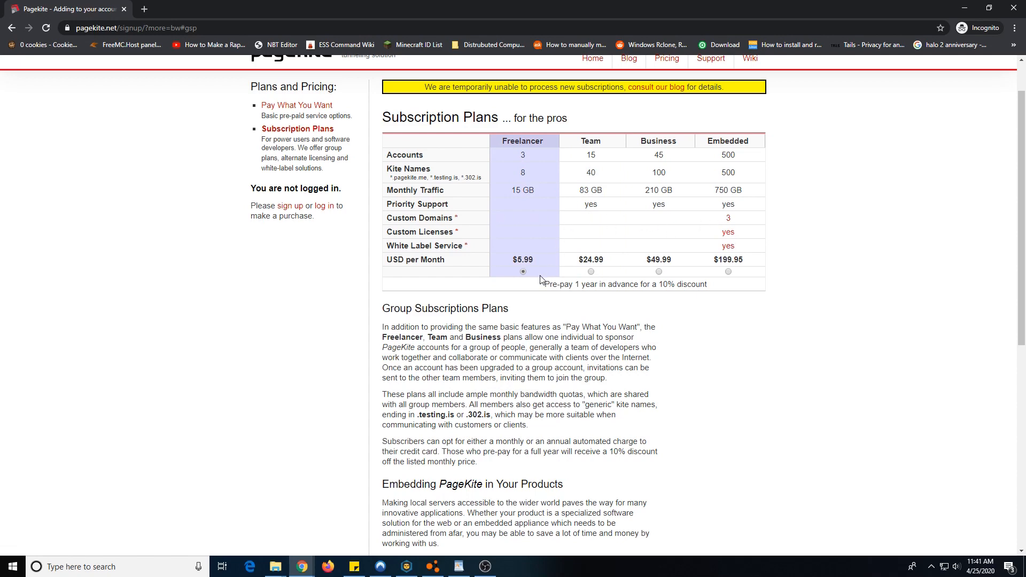
{"action": "mouse_move", "coordinate": [738, 272]}
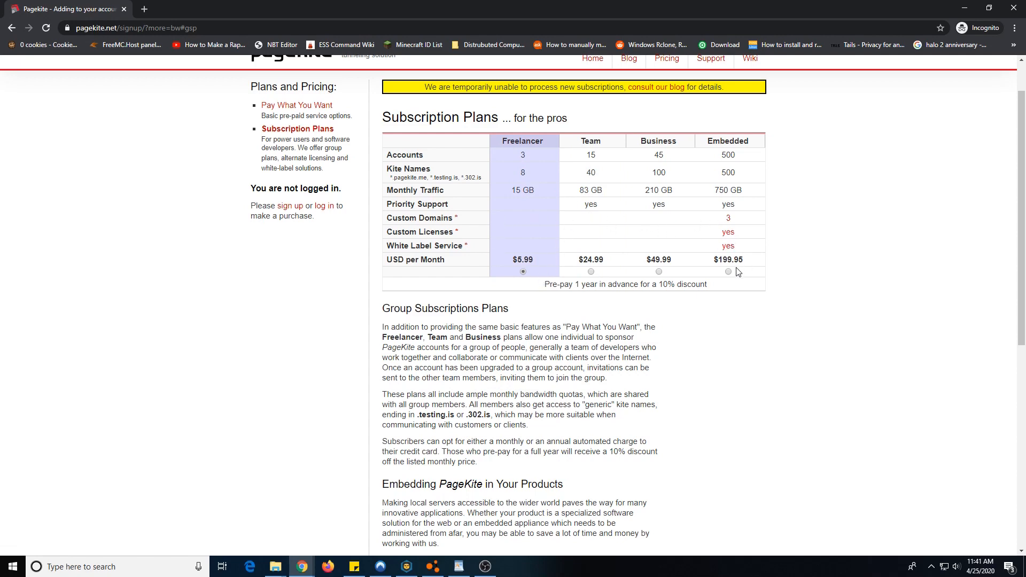
{"action": "left_click", "coordinate": [728, 271]}
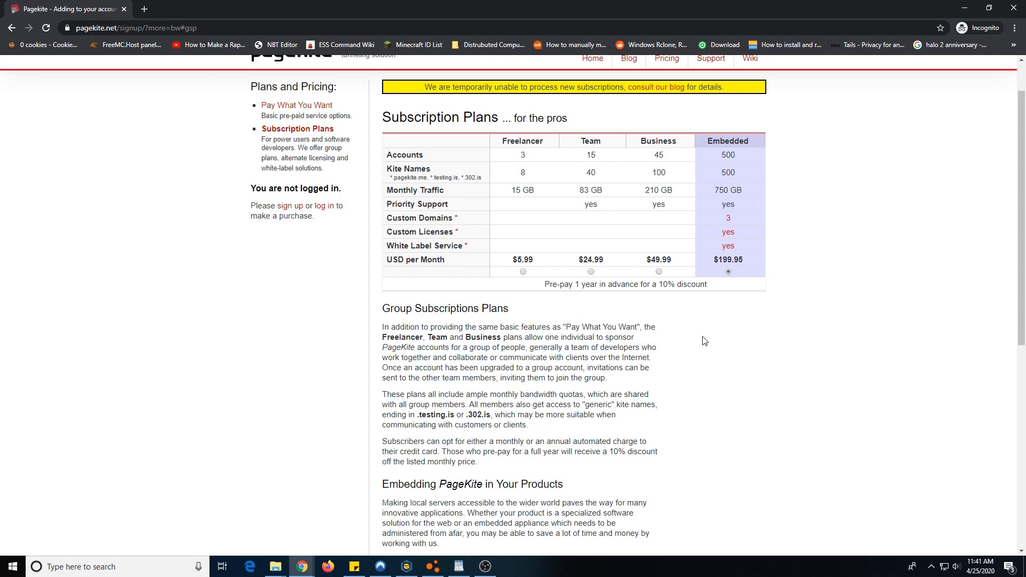
{"action": "mouse_move", "coordinate": [810, 245]}
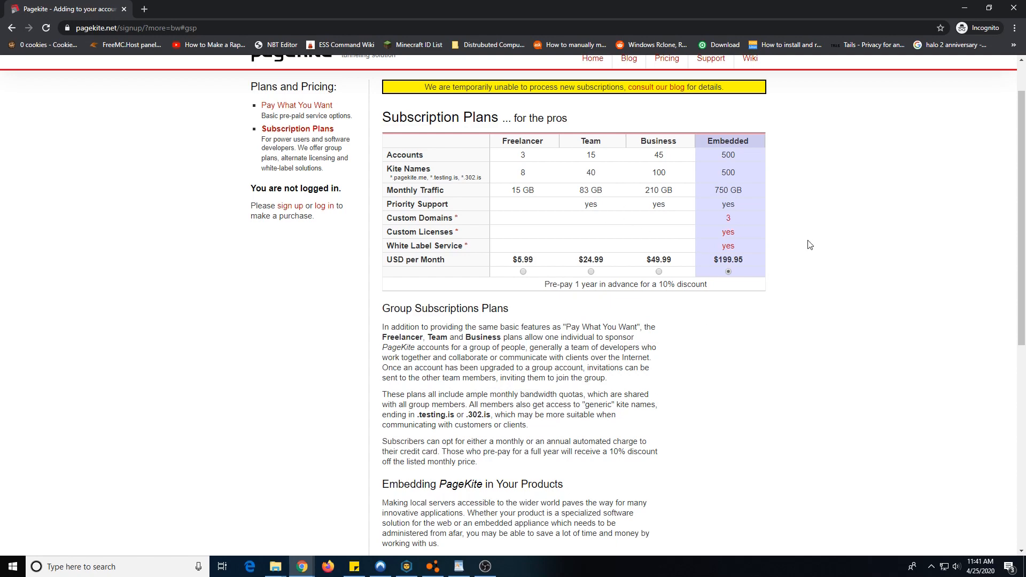
{"action": "scroll", "scroll_direction": "up", "scroll_amount": 3}
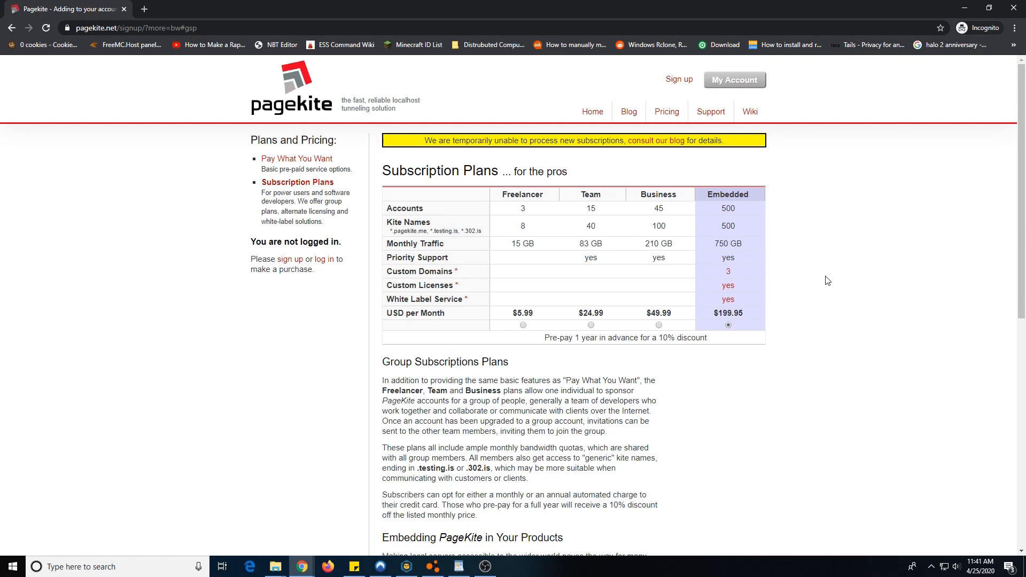
{"action": "scroll", "scroll_direction": "down", "scroll_amount": 3}
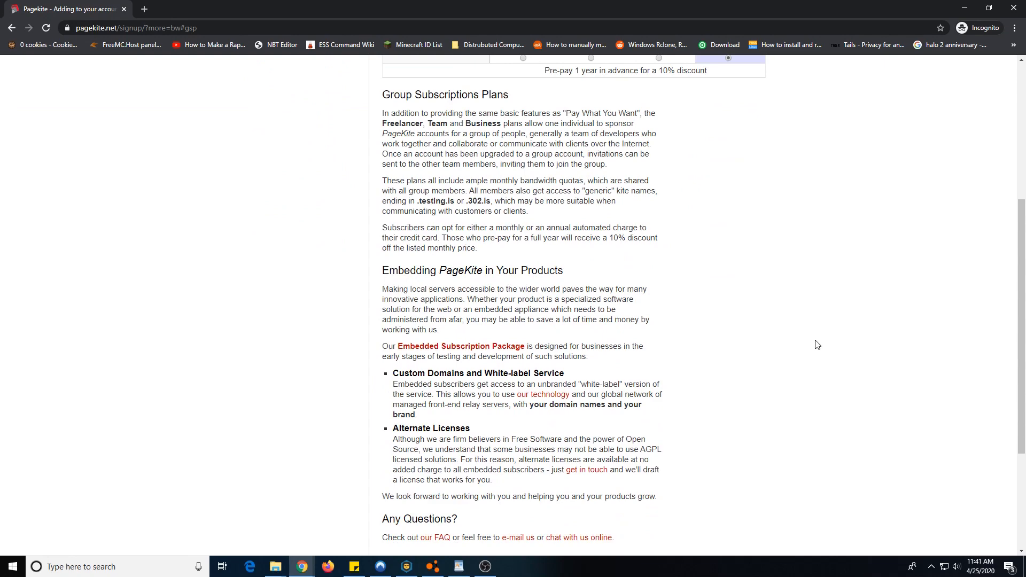
{"action": "scroll", "scroll_direction": "up", "scroll_amount": 3}
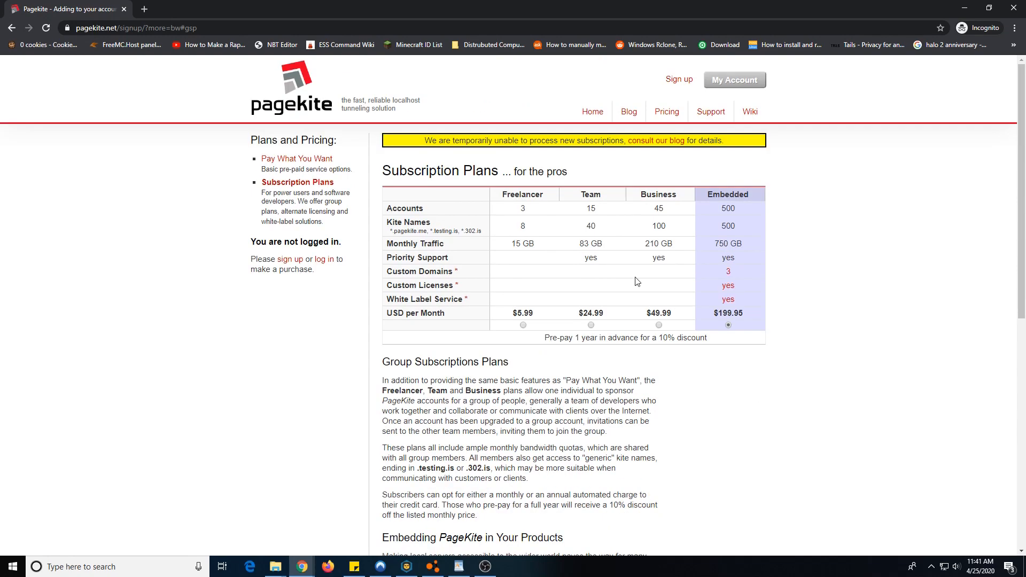
{"action": "left_click", "coordinate": [522, 324]}
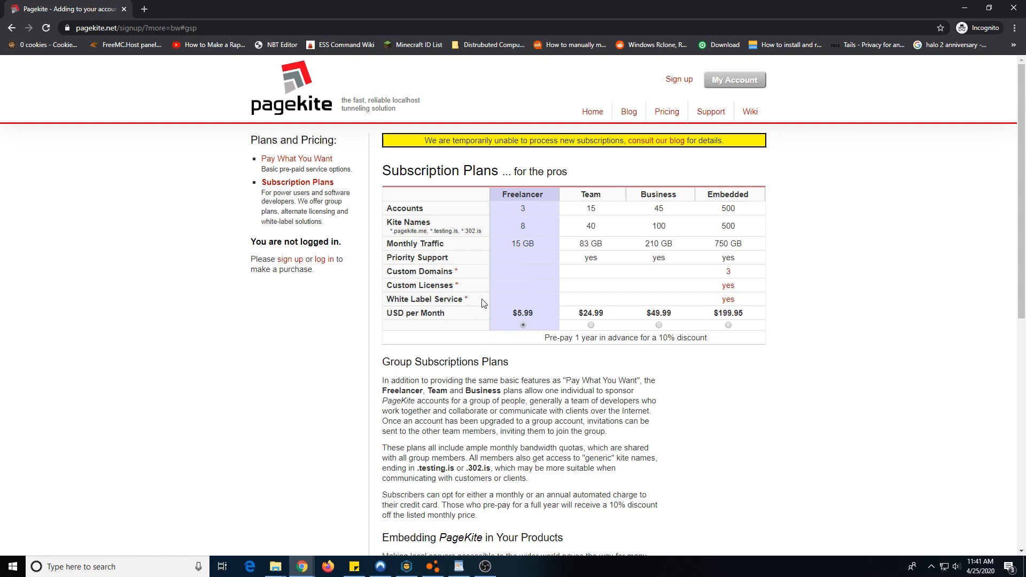
{"action": "mouse_move", "coordinate": [398, 242]}
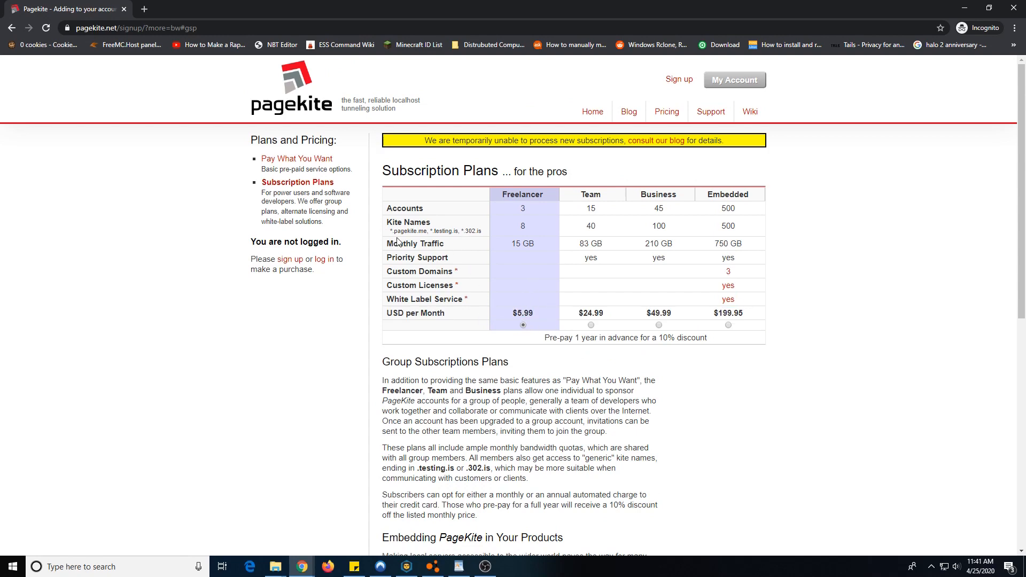
{"action": "mouse_move", "coordinate": [449, 242]}
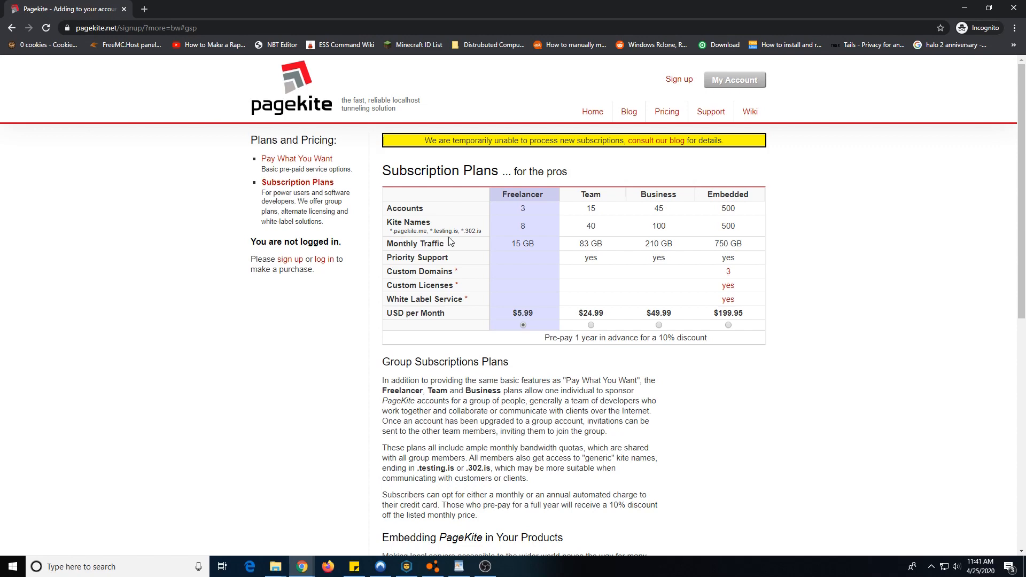
{"action": "mouse_move", "coordinate": [474, 241]}
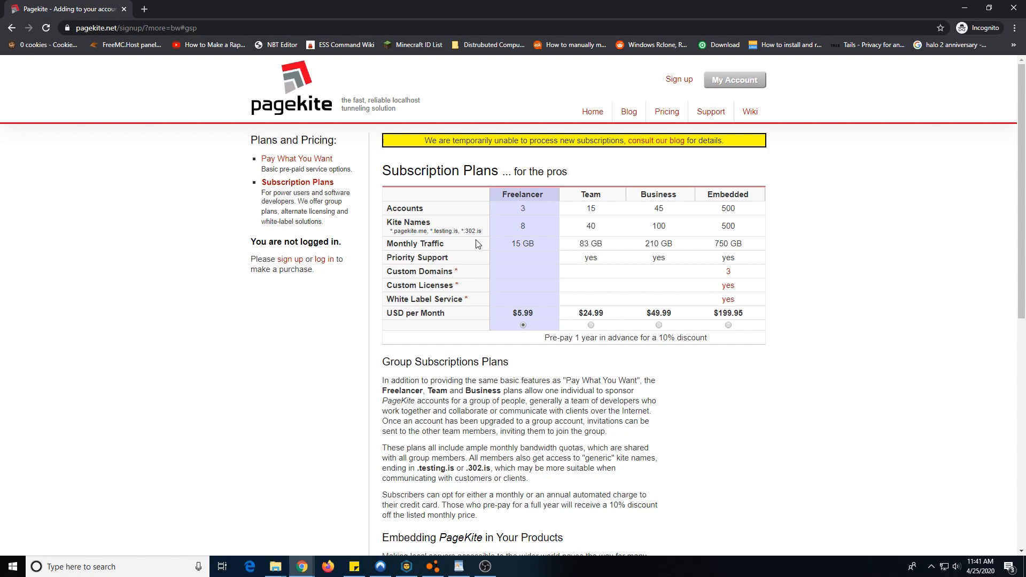
{"action": "mouse_move", "coordinate": [449, 232]}
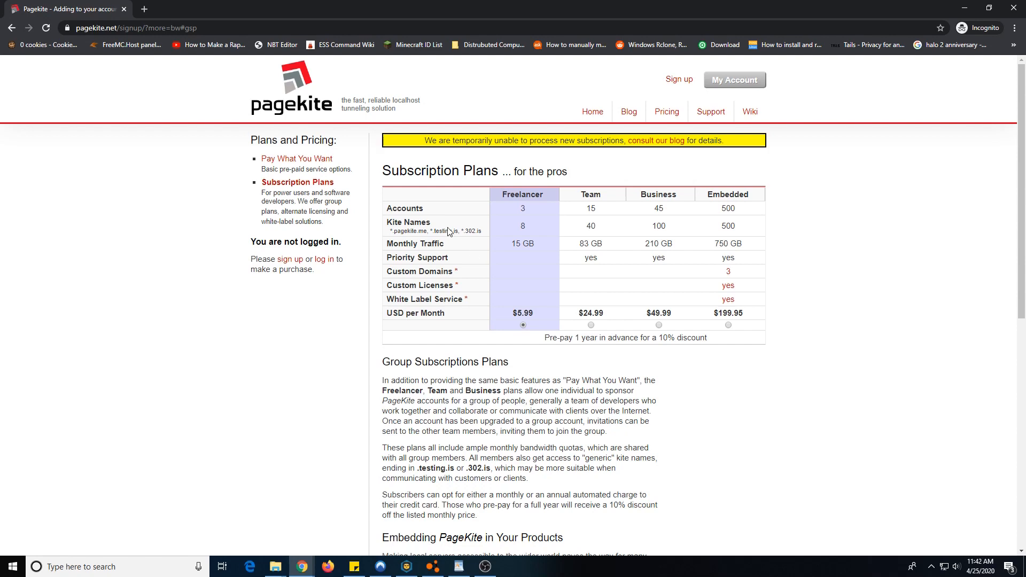
{"action": "mouse_move", "coordinate": [364, 163]}
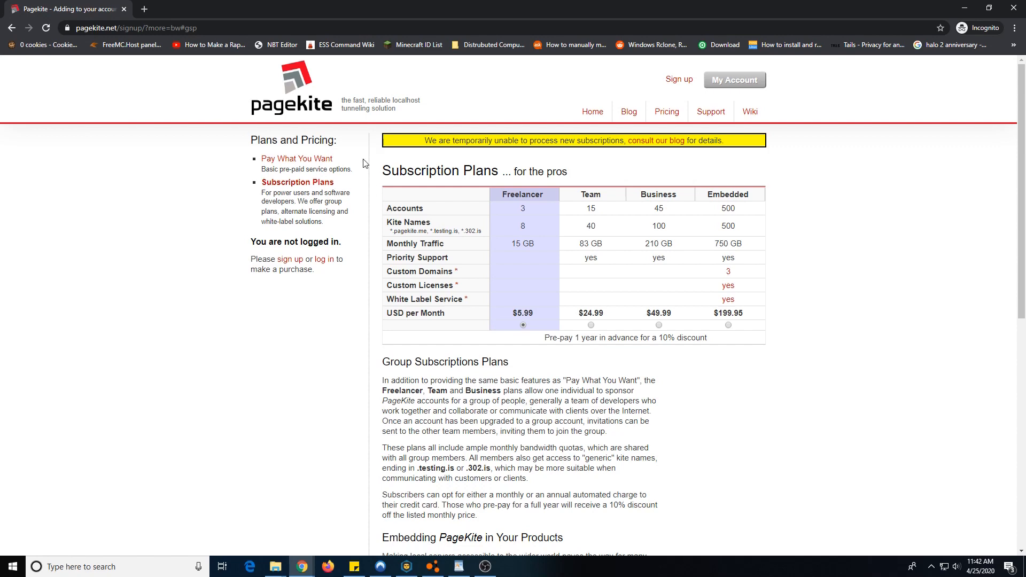
{"action": "mouse_move", "coordinate": [536, 217]}
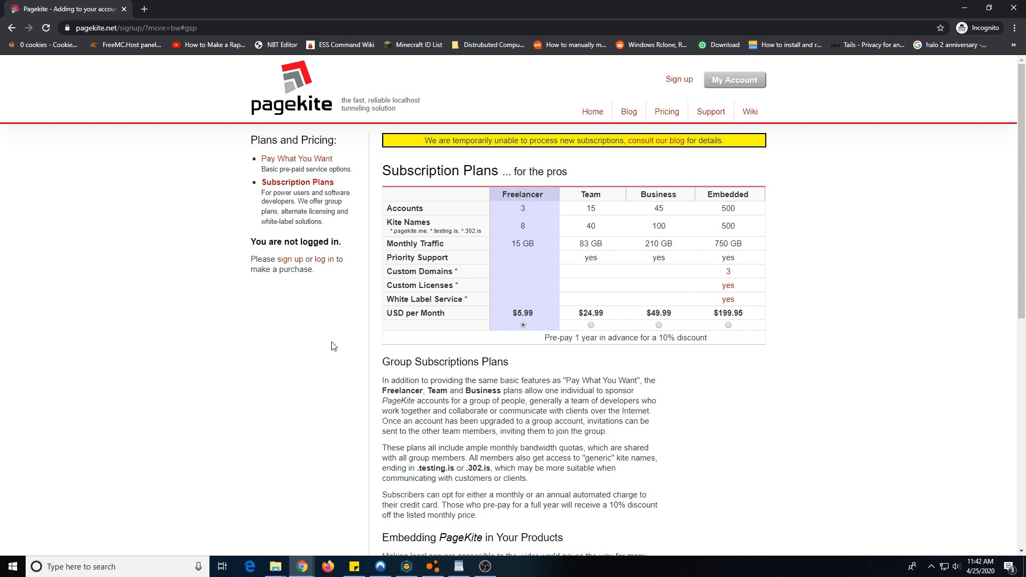
{"action": "mouse_move", "coordinate": [267, 194]}
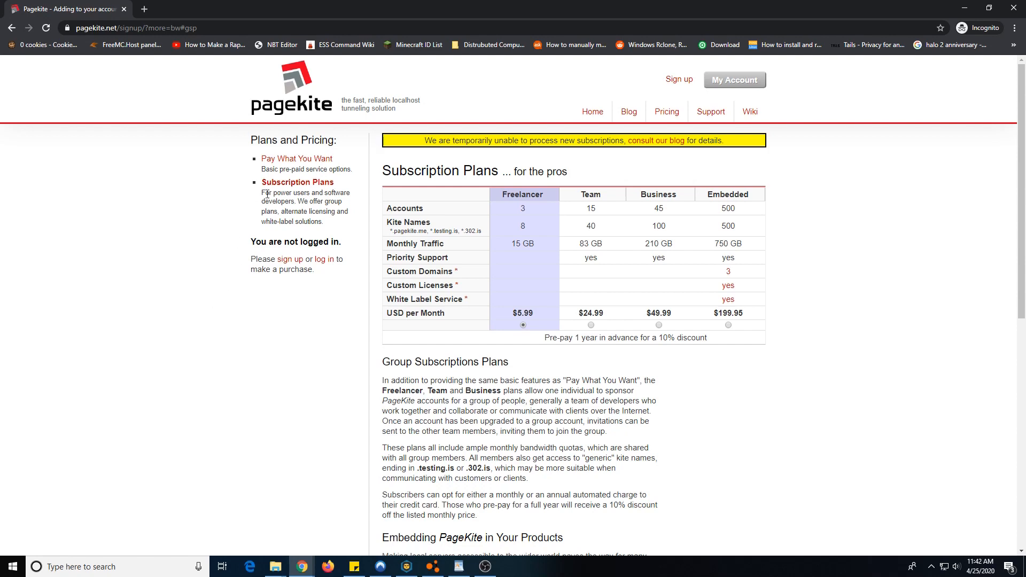
{"action": "mouse_move", "coordinate": [349, 195]}
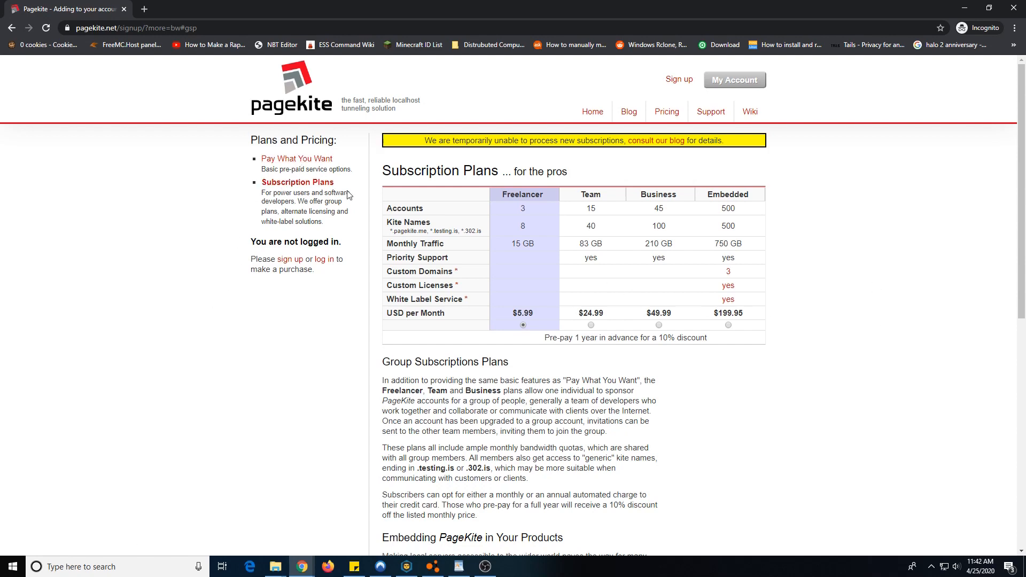
{"action": "mouse_move", "coordinate": [956, 198]}
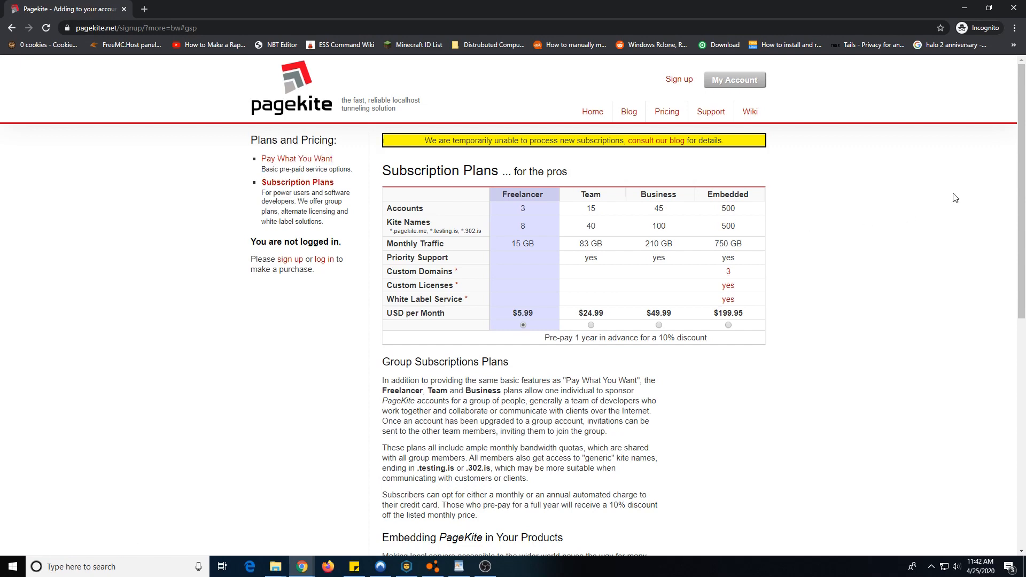
{"action": "mouse_move", "coordinate": [932, 210]}
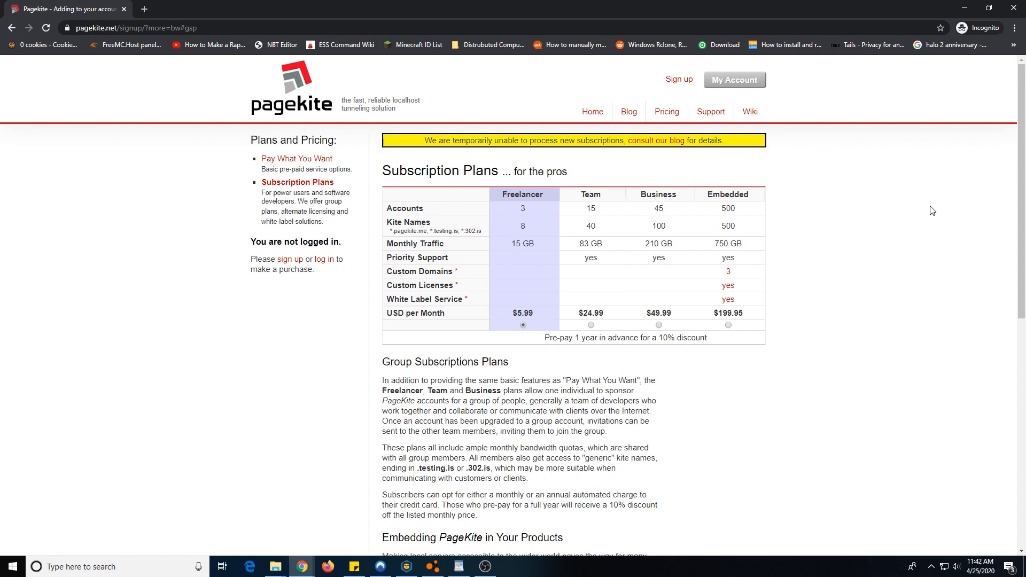
{"action": "mouse_move", "coordinate": [888, 201]}
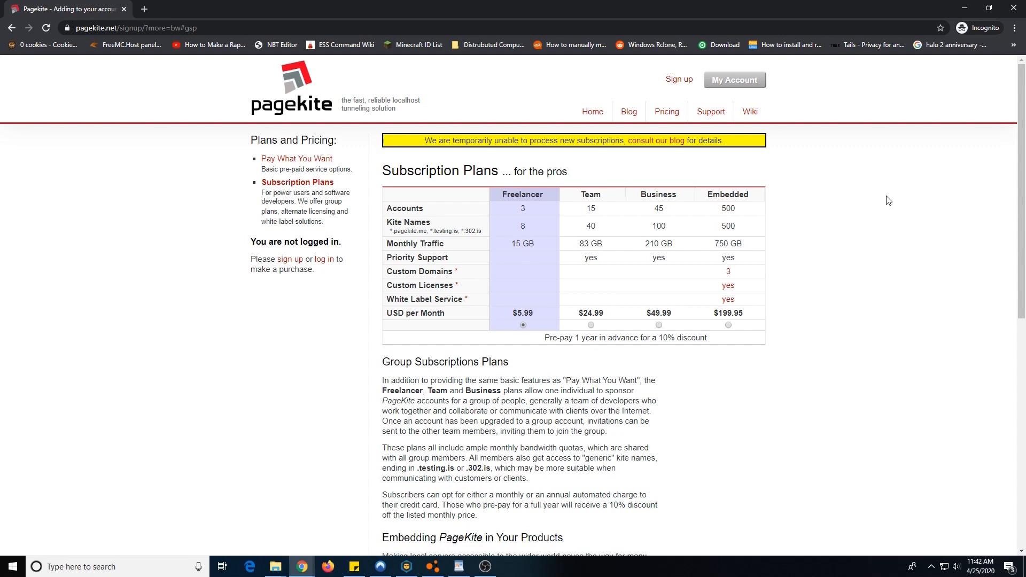
{"action": "mouse_move", "coordinate": [683, 296]}
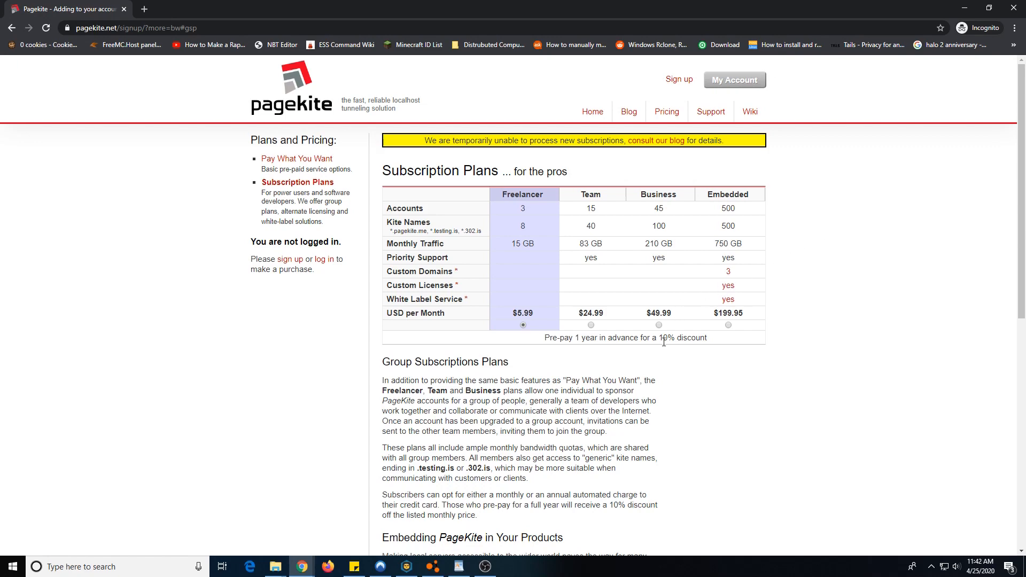
- Scroll down and return to the Pay What You Want pricing option
{"action": "scroll", "scroll_direction": "down", "scroll_amount": 3}
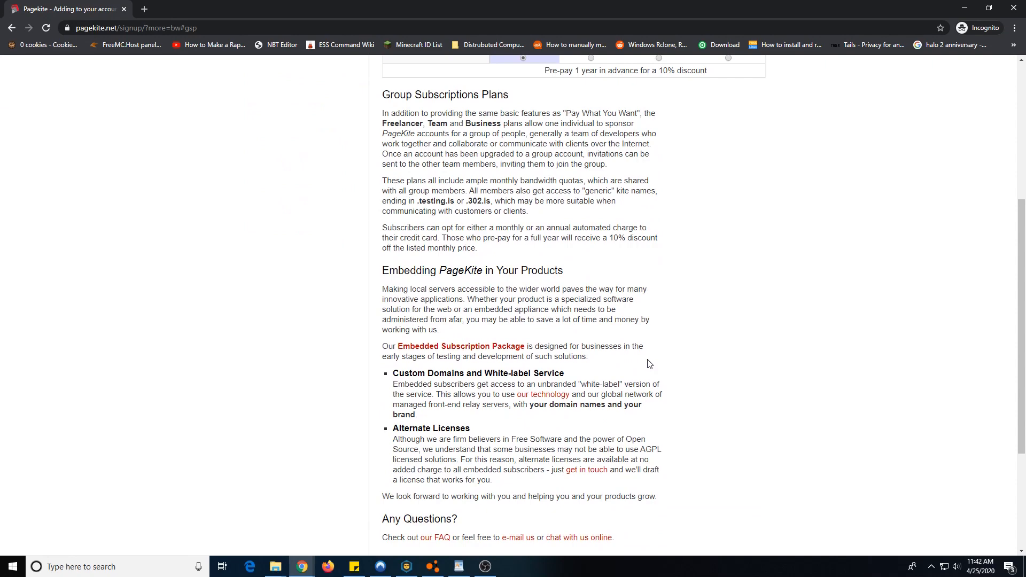
{"action": "scroll", "scroll_direction": "down", "scroll_amount": 3}
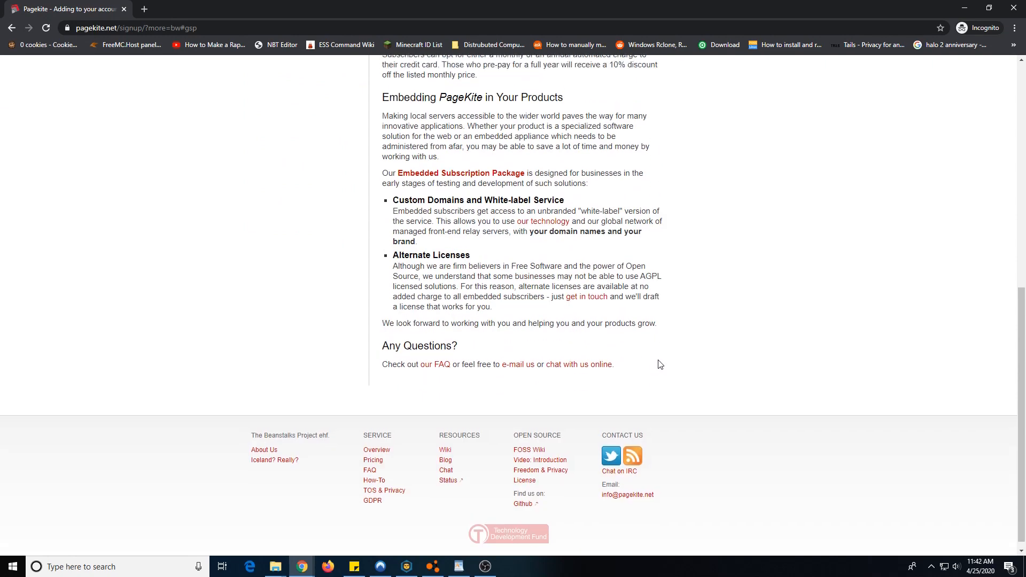
{"action": "left_click", "coordinate": [298, 107]}
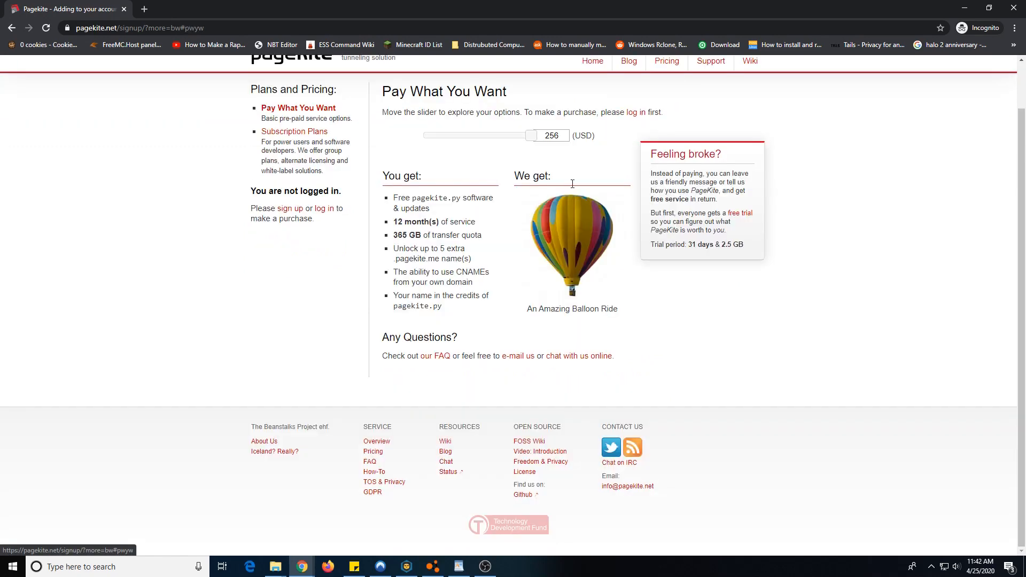
- Switch back to the Subscription Plans table via the Plans and Pricing sidebar
{"action": "scroll", "scroll_direction": "up", "scroll_amount": 3}
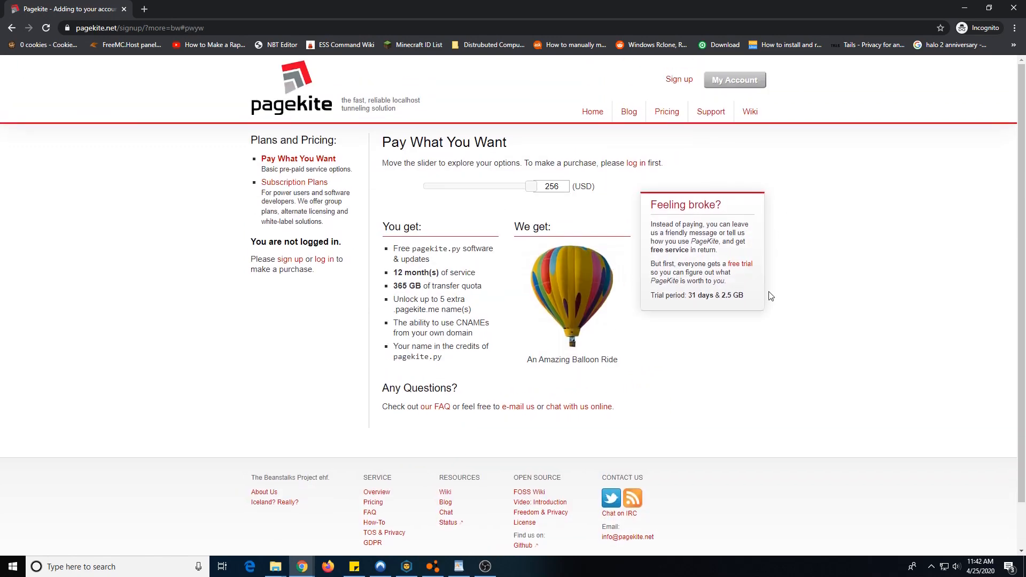
{"action": "mouse_move", "coordinate": [463, 367]}
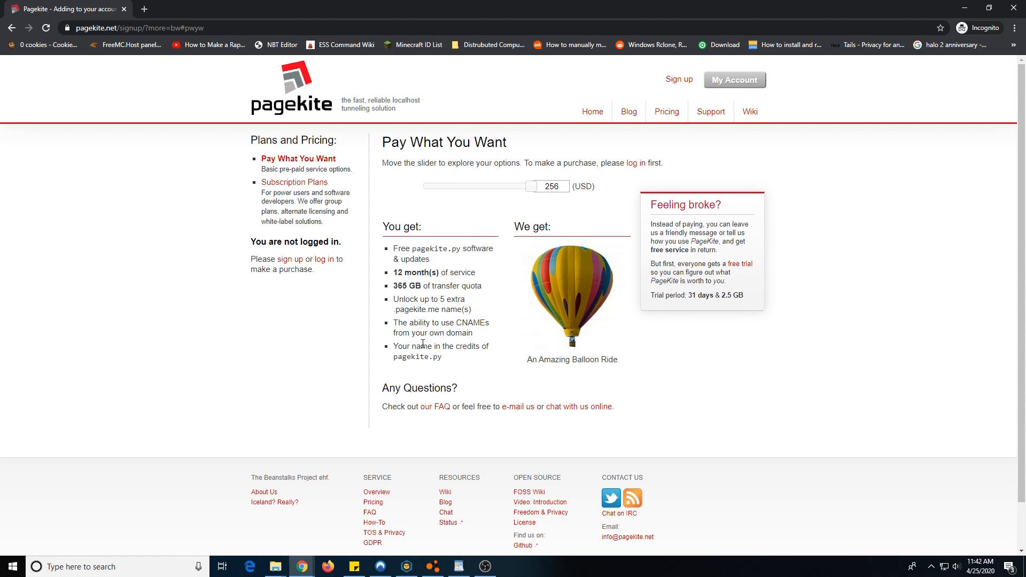
{"action": "left_click", "coordinate": [294, 182]}
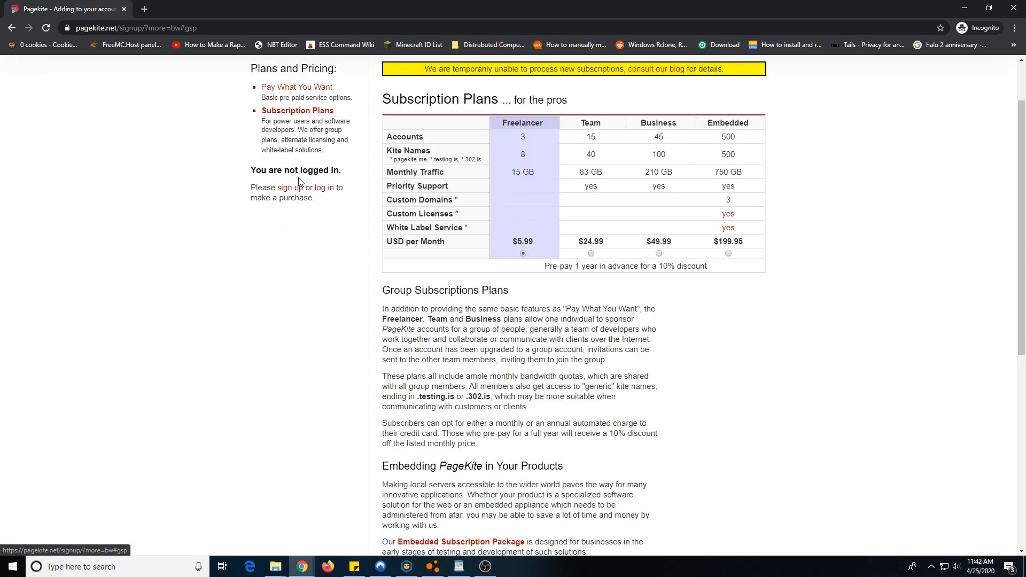
- Select the Freelancer $5.99 price, then follow the notice's 'consult our blog' link
{"action": "scroll", "scroll_direction": "up", "scroll_amount": 3}
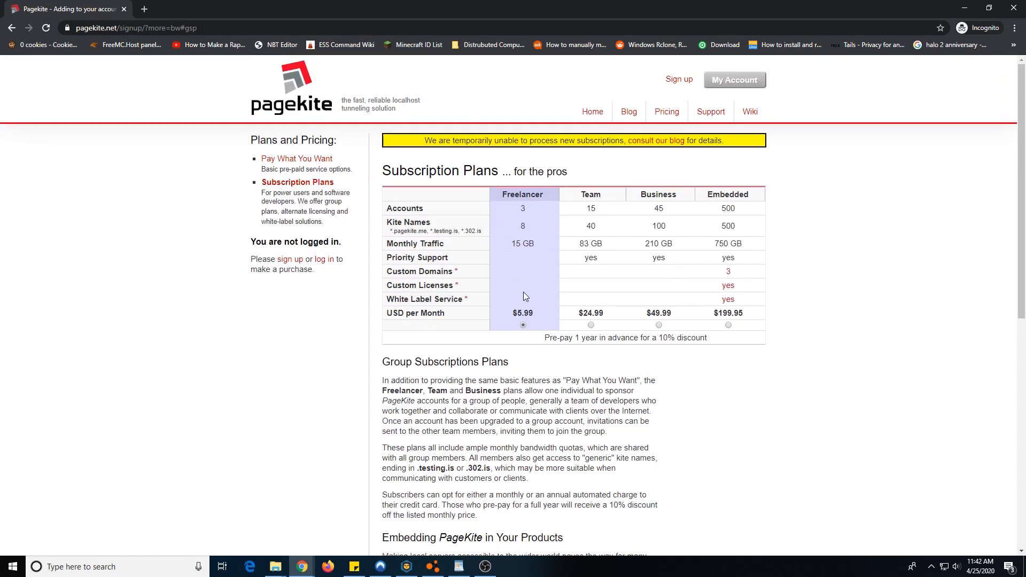
{"action": "double_click", "coordinate": [523, 312]}
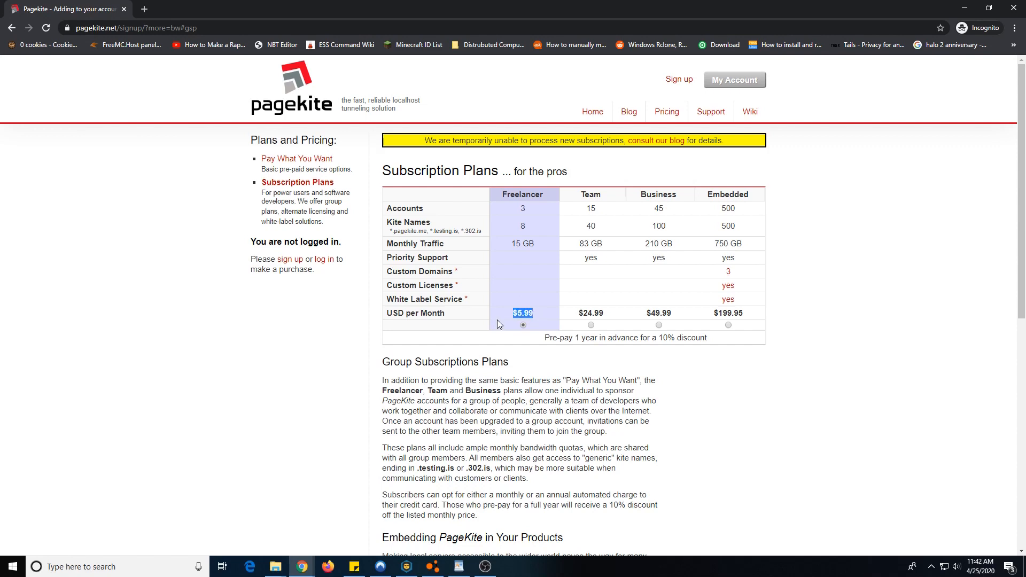
{"action": "mouse_move", "coordinate": [654, 347]}
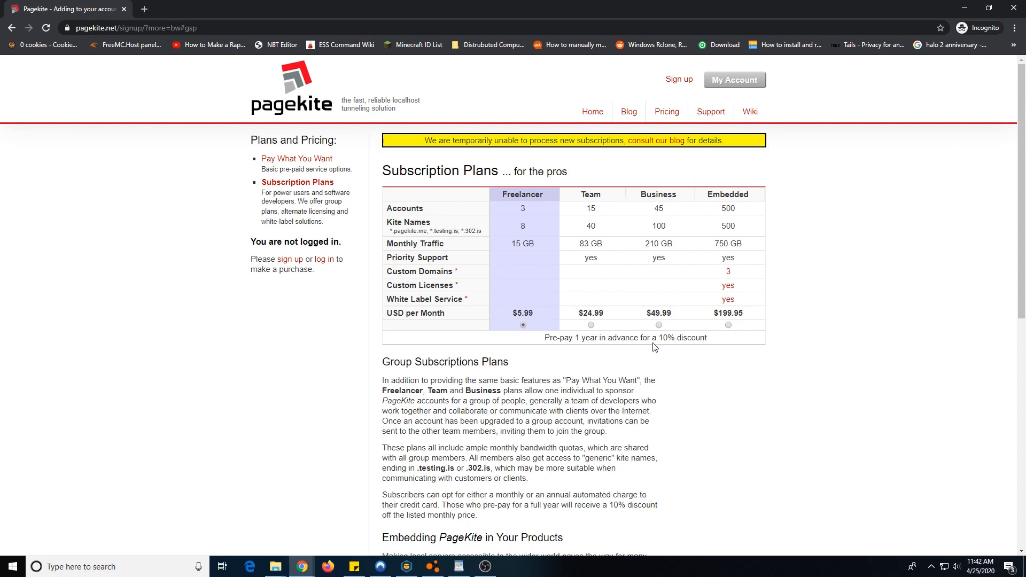
{"action": "mouse_move", "coordinate": [555, 152]}
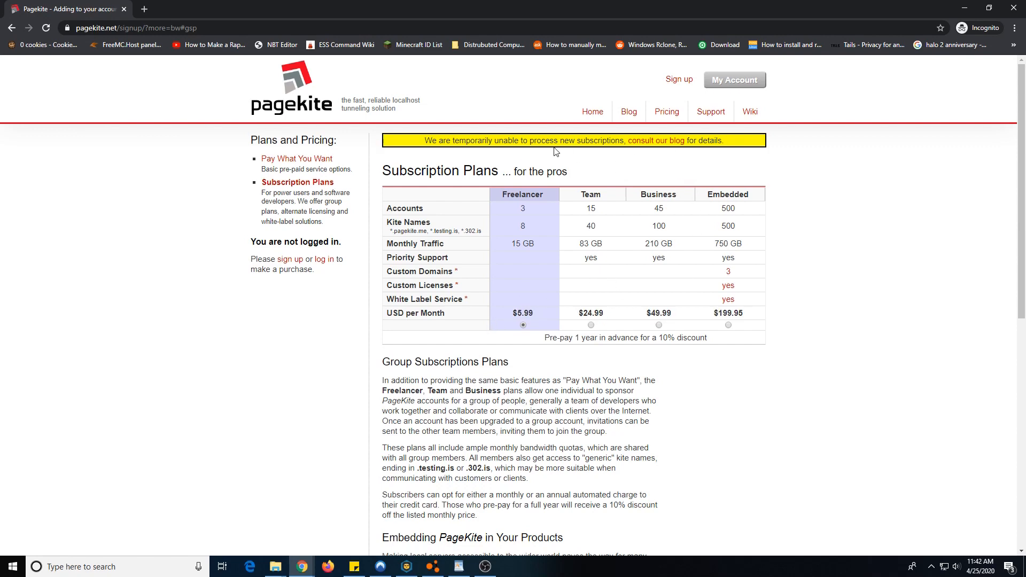
{"action": "mouse_move", "coordinate": [658, 140]}
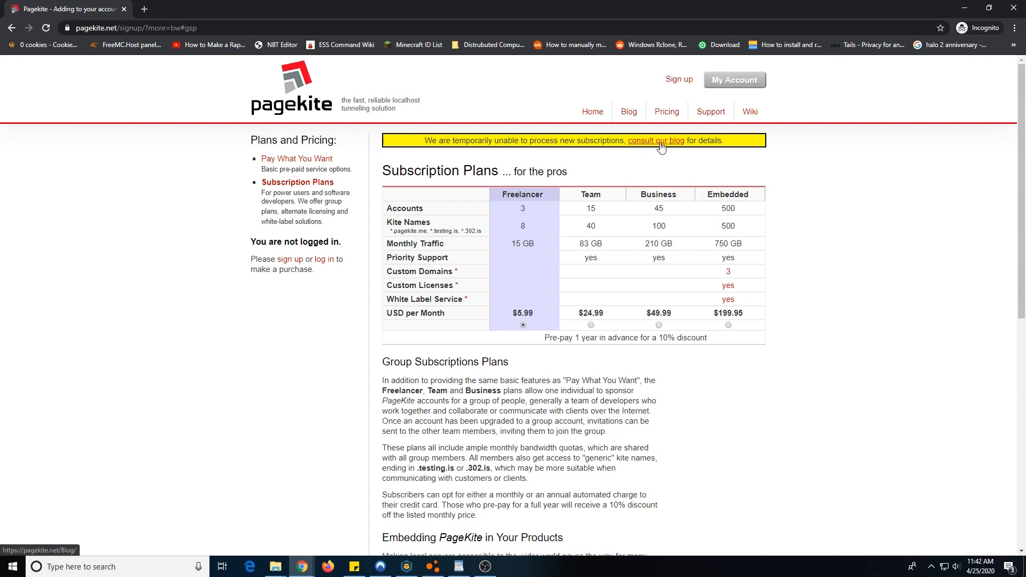
{"action": "scroll", "scroll_direction": "down", "scroll_amount": 3}
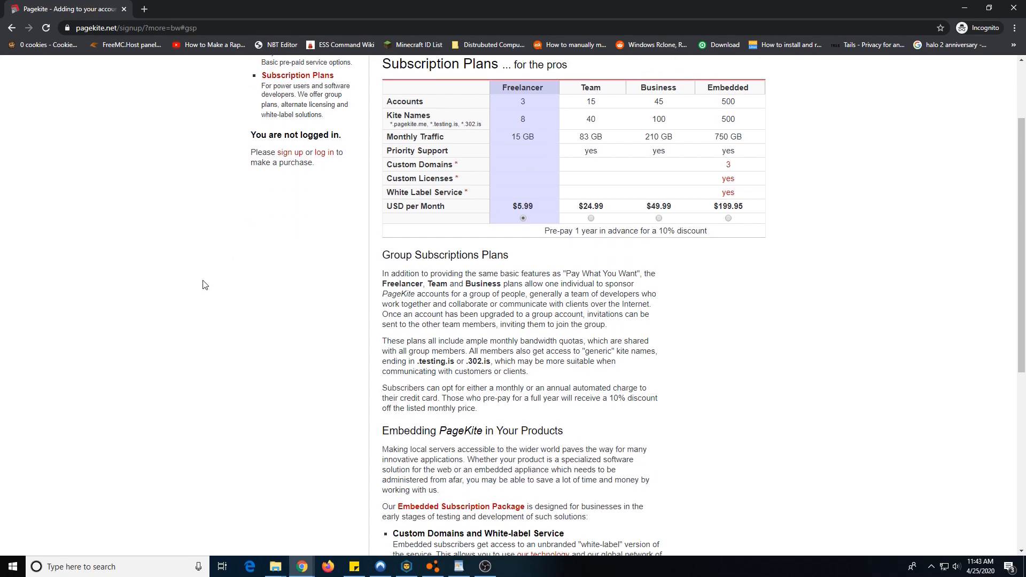
{"action": "mouse_move", "coordinate": [253, 287]}
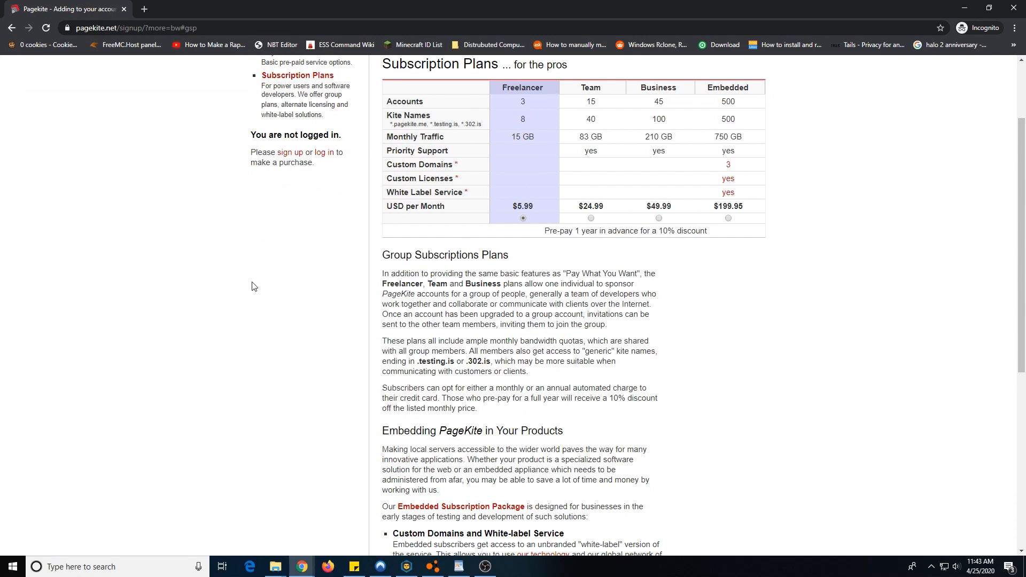
{"action": "mouse_move", "coordinate": [355, 278]}
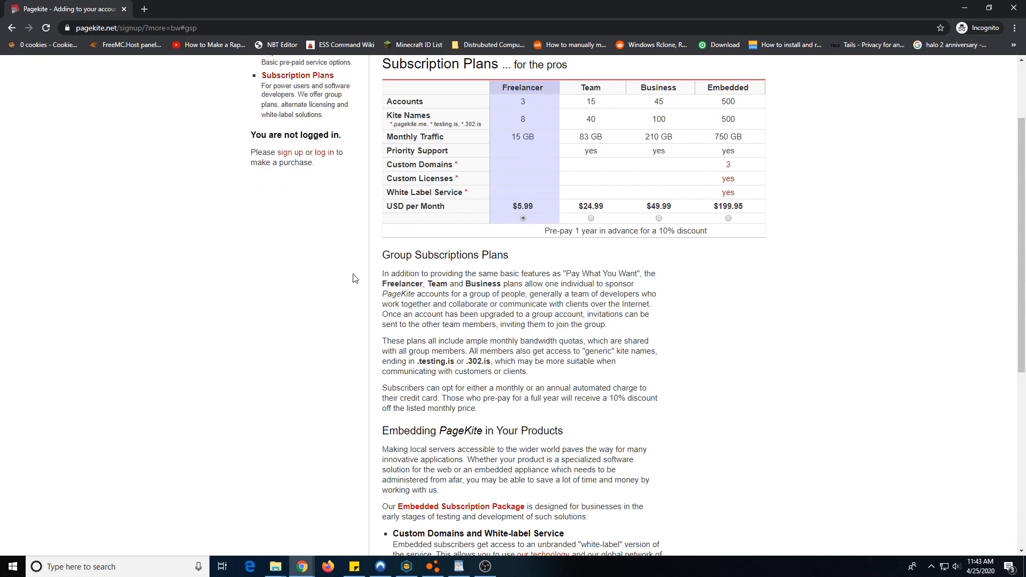
{"action": "scroll", "scroll_direction": "up", "scroll_amount": 3}
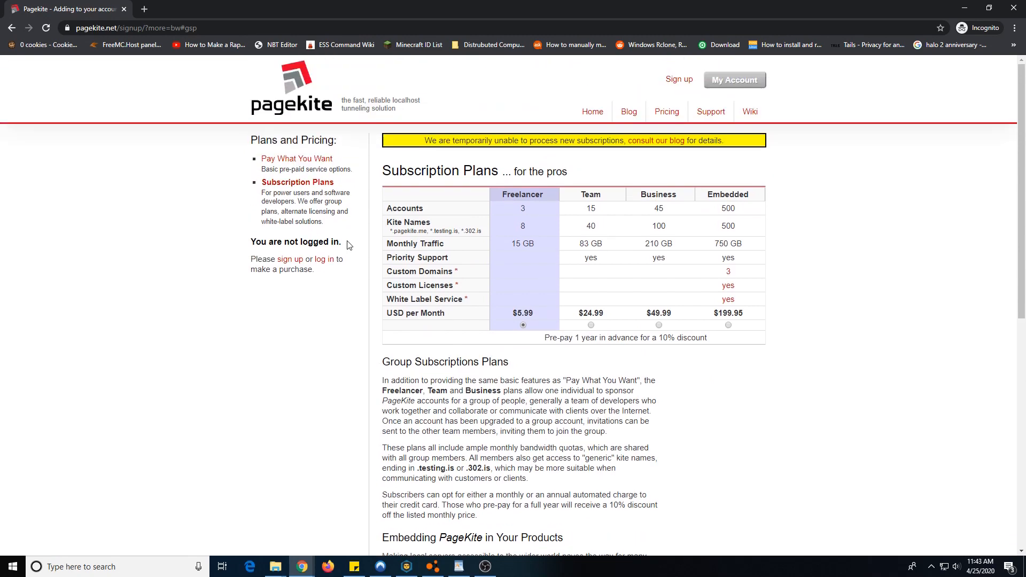
{"action": "mouse_move", "coordinate": [653, 135]}
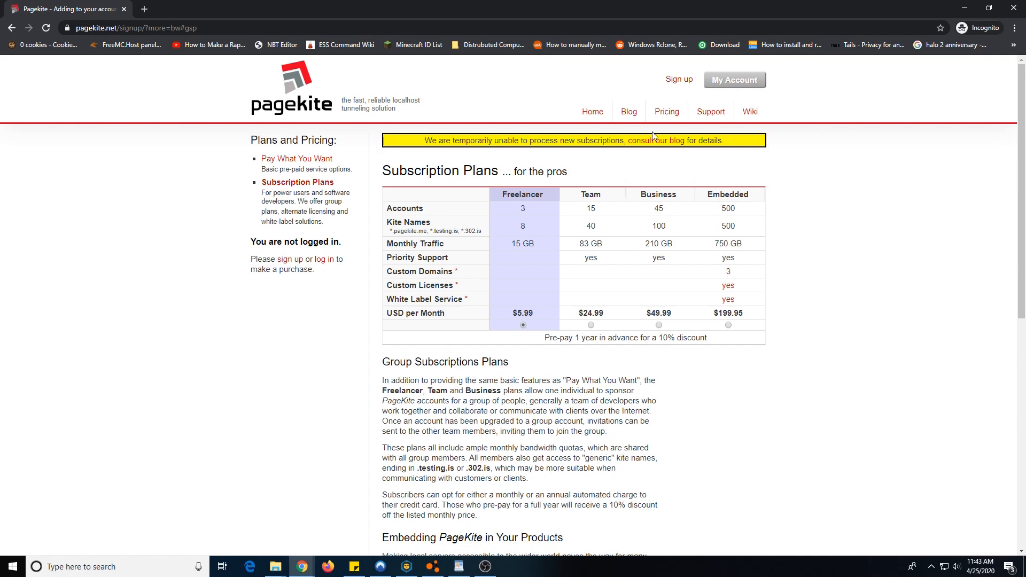
{"action": "left_click", "coordinate": [627, 111]}
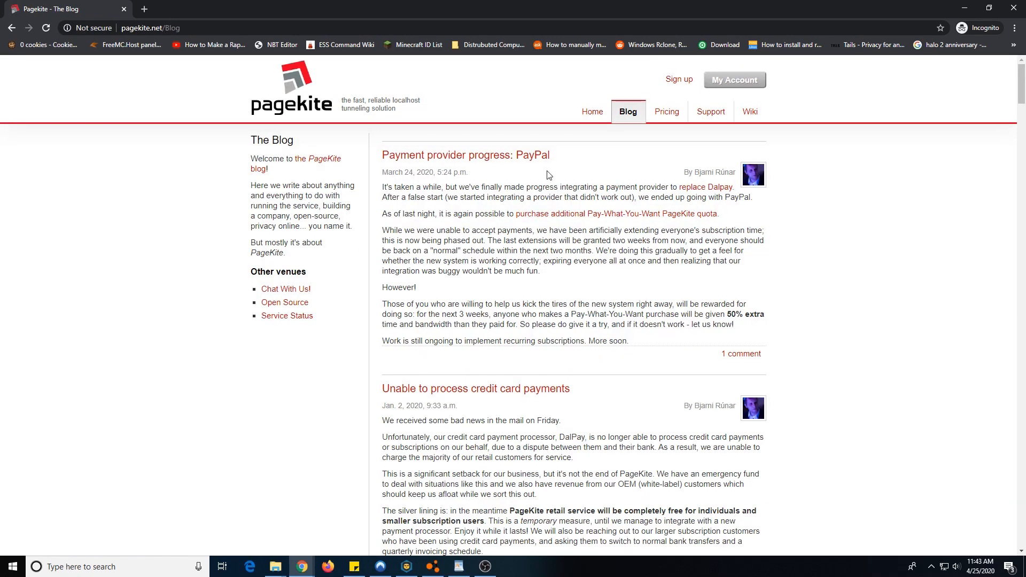
{"action": "mouse_move", "coordinate": [280, 242]}
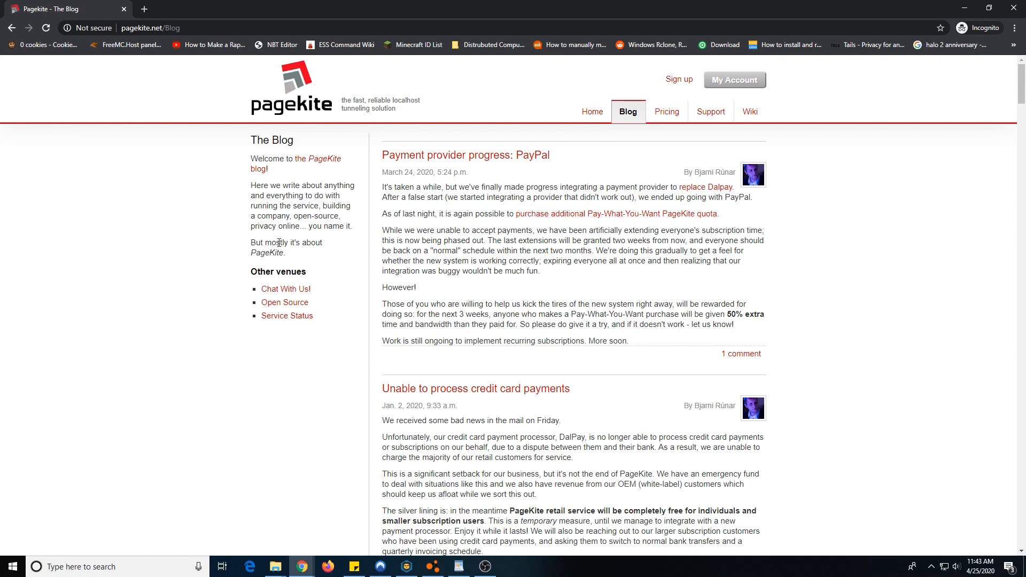
{"action": "mouse_move", "coordinate": [419, 173]}
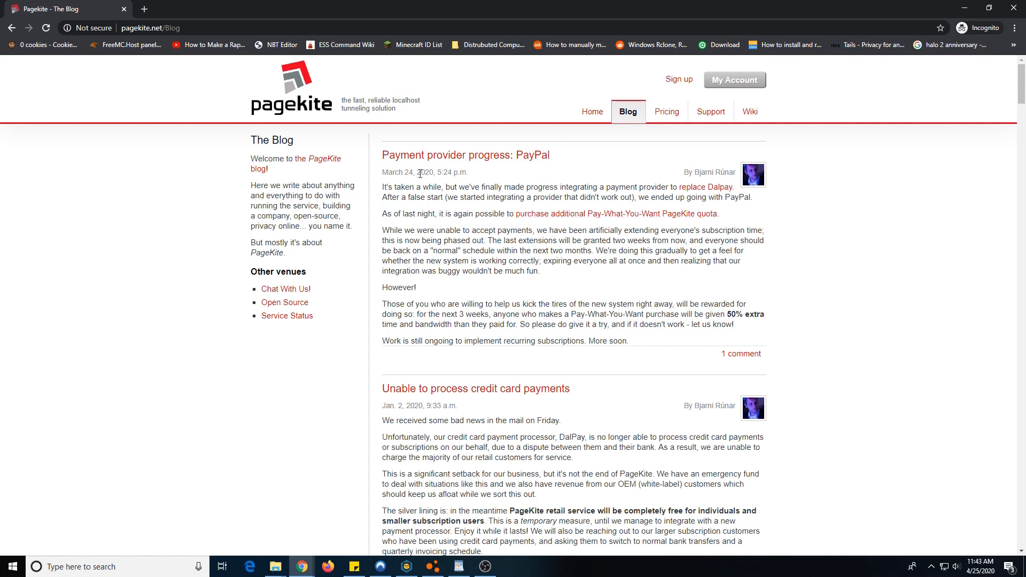
{"action": "mouse_move", "coordinate": [431, 187]}
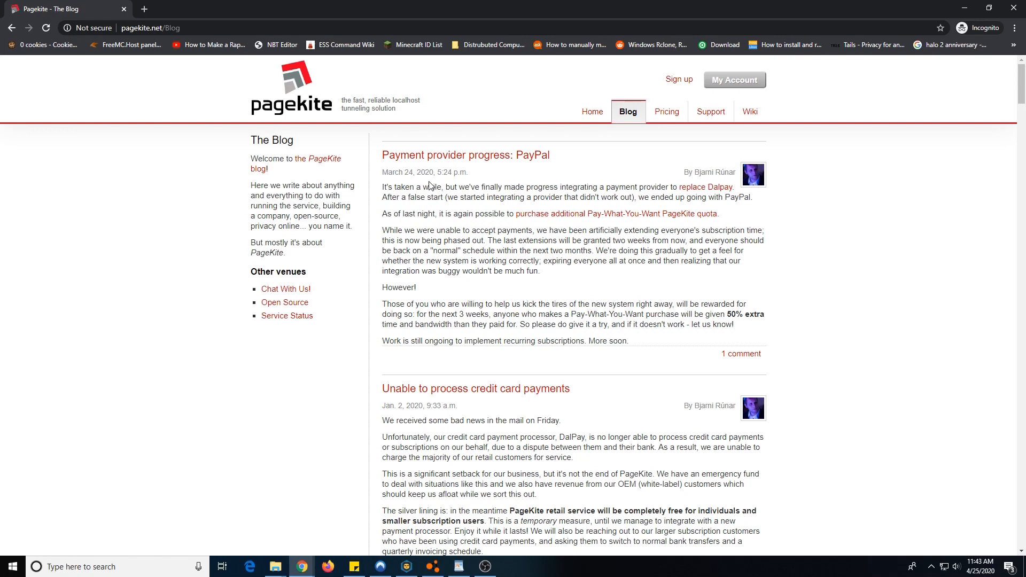
{"action": "mouse_move", "coordinate": [948, 452]}
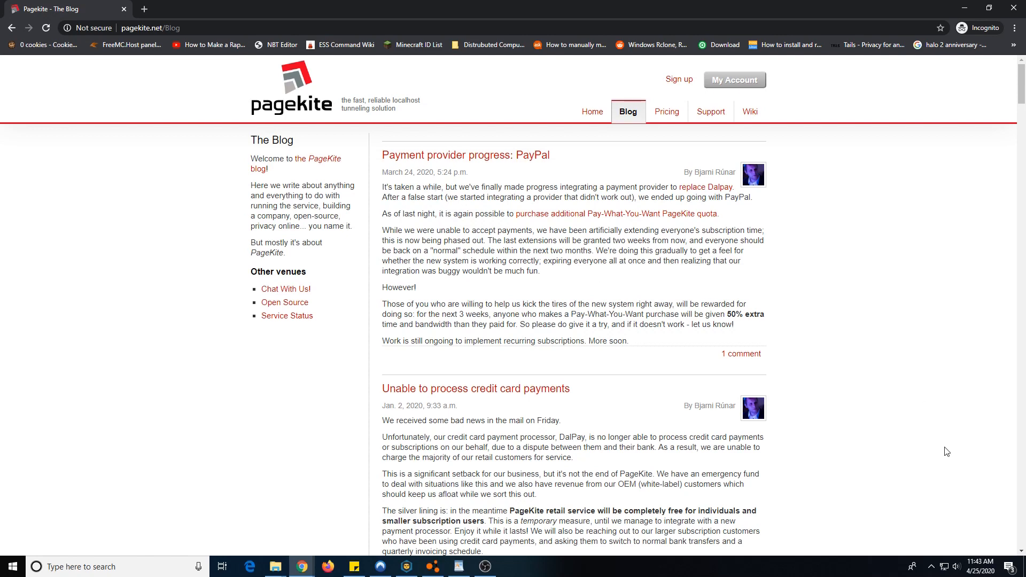
{"action": "mouse_move", "coordinate": [2, 95]}
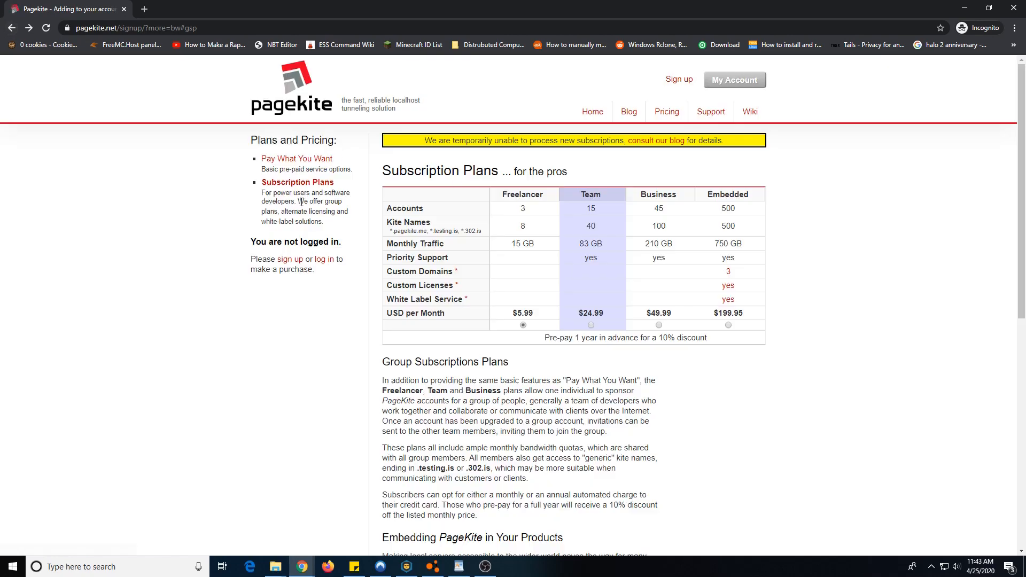
- Return from the PayPal blog post to Pay What You Want pricing at $256
{"action": "left_click", "coordinate": [296, 158]}
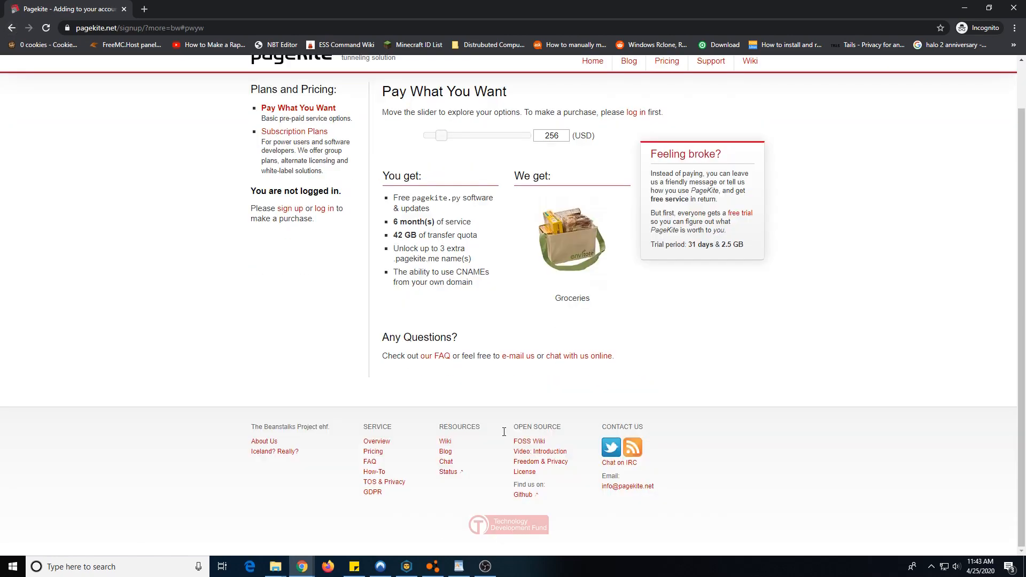